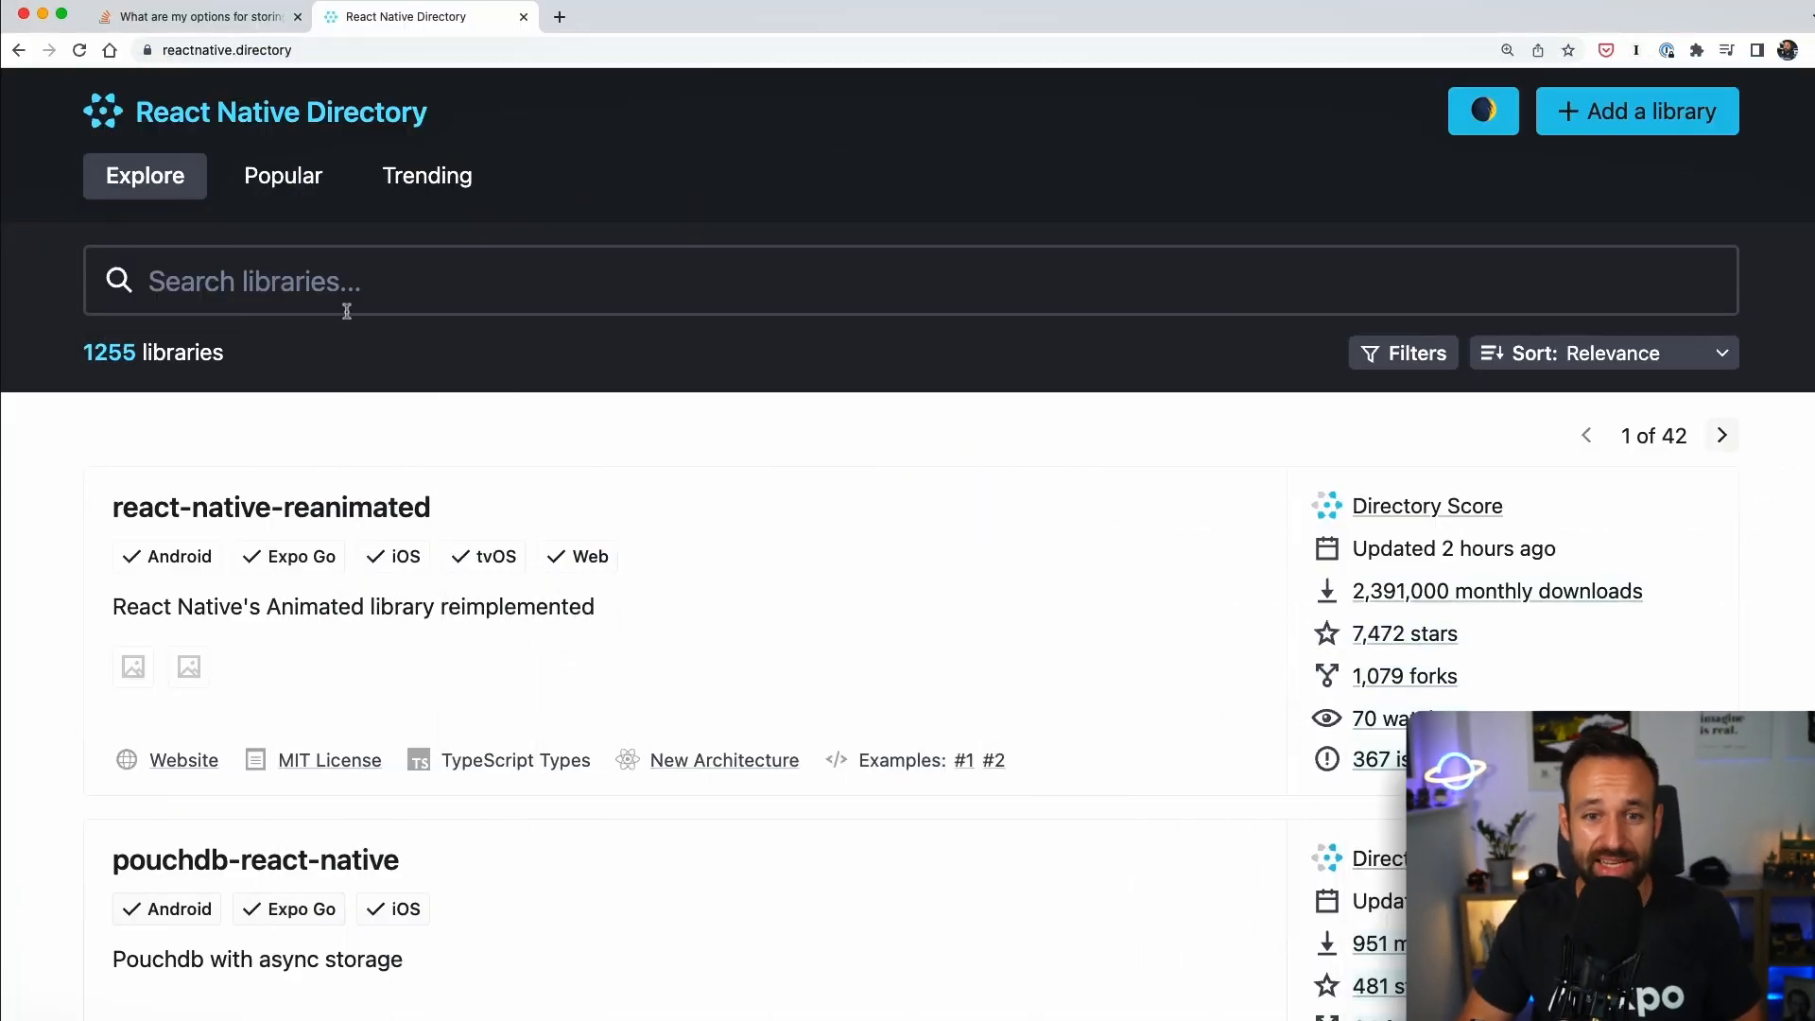
Search React Native Directory for 'storage' and scroll through the 21 matching libraries.
text(storage)
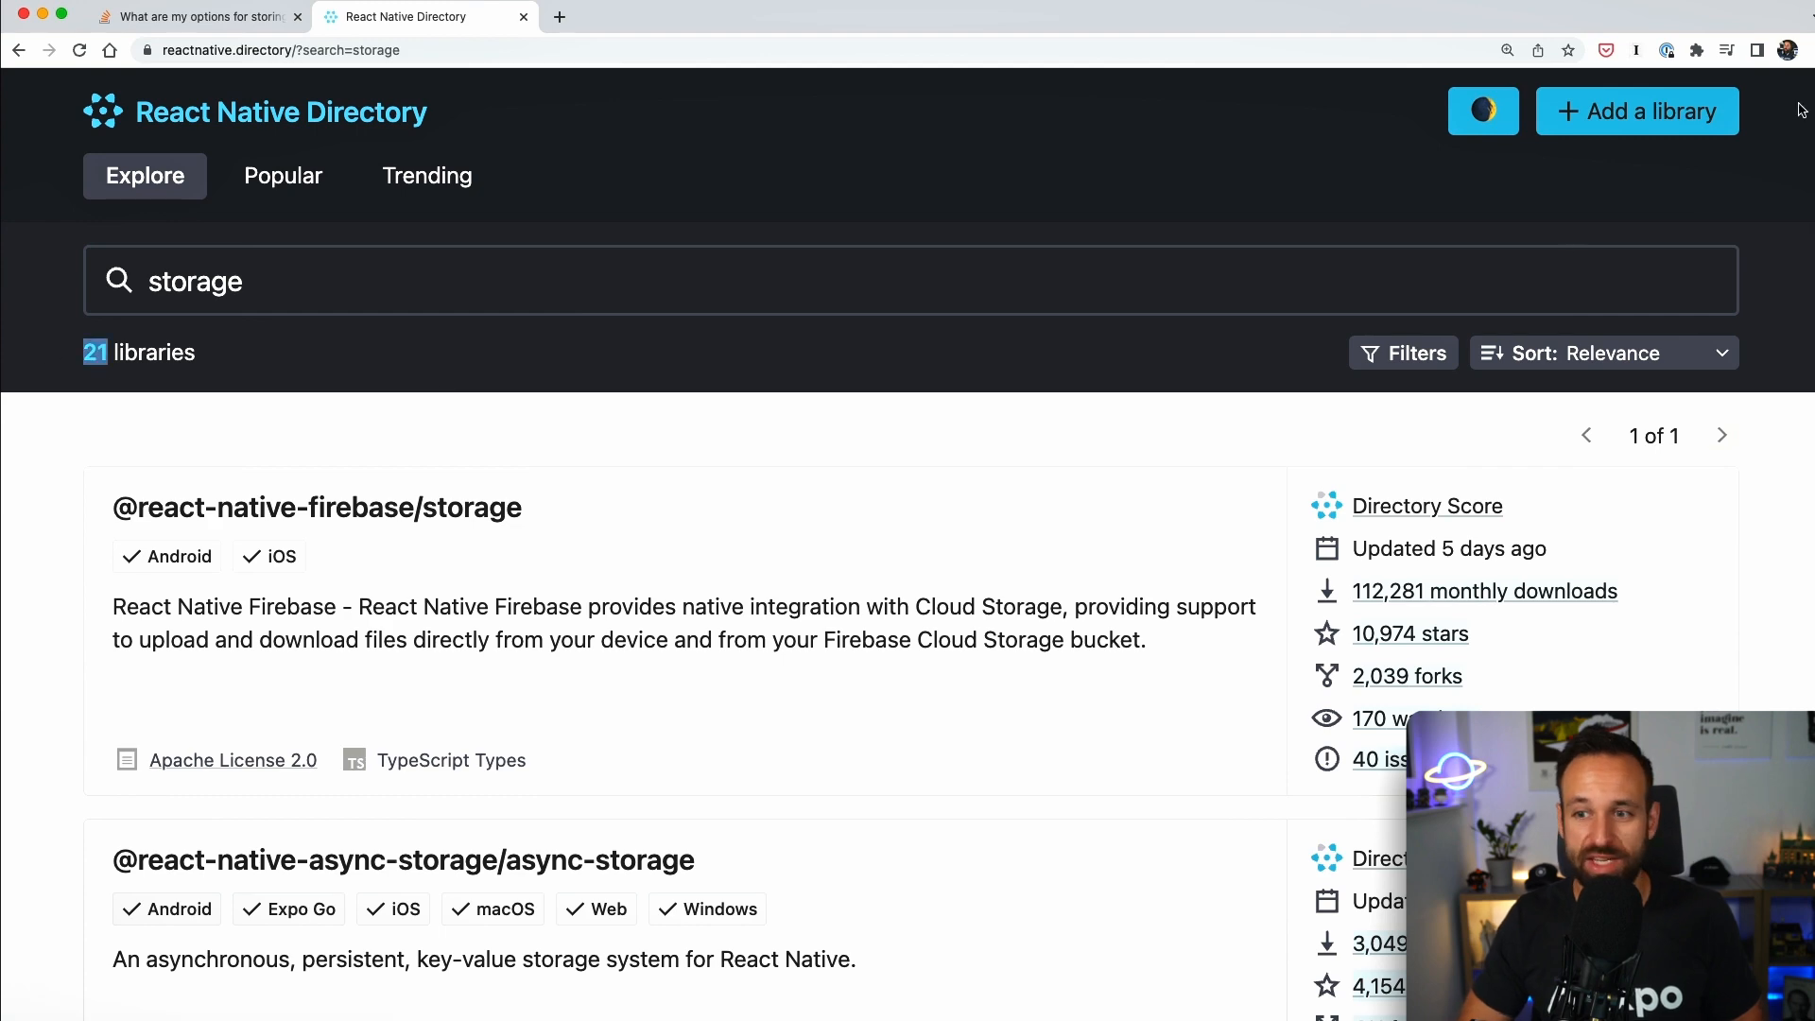
scroll(down, 3)
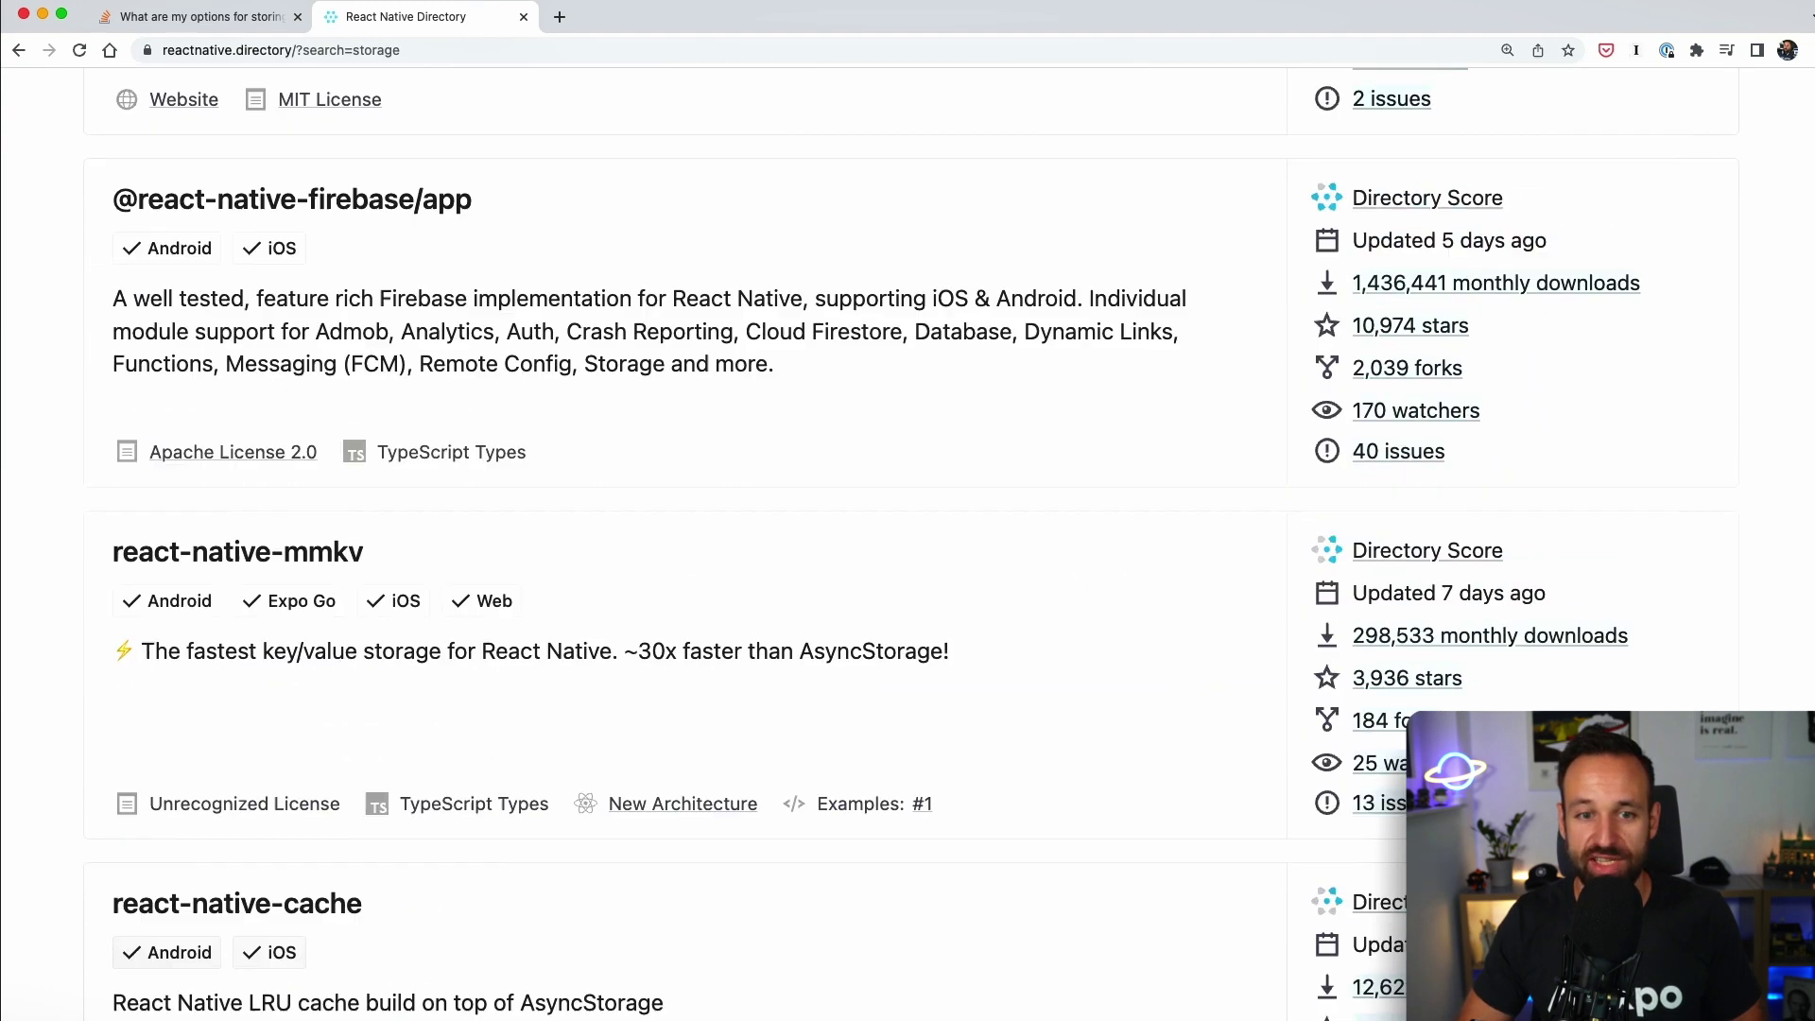
scroll(down, 3)
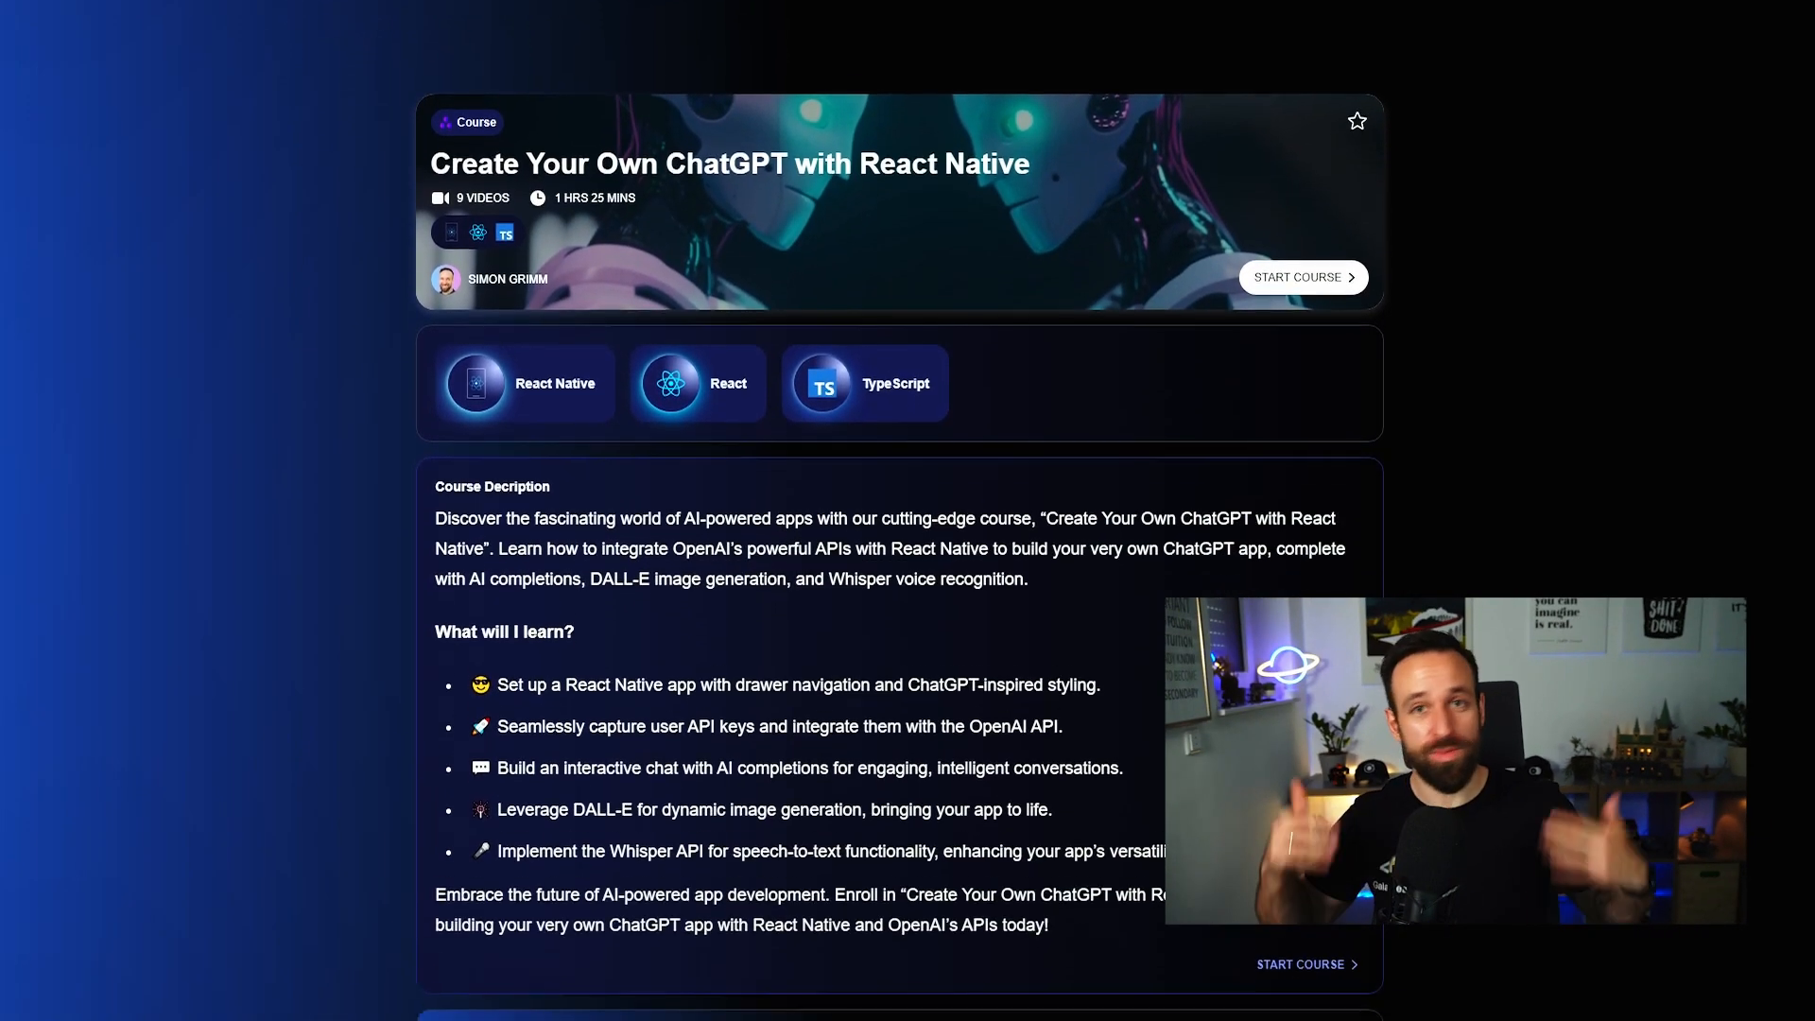
scroll(down, 3)
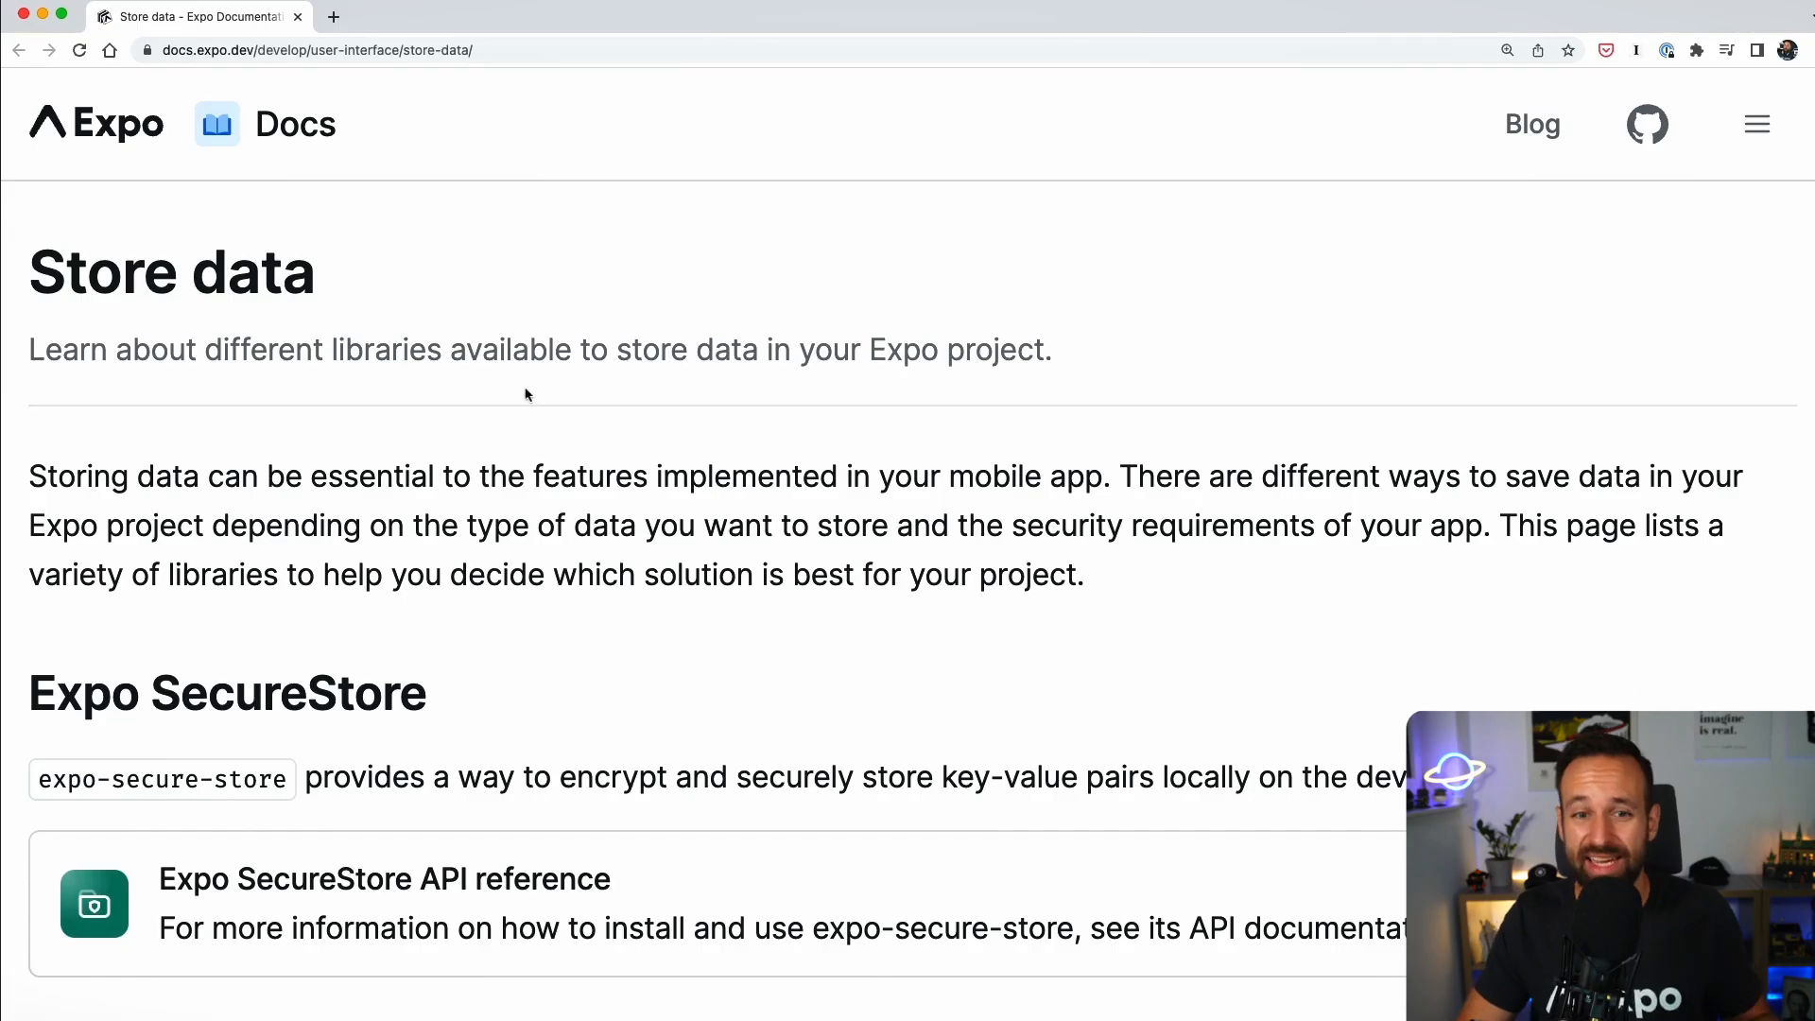
mouse_move(901, 403)
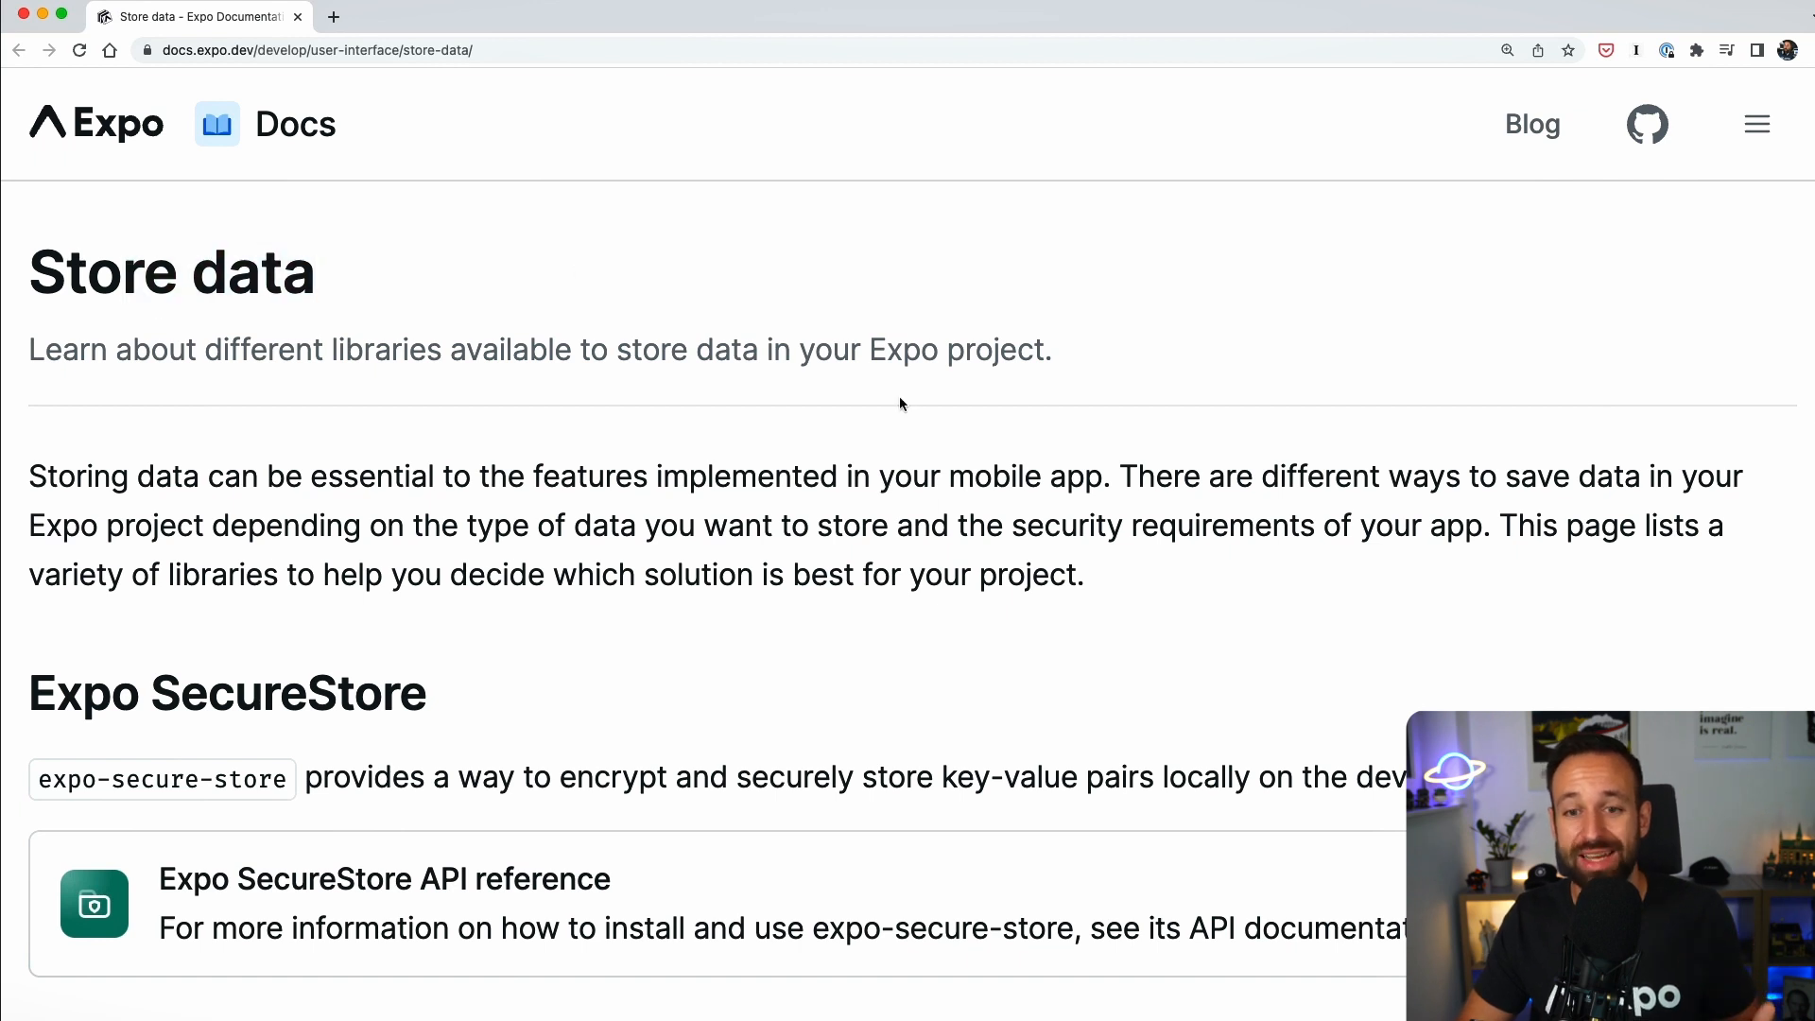
Scroll the Expo Store data guide past SecureStore, FileSystem and SQLite to Async Storage.
scroll(down, 3)
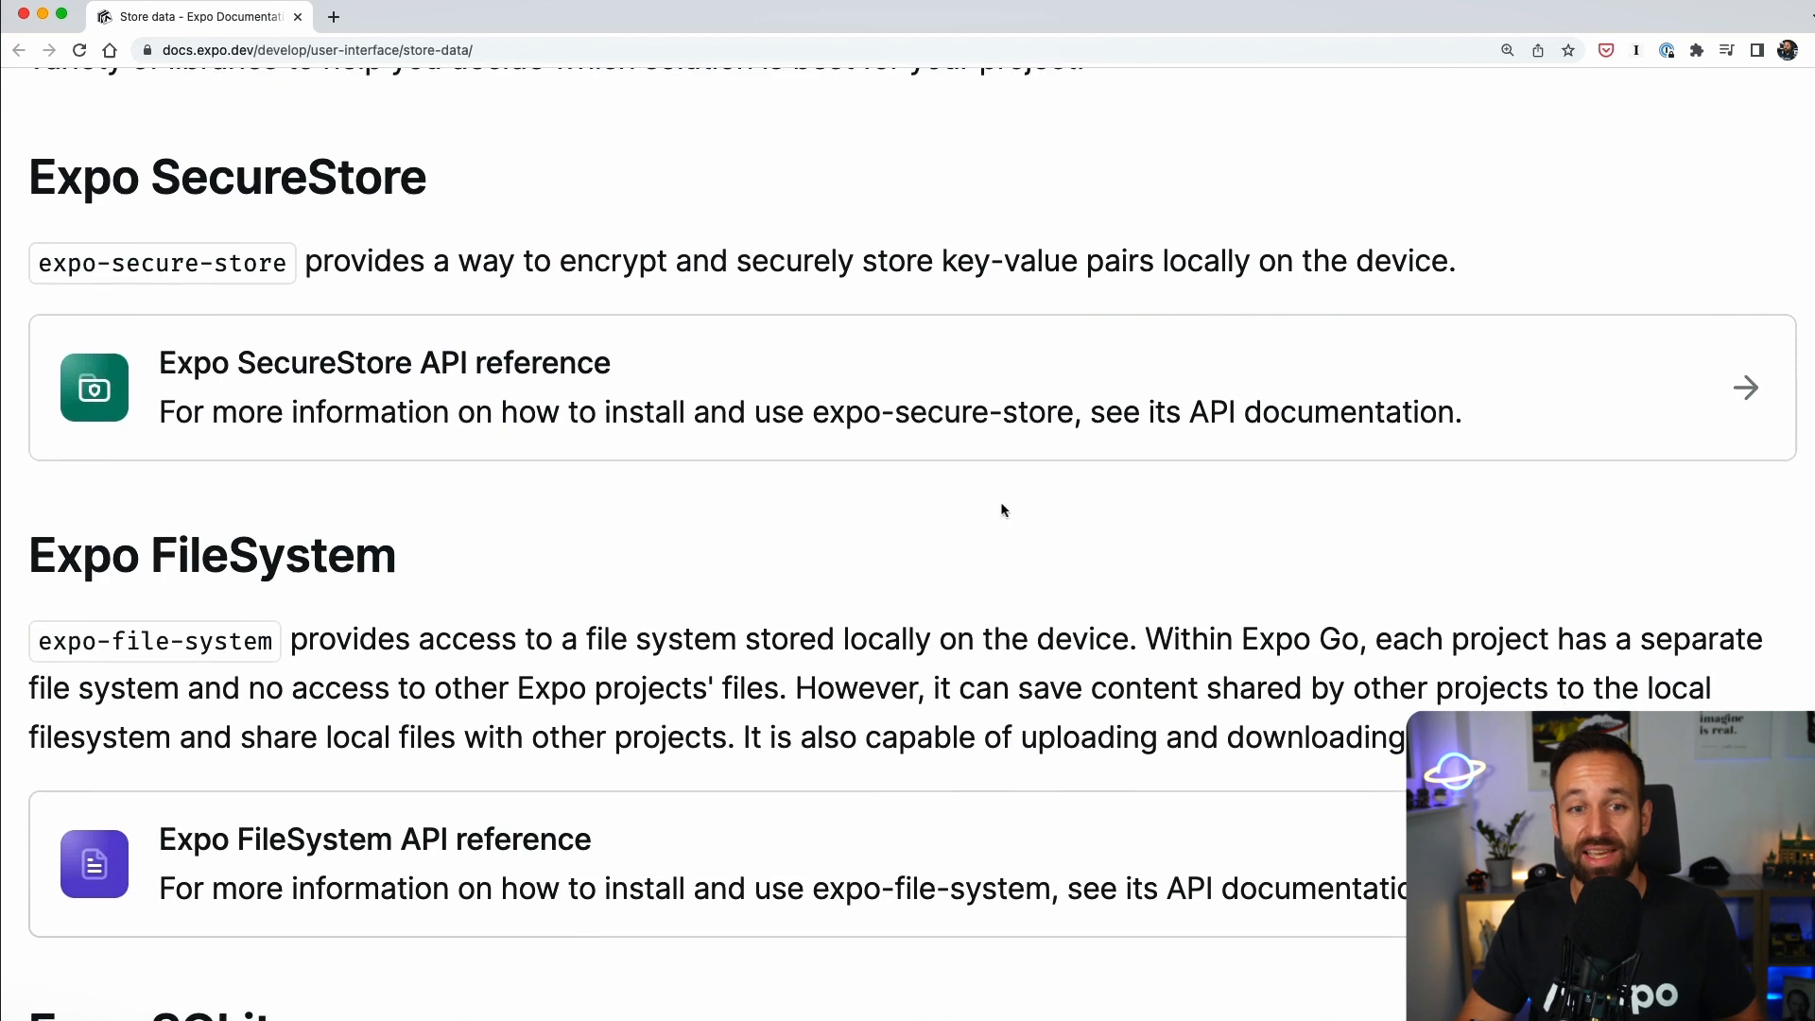
scroll(down, 3)
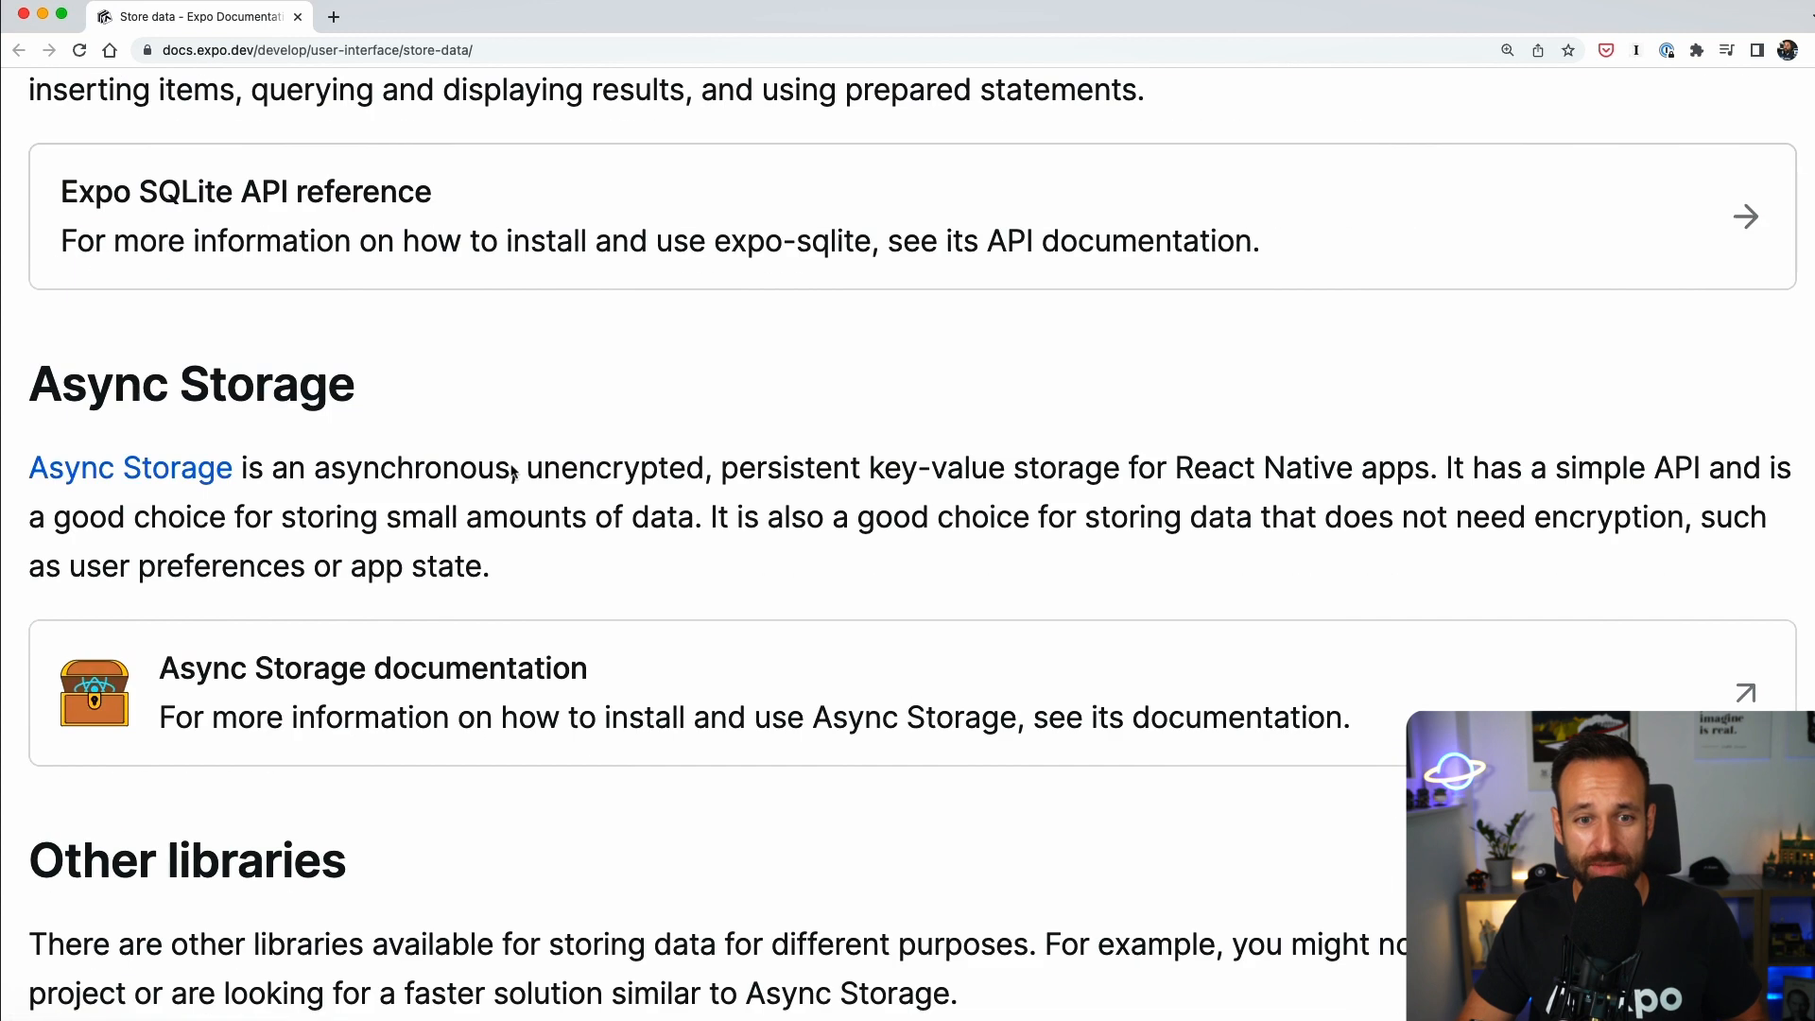
scroll(down, 3)
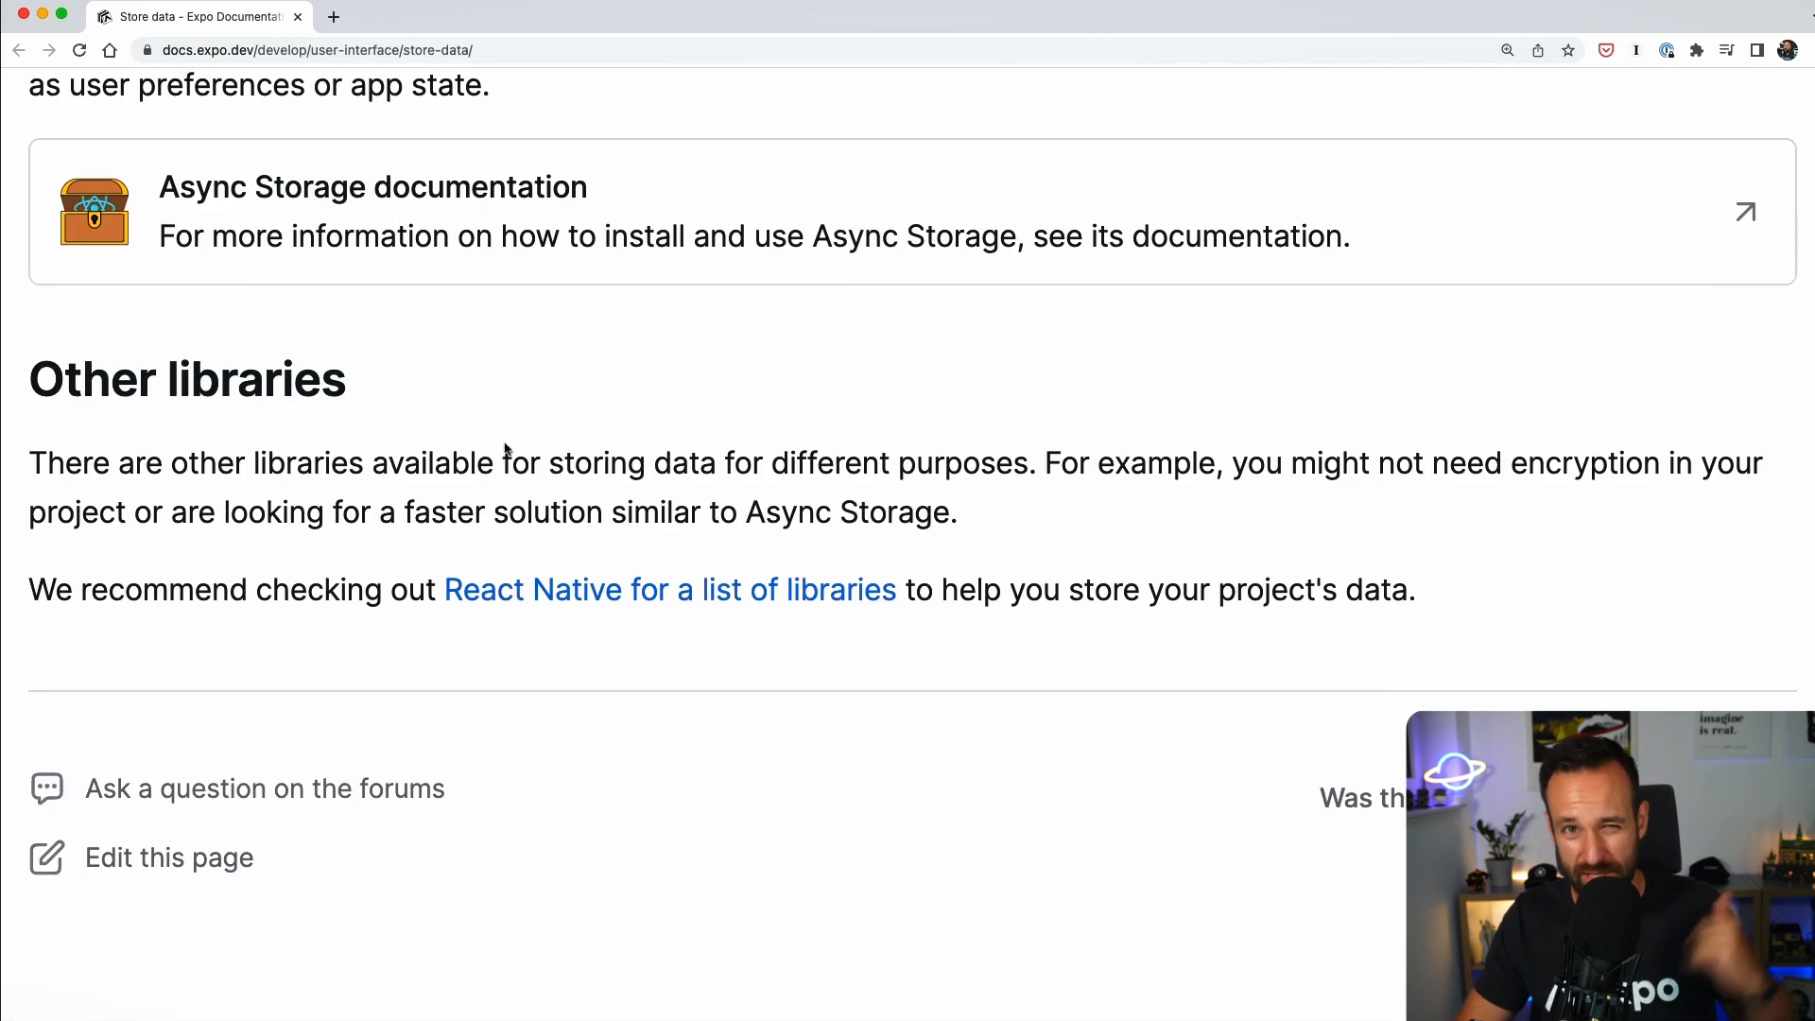
scroll(up, 3)
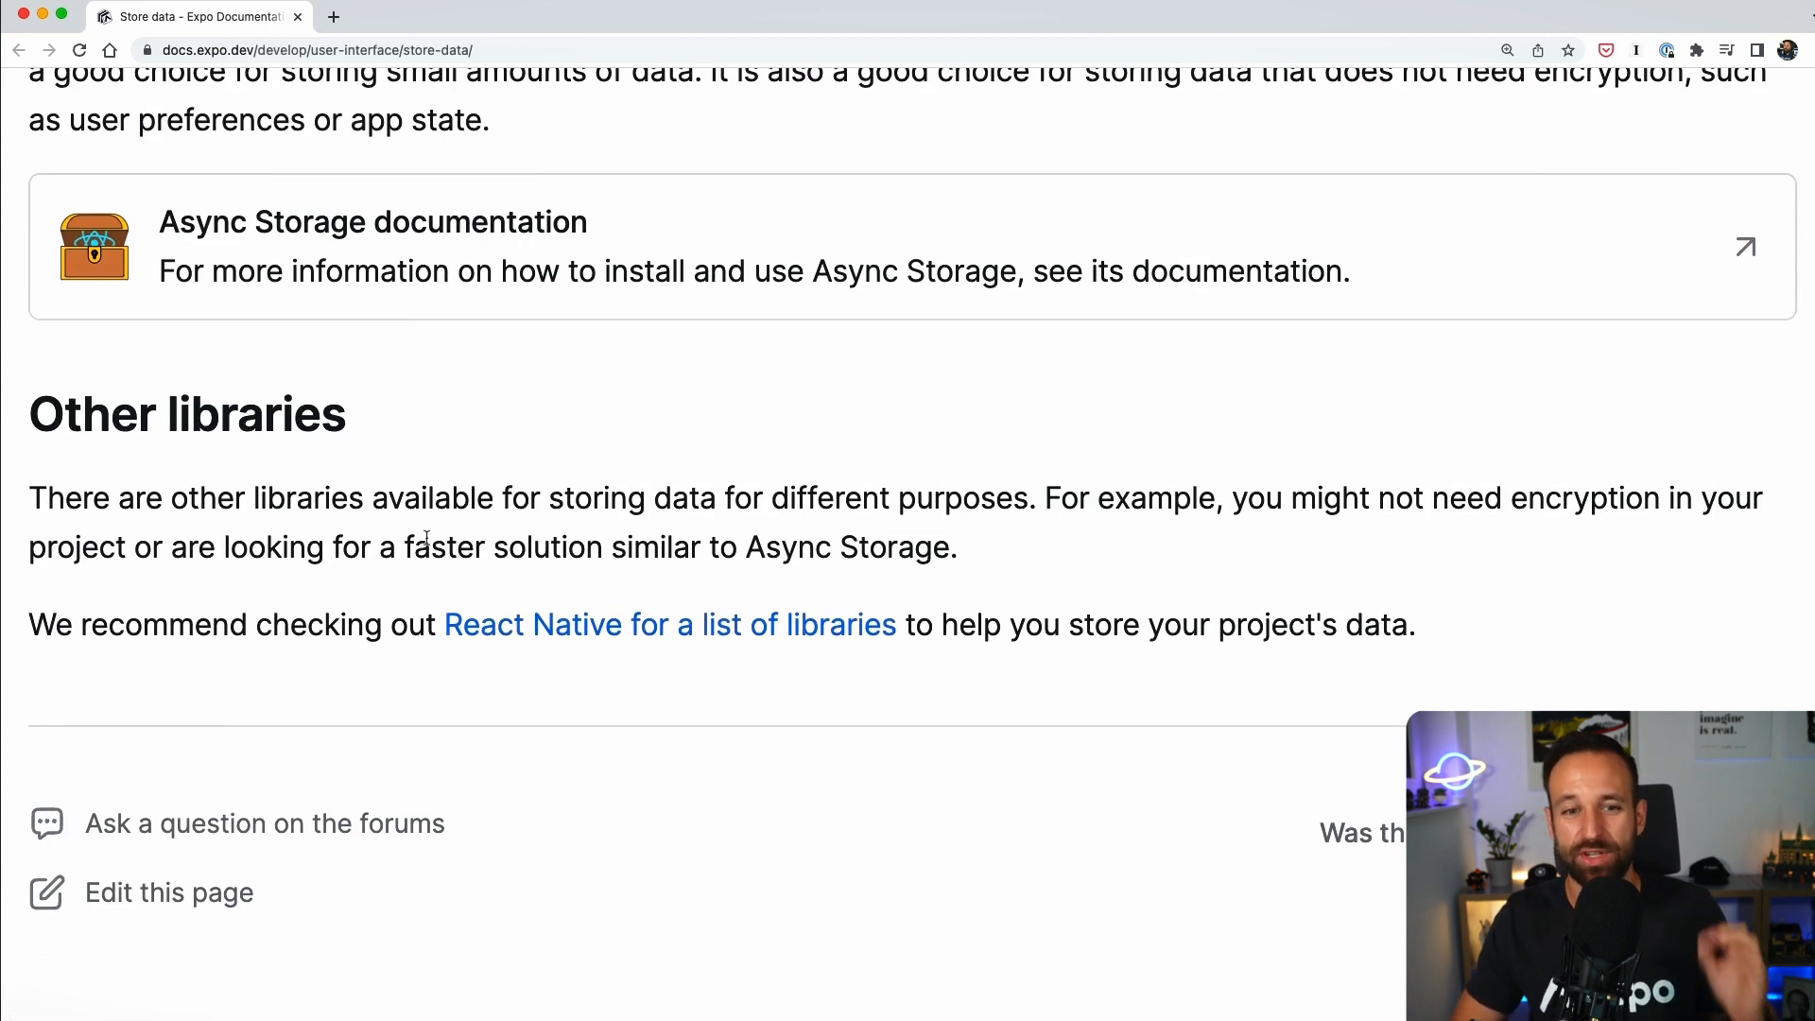
scroll(up, 3)
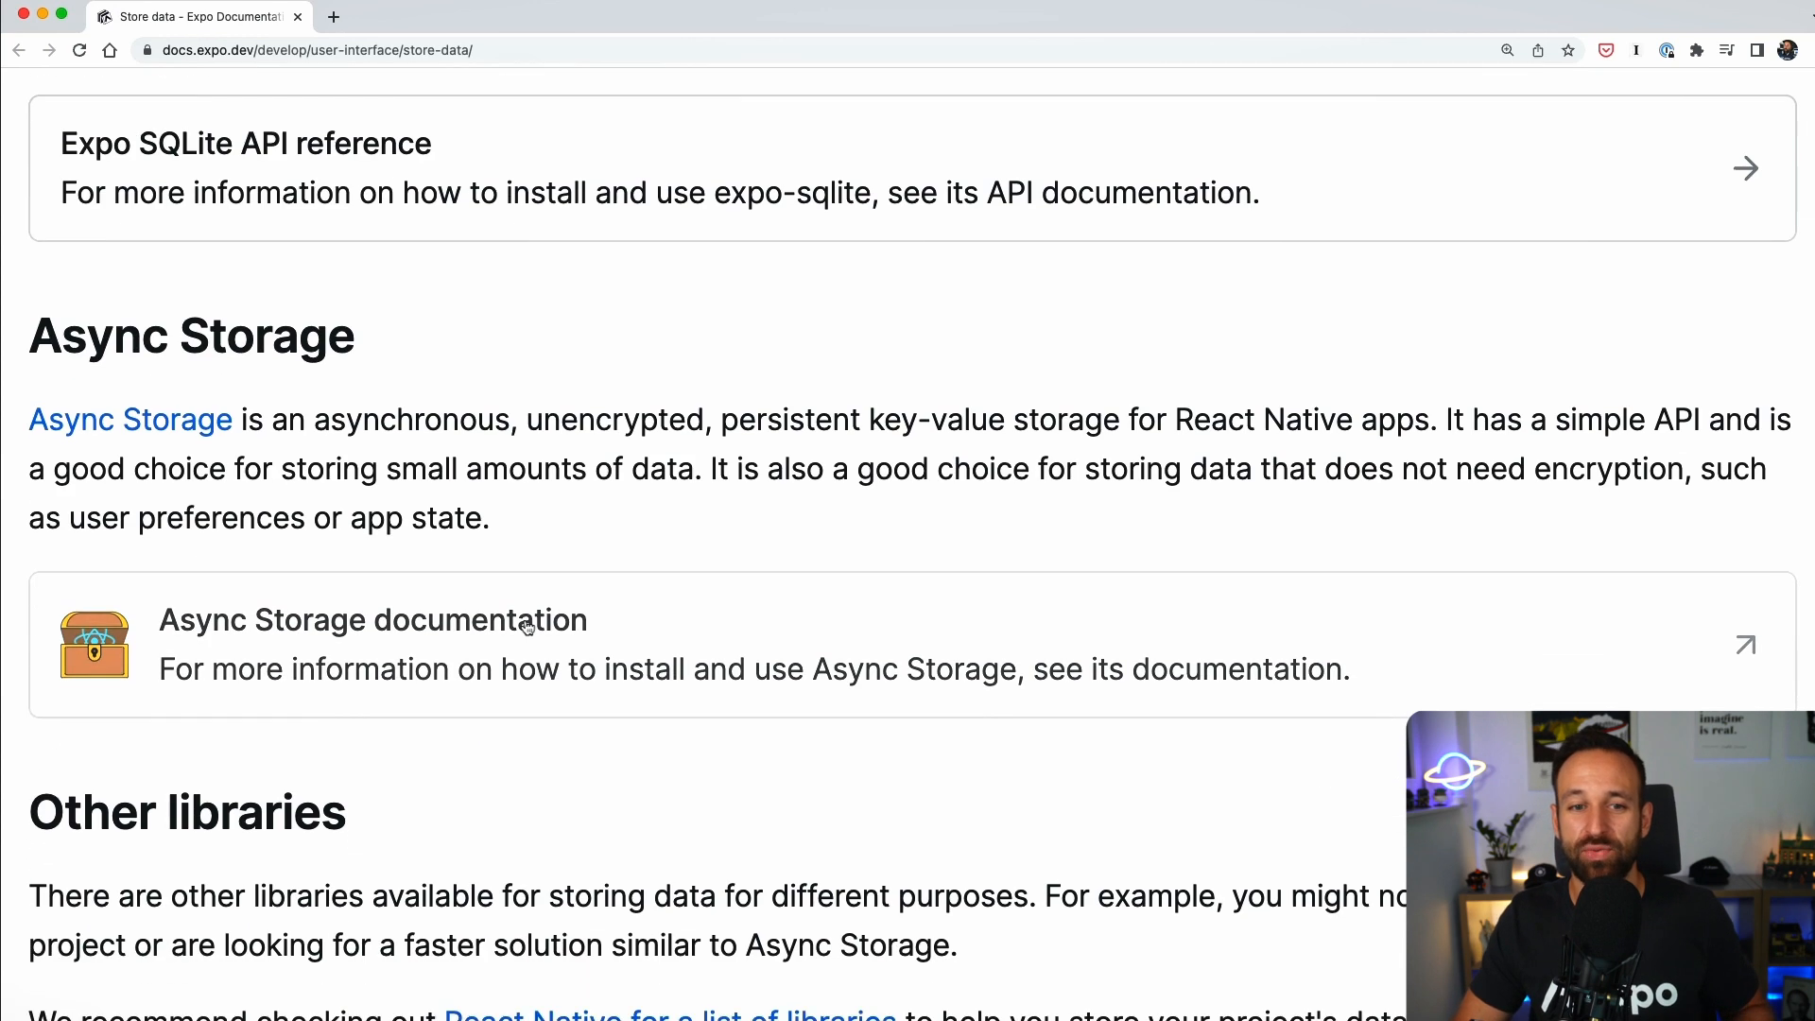
scroll(down, 3)
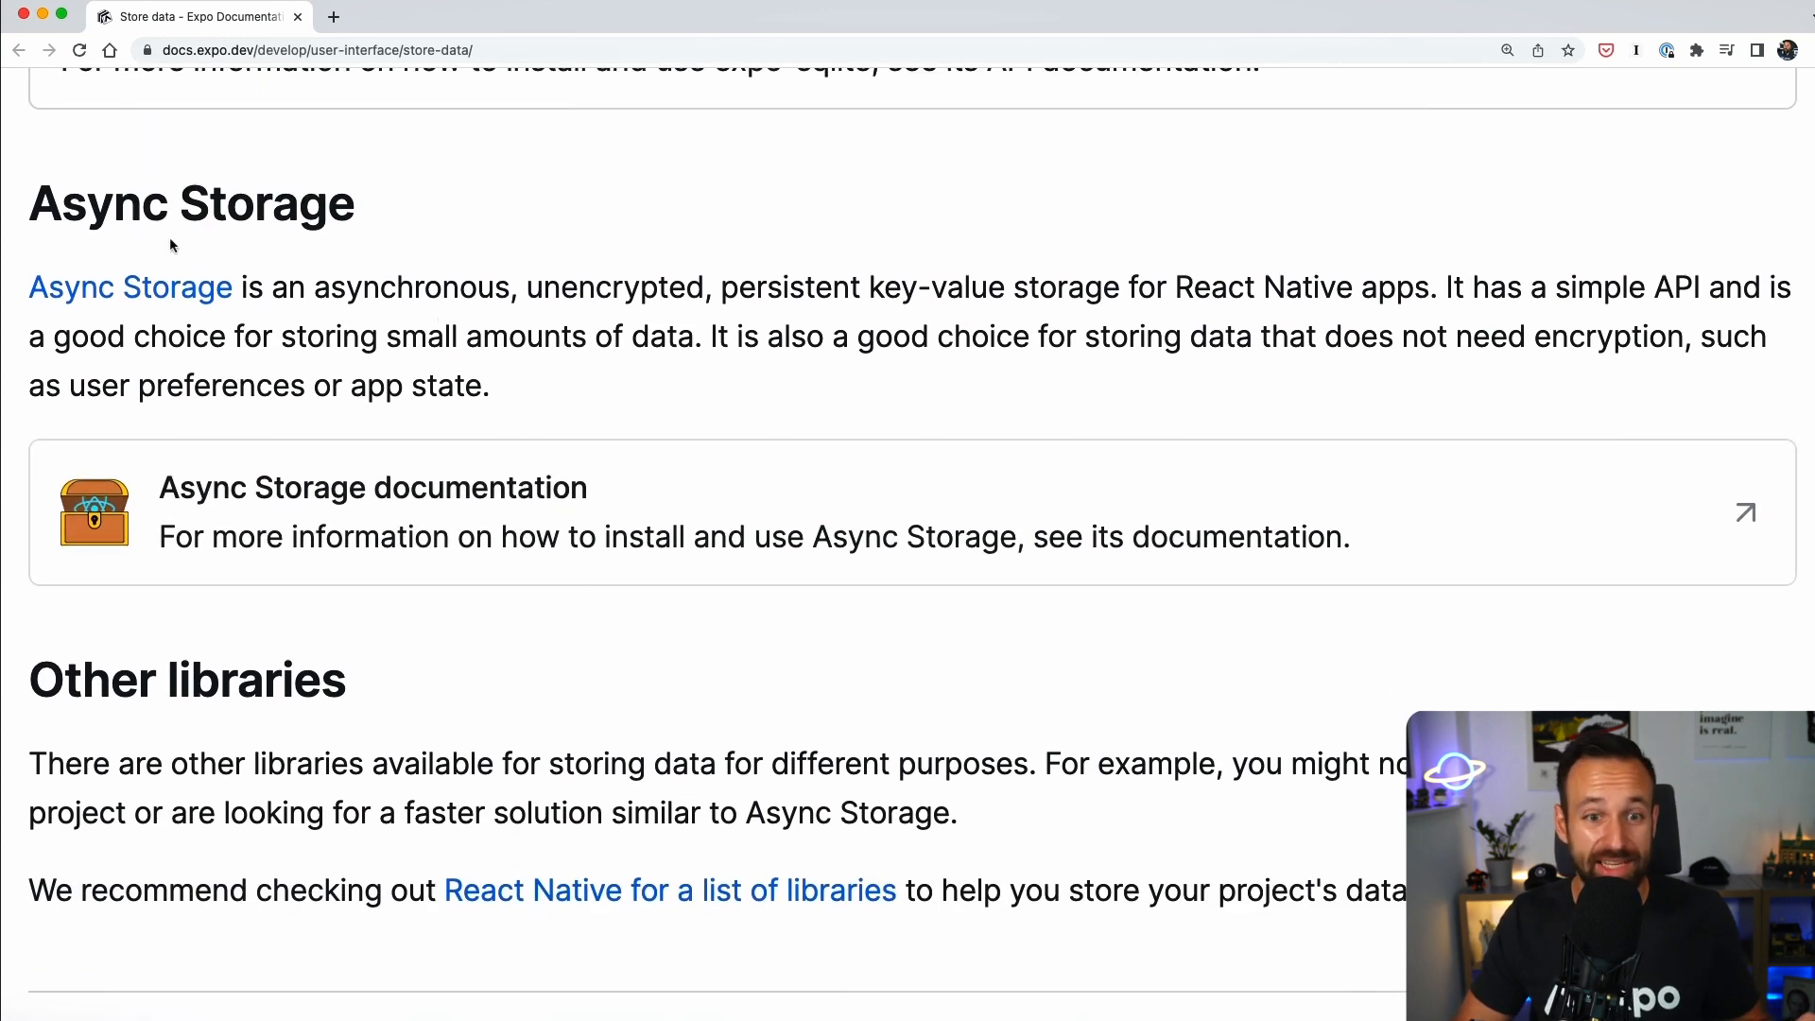
mouse_move(489, 325)
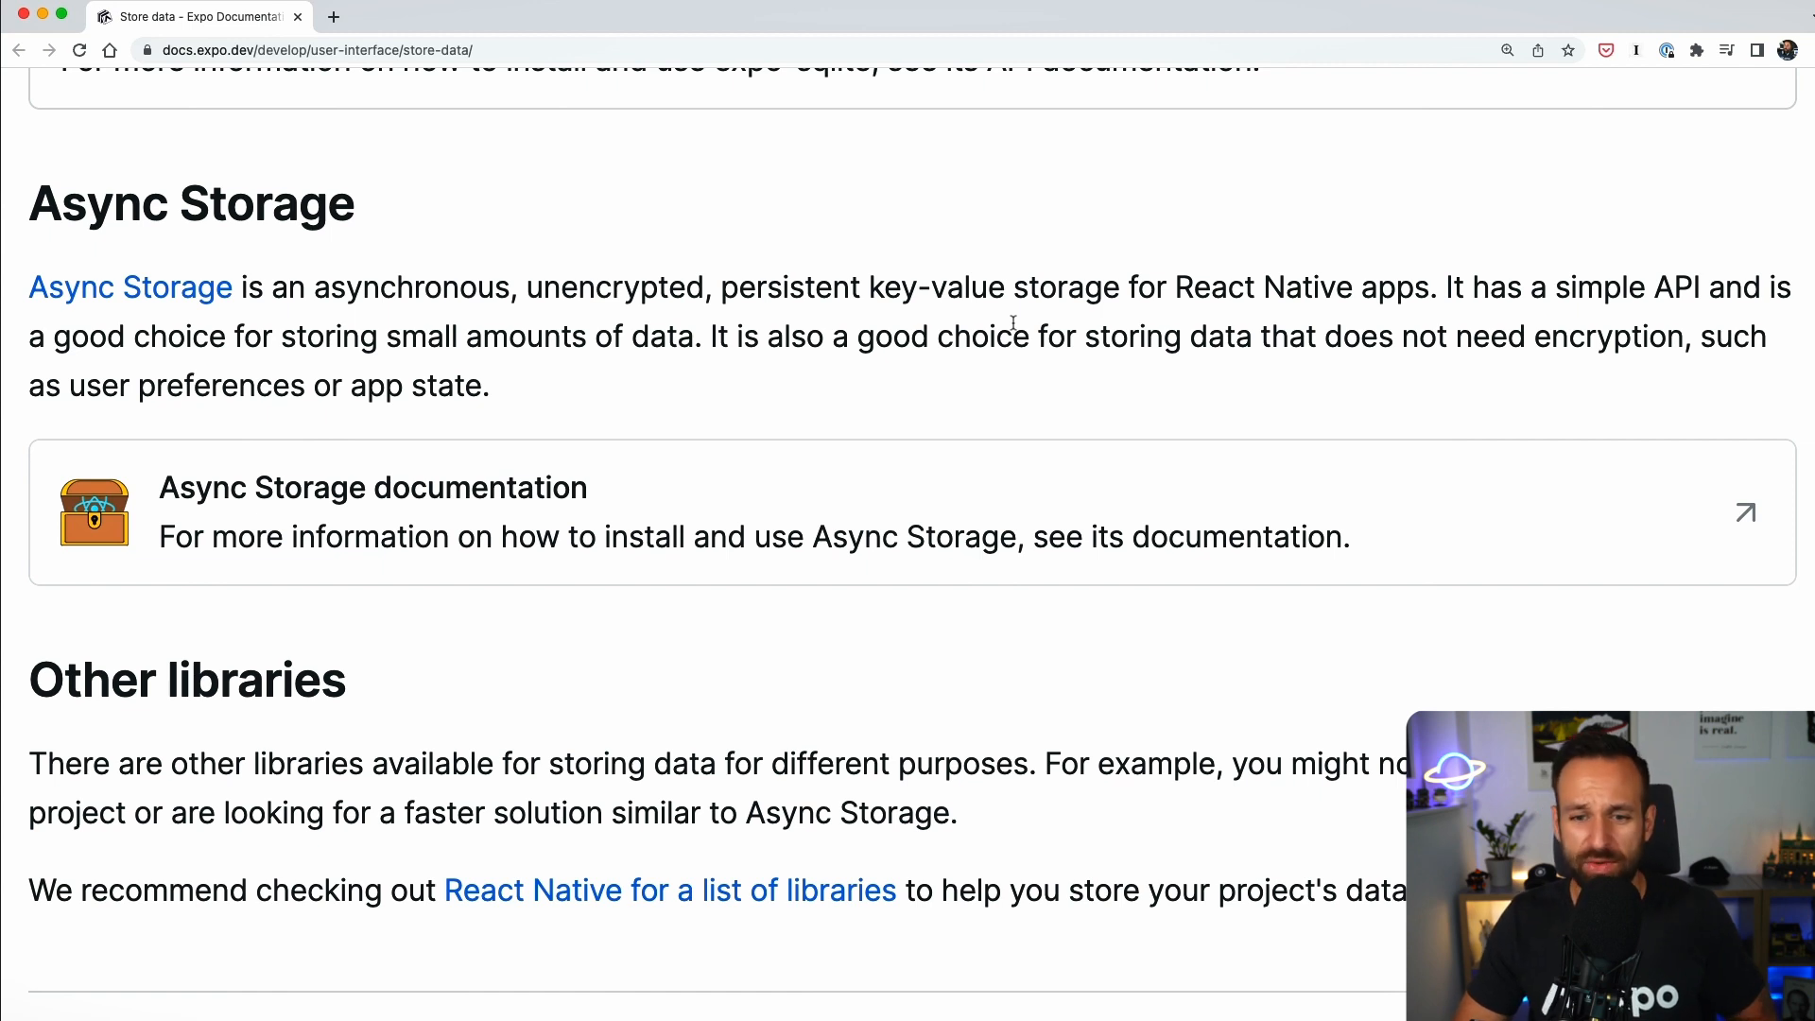
mouse_move(550, 335)
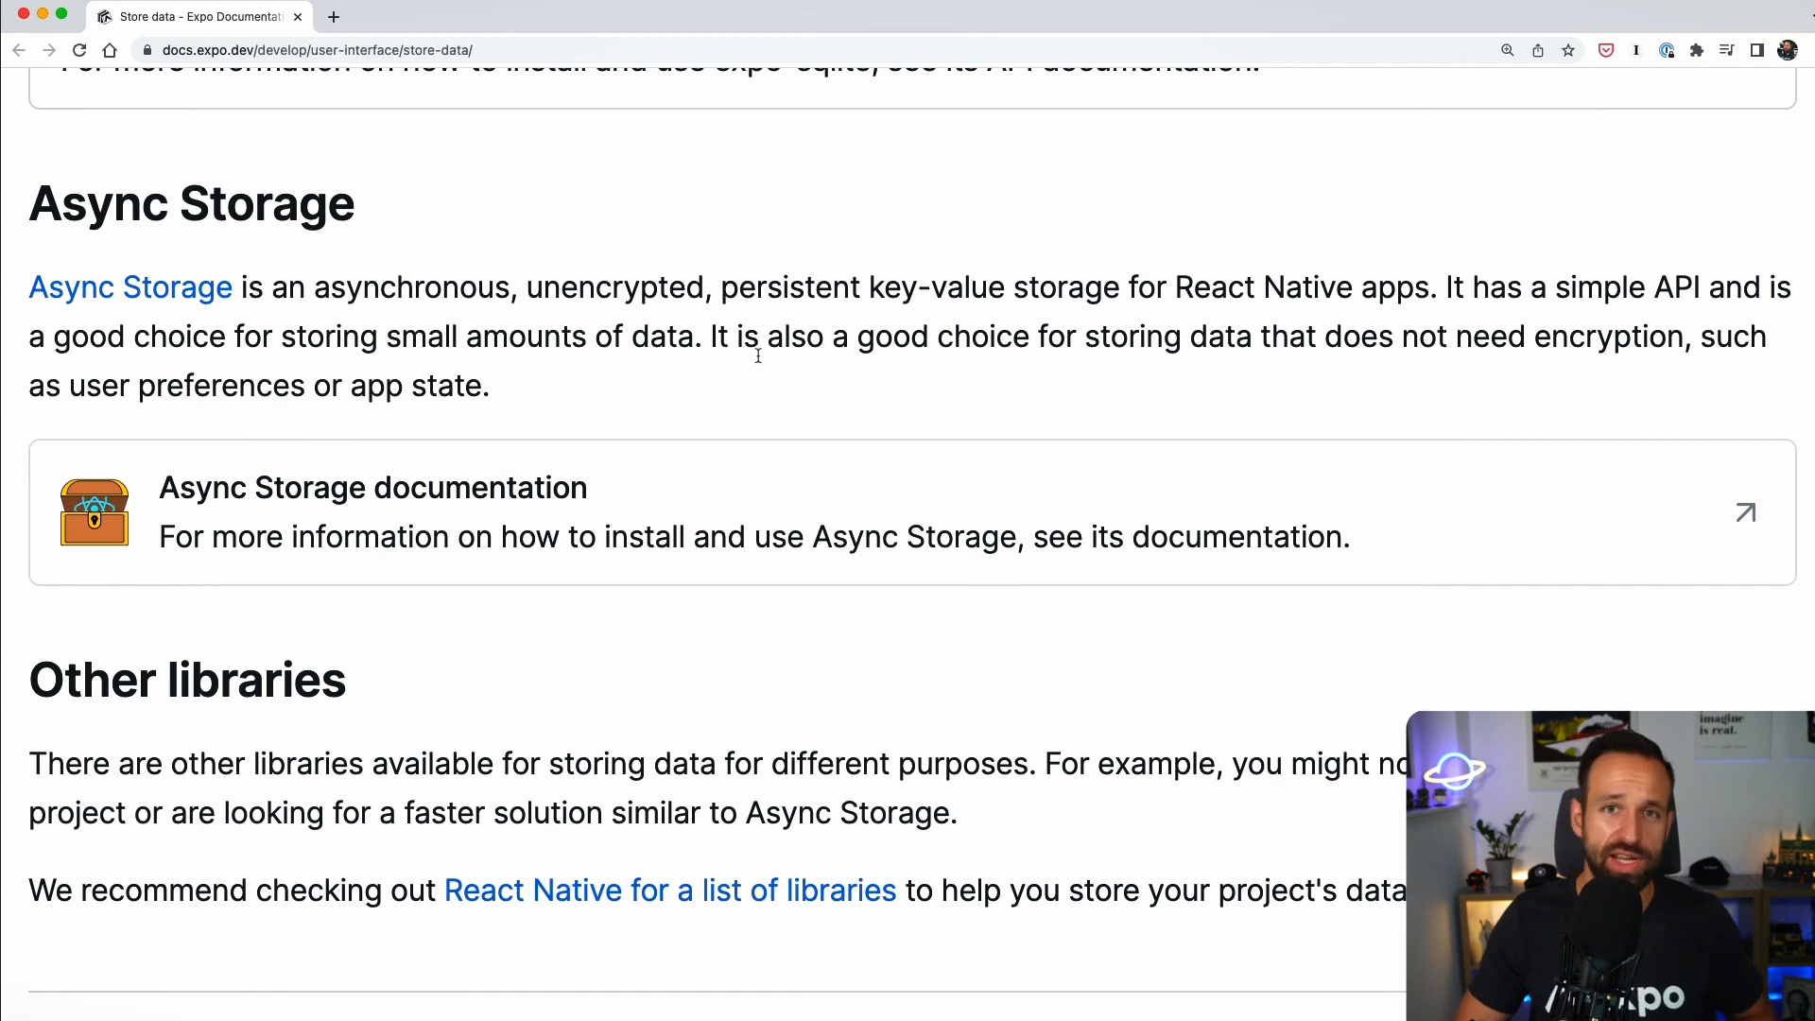
mouse_move(793, 318)
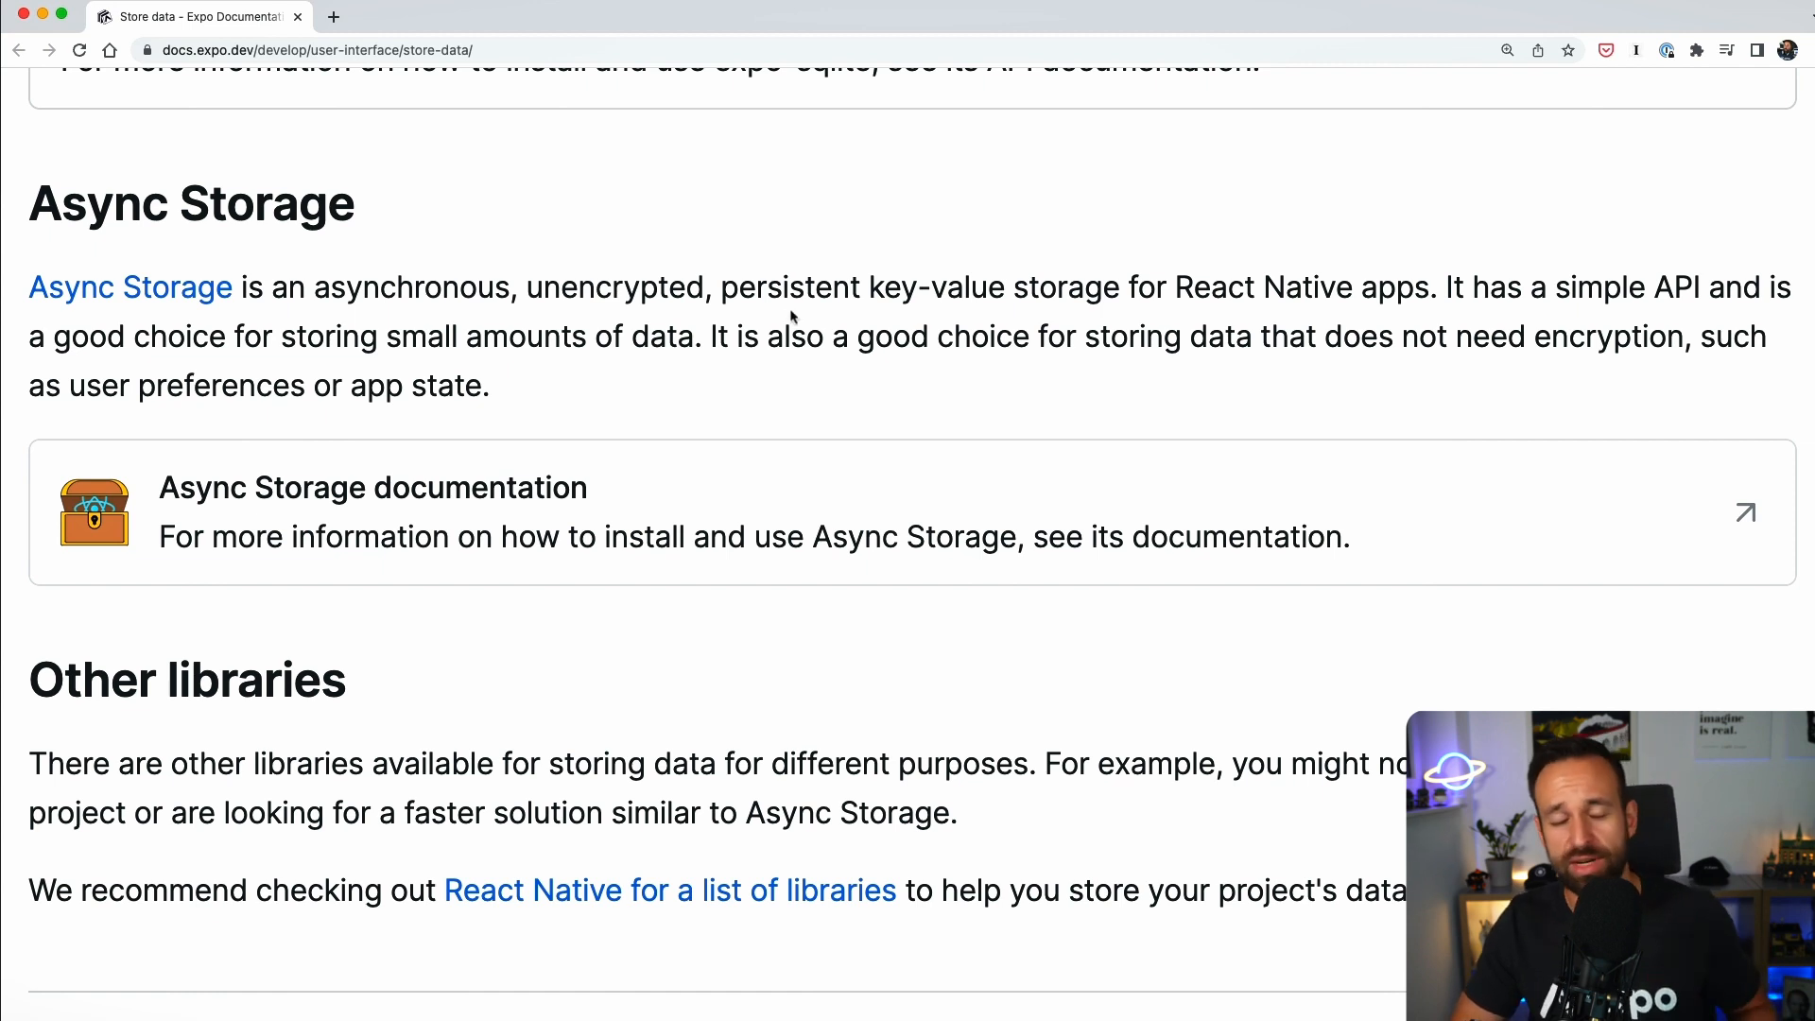
mouse_move(707, 287)
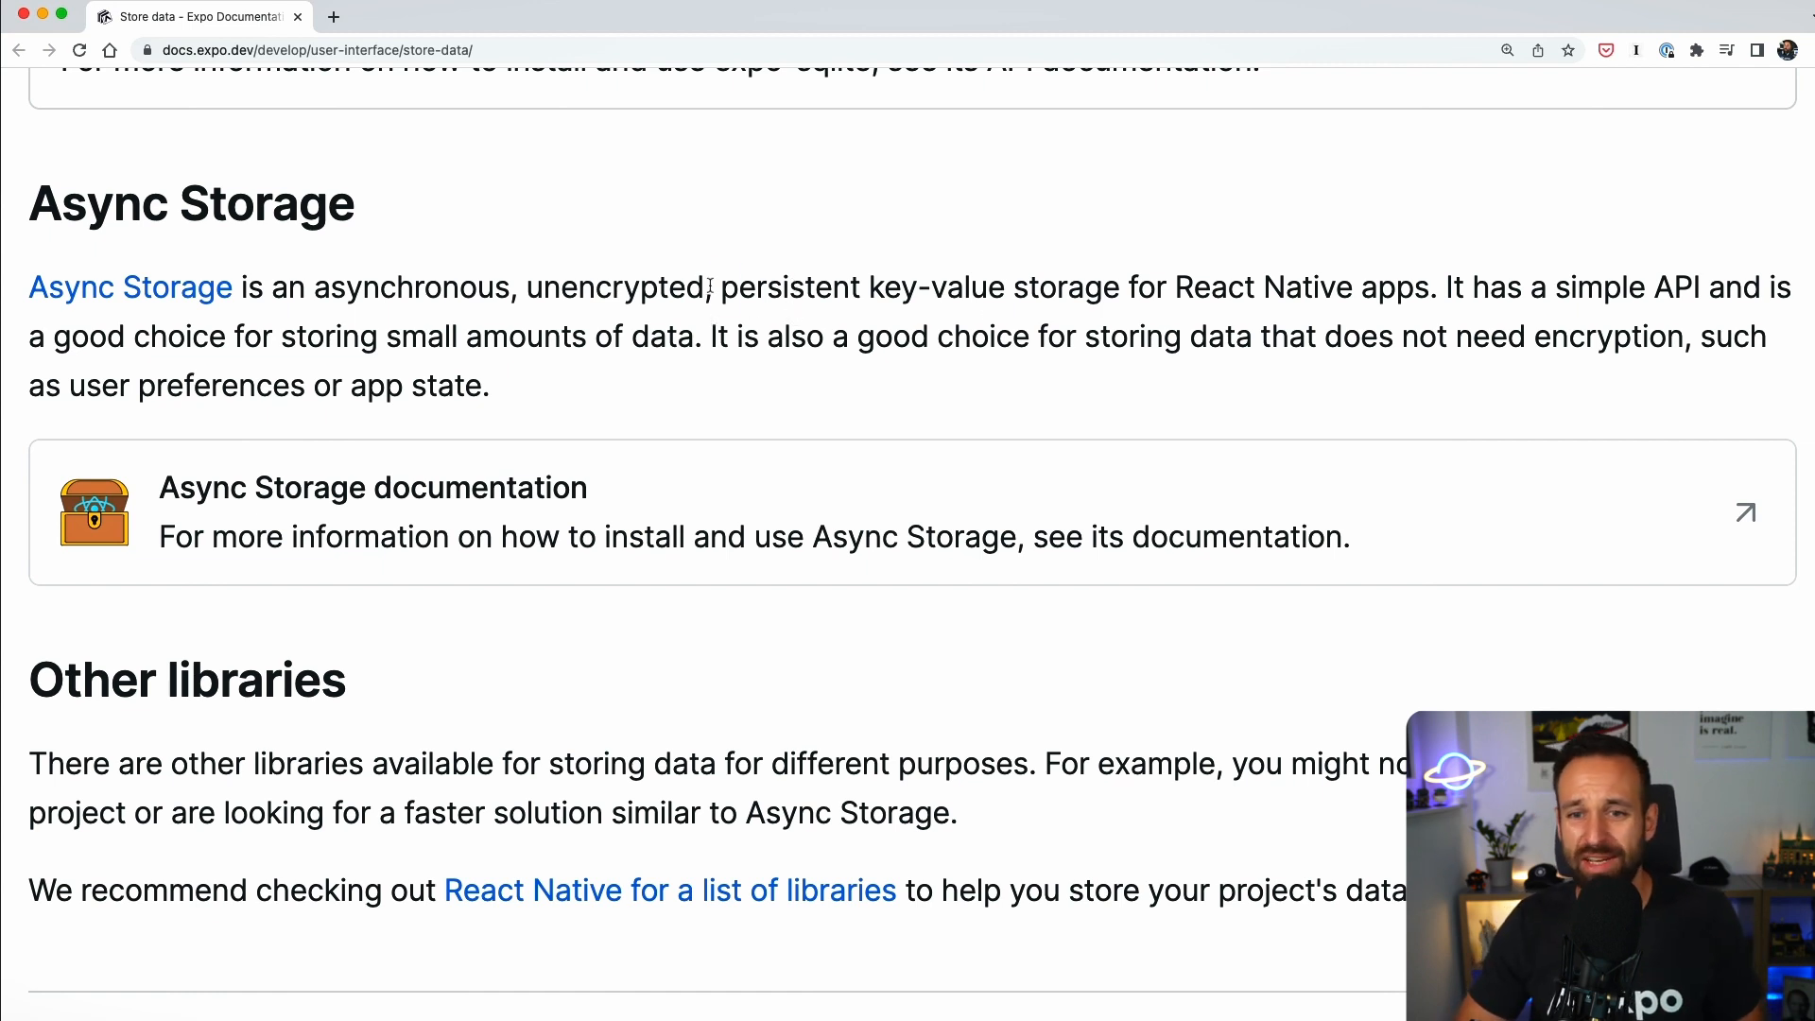
mouse_move(880, 292)
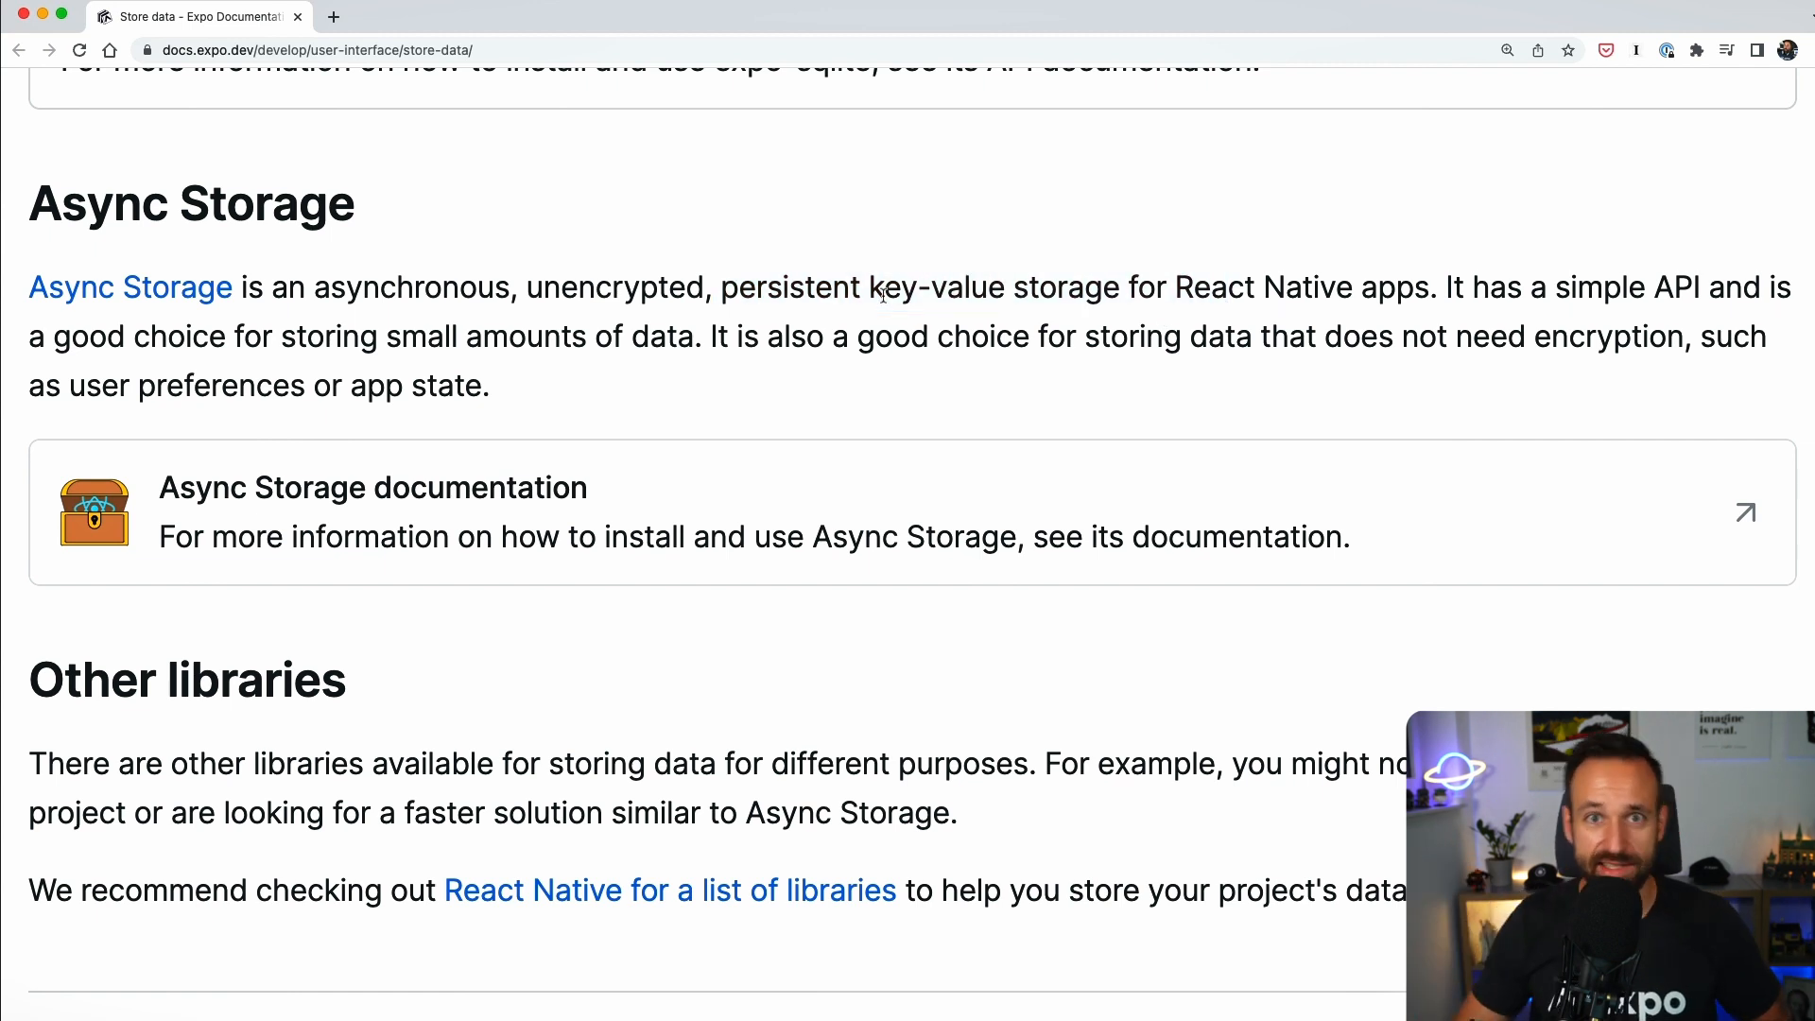
mouse_move(797, 353)
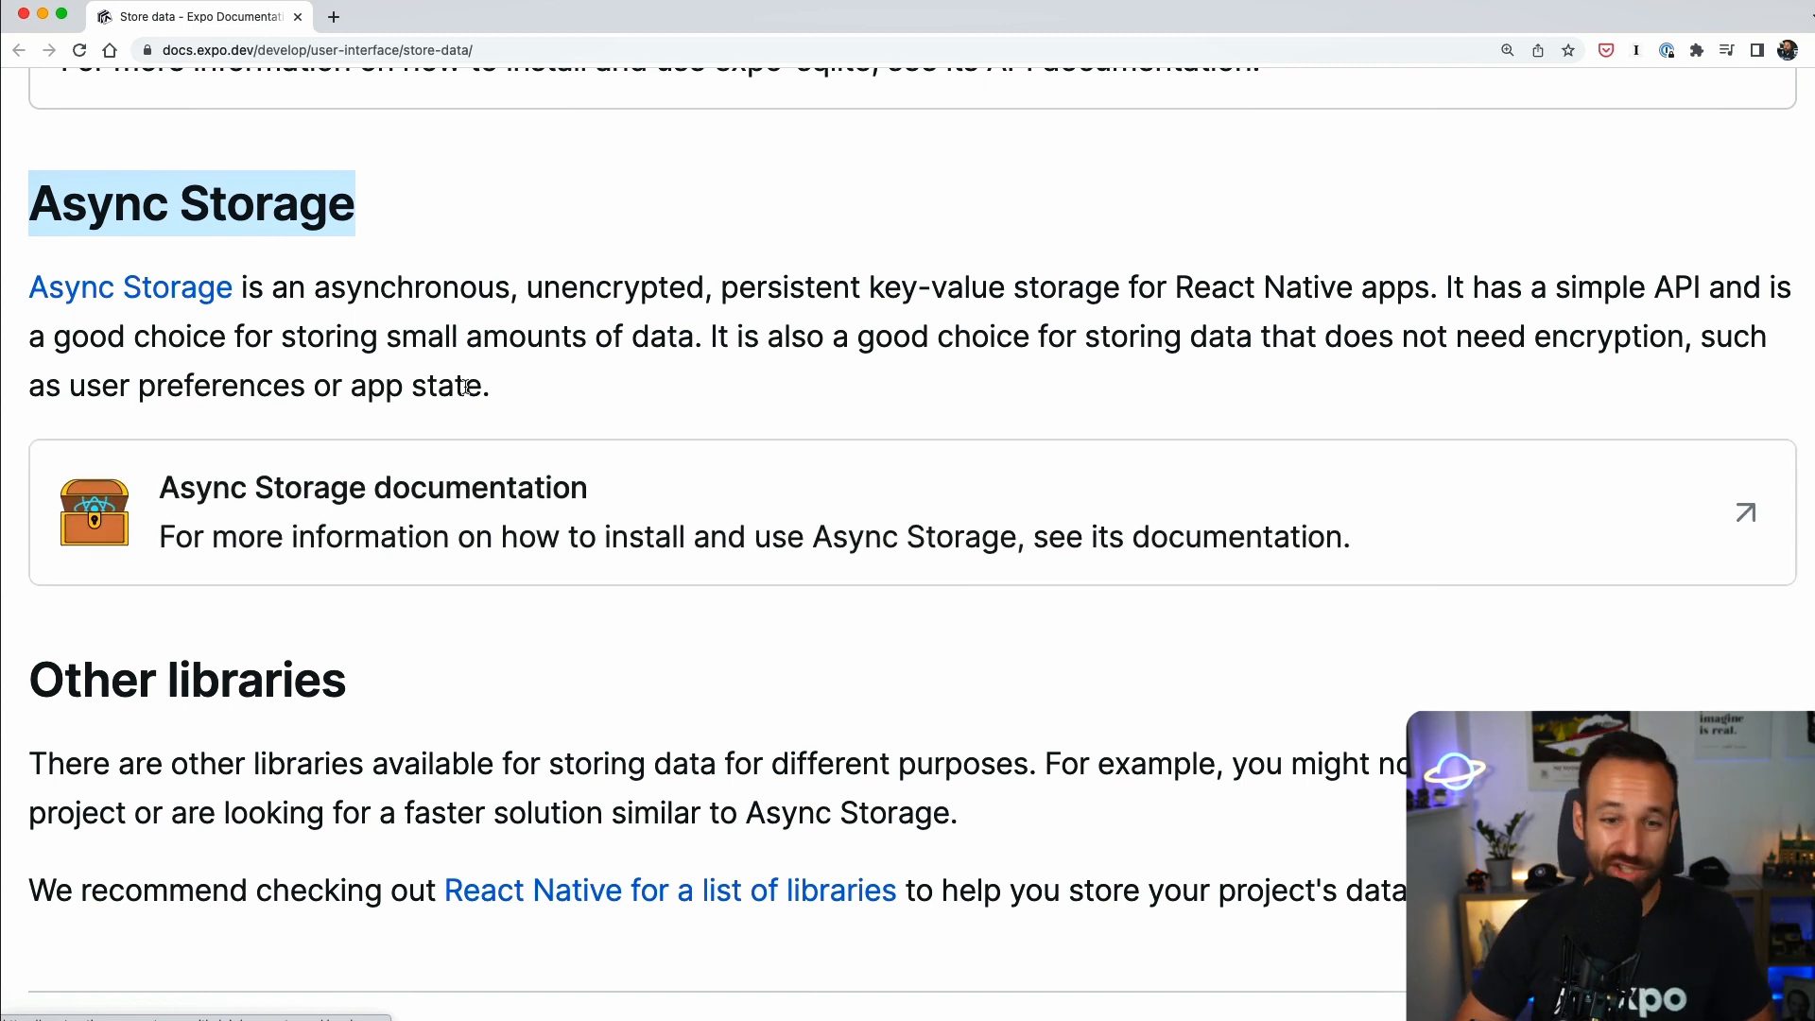
Scroll back up the Store data guide to the Expo FileSystem and SQLite sections.
scroll(up, 3)
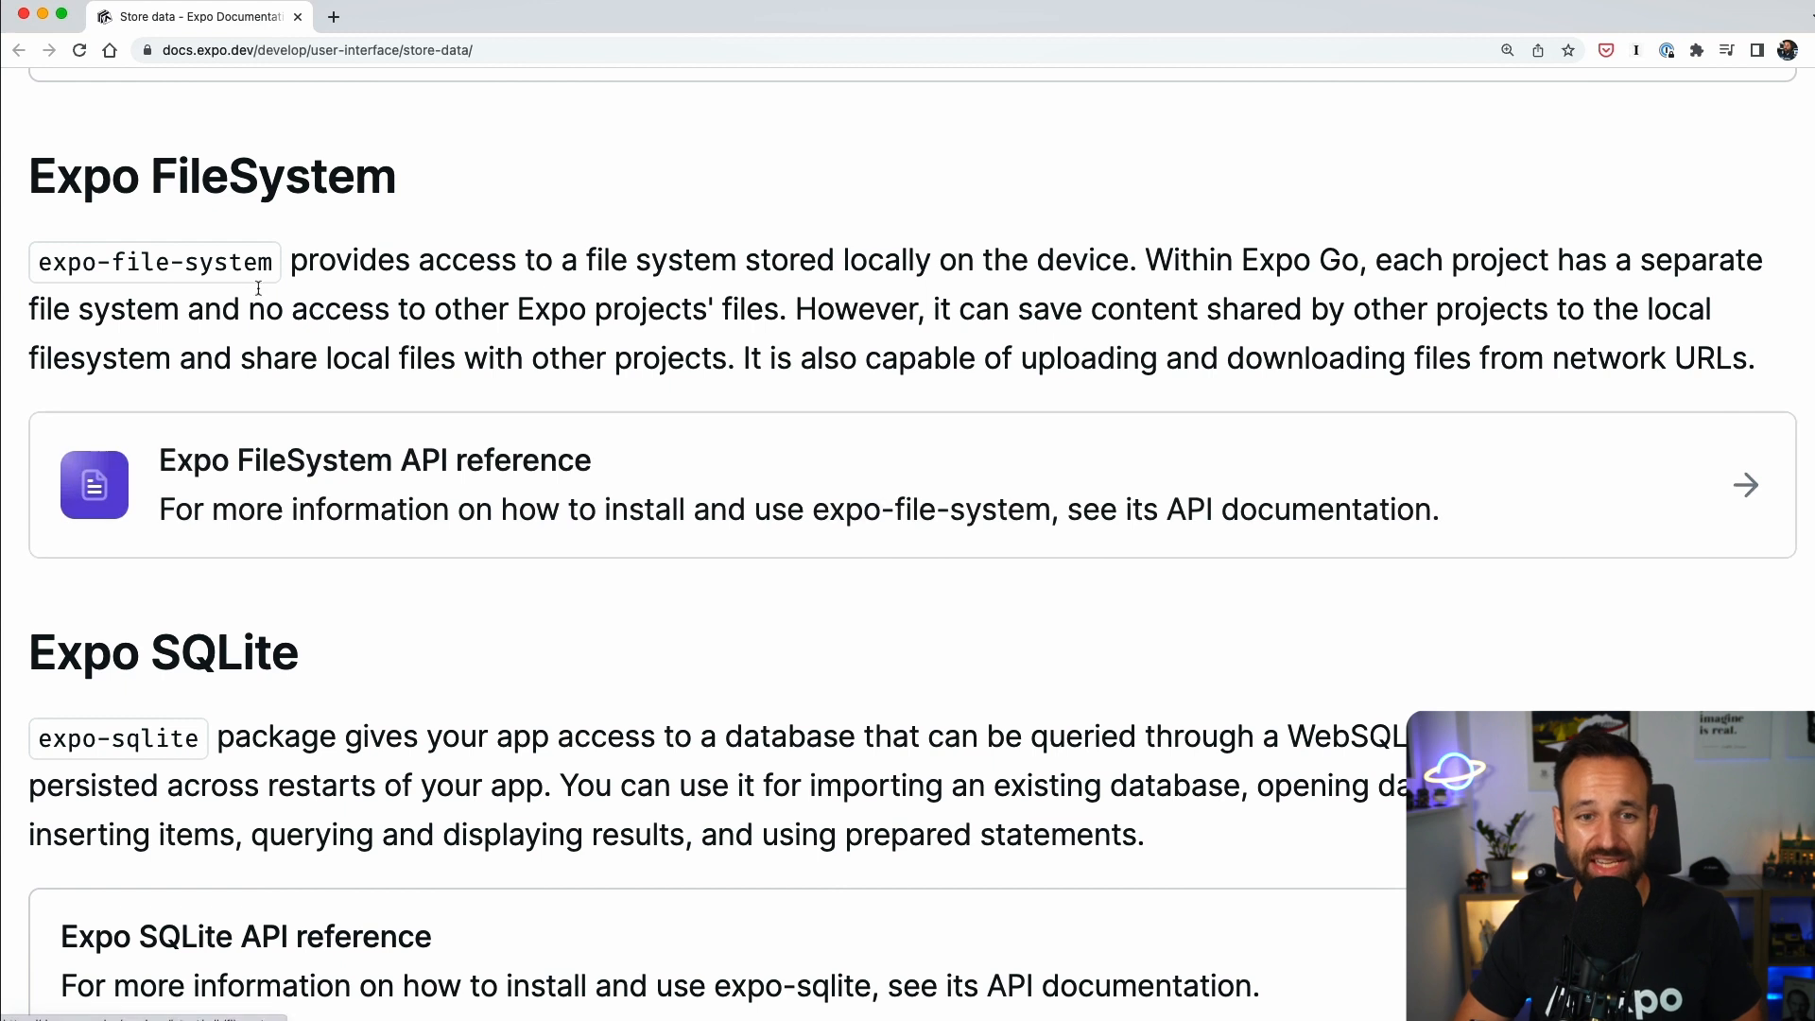
mouse_move(438, 195)
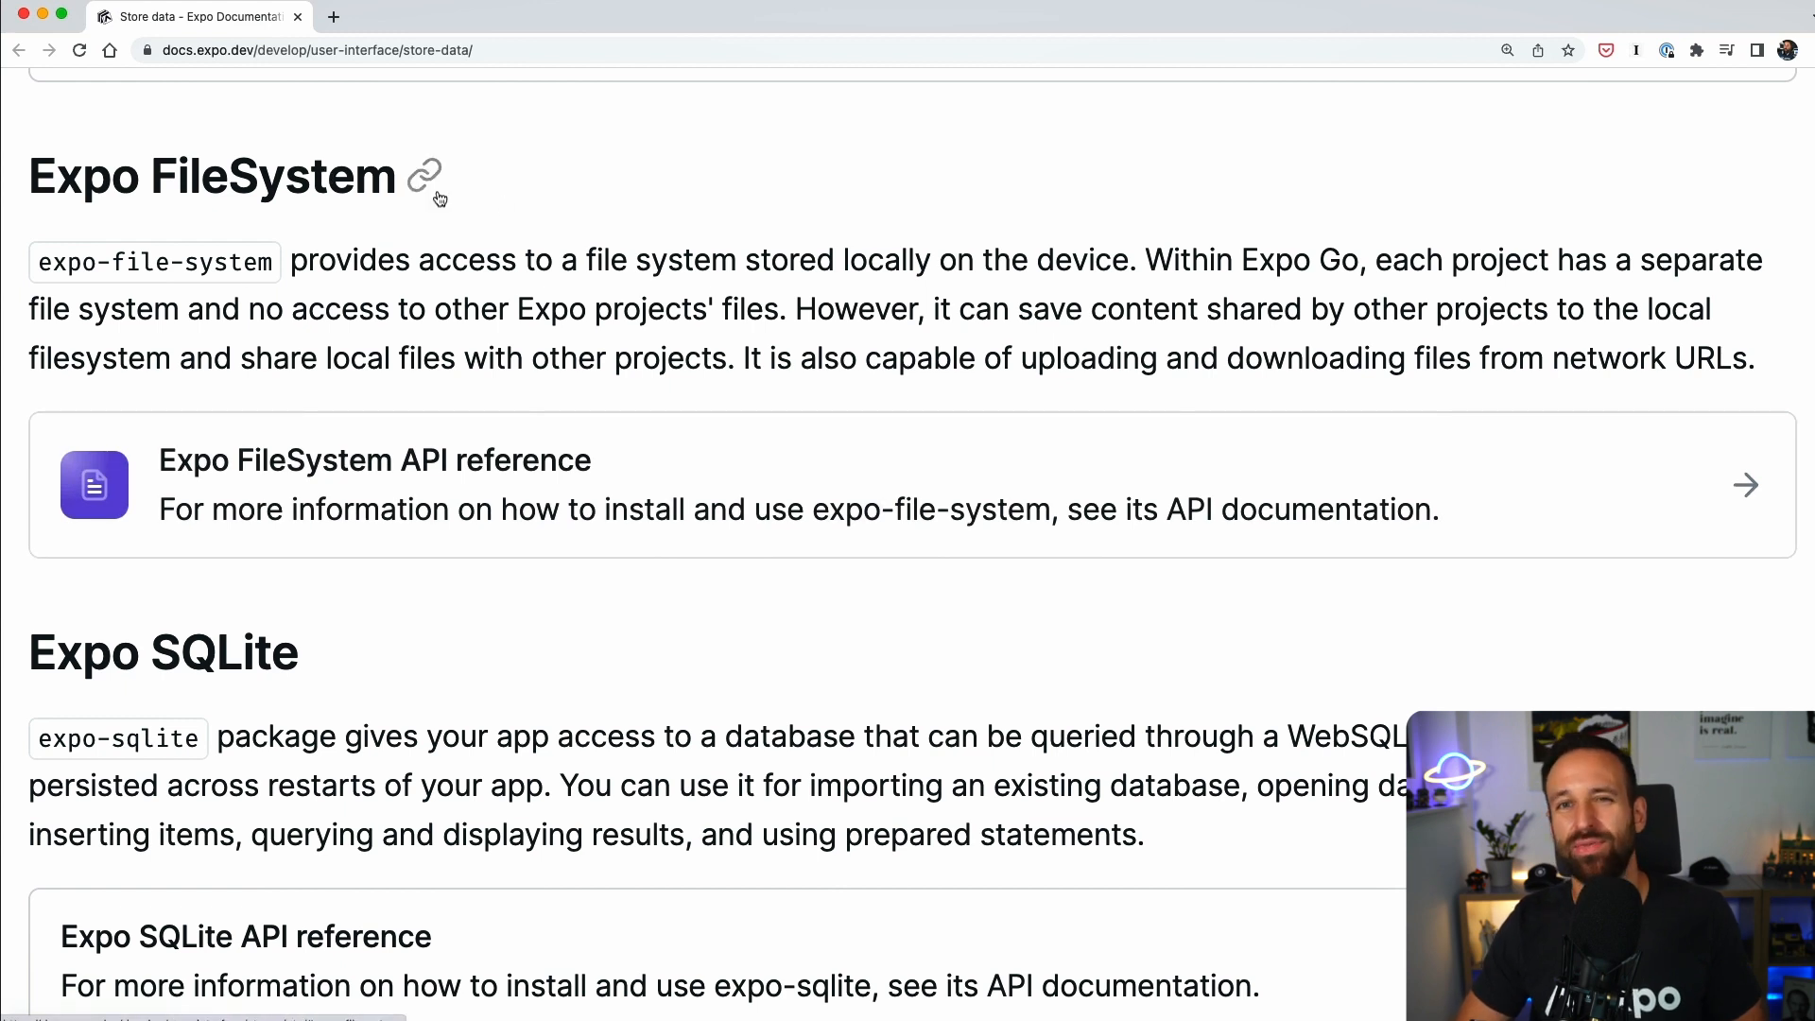
mouse_move(720, 221)
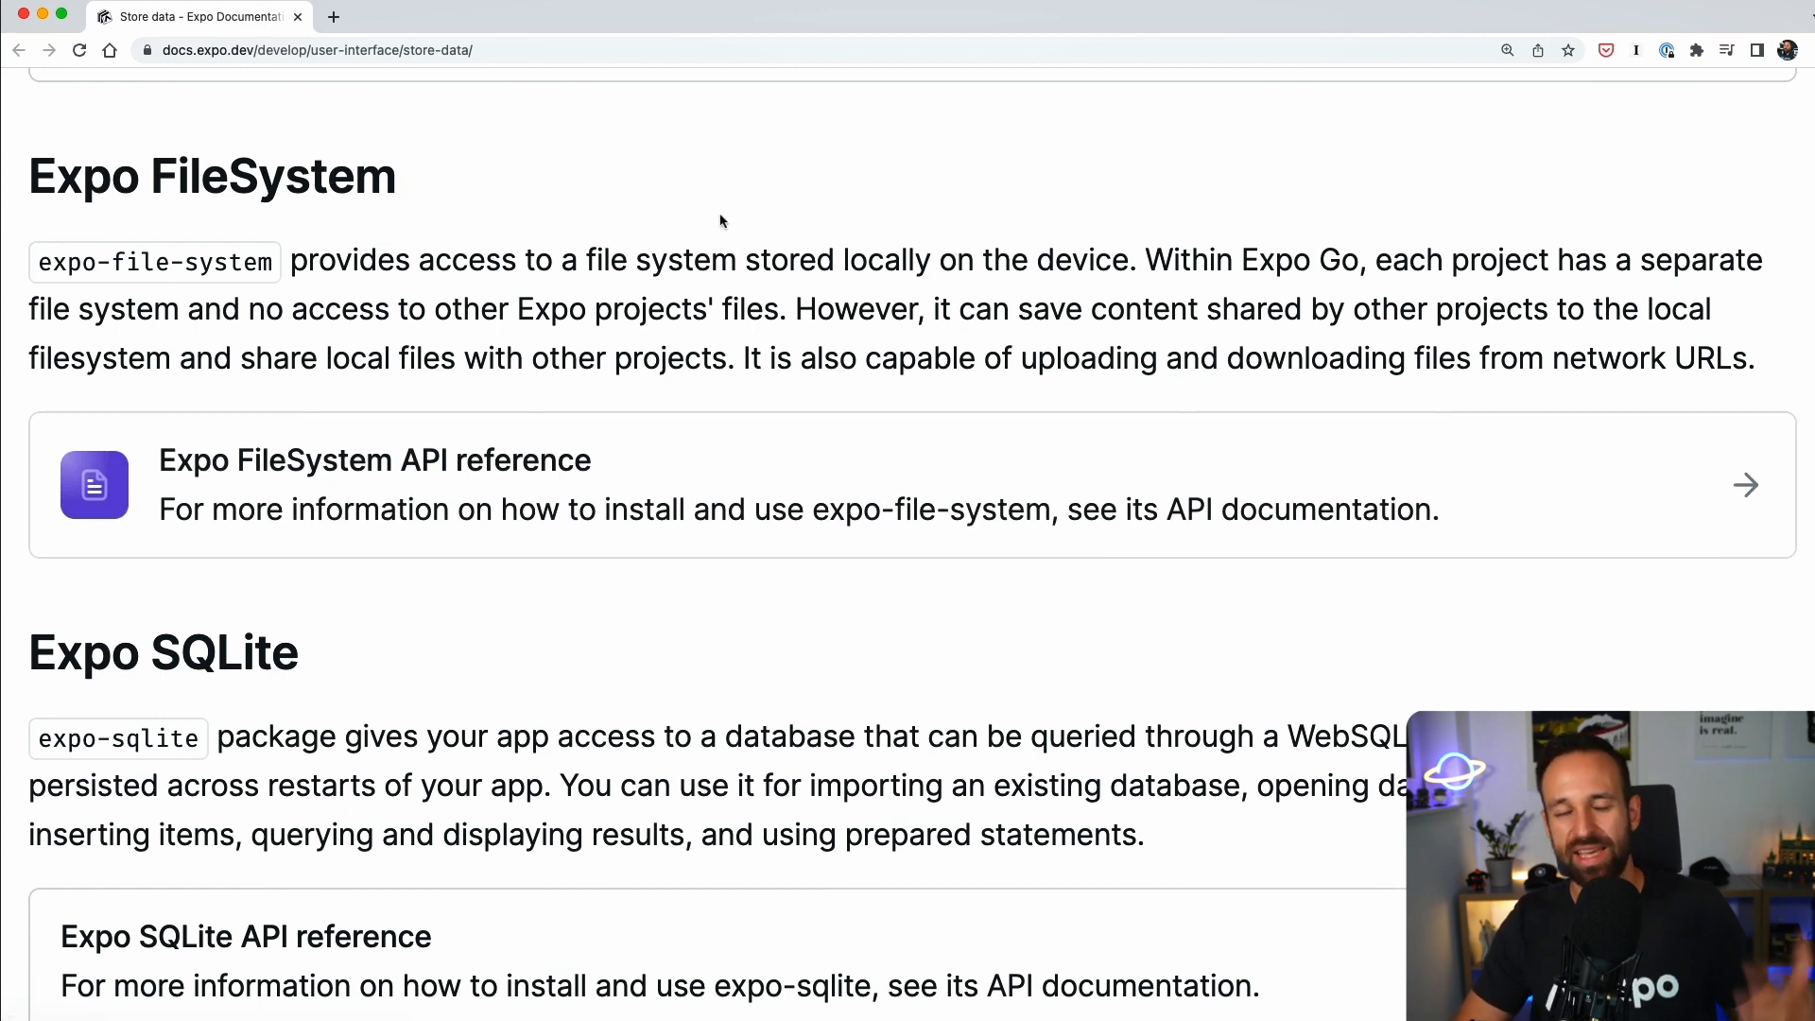
mouse_move(336, 185)
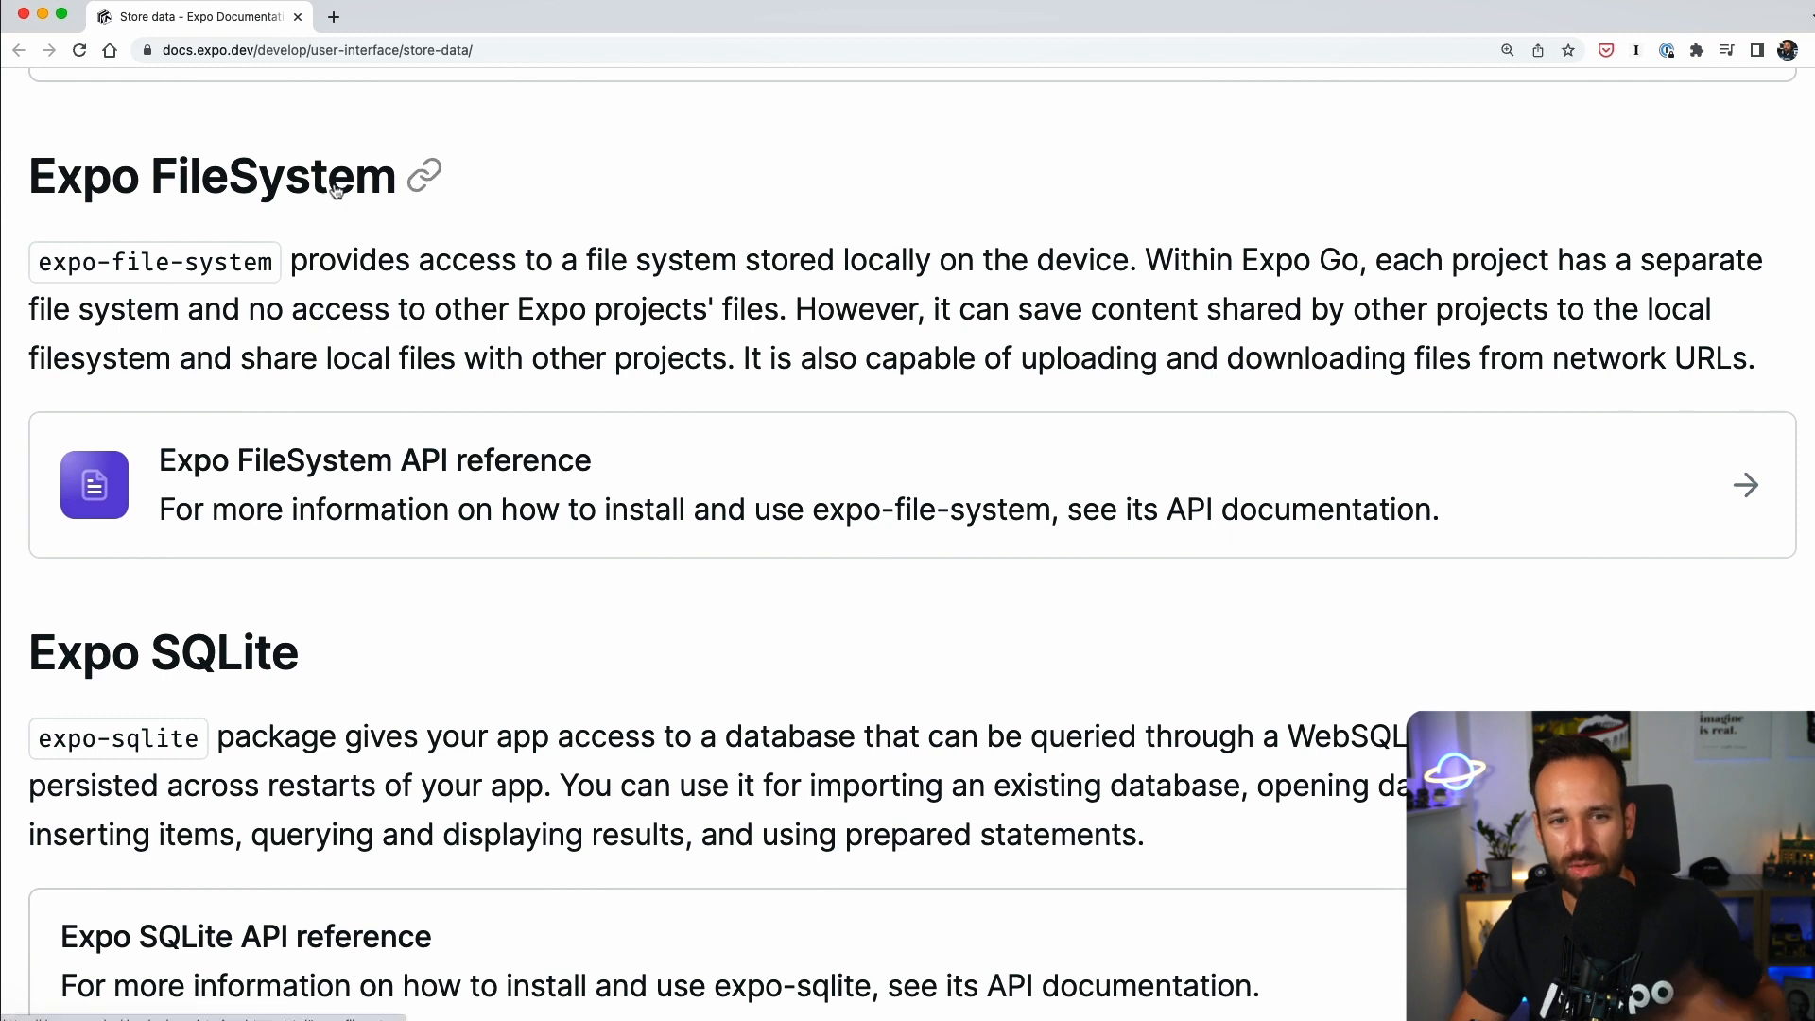
mouse_move(367, 294)
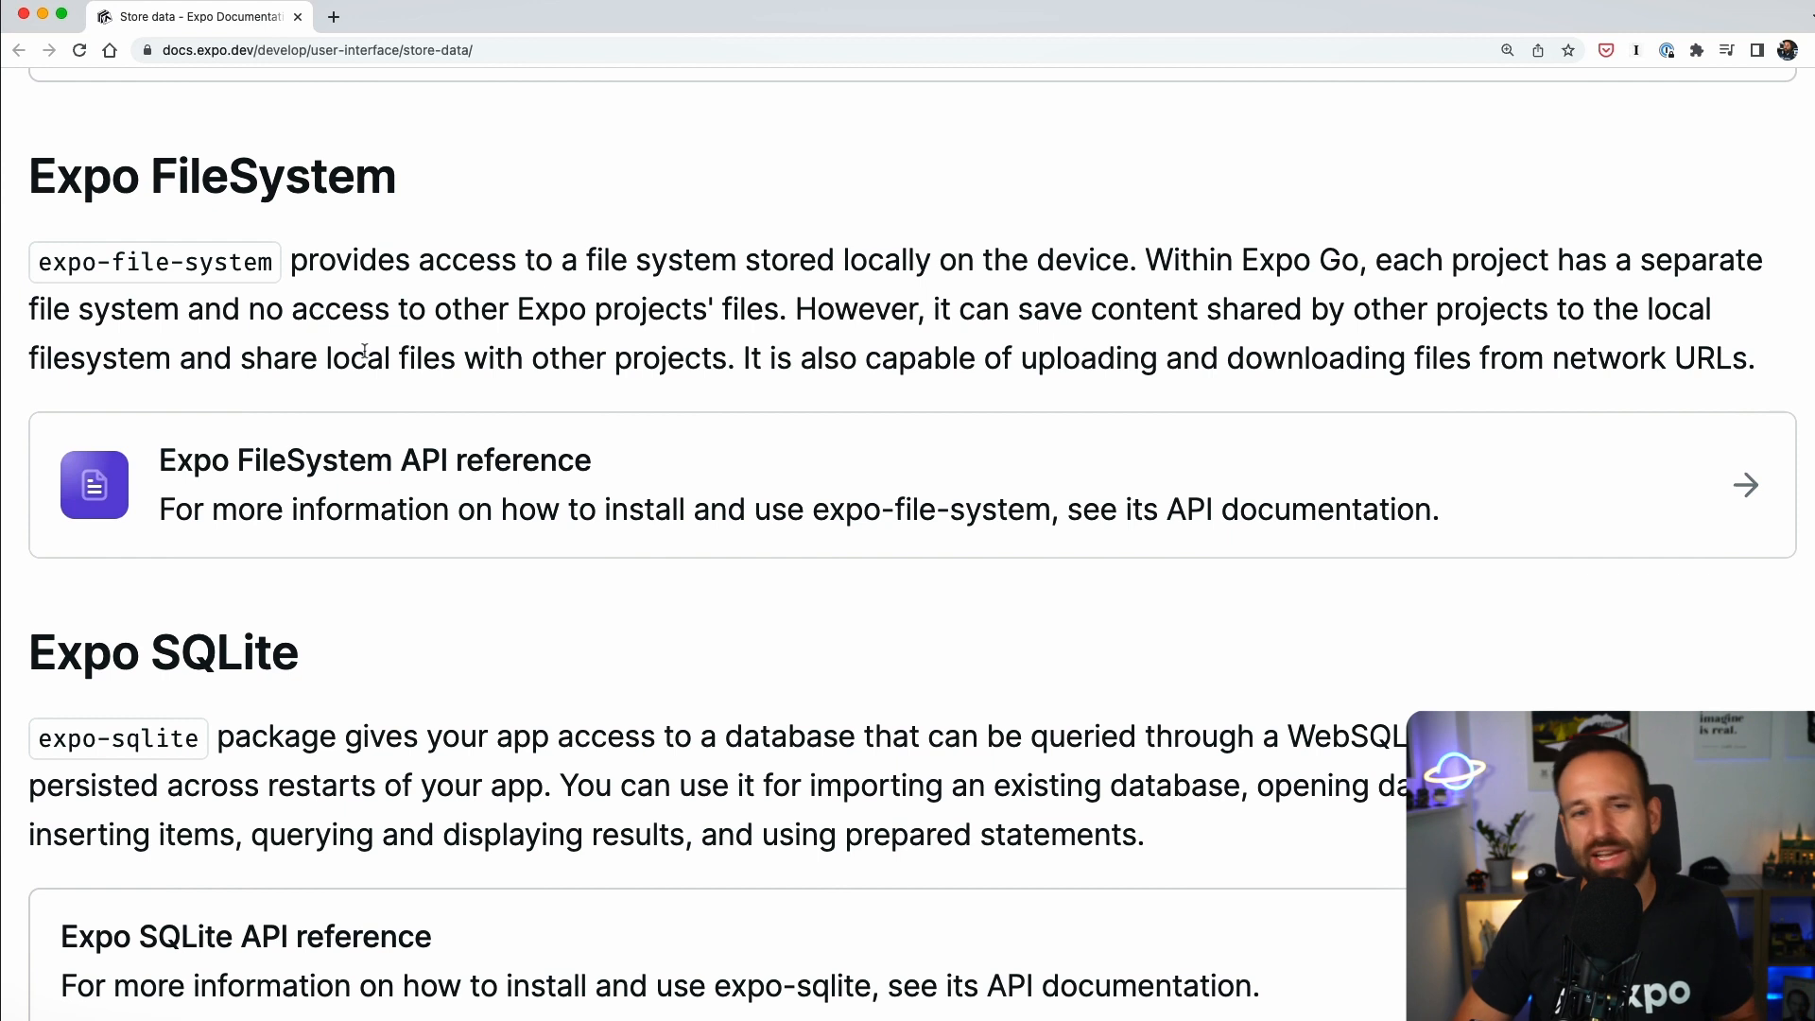
mouse_move(680, 344)
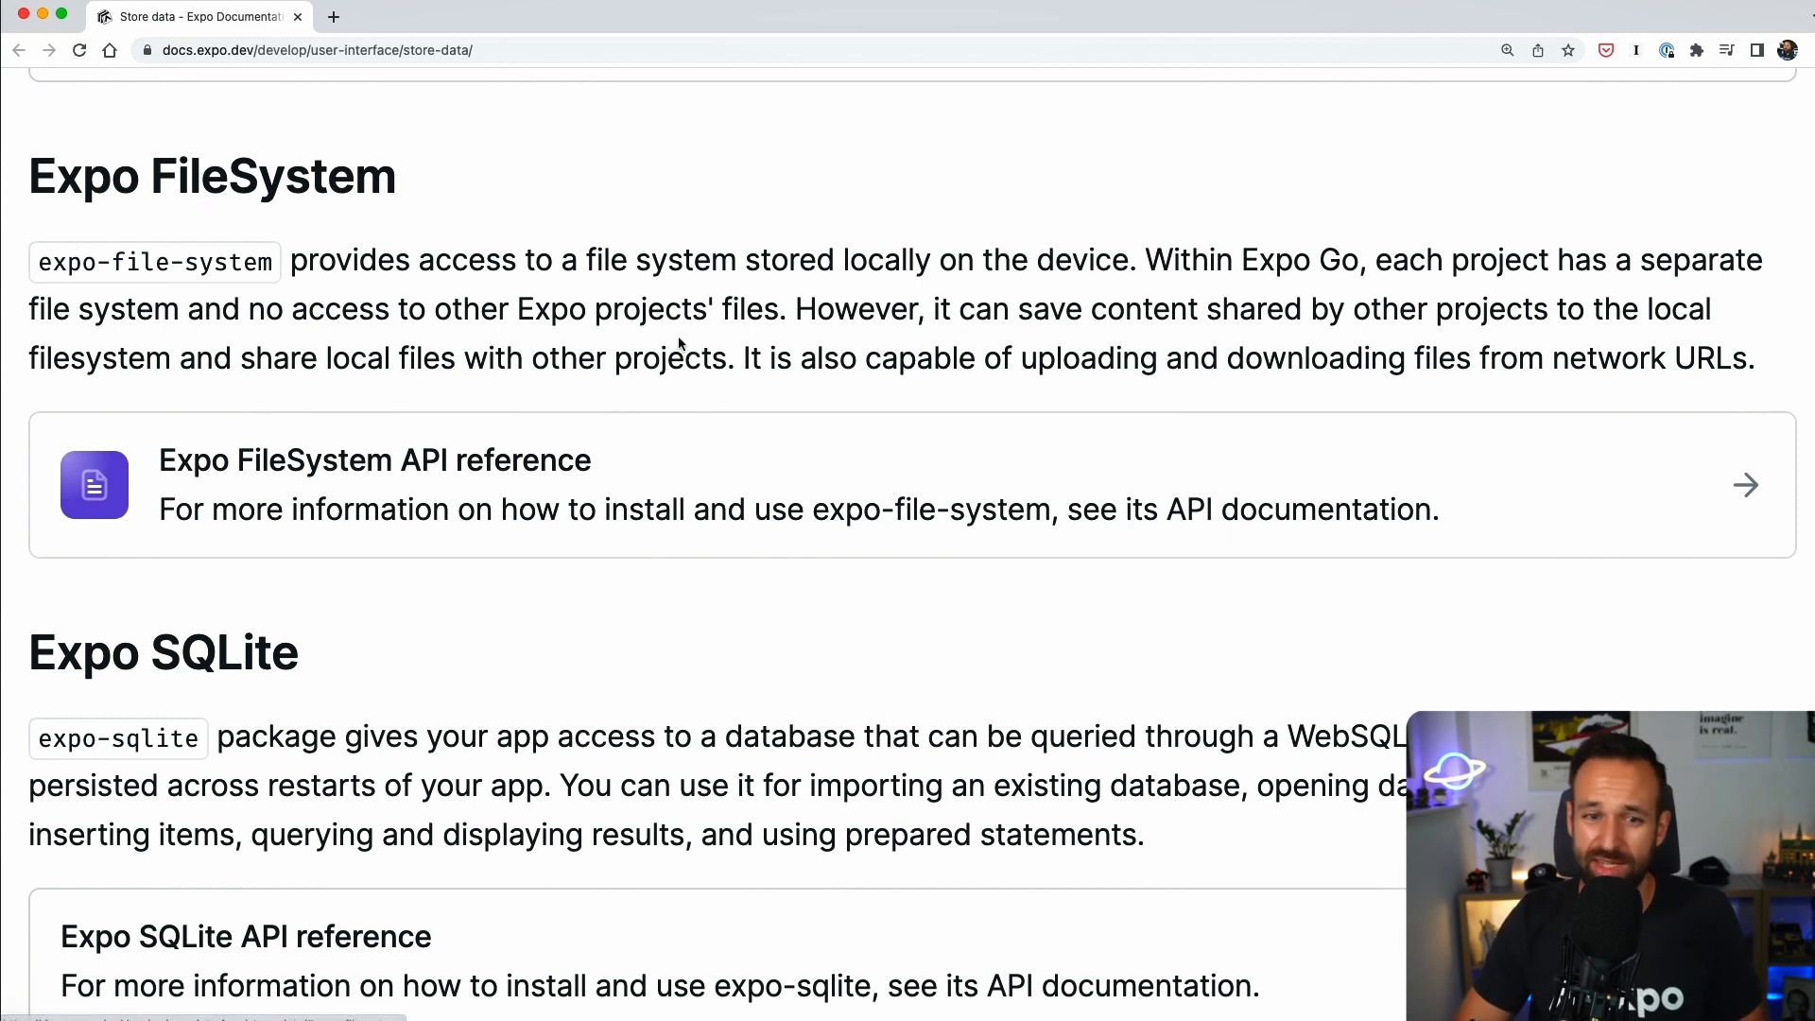
mouse_move(320, 272)
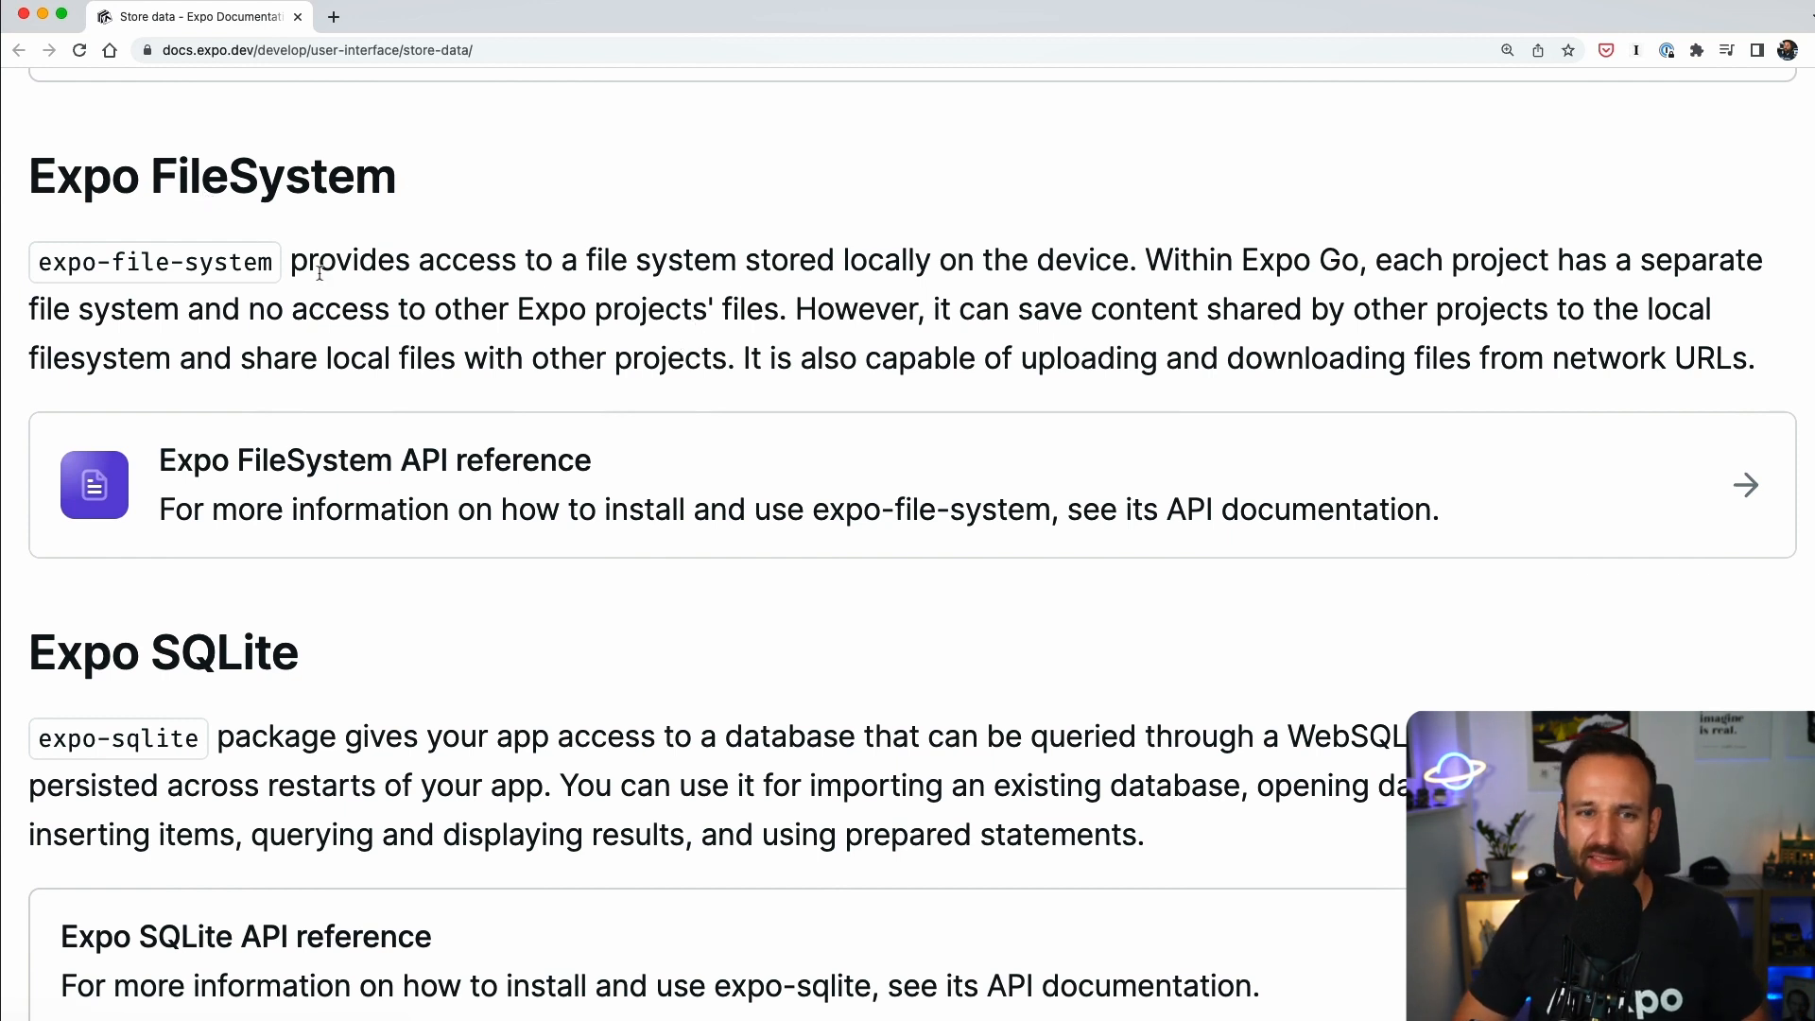
mouse_move(517, 243)
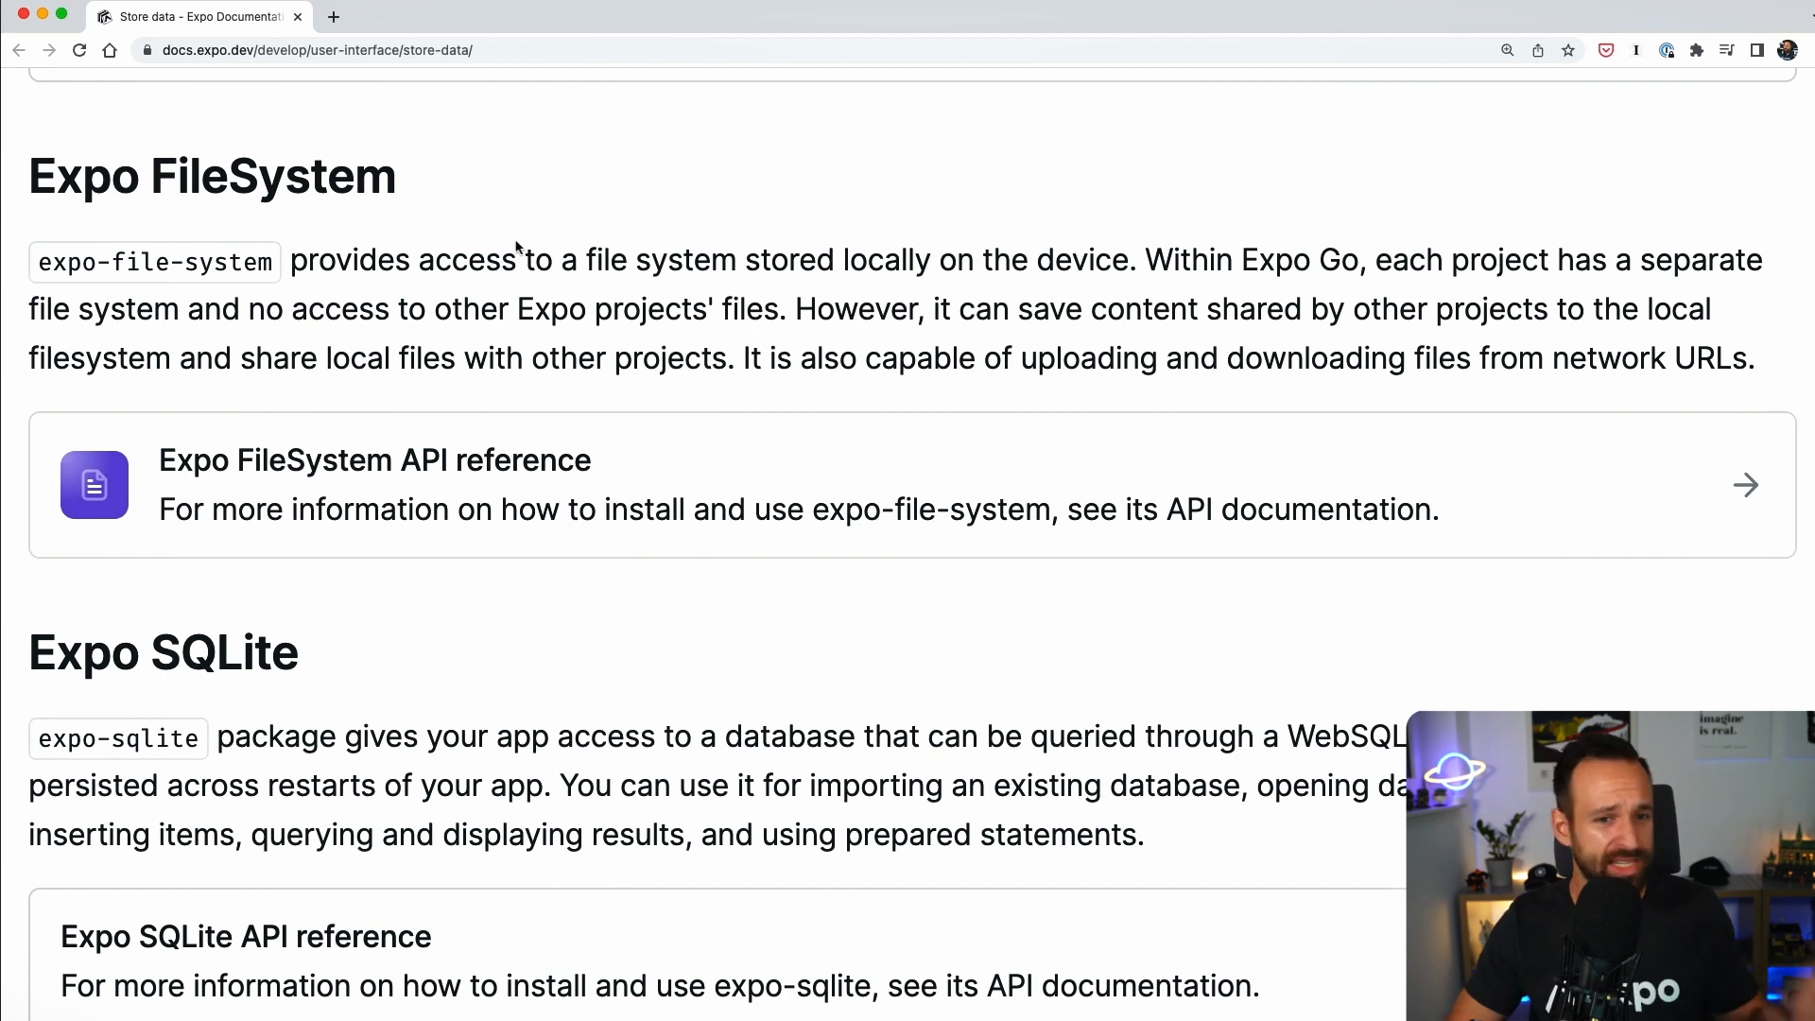
mouse_move(332, 208)
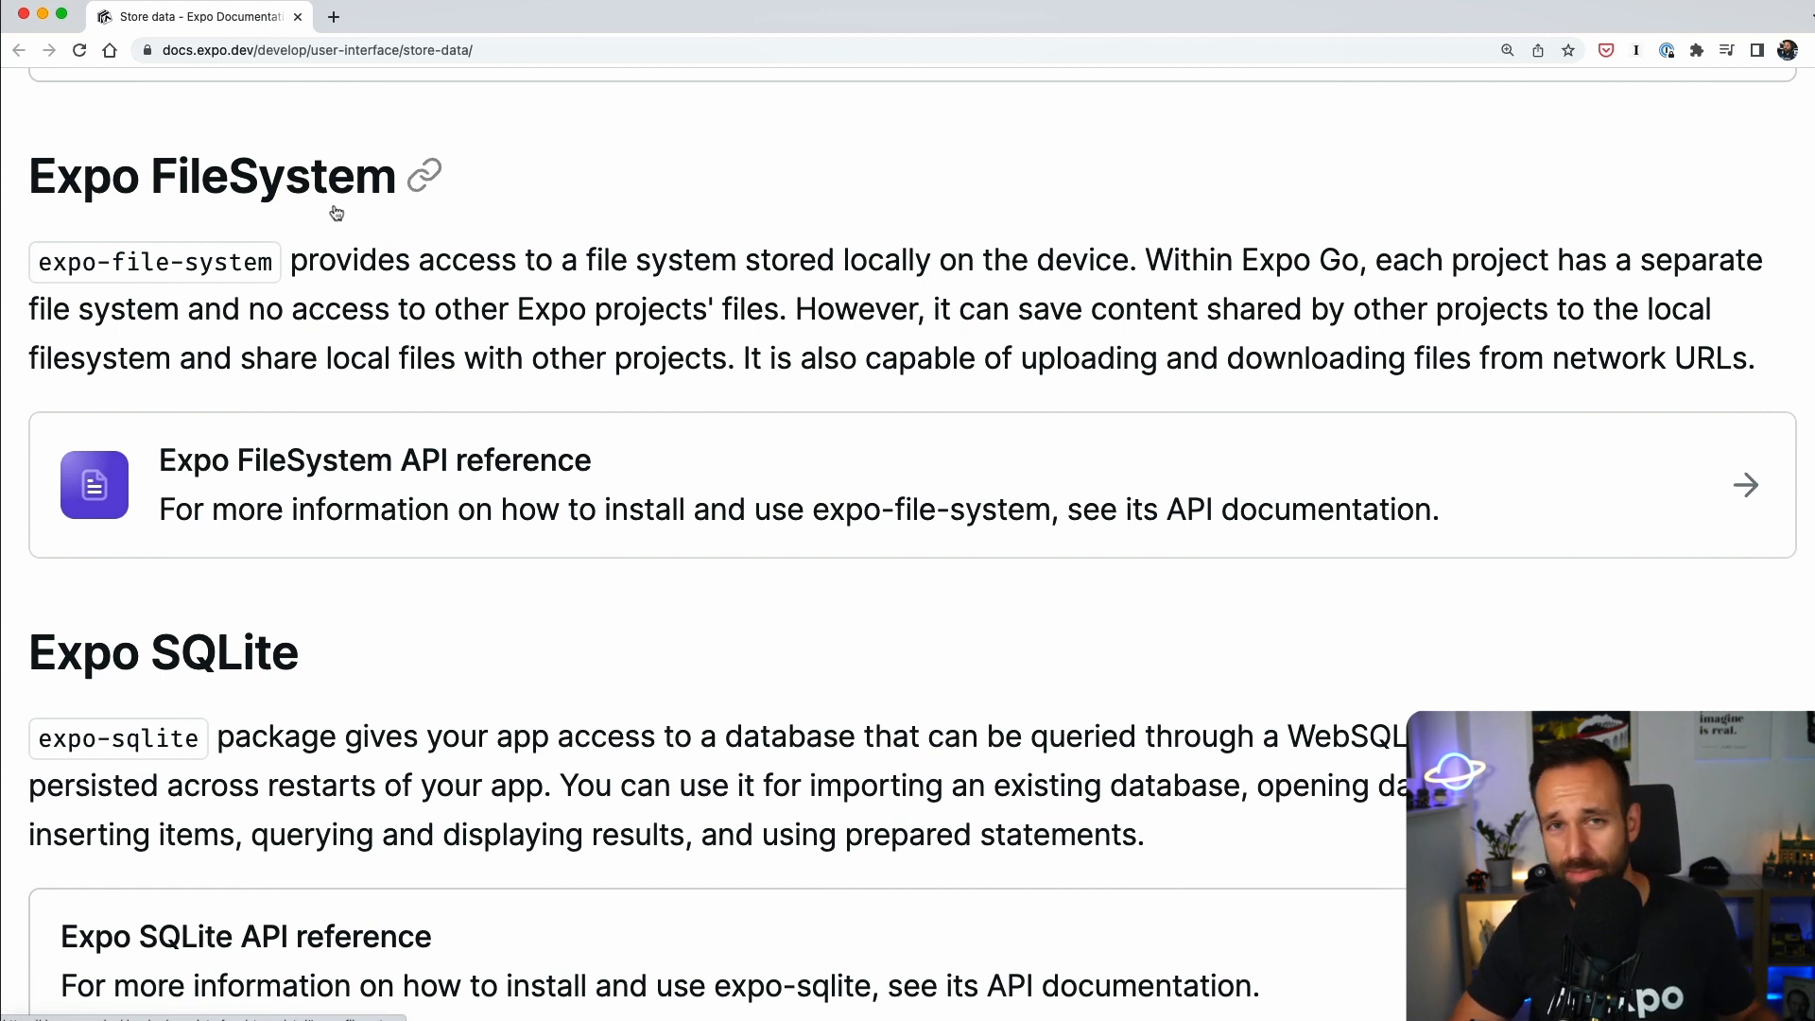
scroll(up, 3)
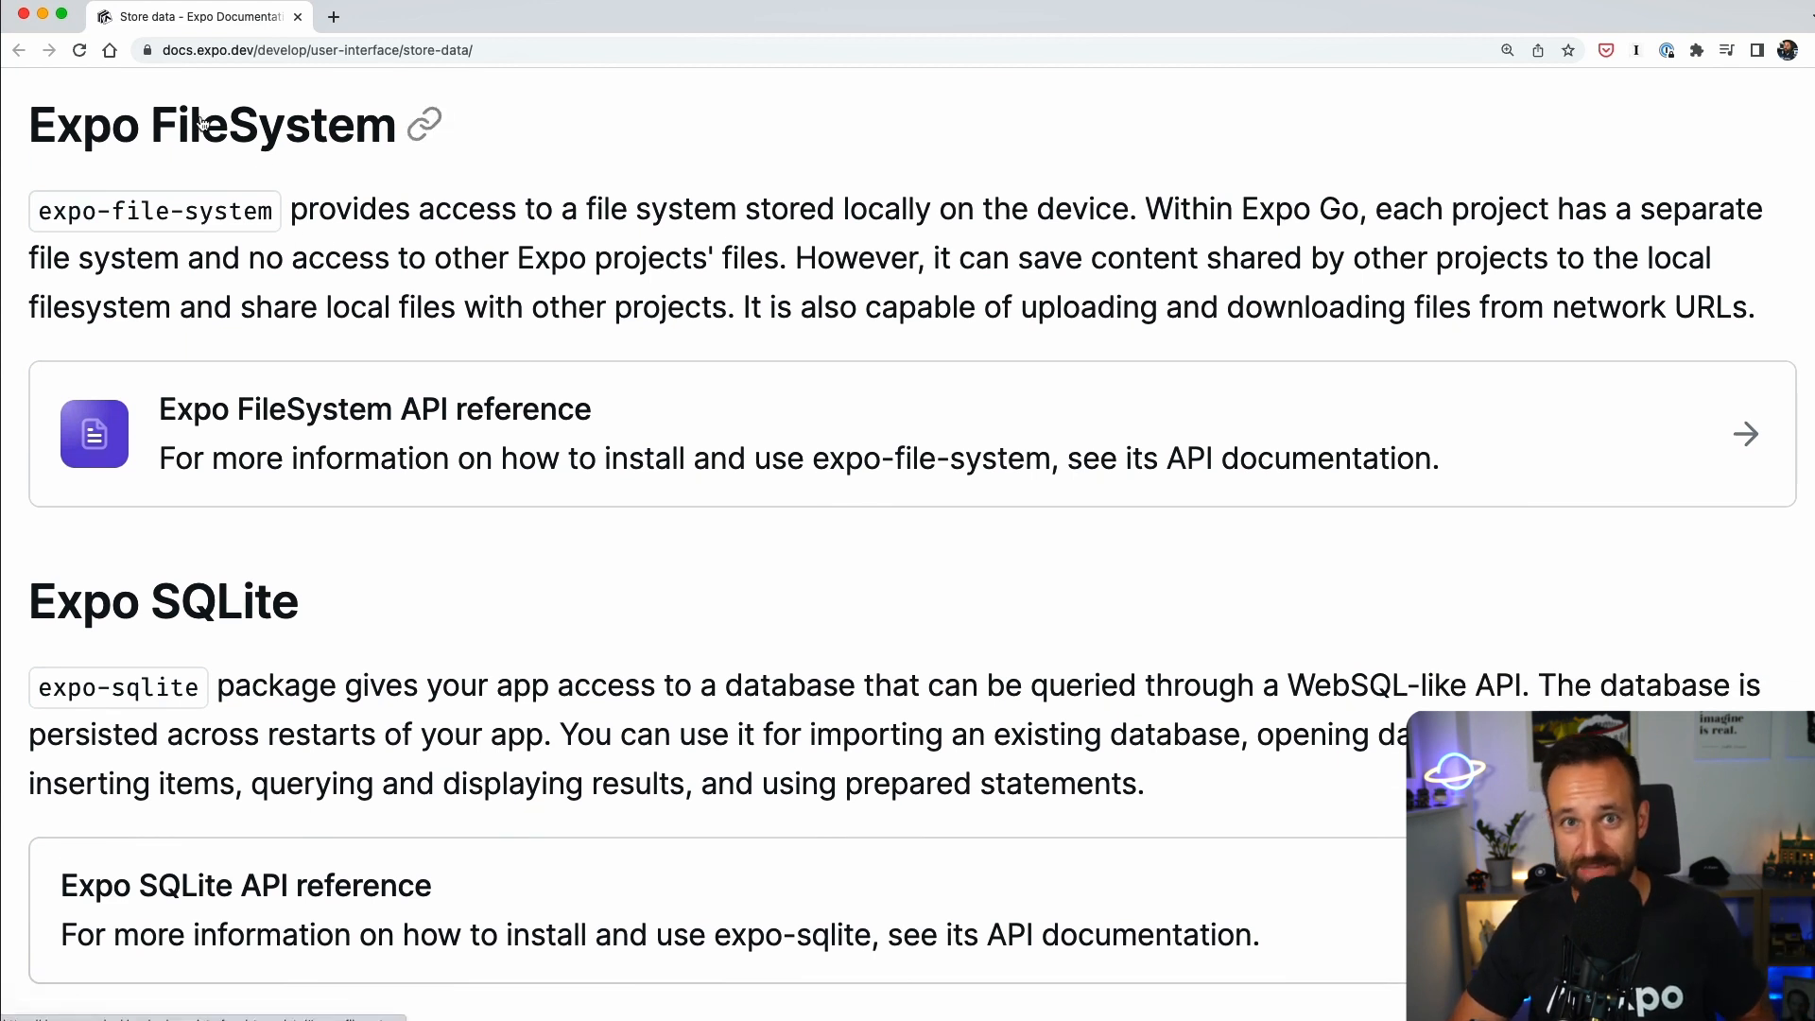
scroll(up, 3)
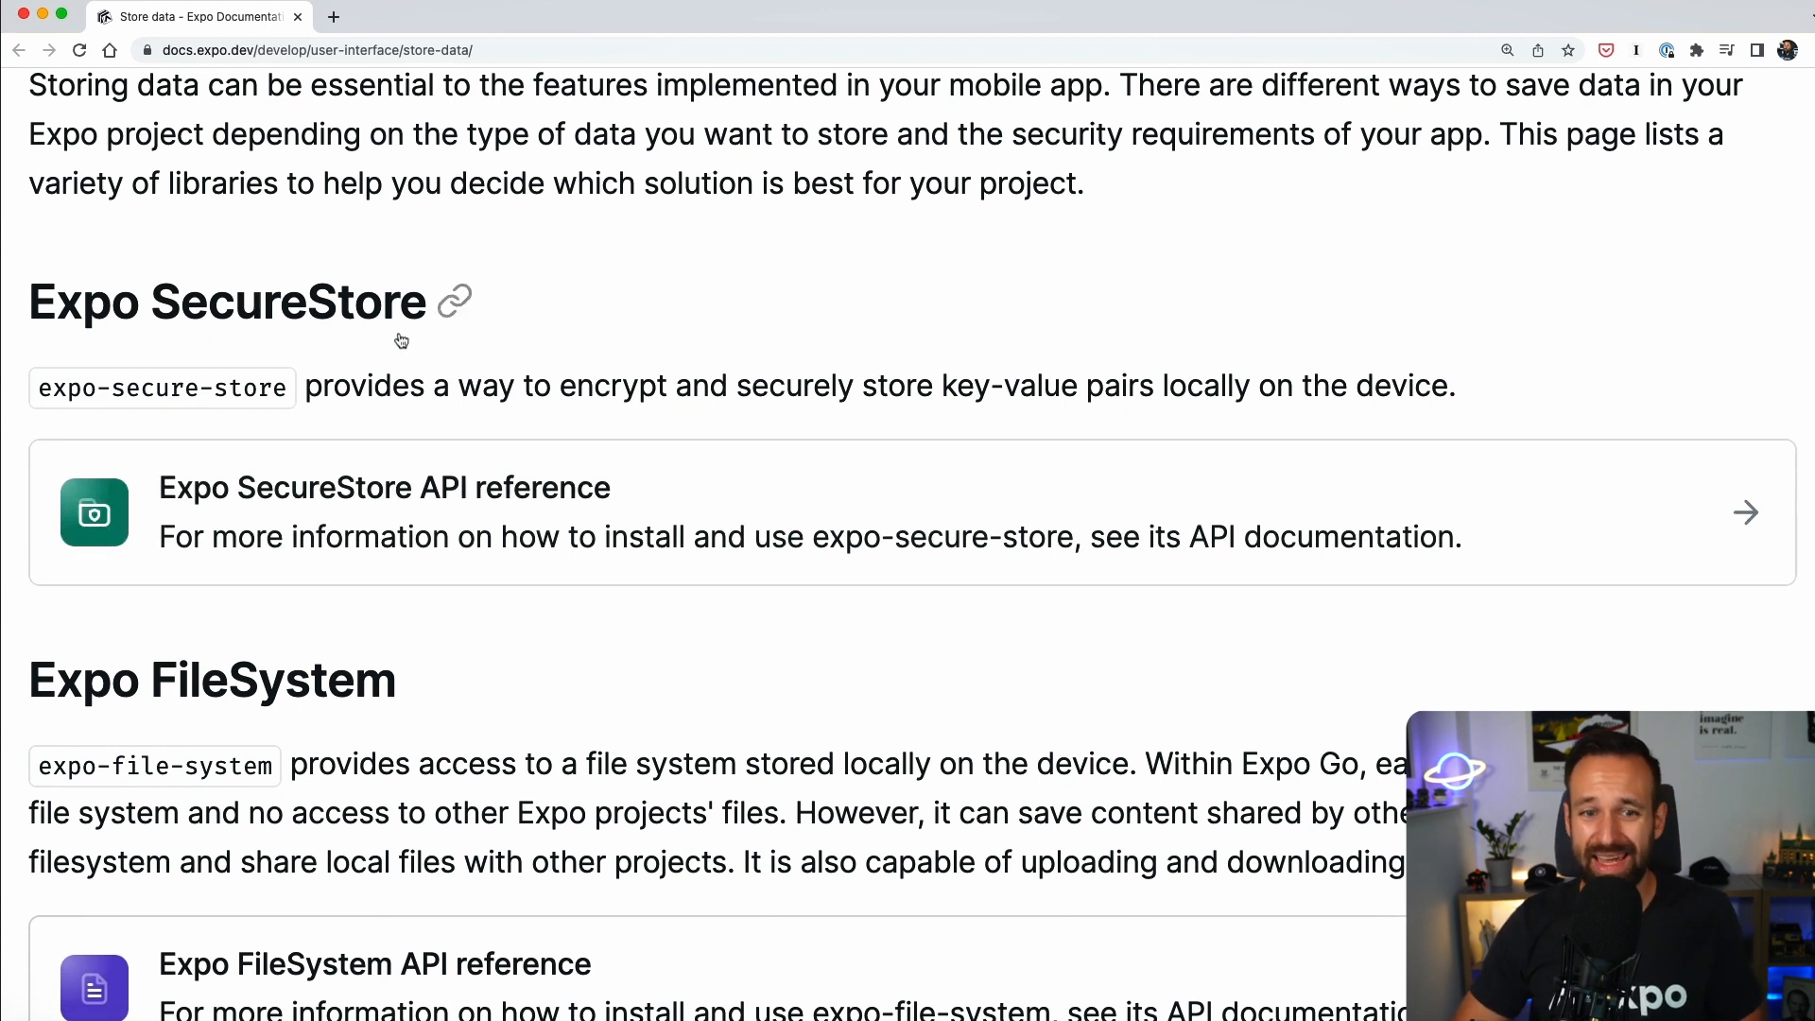
mouse_move(645, 351)
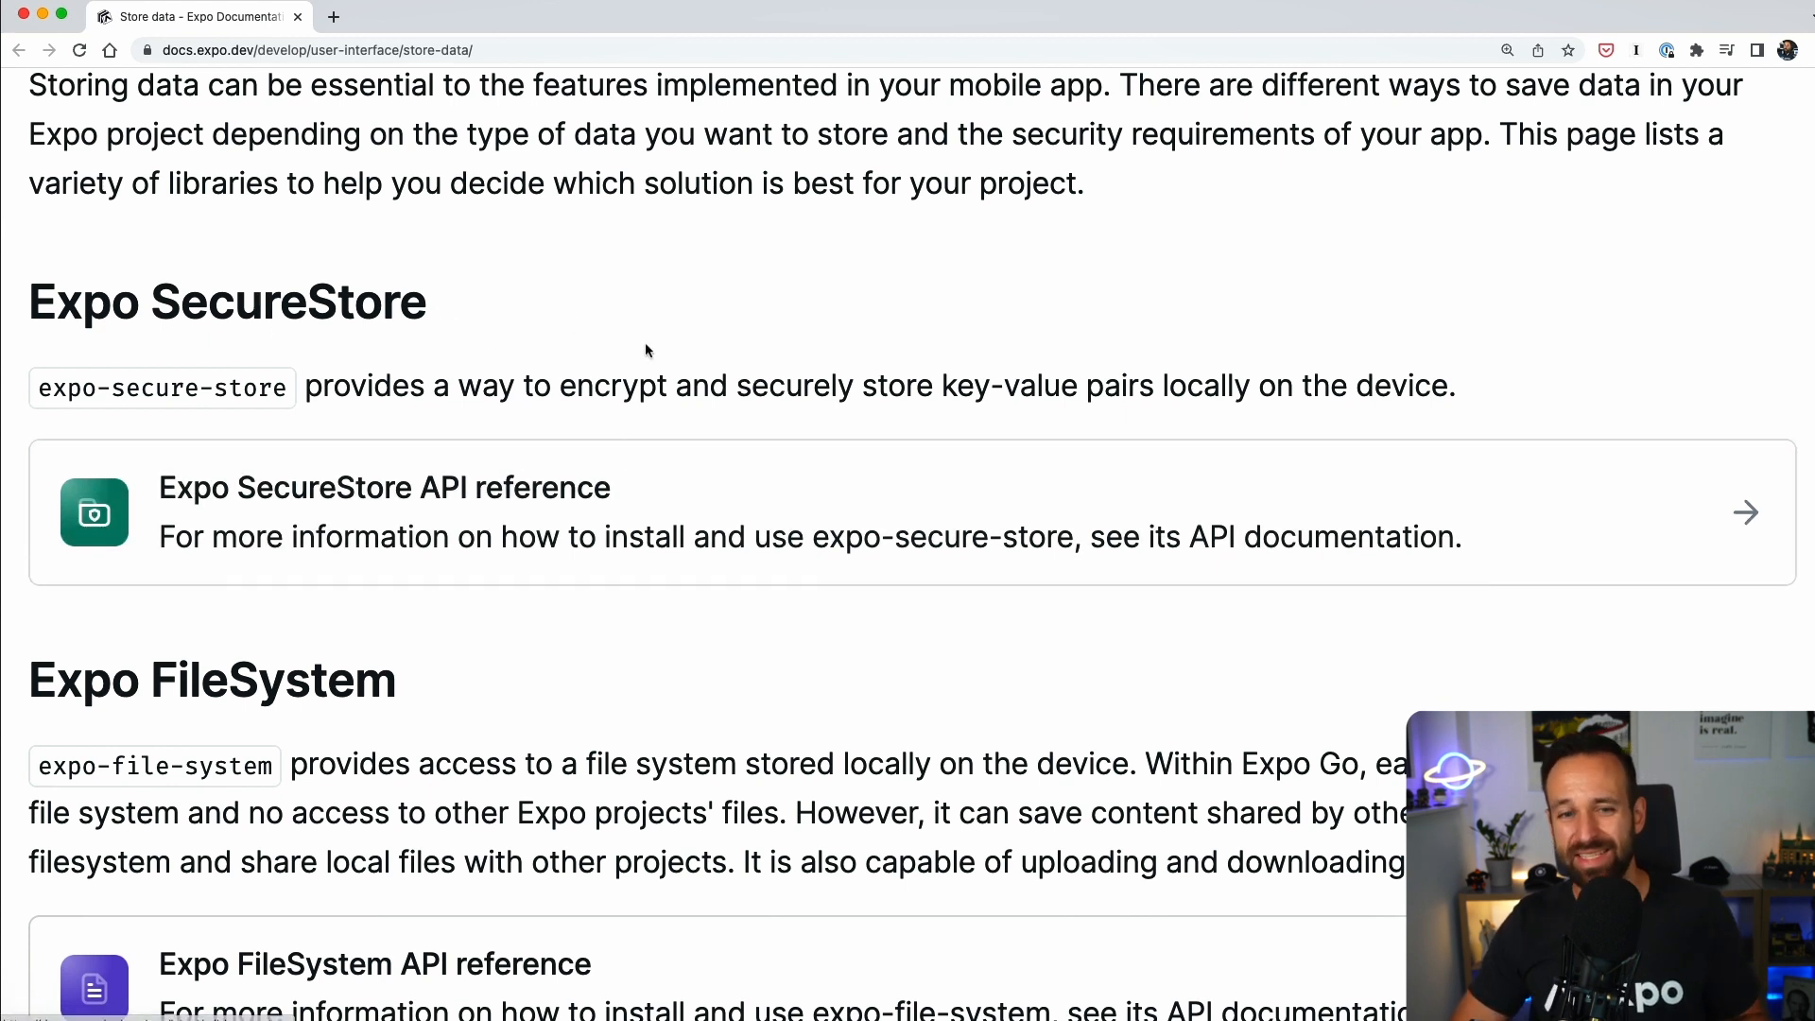
mouse_move(681, 342)
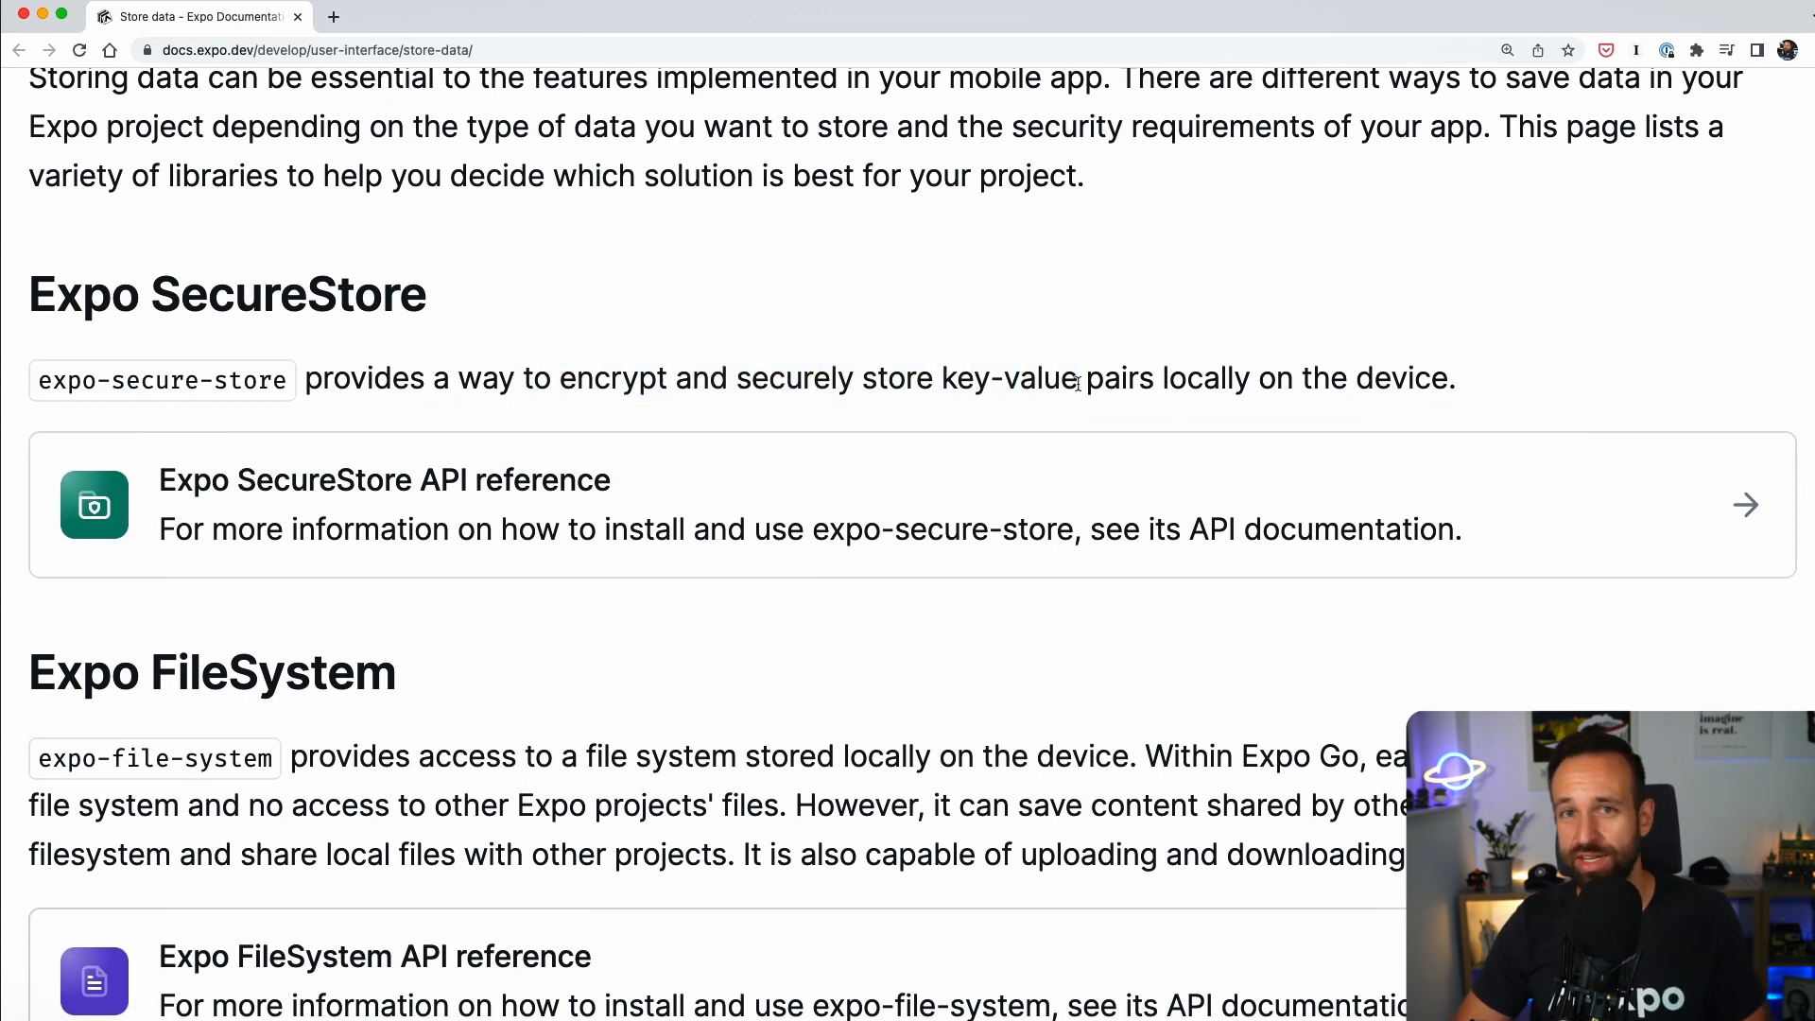
mouse_move(935, 397)
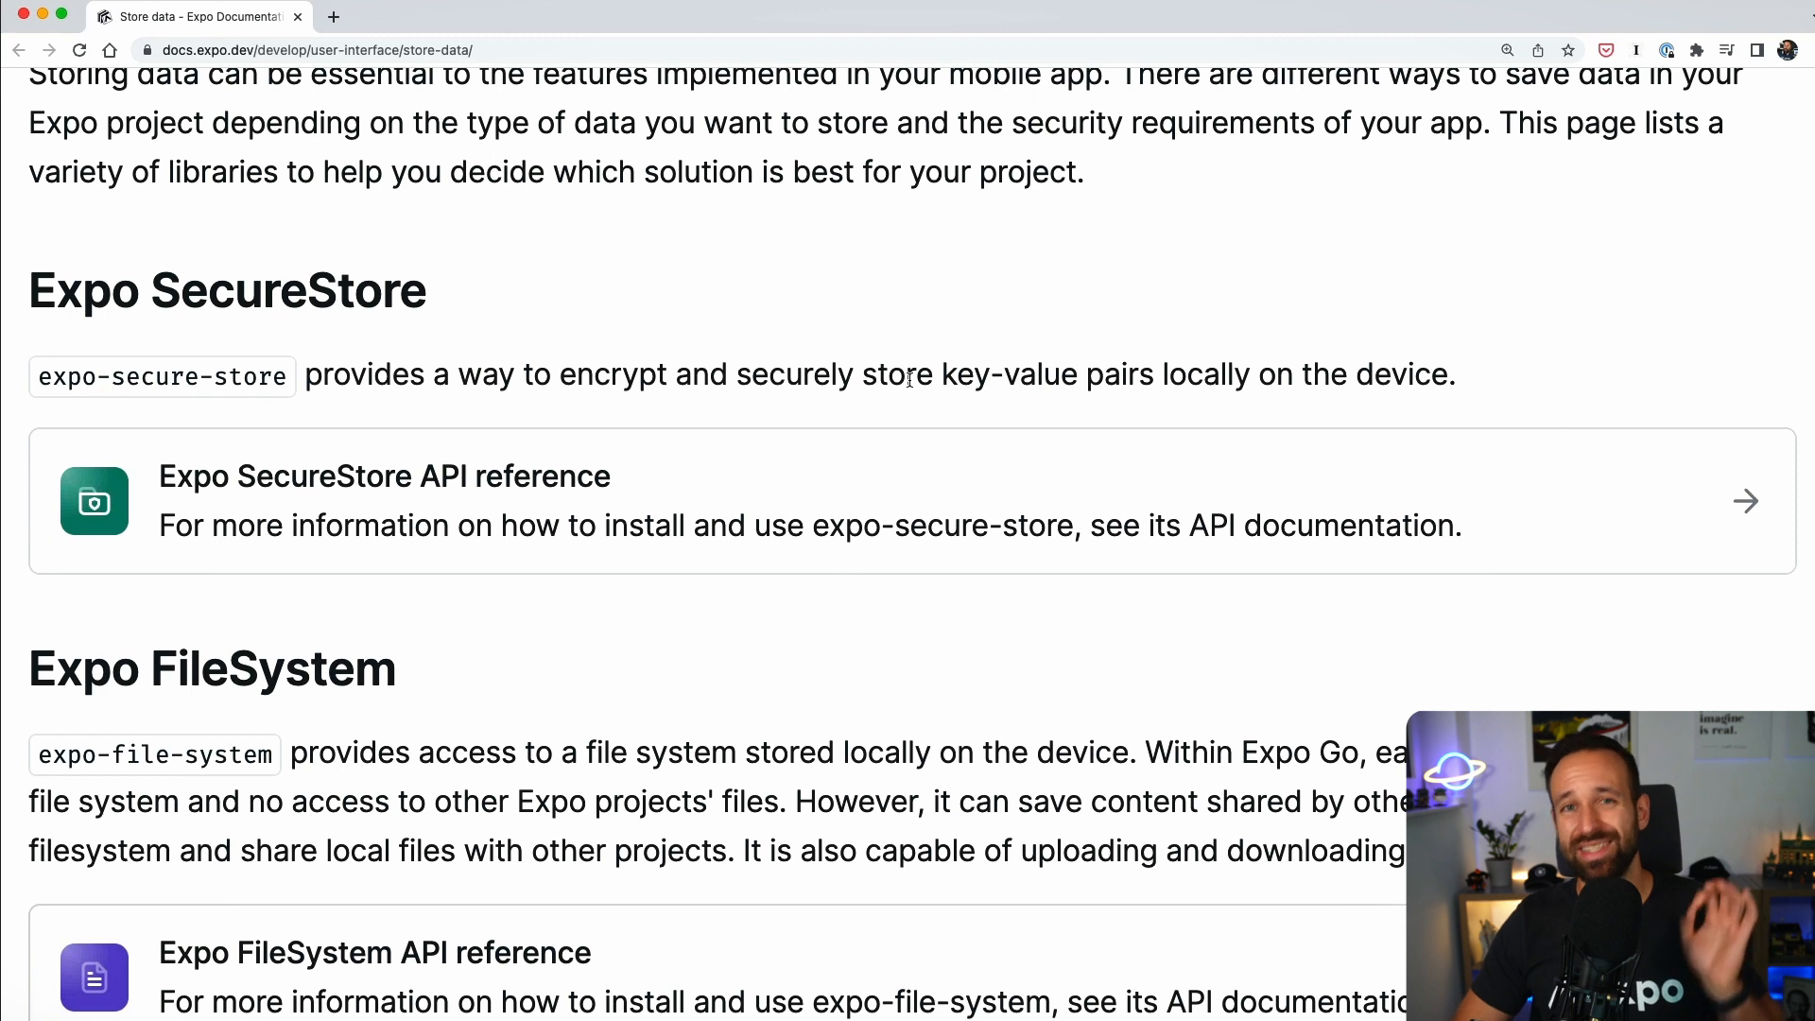
mouse_move(1083, 376)
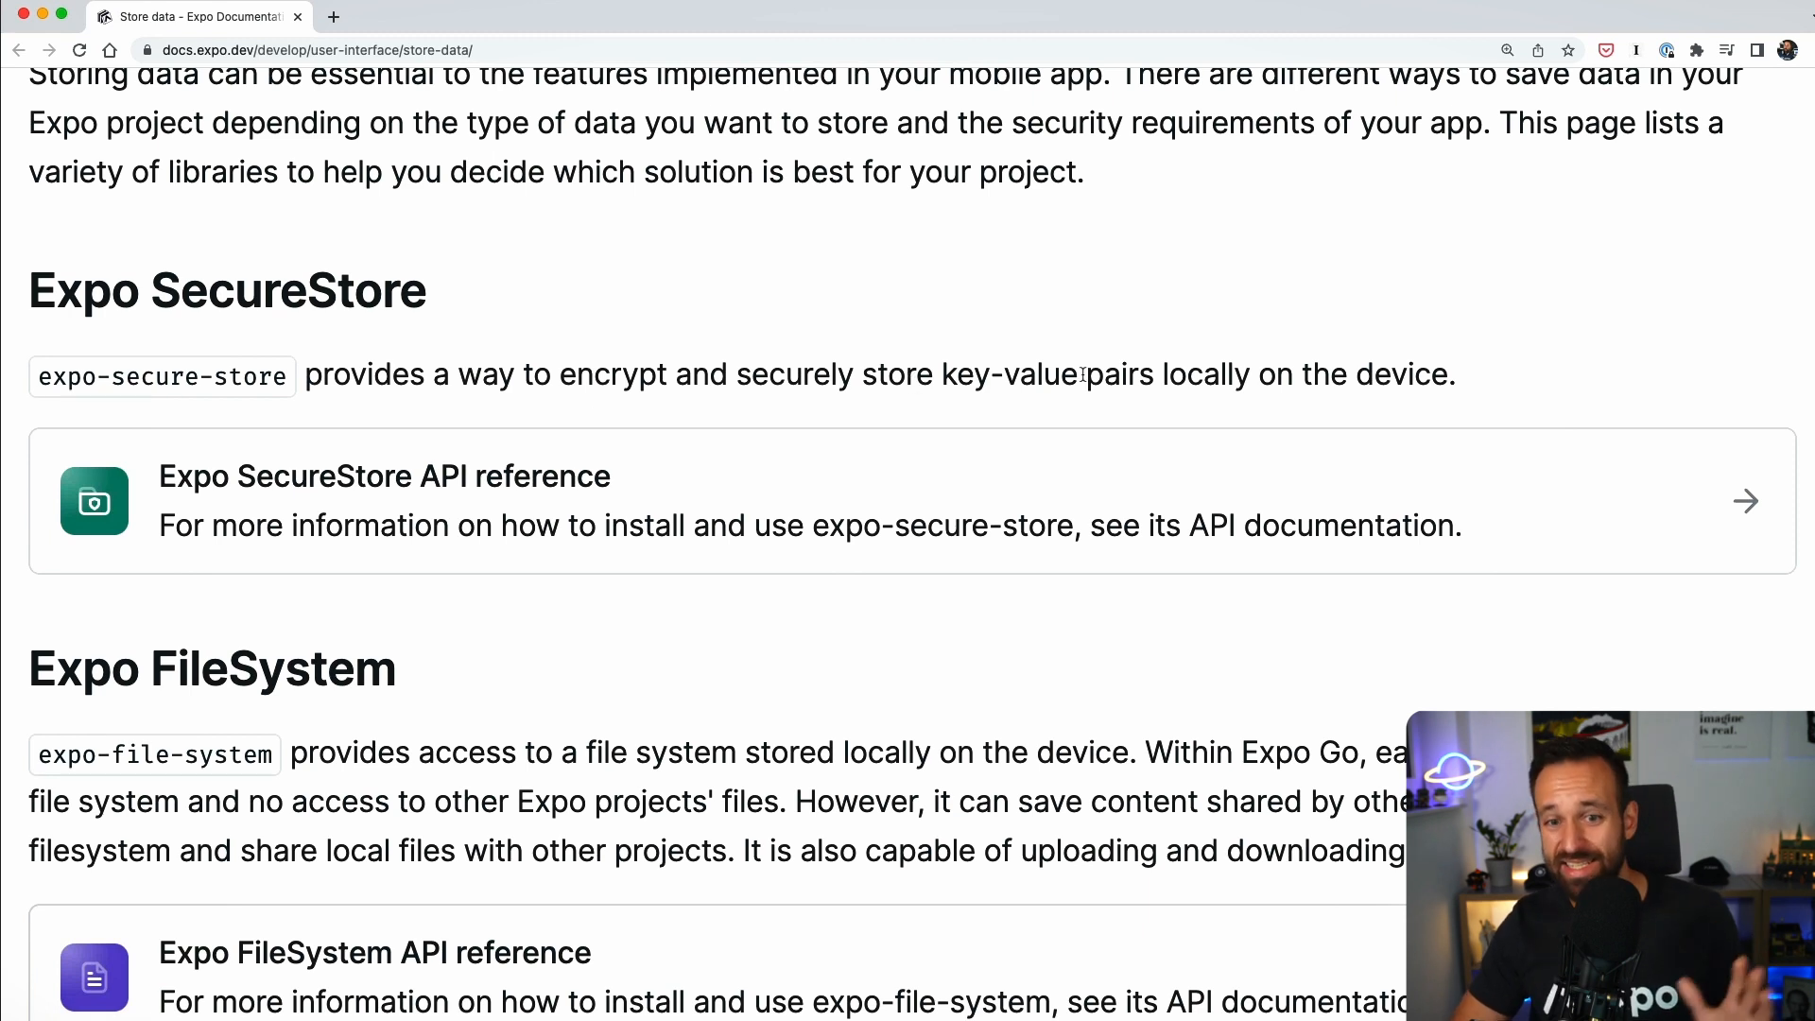
mouse_move(1120, 375)
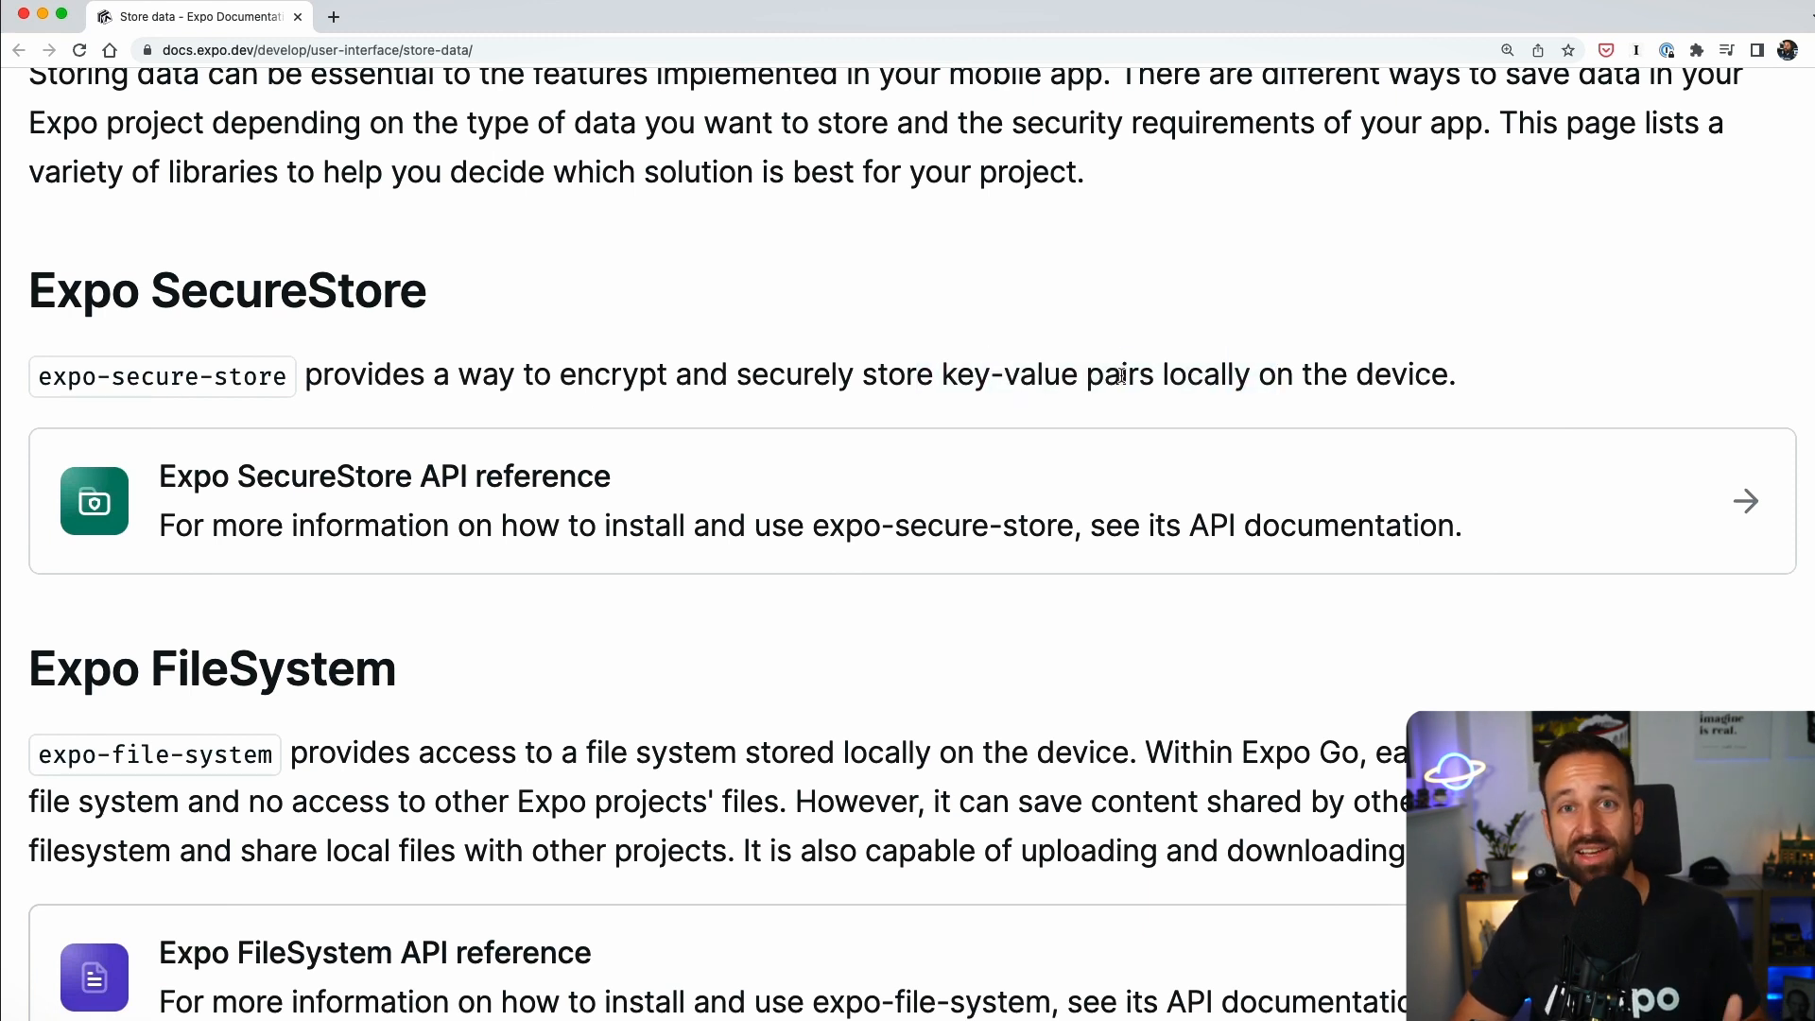
mouse_move(646, 429)
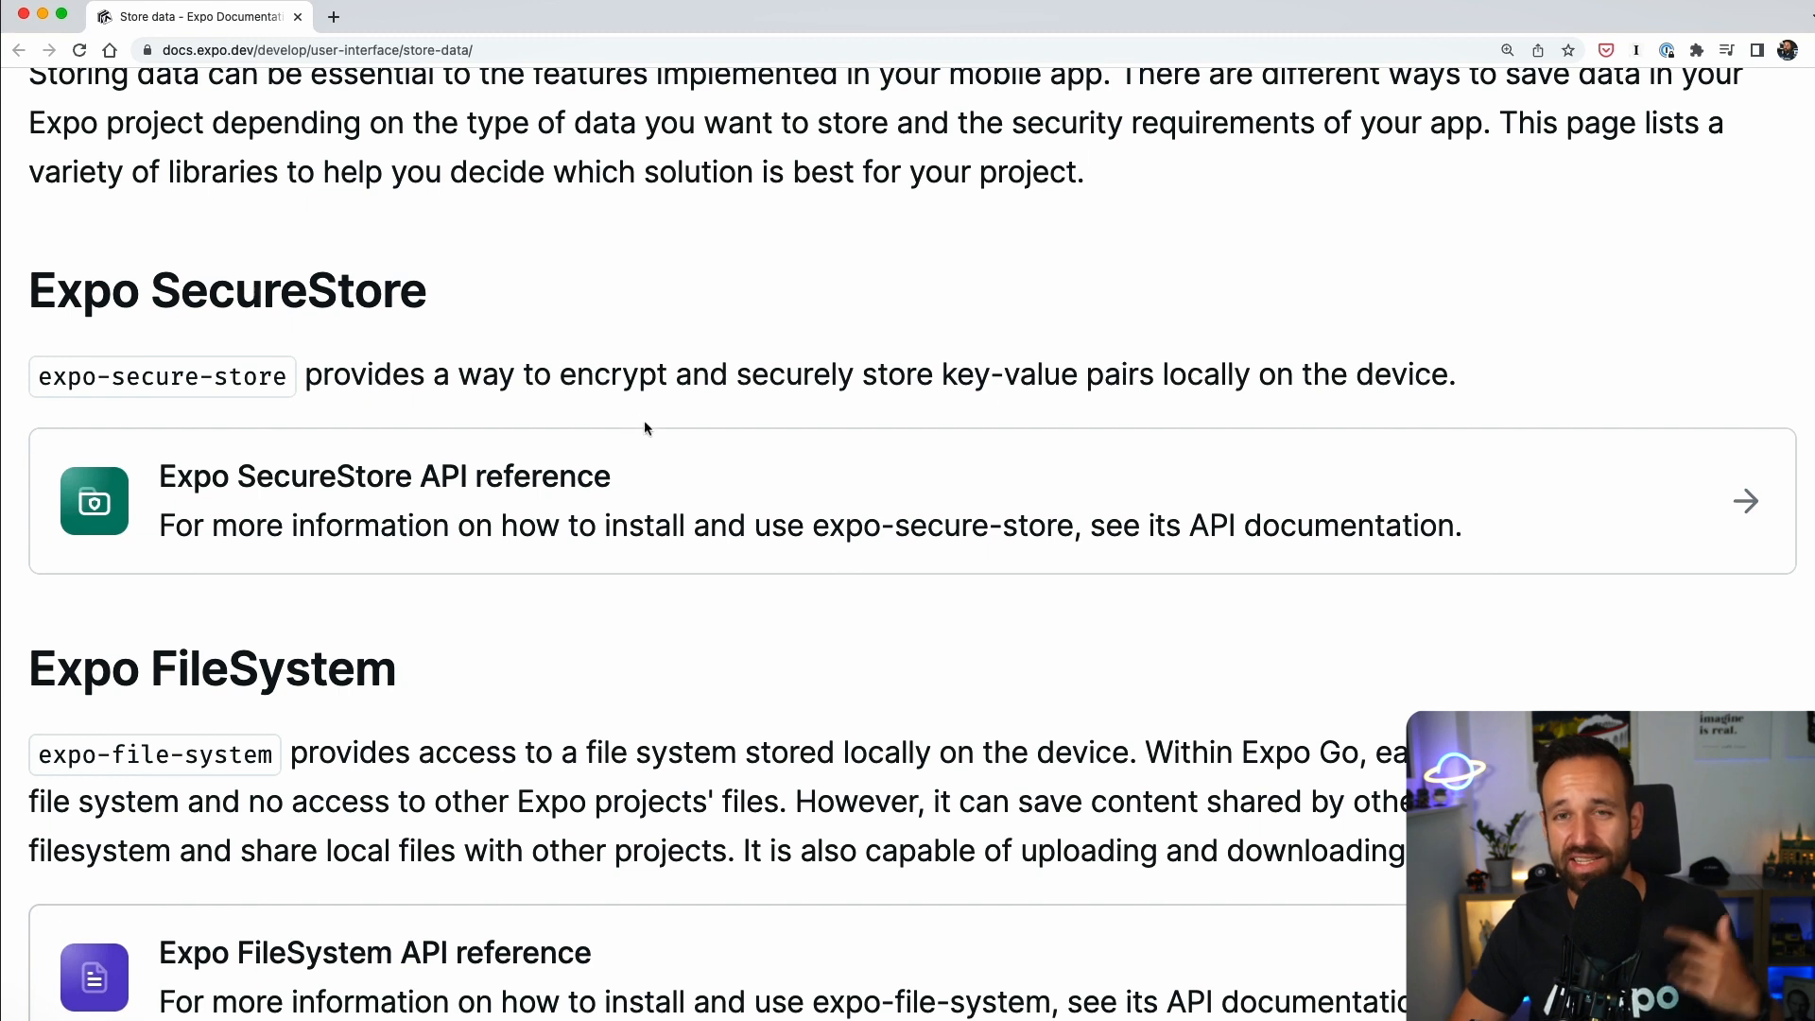
mouse_move(687, 388)
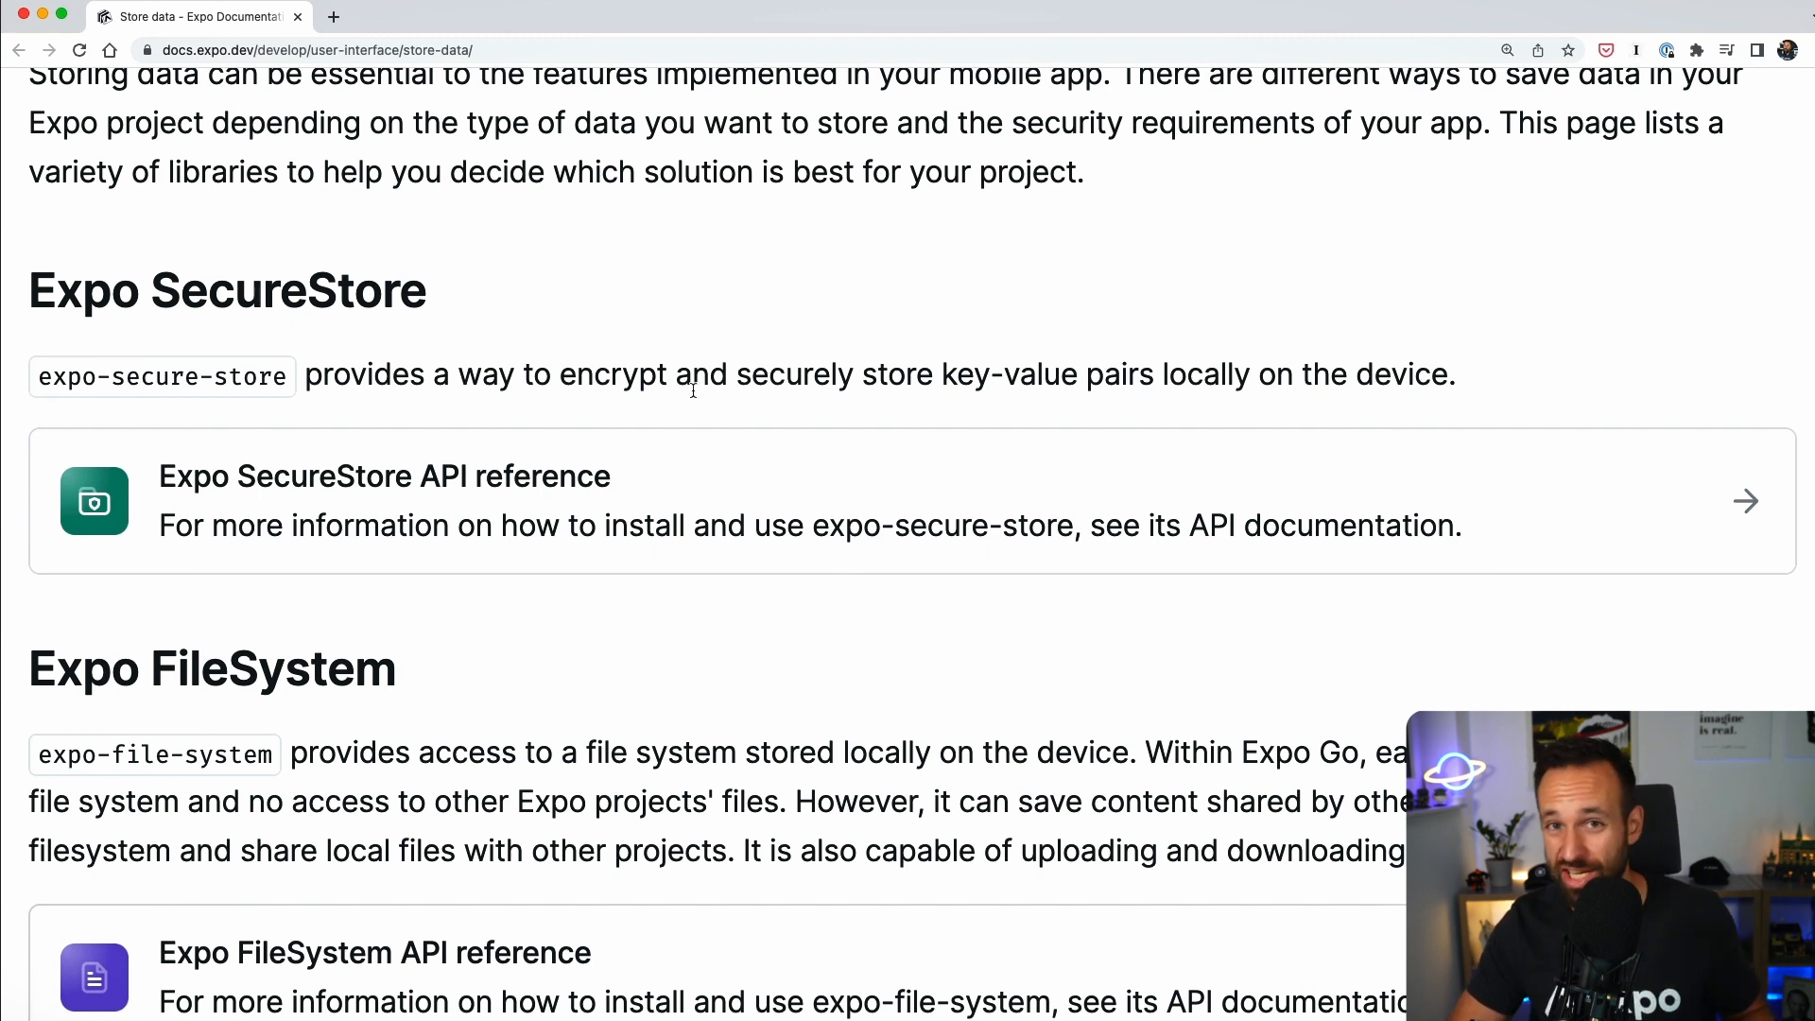
mouse_move(561, 363)
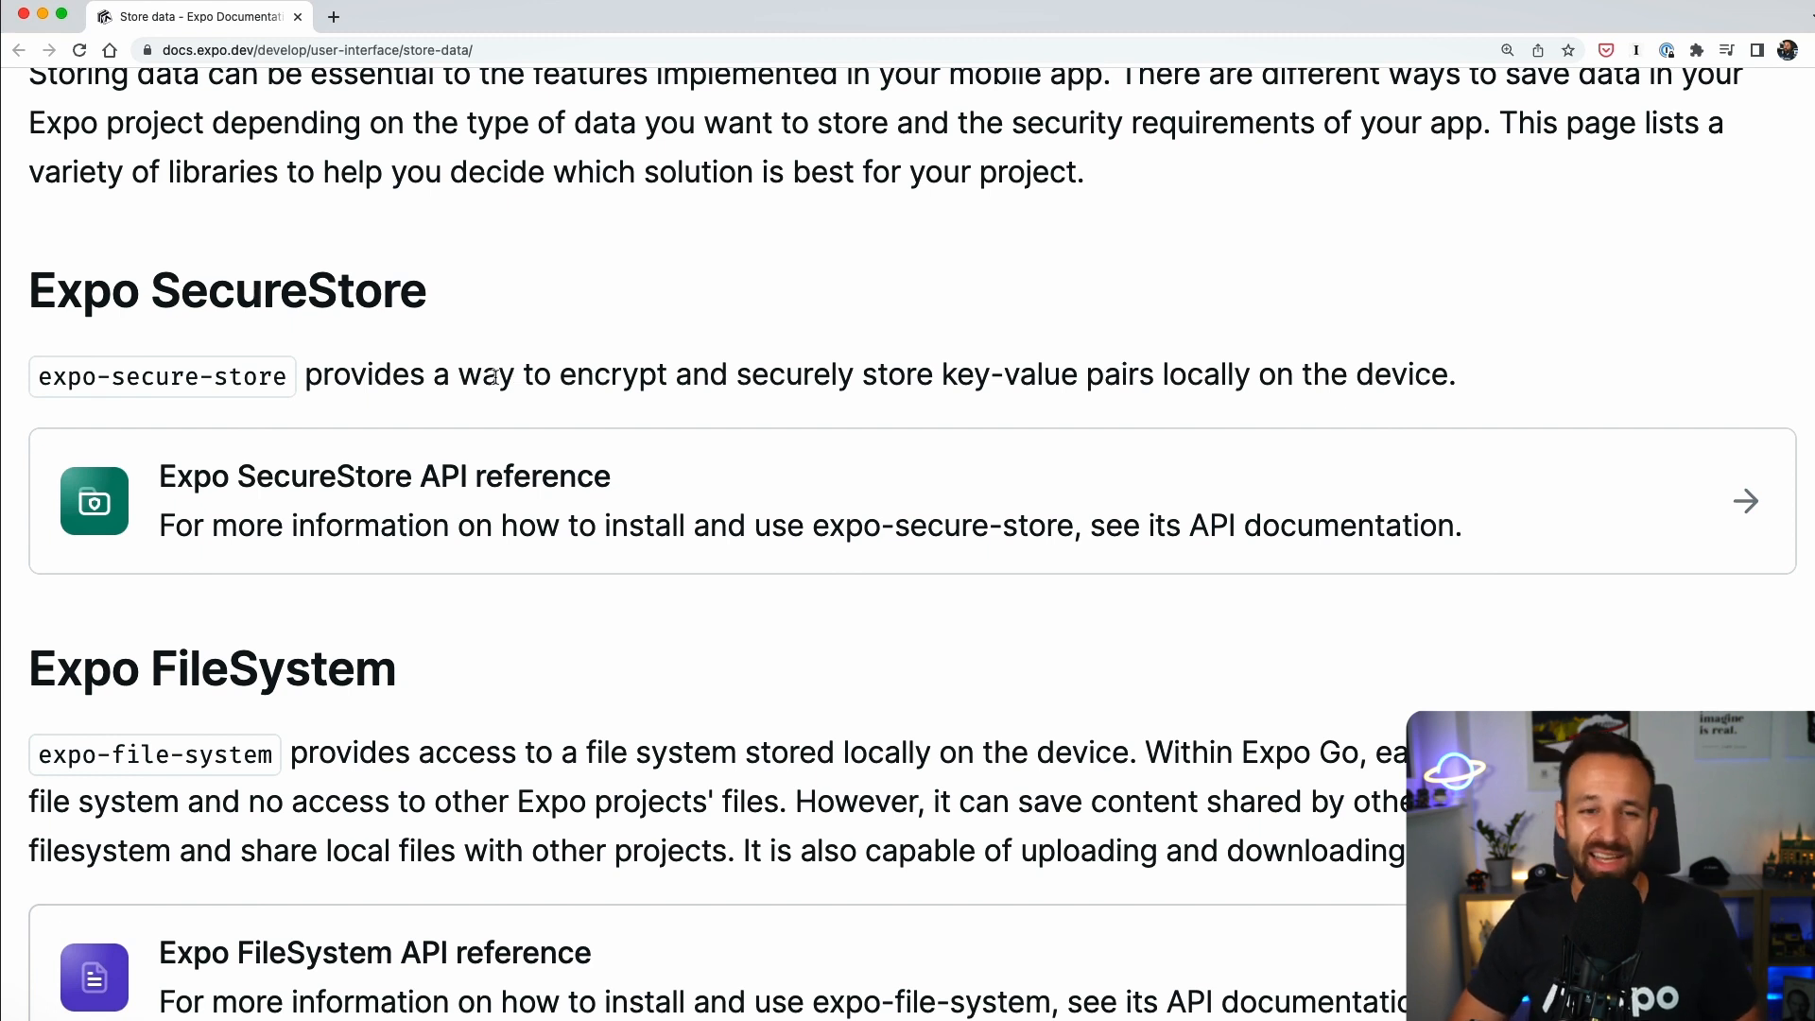
mouse_move(360, 382)
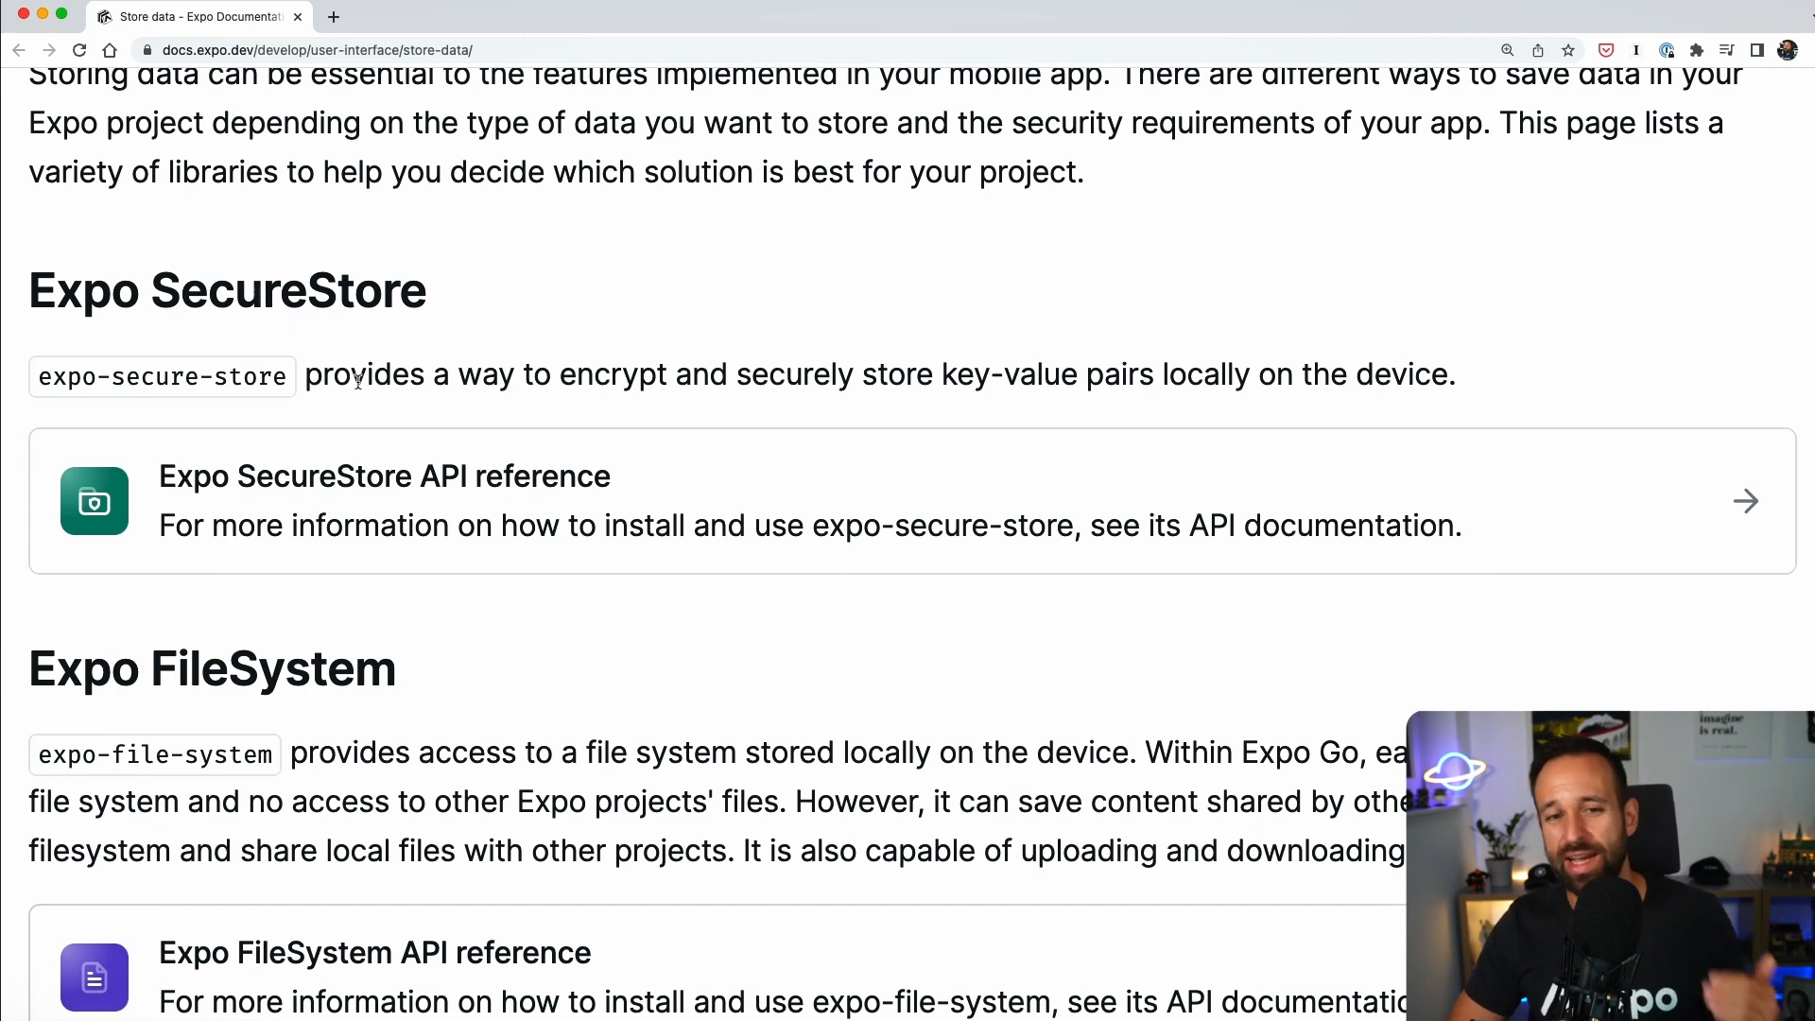
Scroll down past SecureStore and FileSystem to the Expo SQLite heading.
scroll(down, 3)
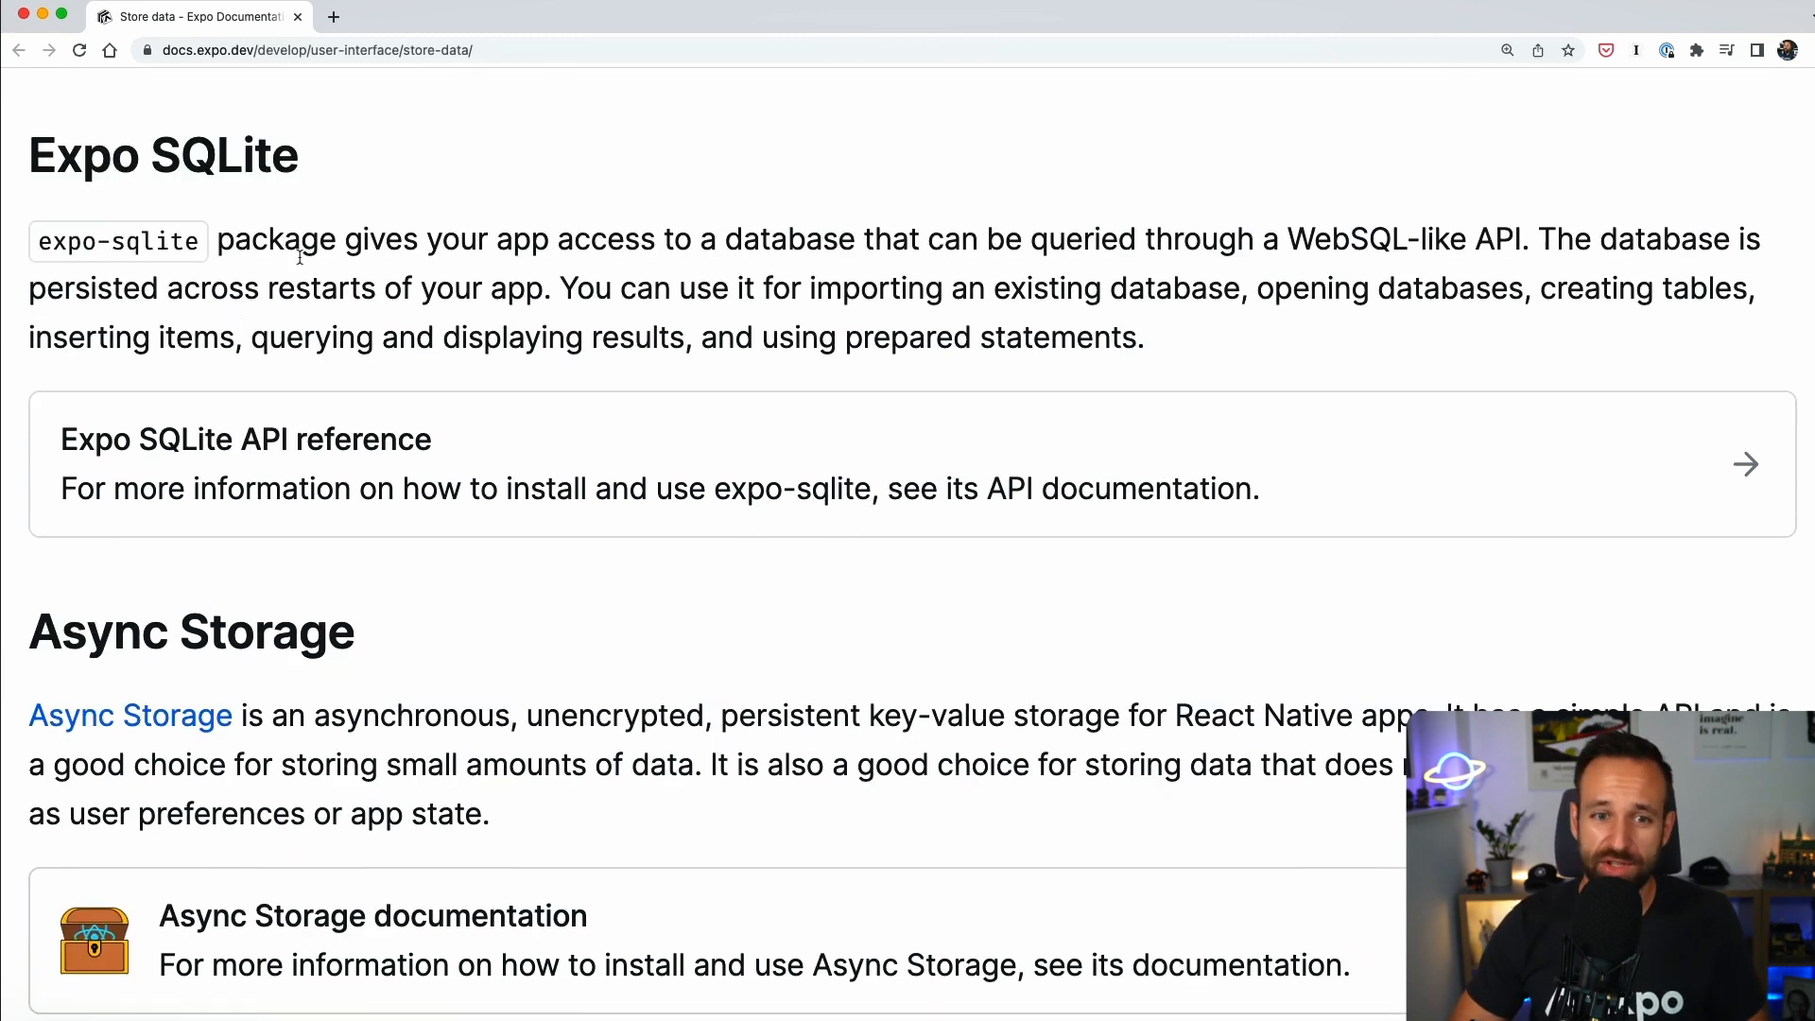
mouse_move(578, 211)
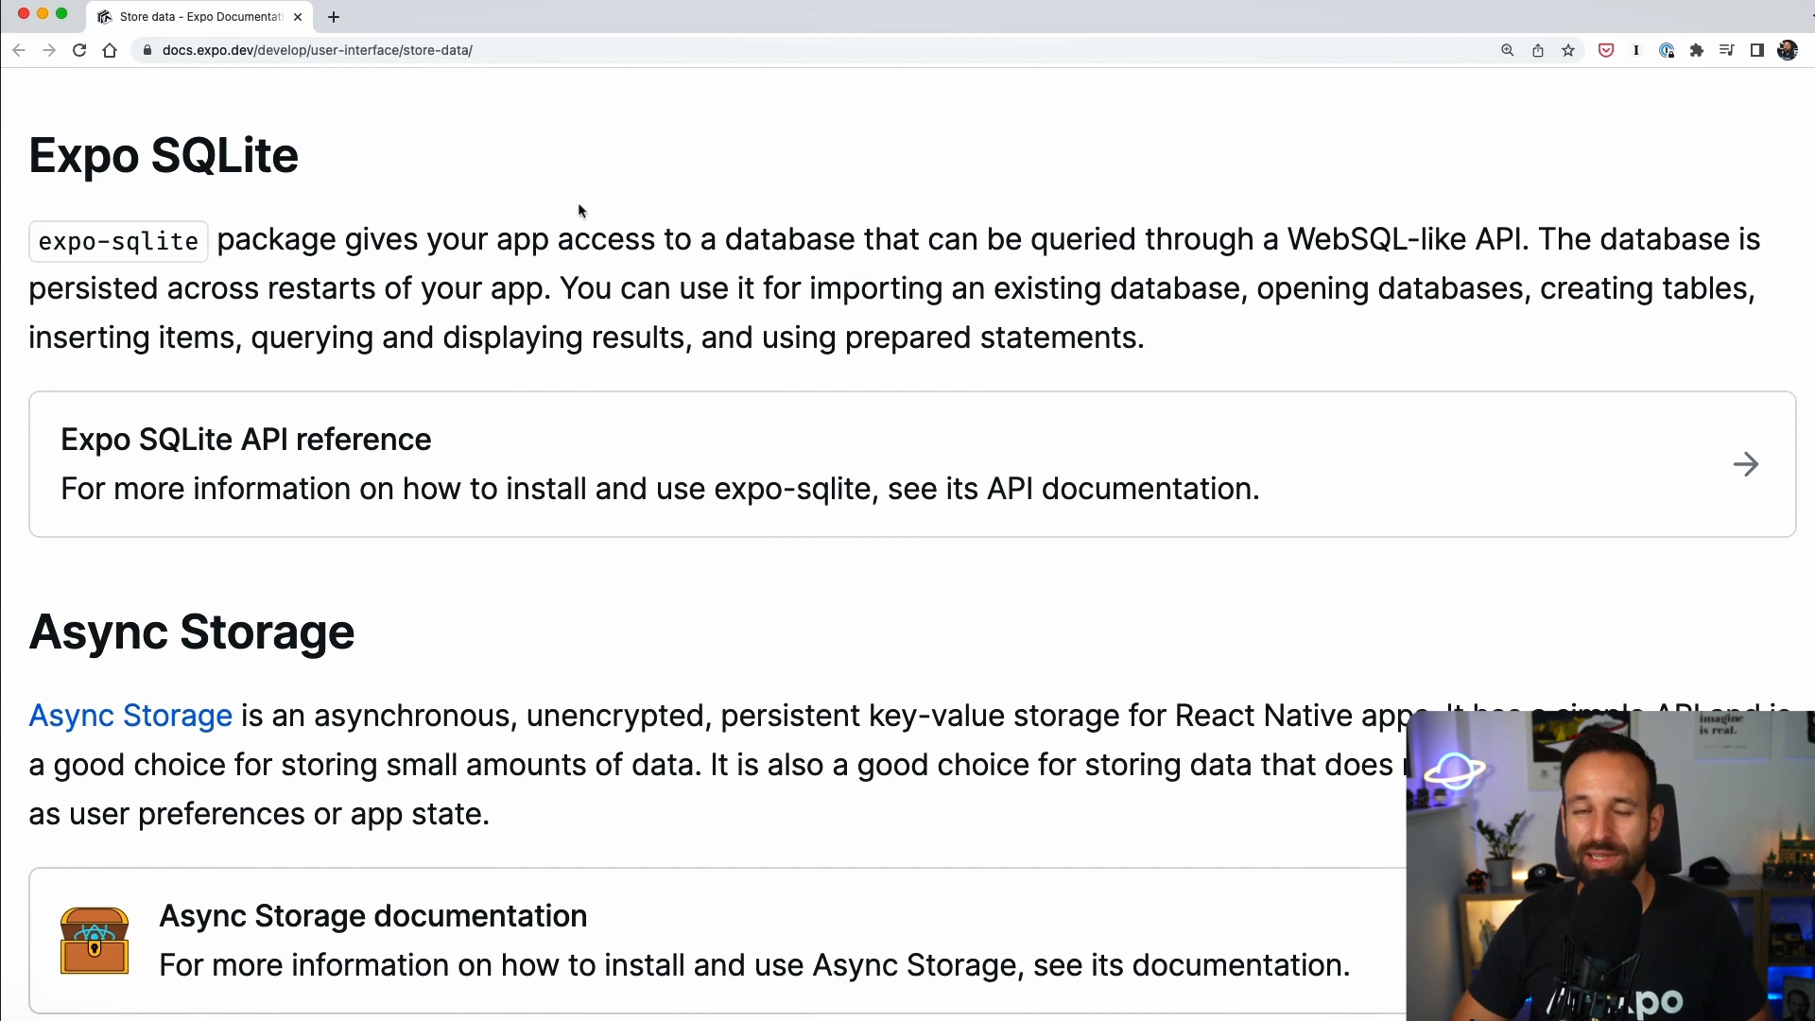
mouse_move(682, 216)
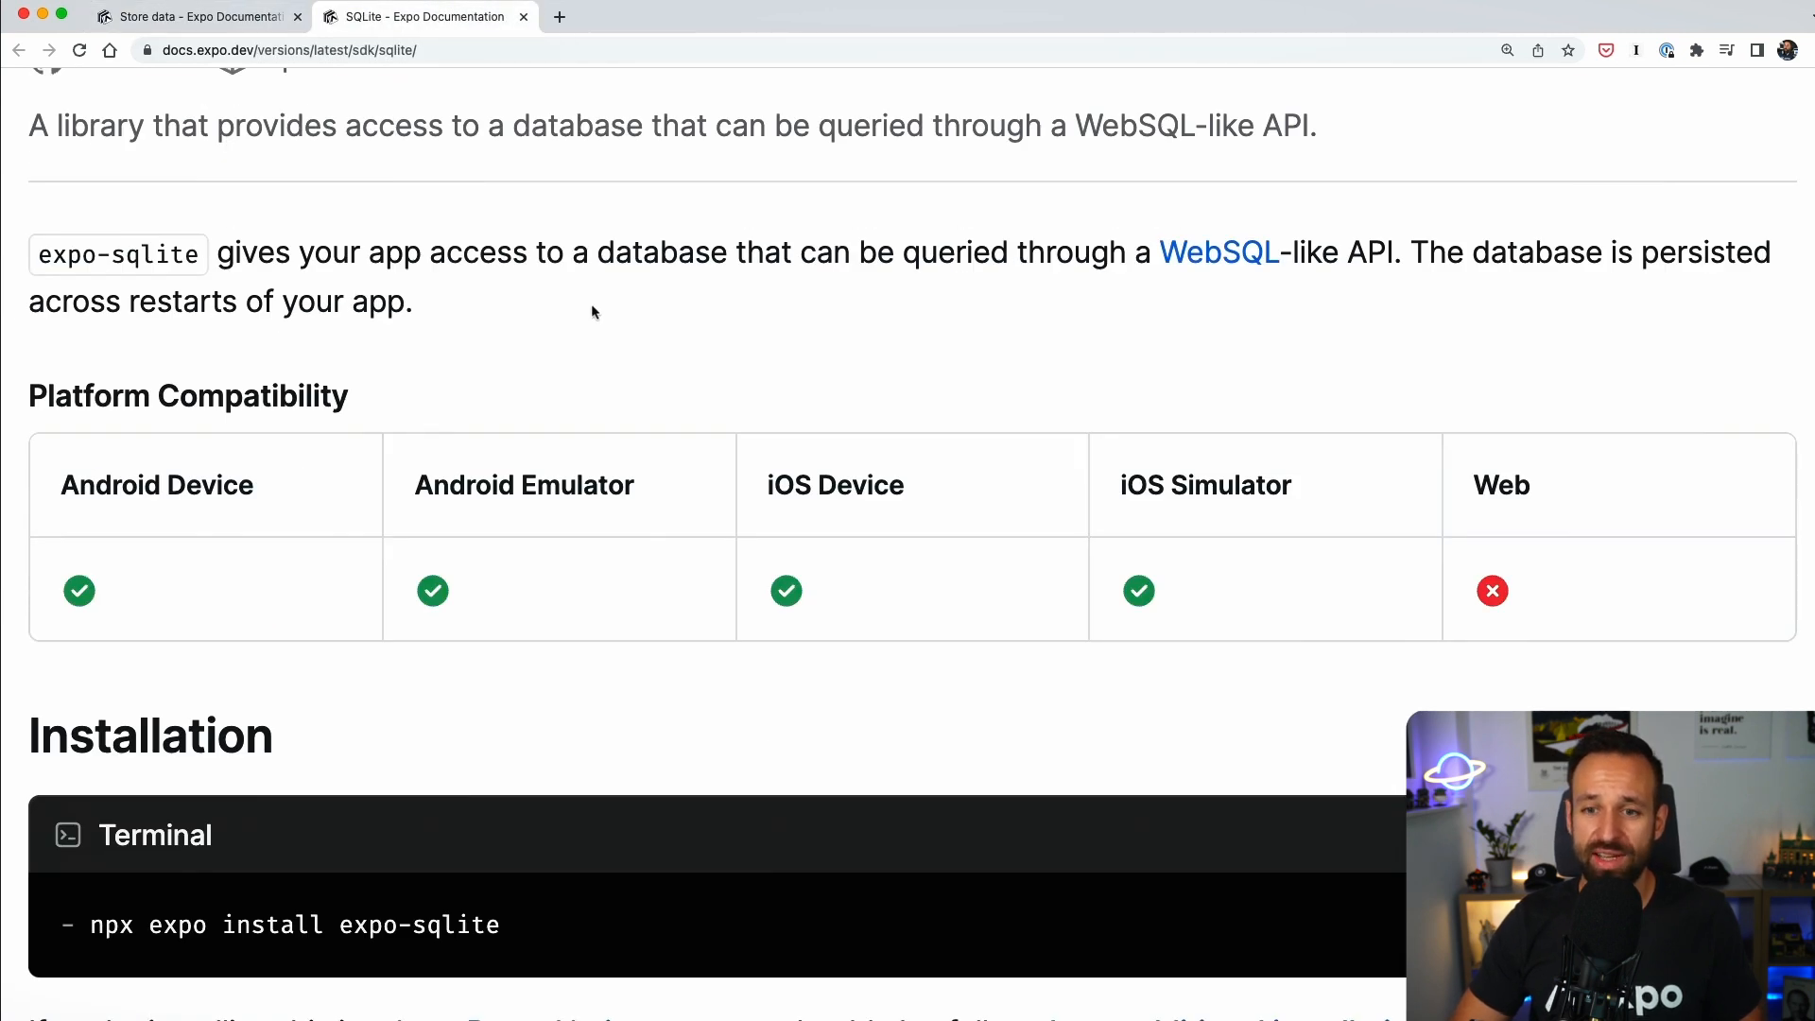
Scroll the Expo SQLite reference through Installation and Usage to Importing an existing database.
scroll(down, 3)
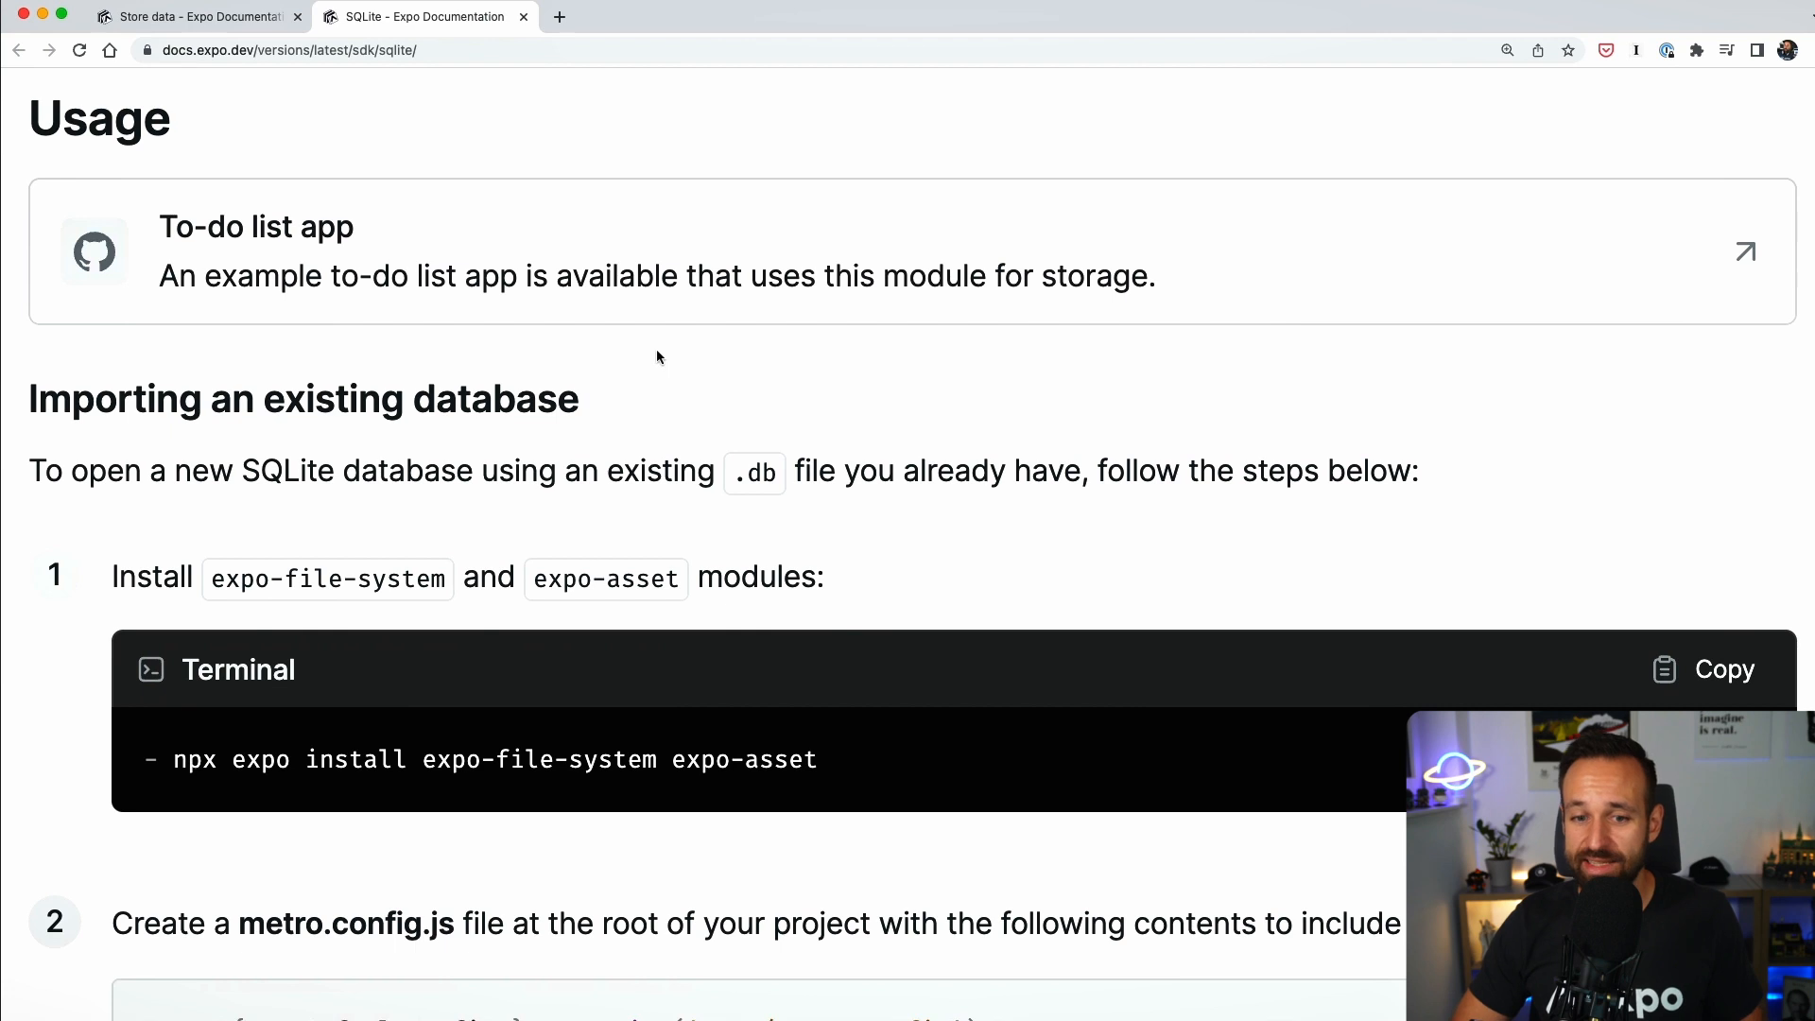
scroll(down, 3)
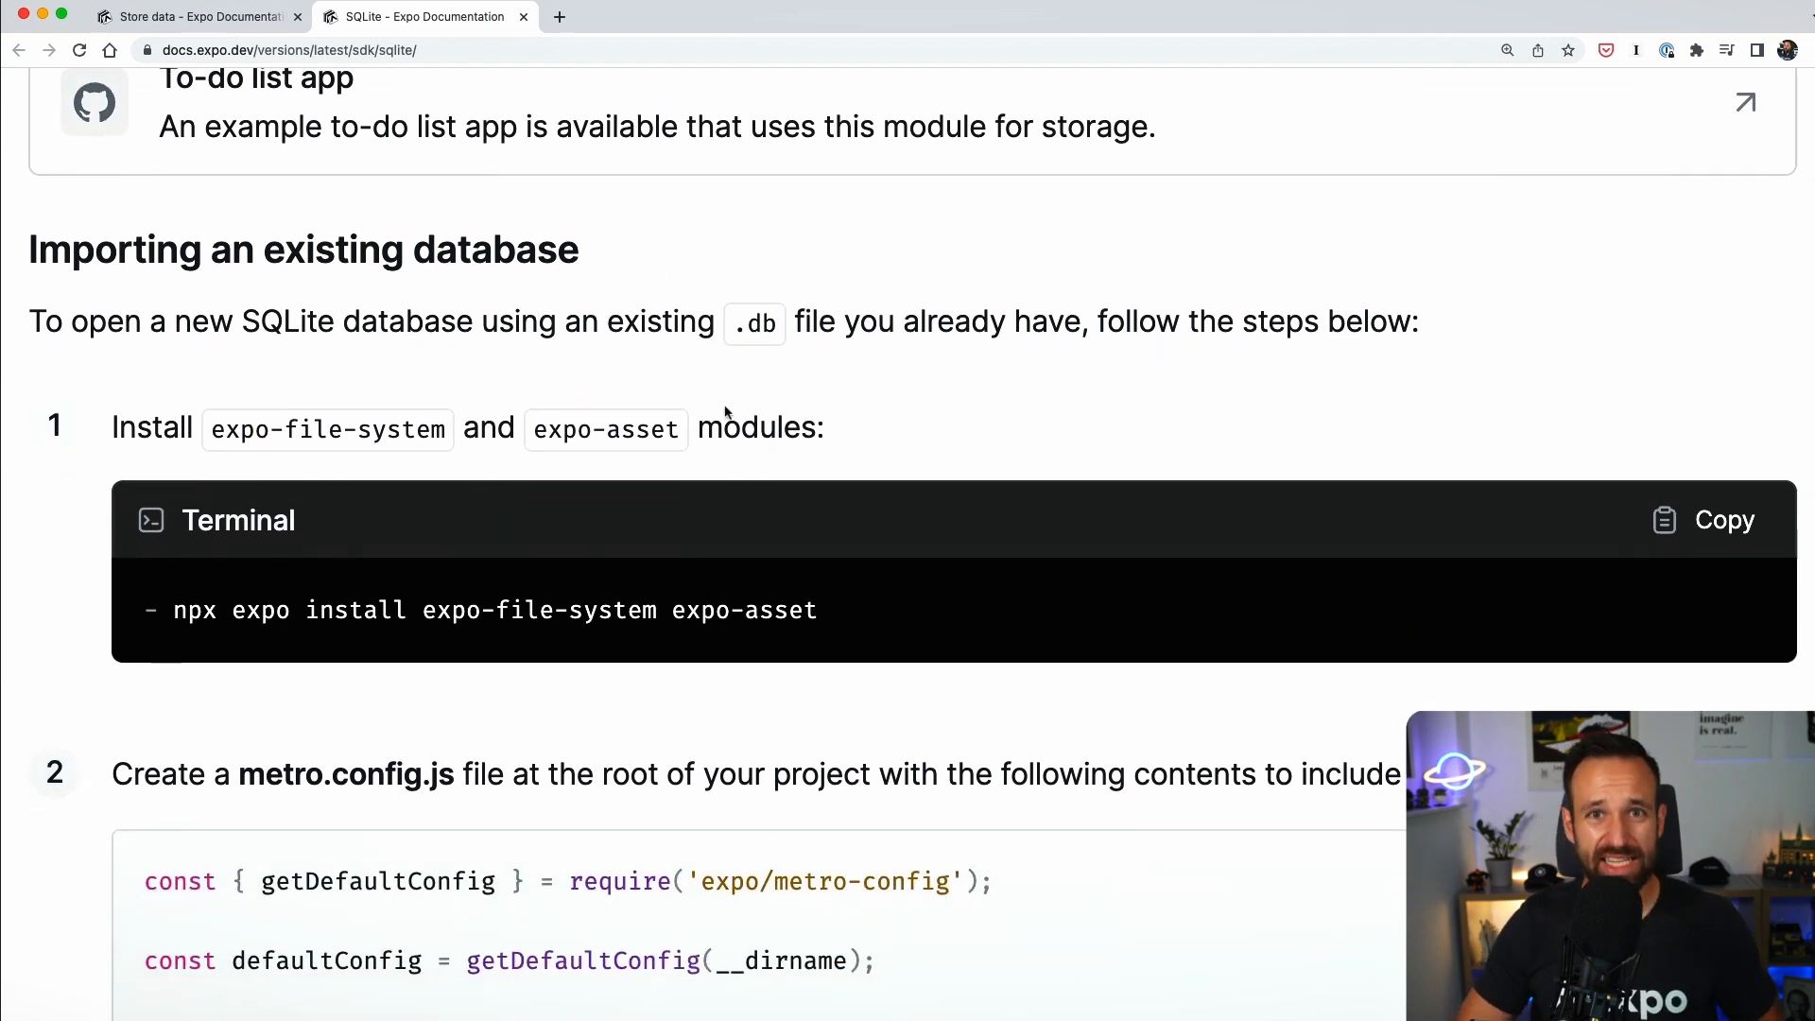
mouse_move(799, 516)
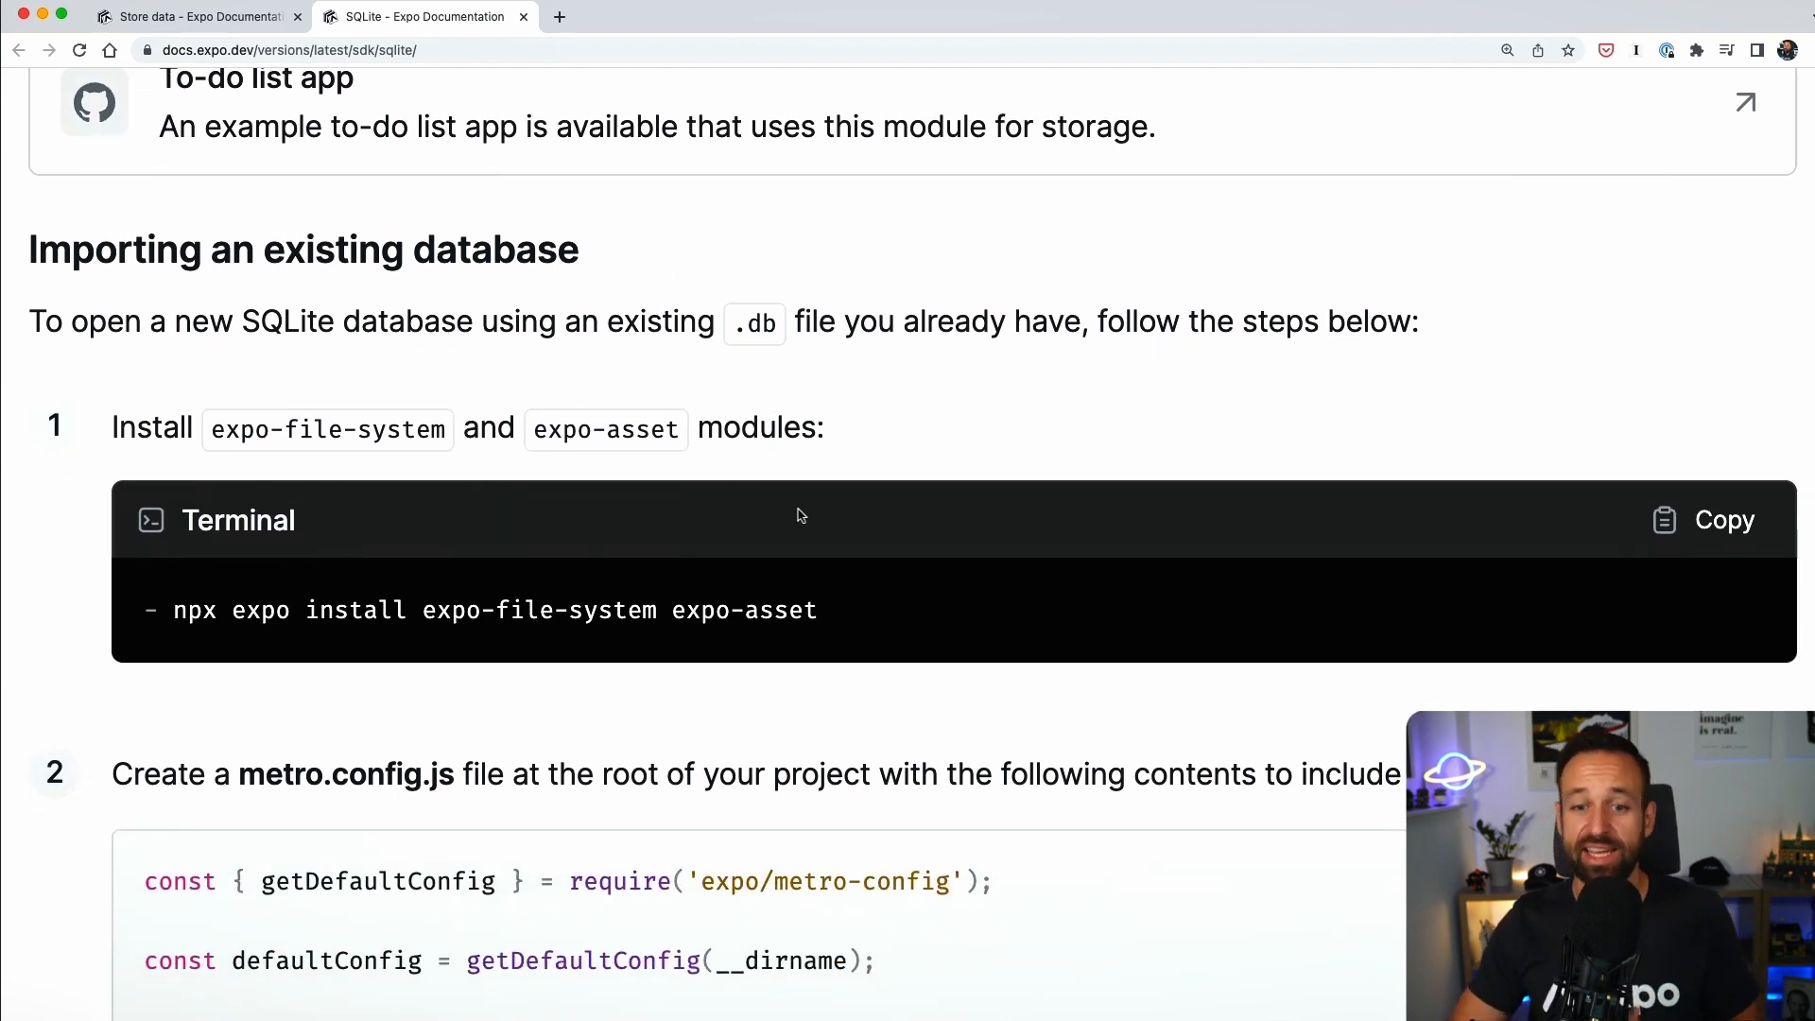
scroll(up, 3)
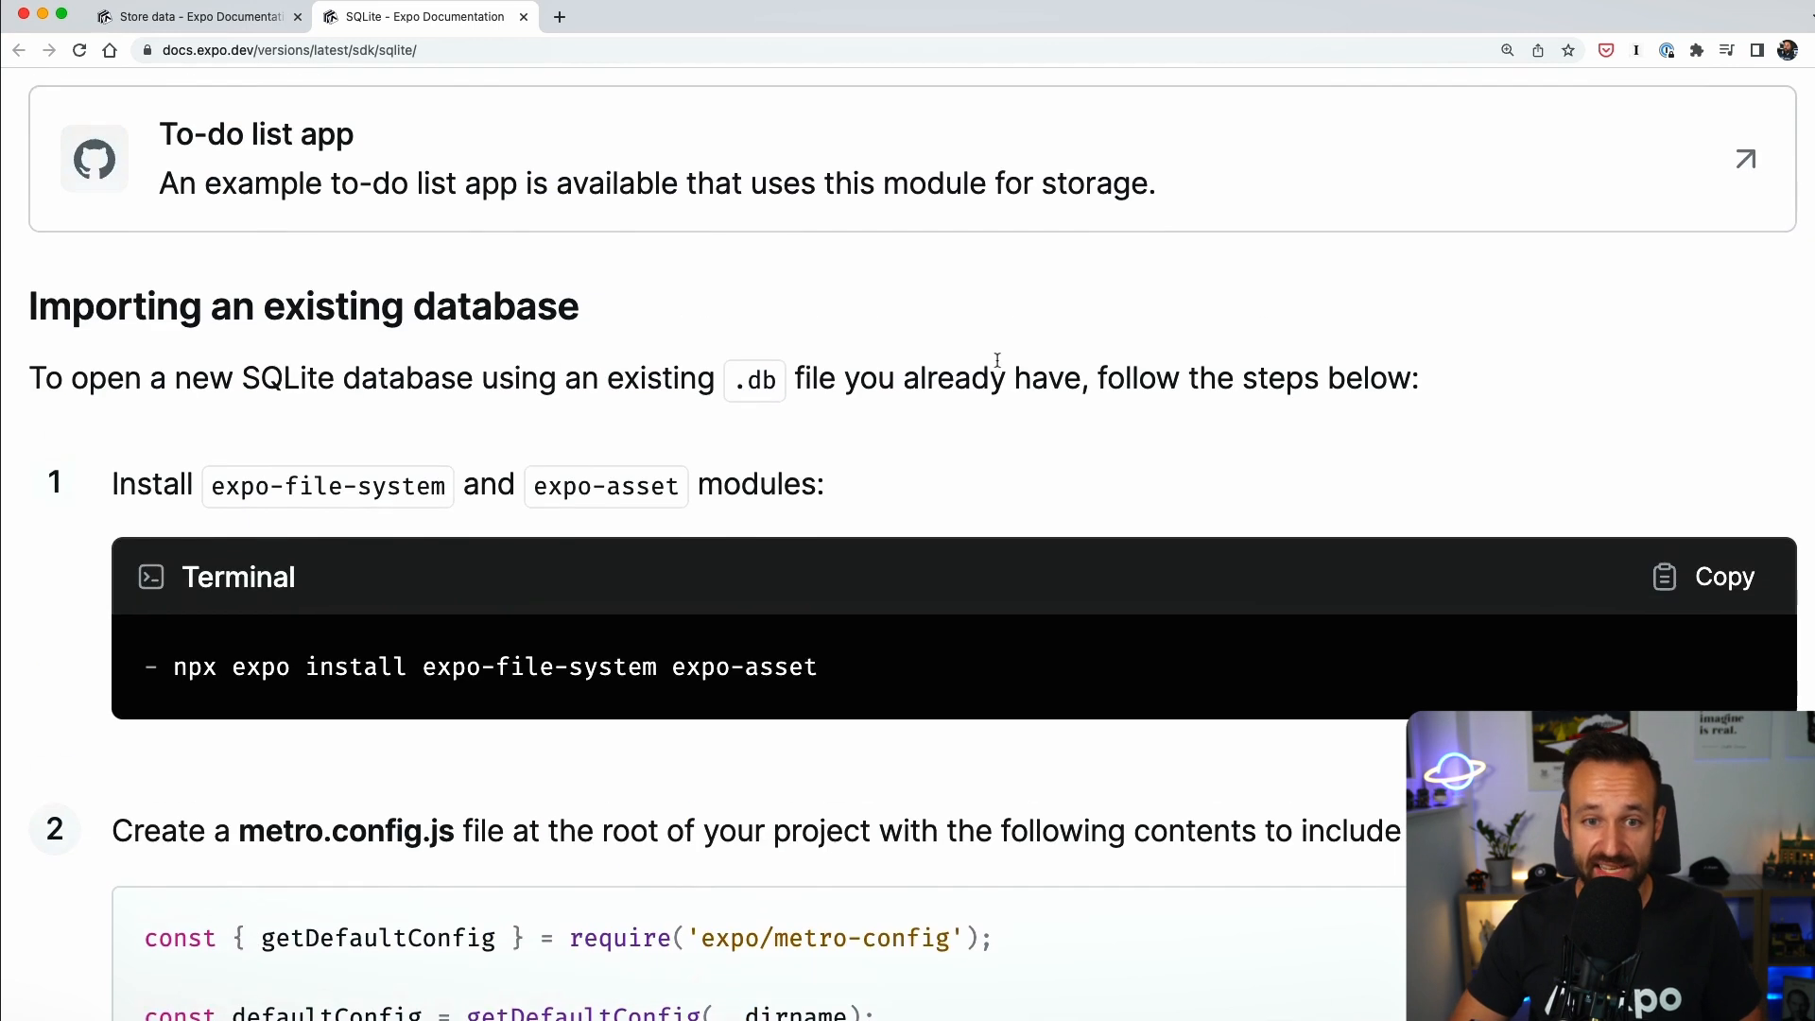
scroll(down, 3)
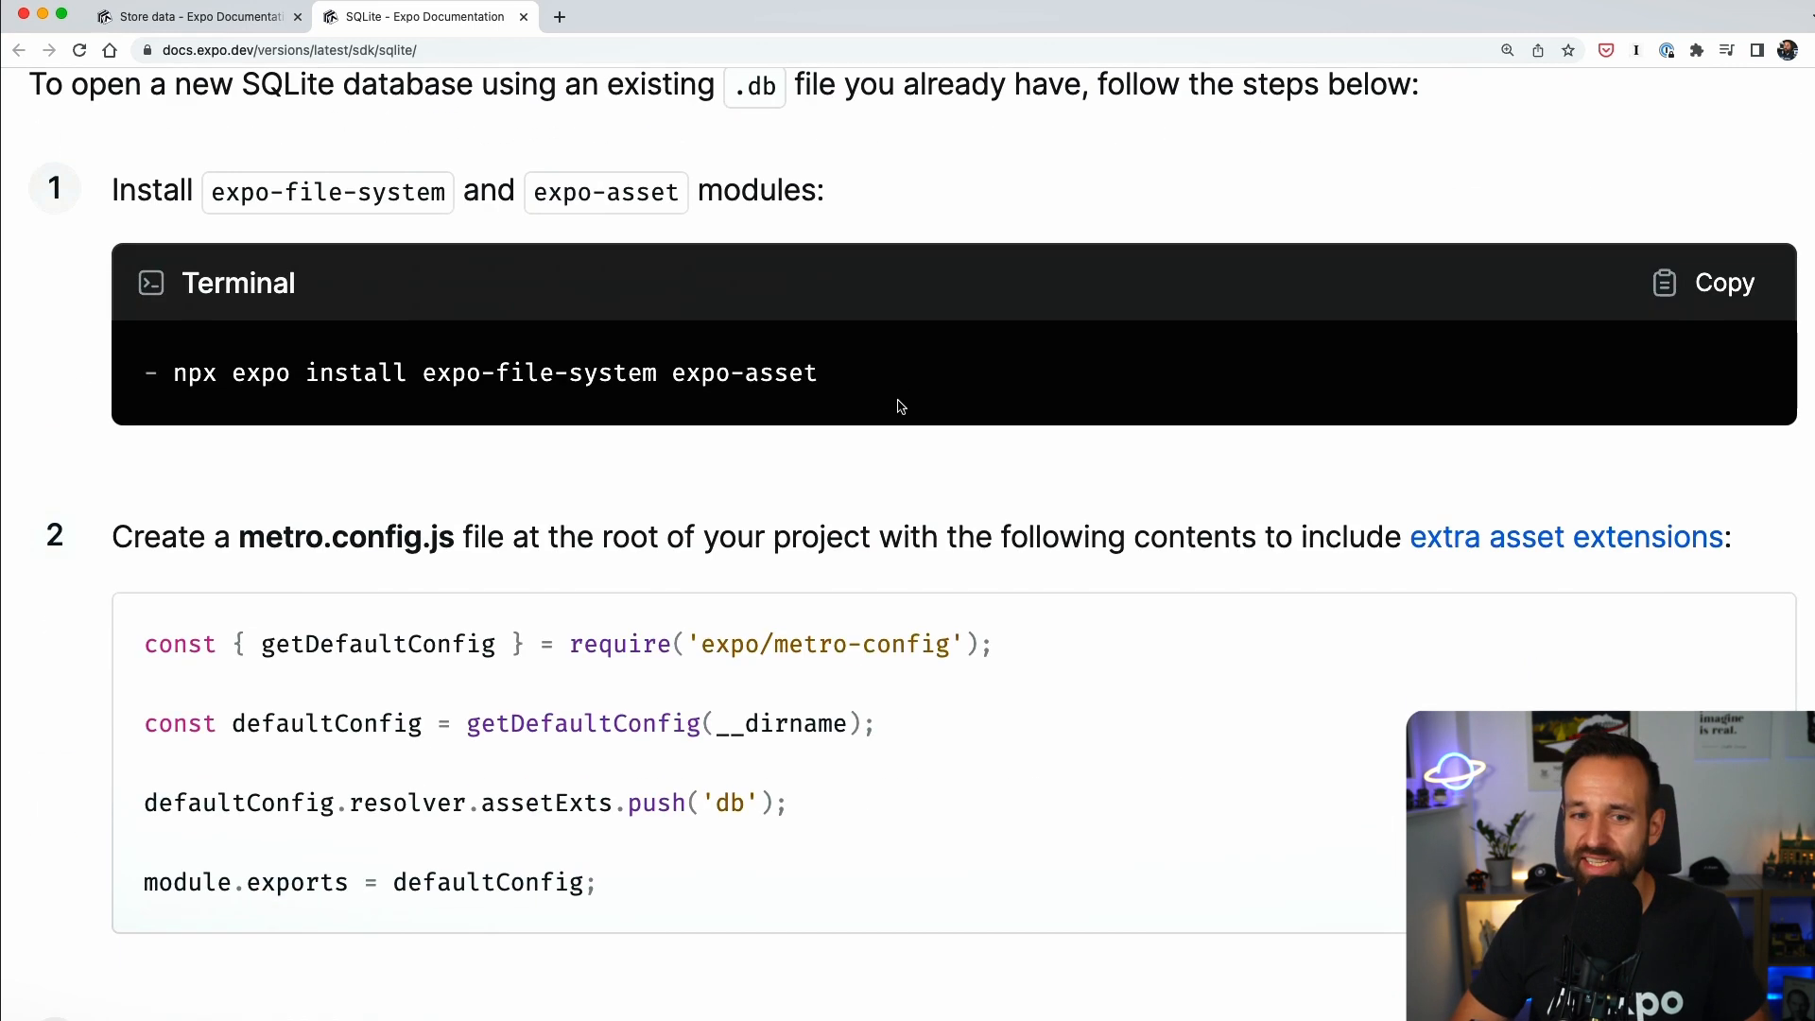
scroll(down, 3)
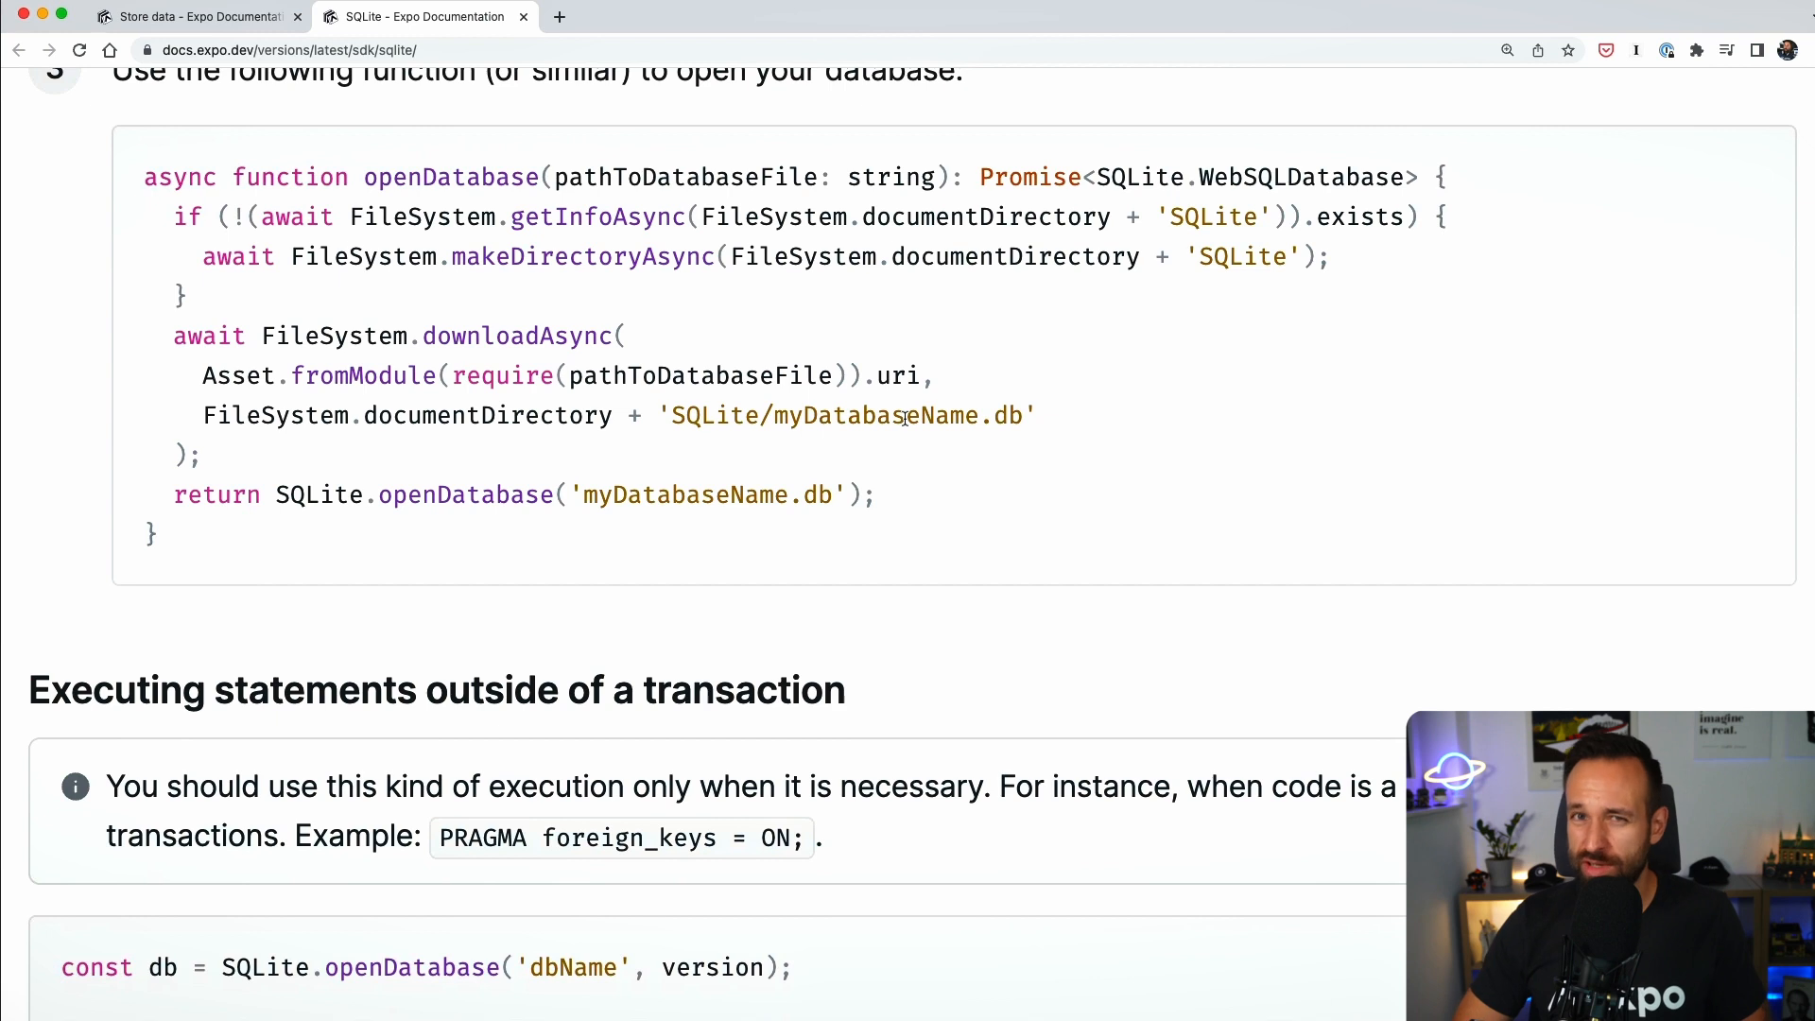
scroll(down, 3)
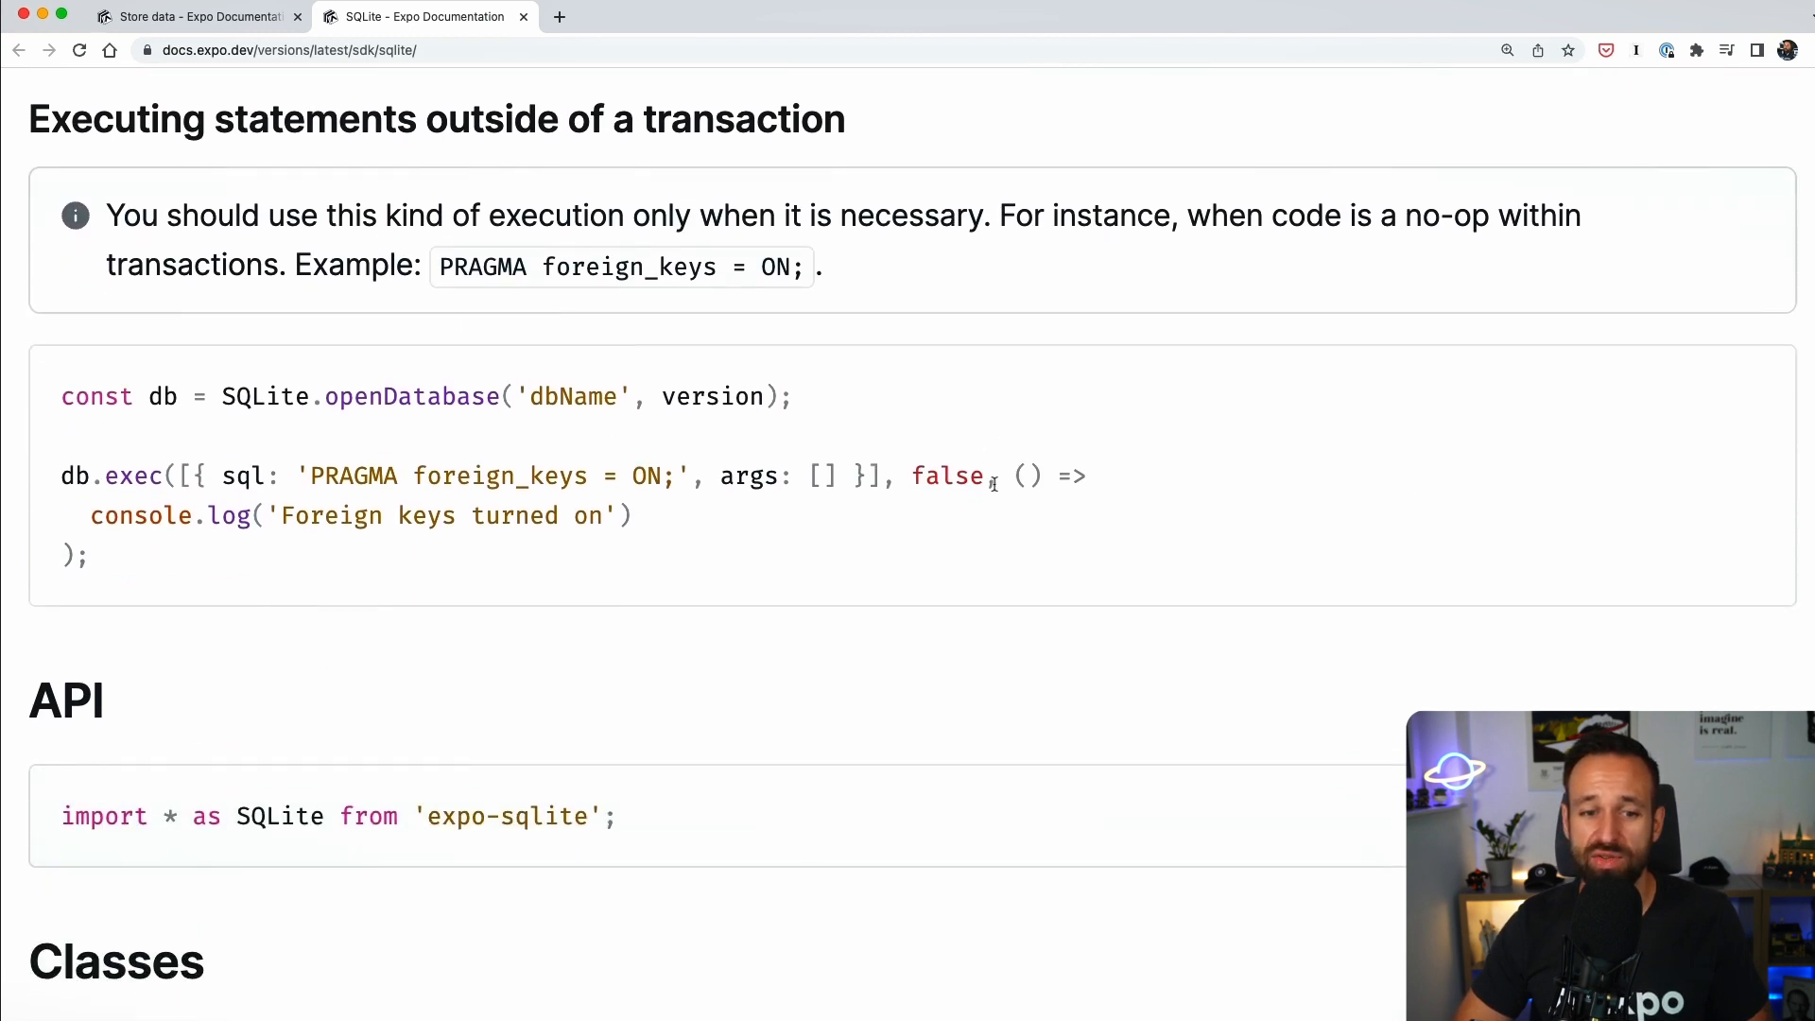
scroll(up, 3)
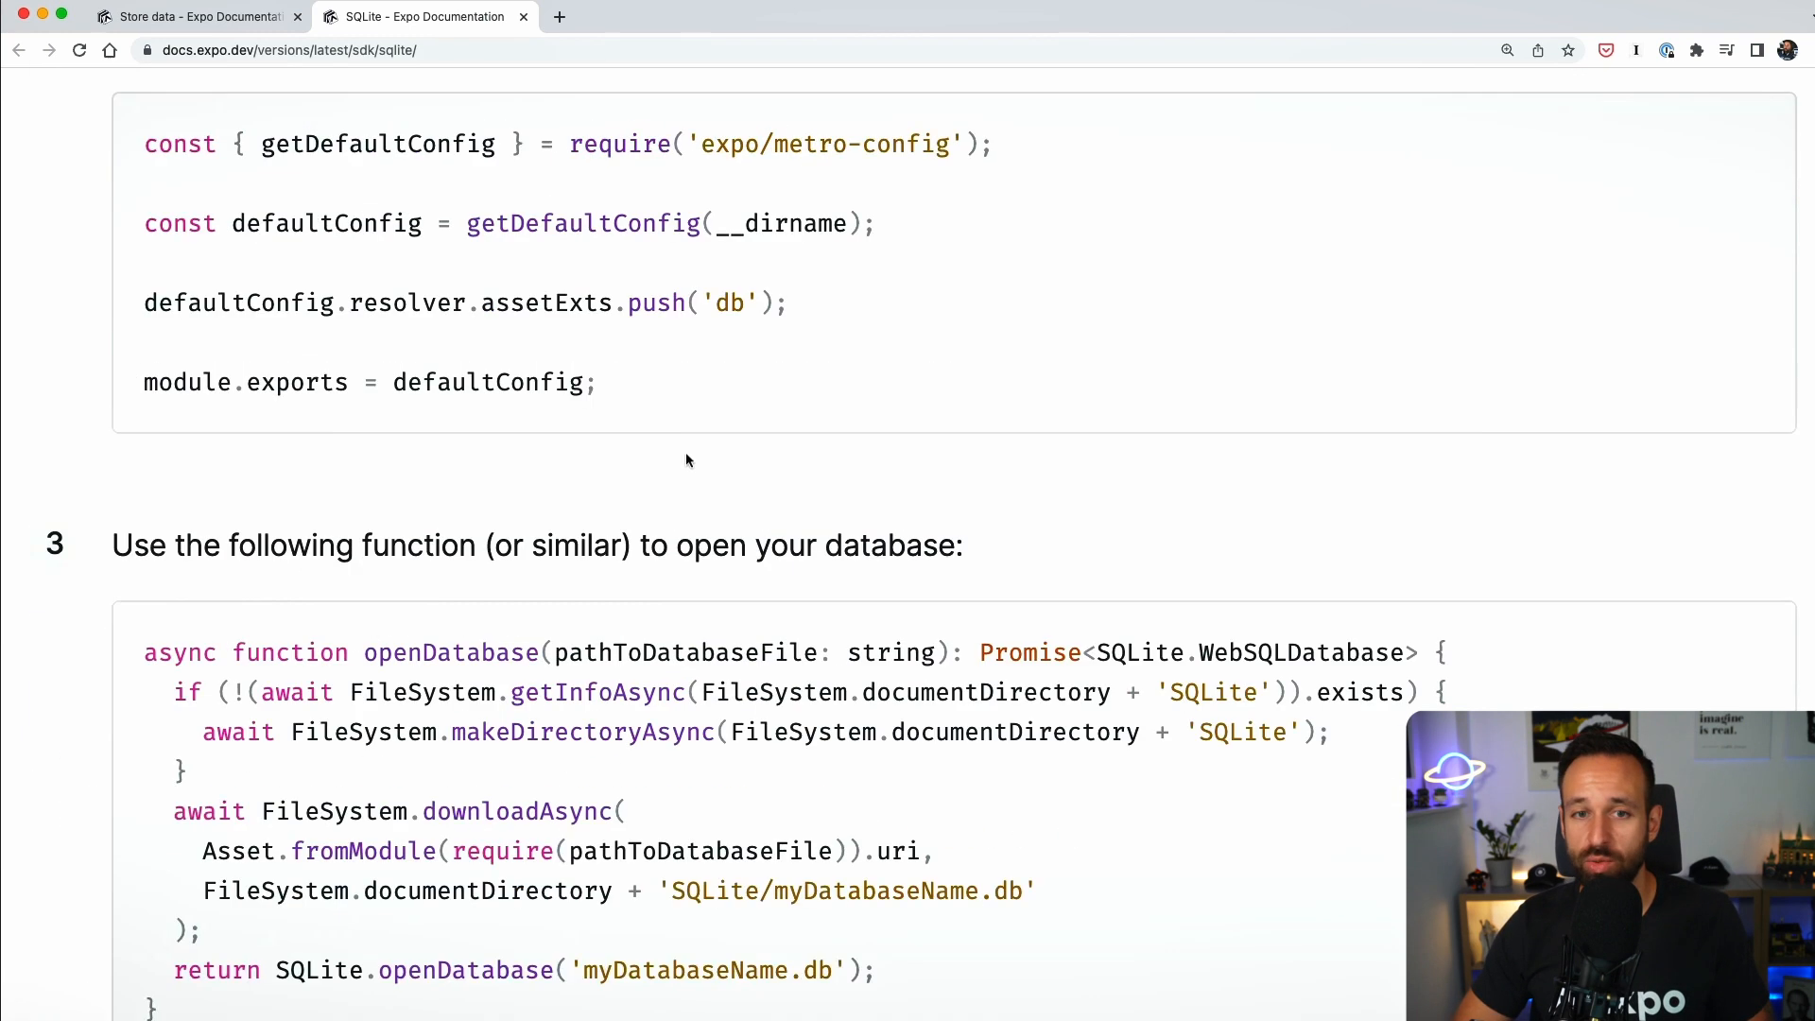
Return to the Store data tab and scroll through its storage options to Other libraries.
click(191, 16)
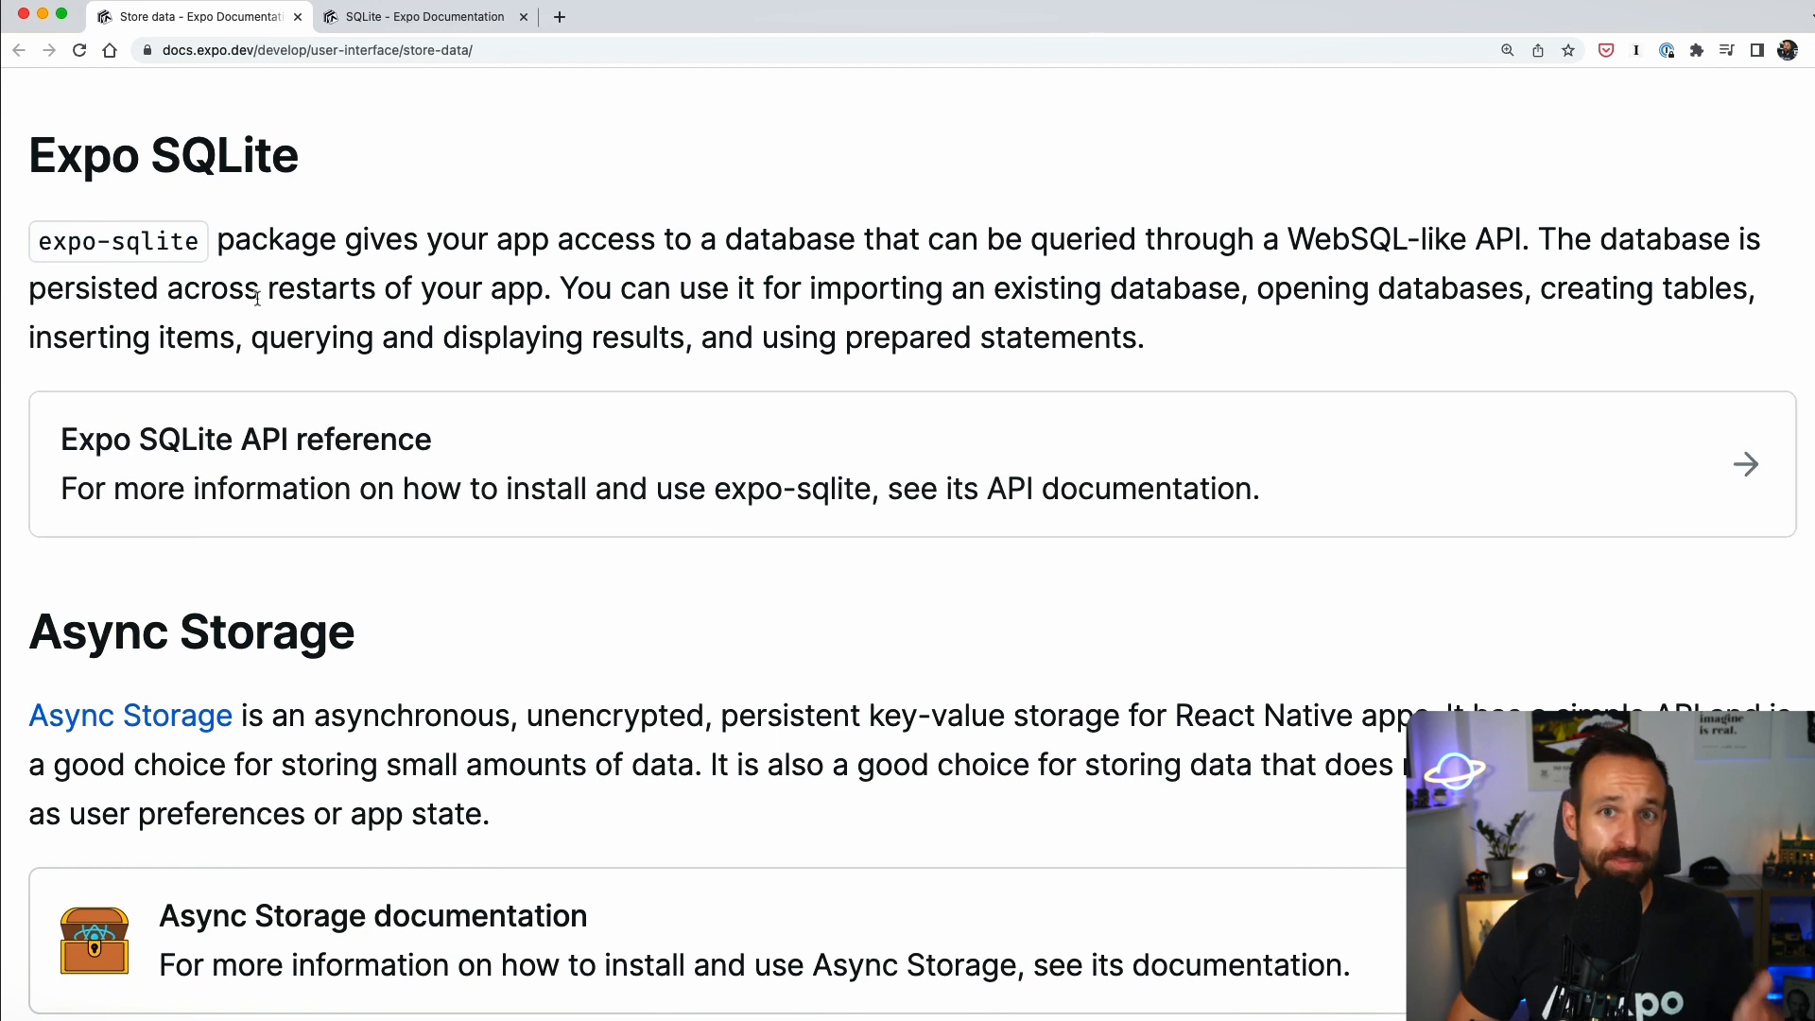
mouse_move(394, 171)
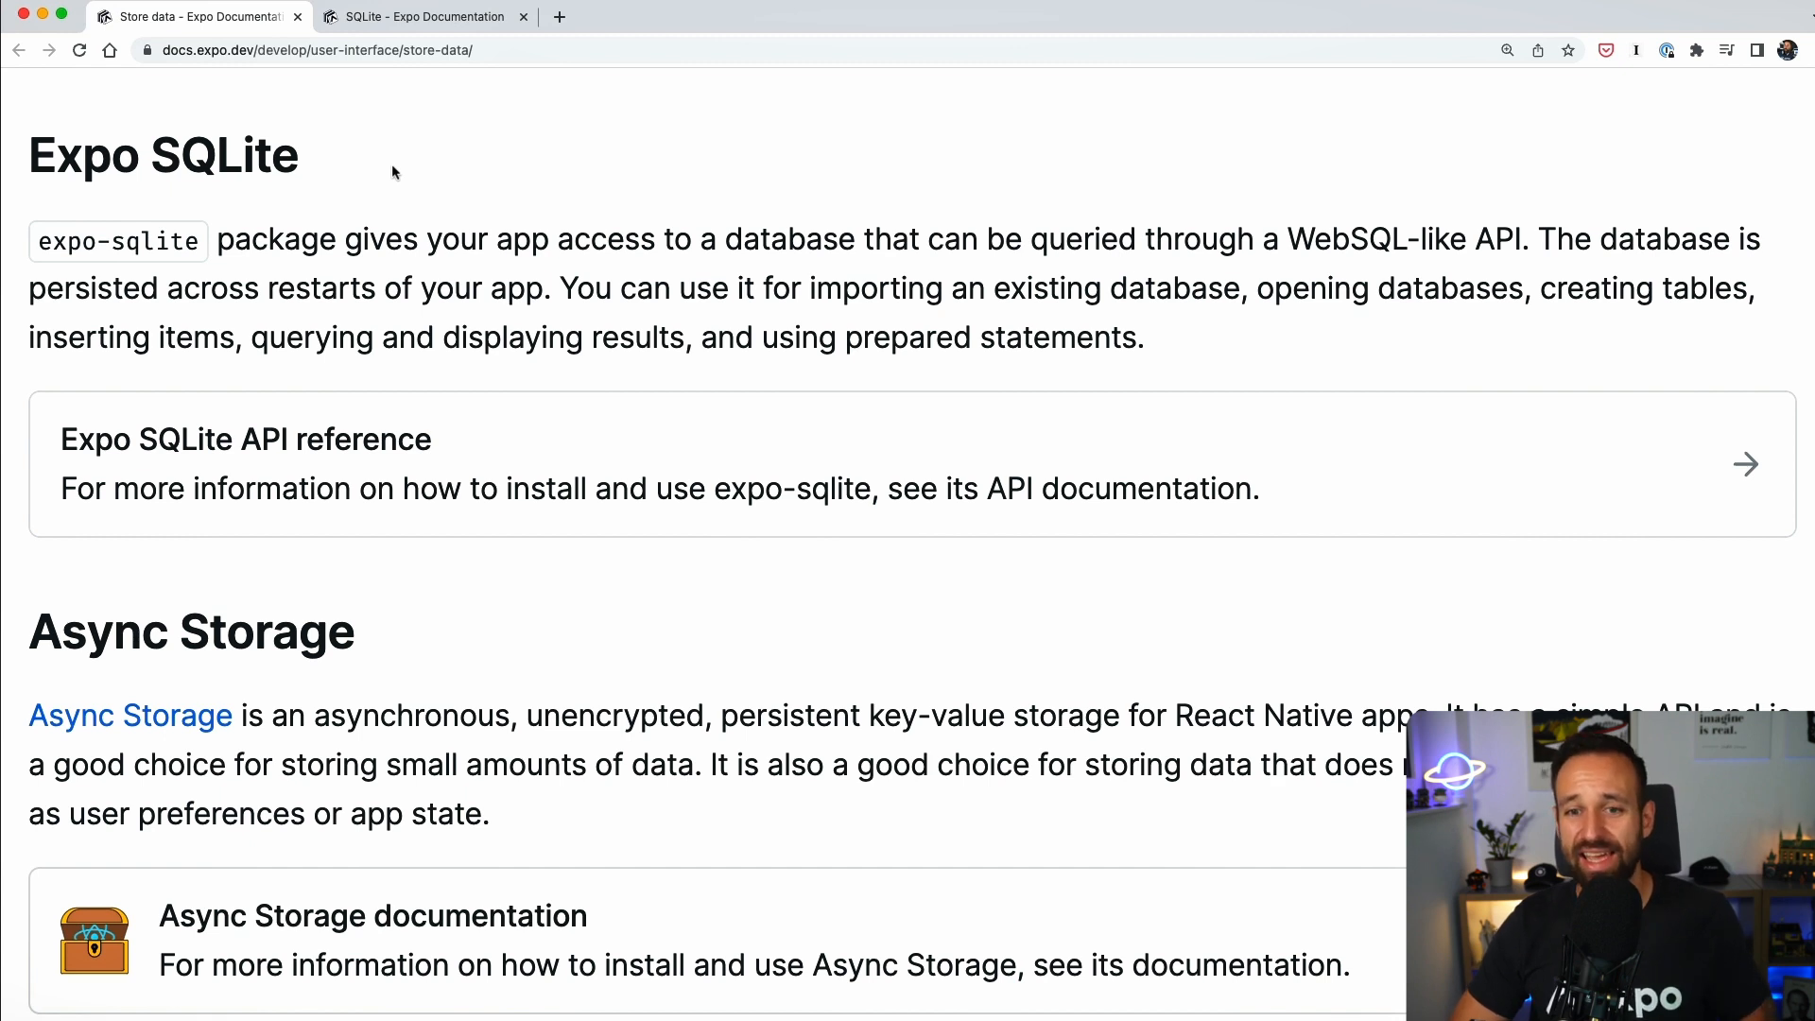
mouse_move(519, 367)
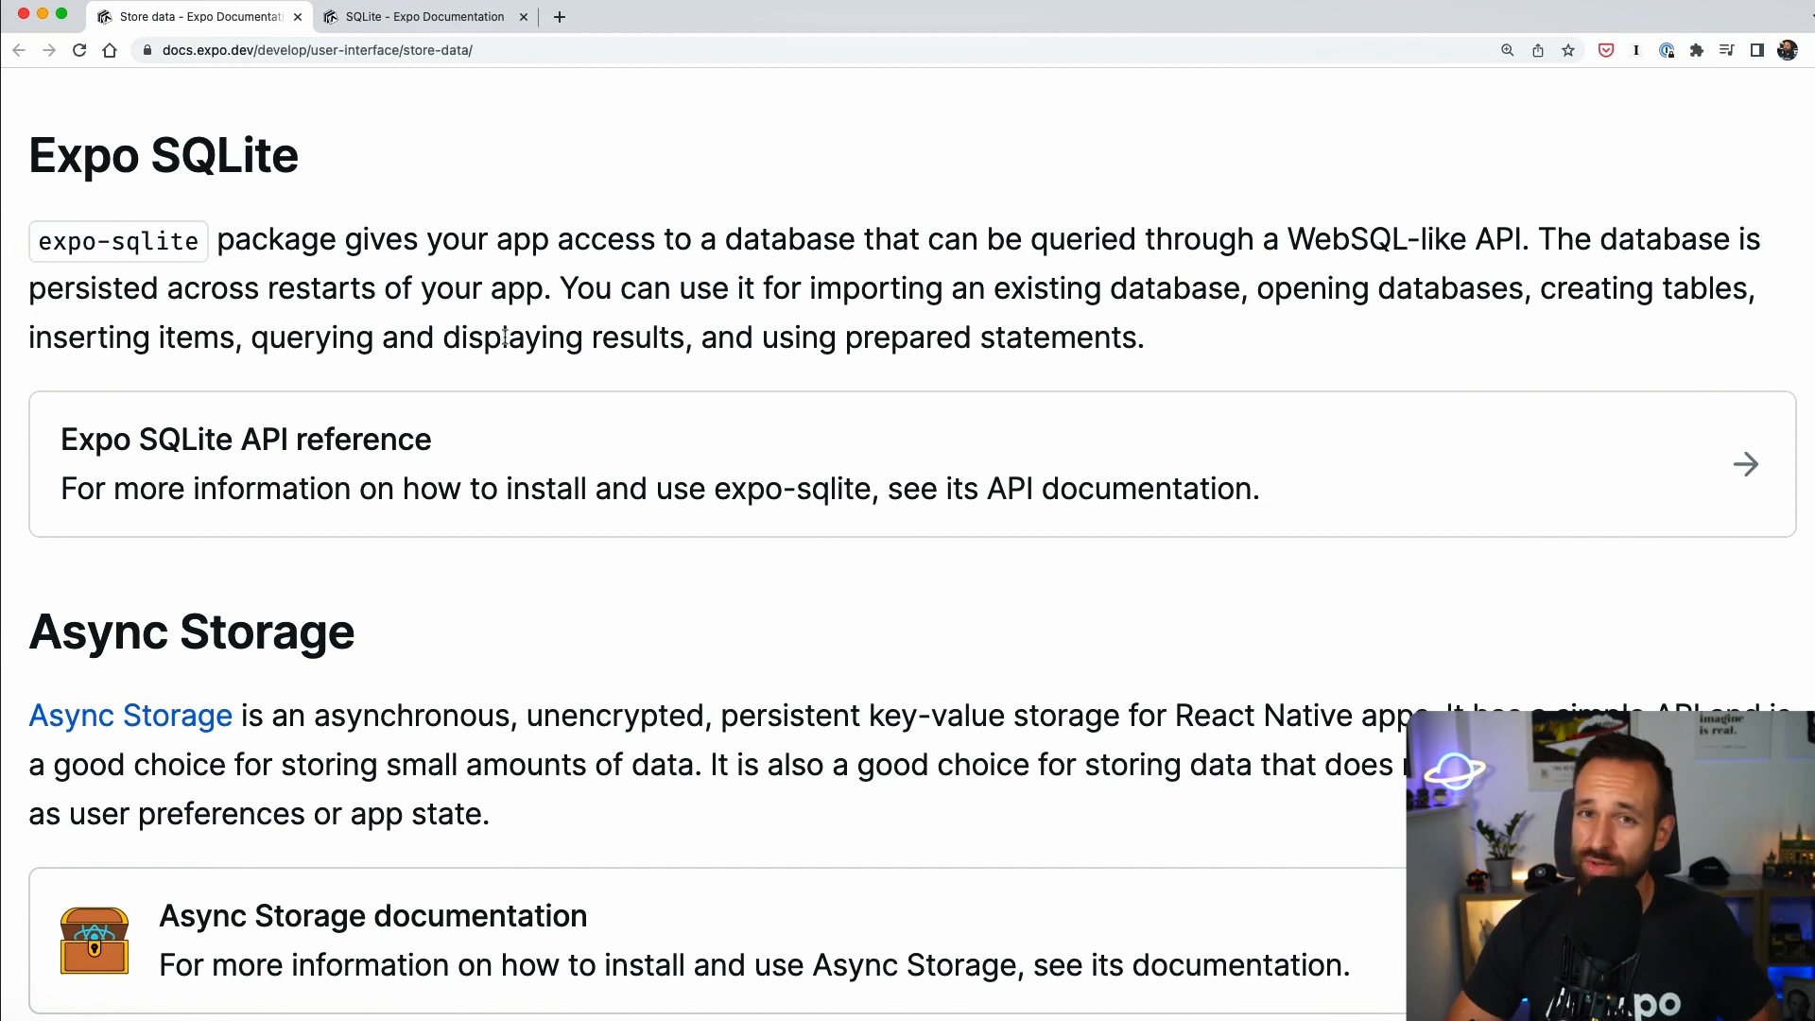
scroll(down, 3)
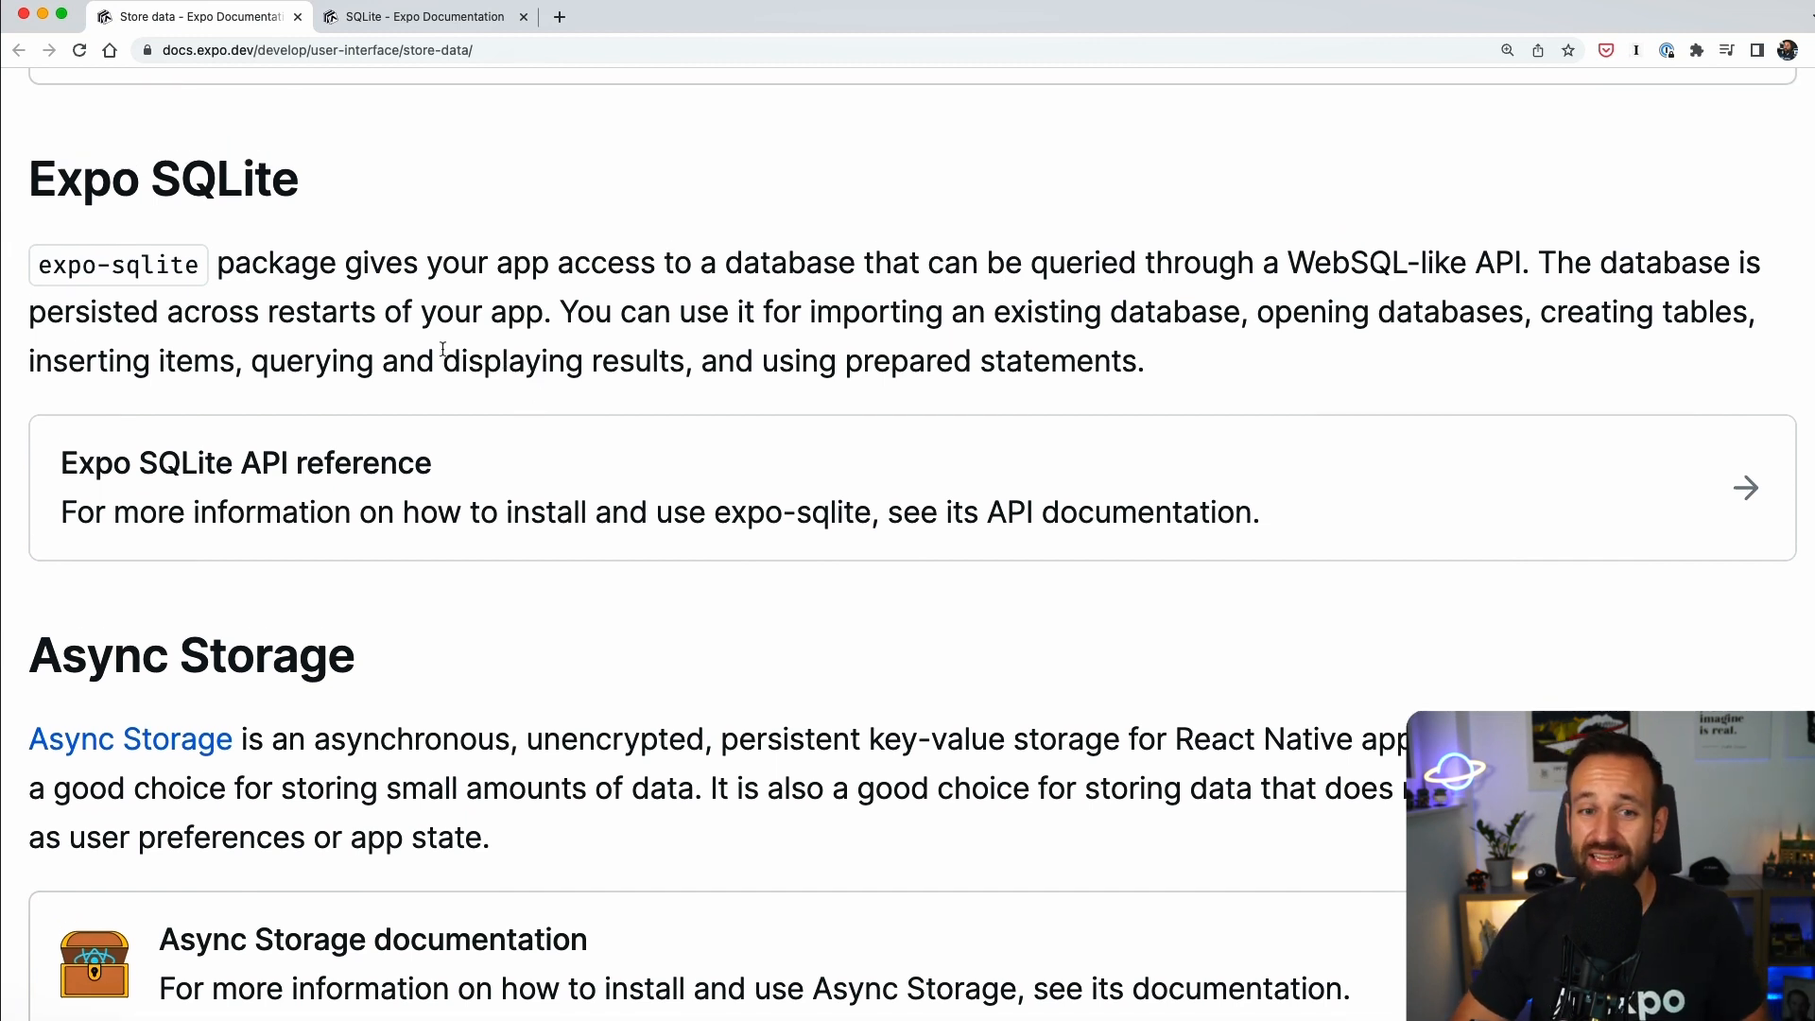
scroll(up, 3)
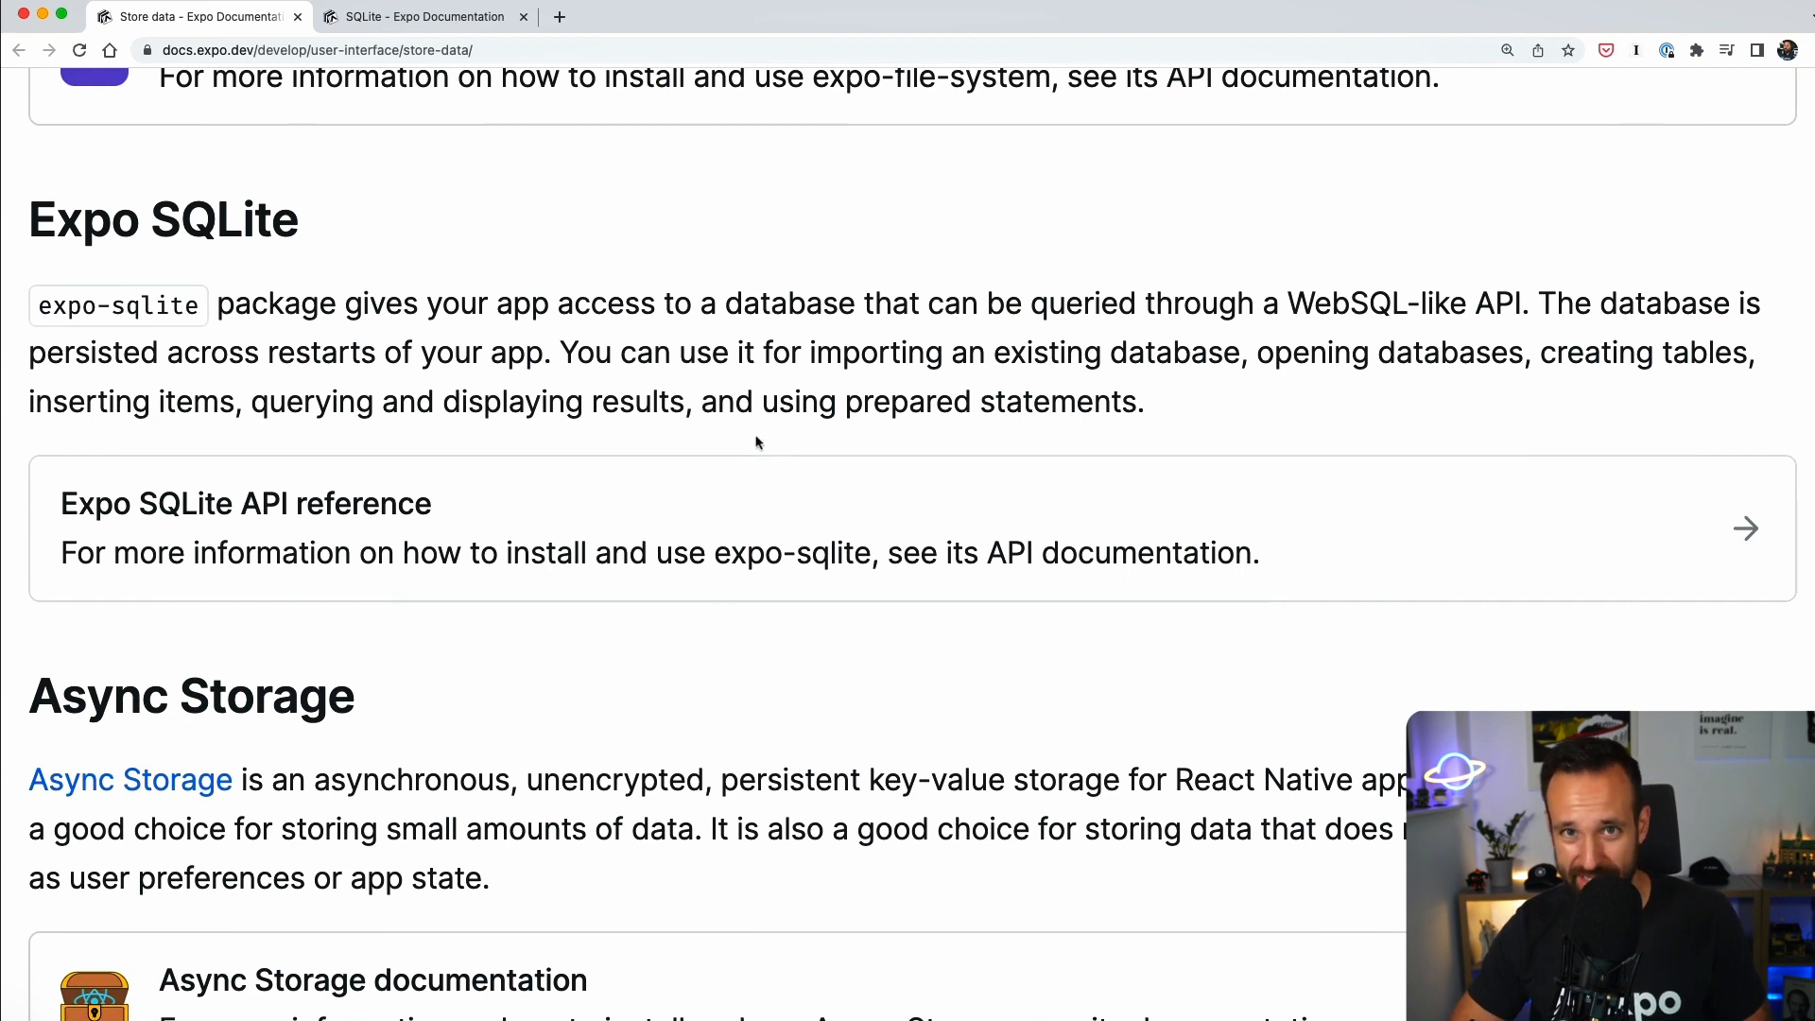
scroll(up, 3)
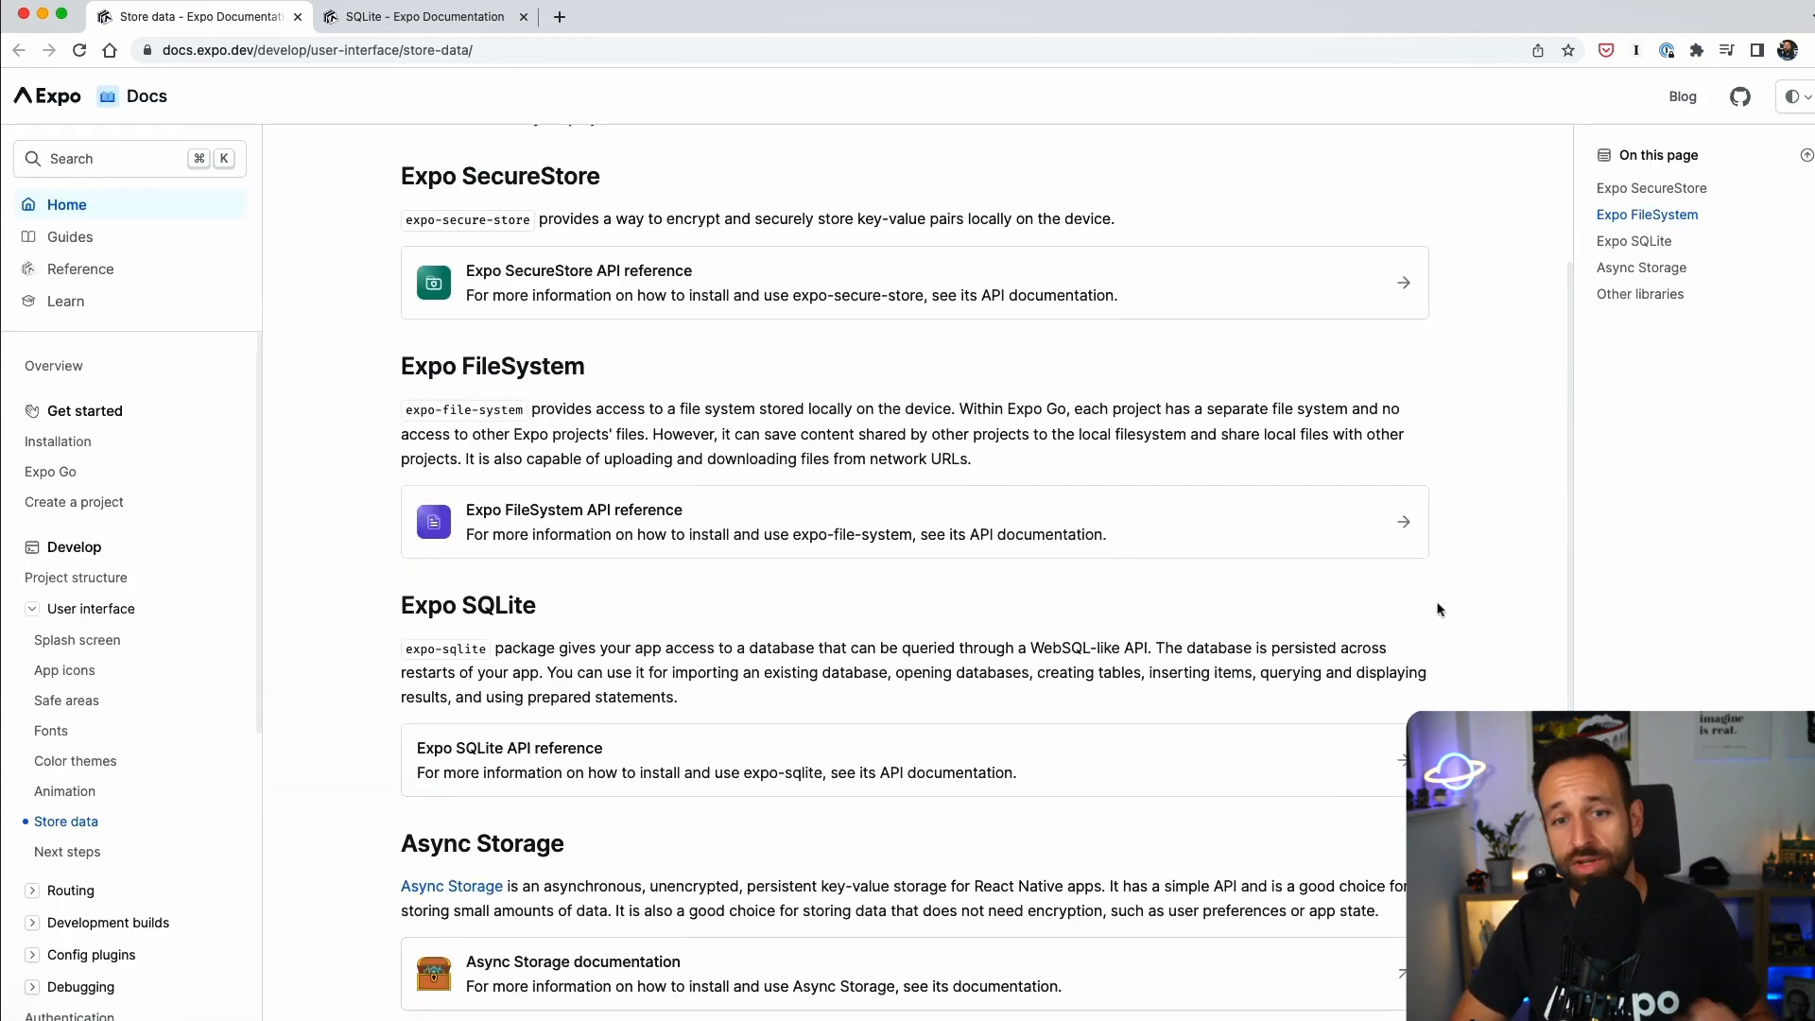
scroll(down, 3)
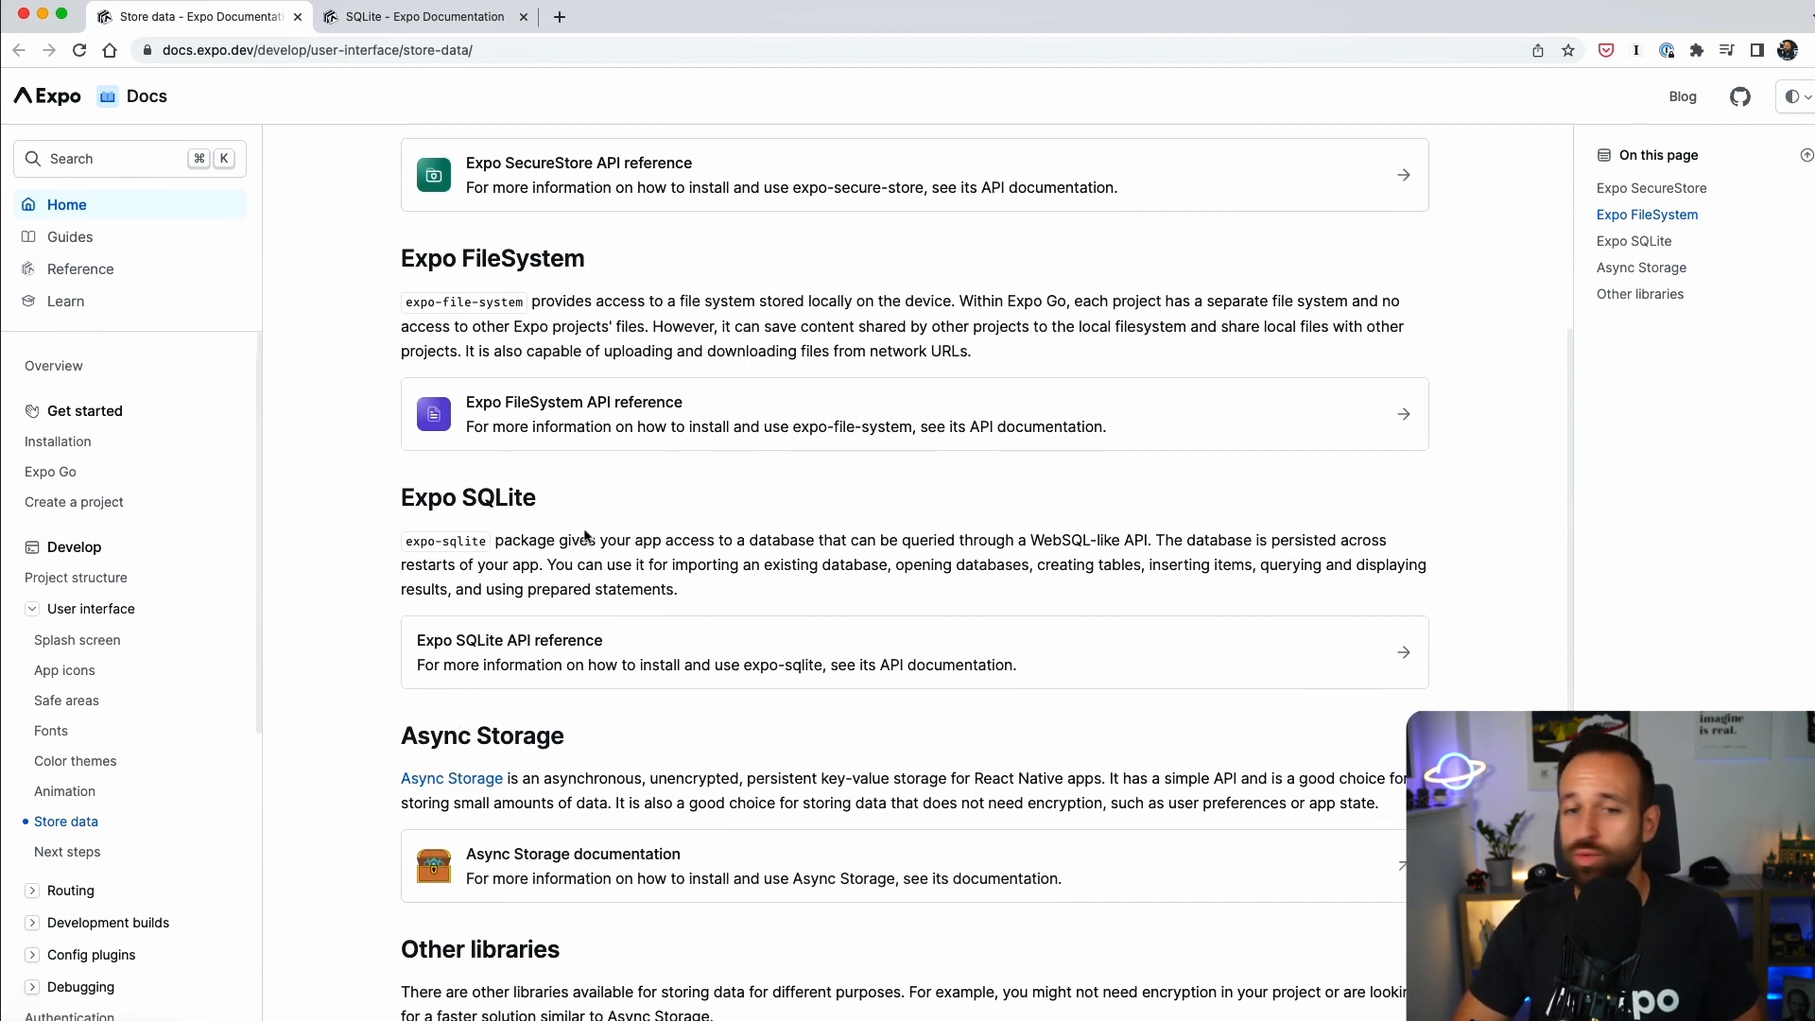
scroll(up, 3)
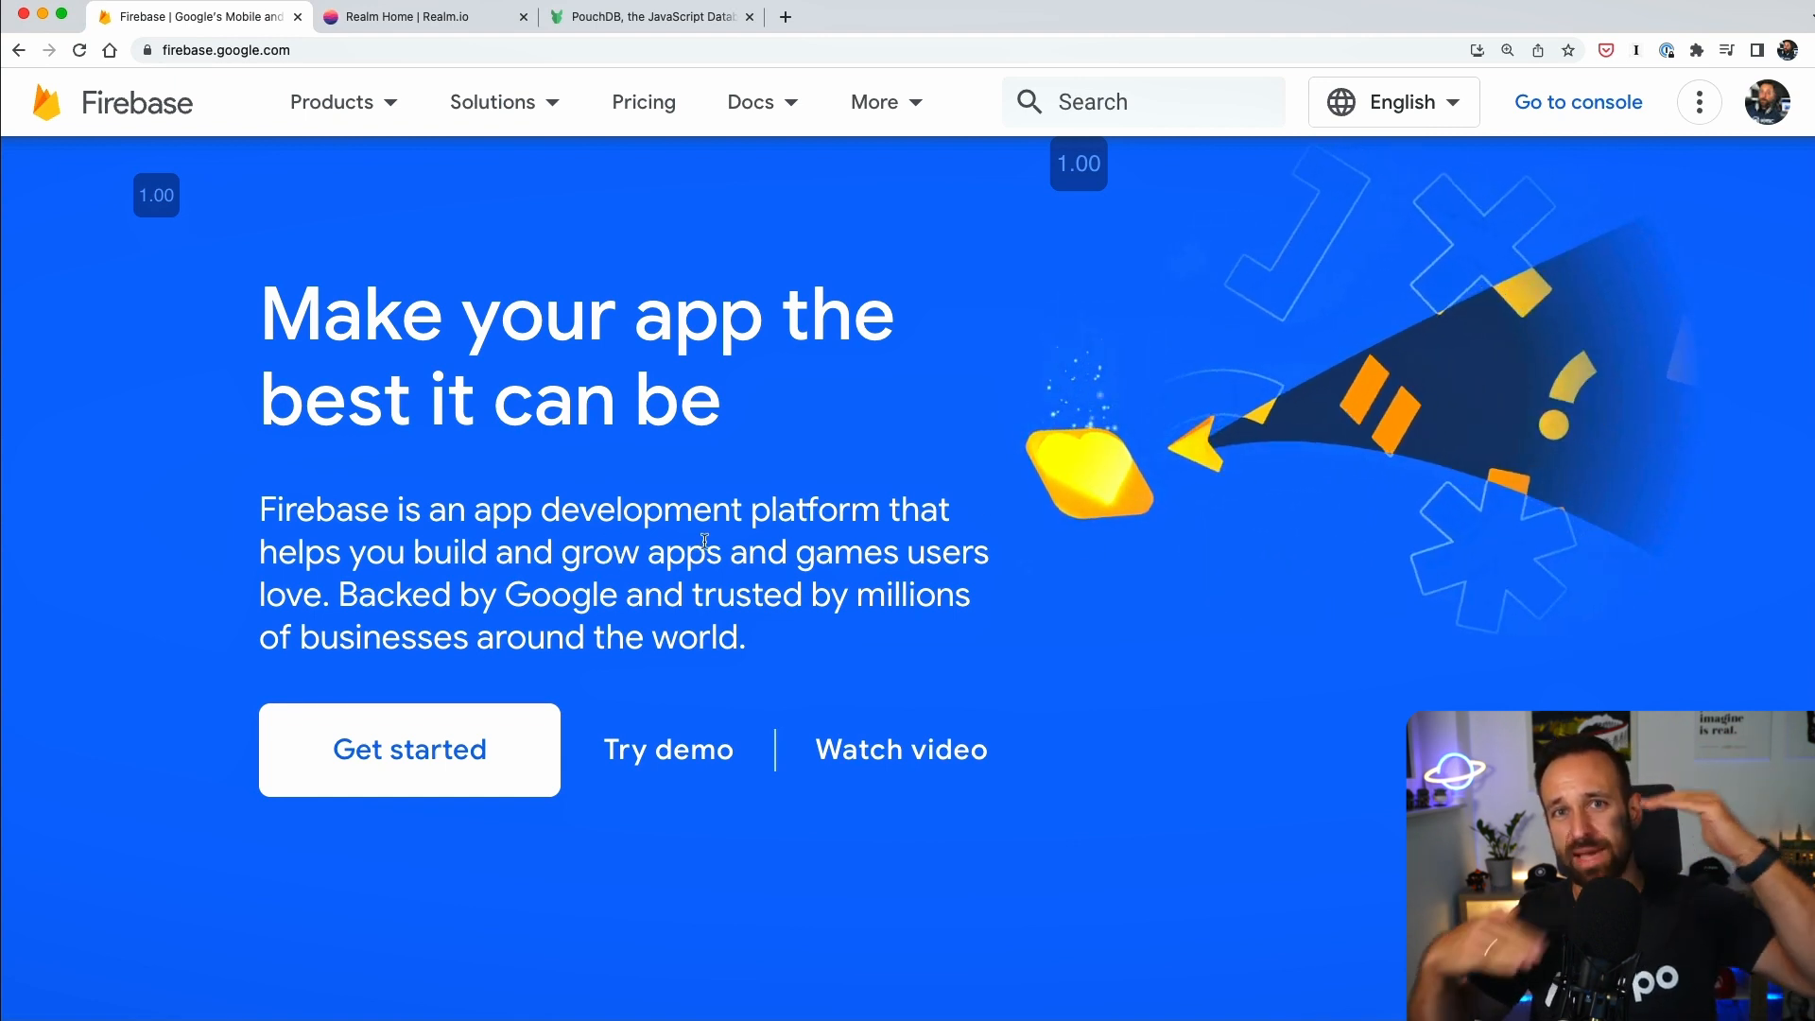
mouse_move(330, 220)
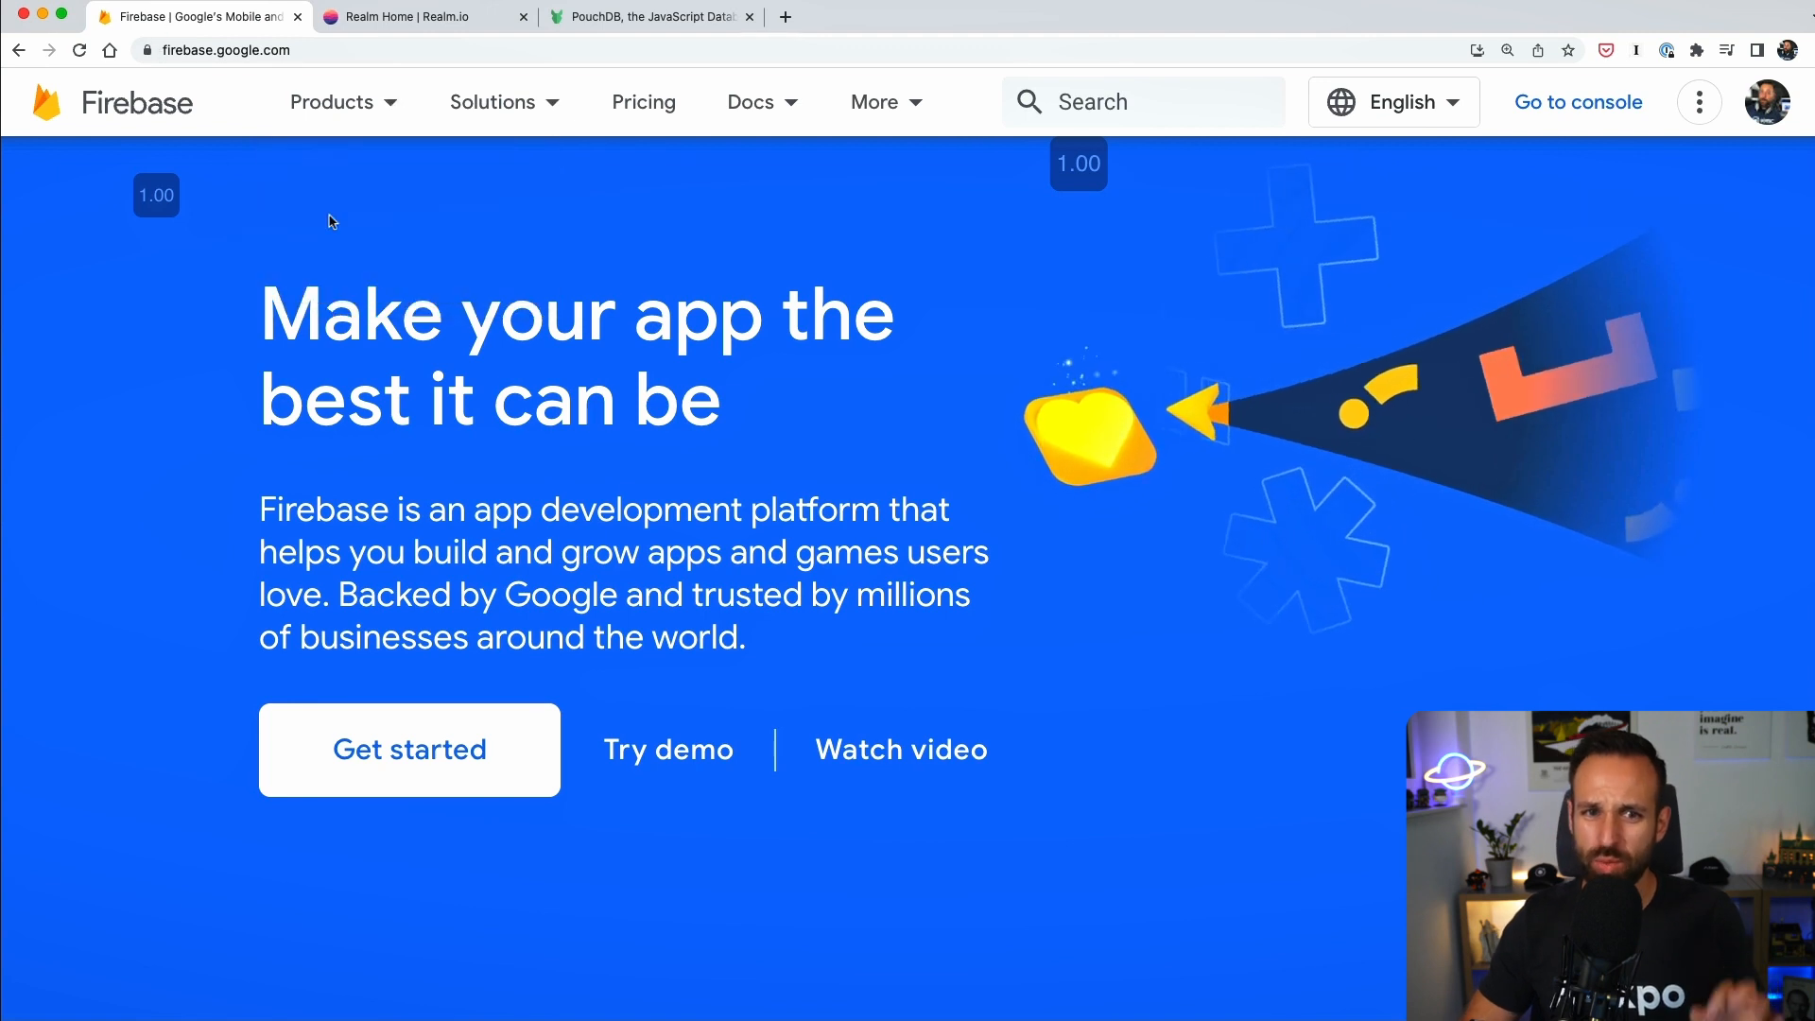
mouse_move(637, 495)
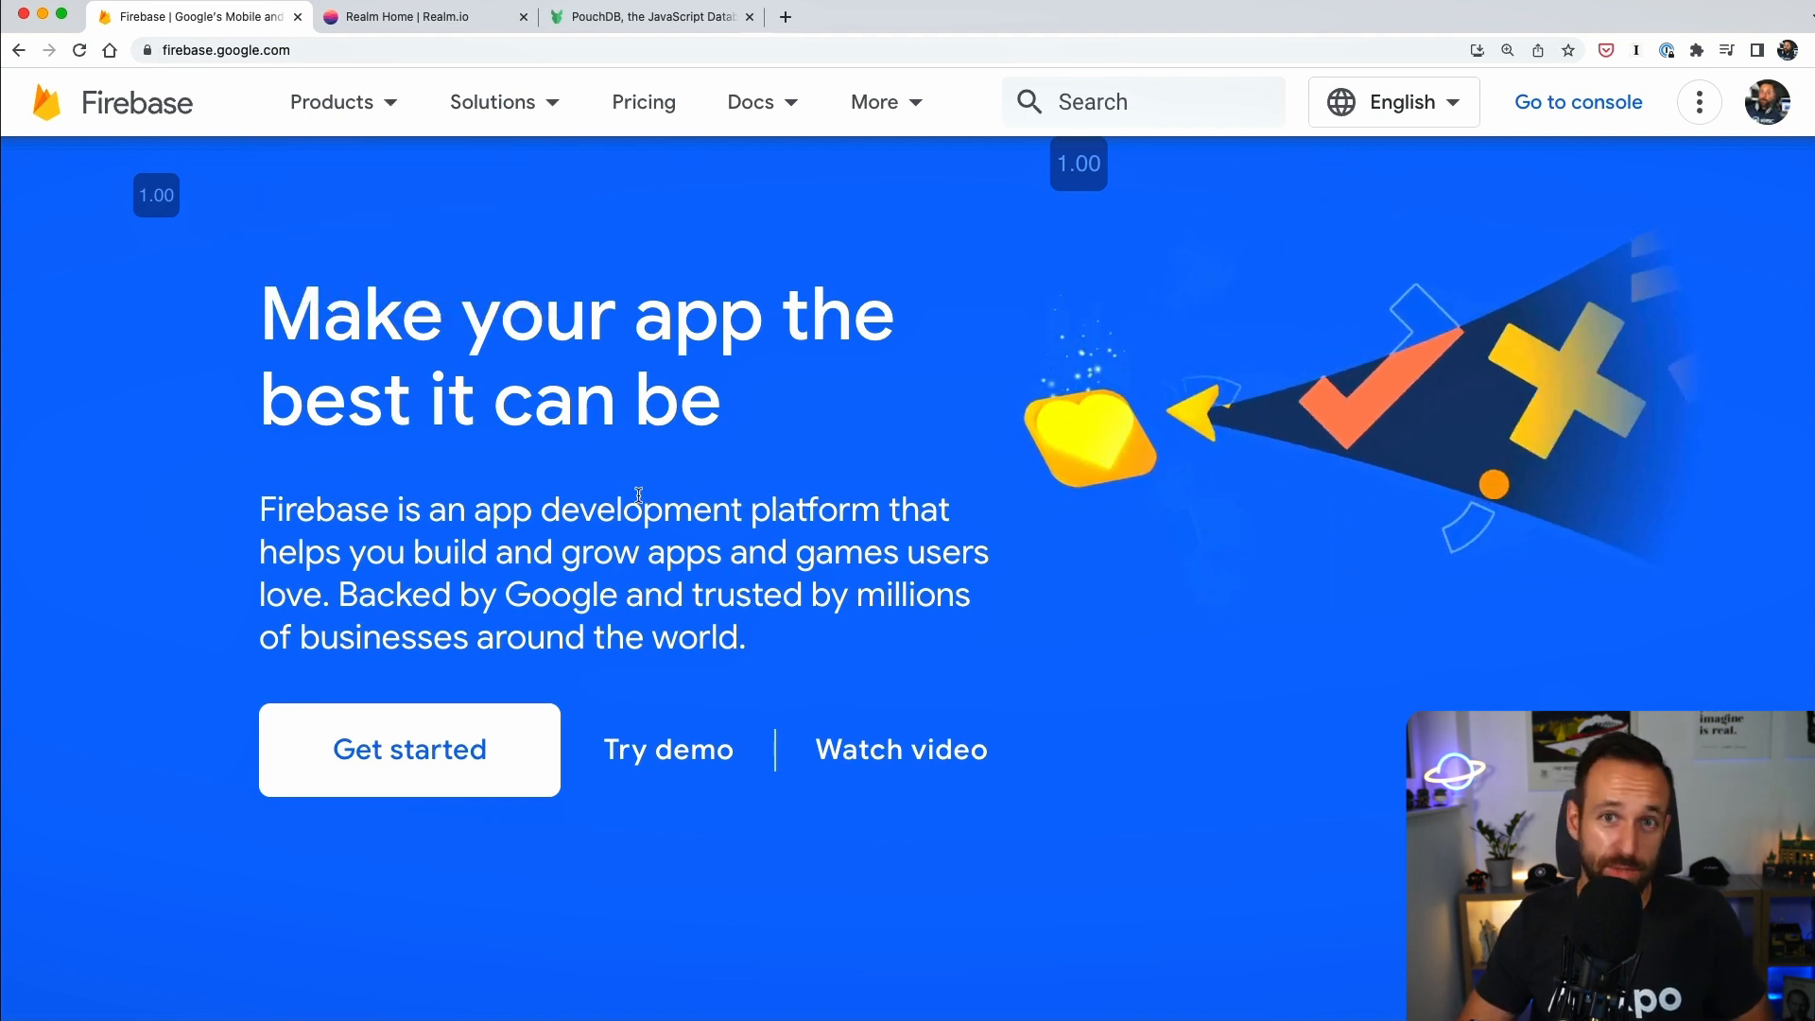
Switch to the Realm.io tab showing its fast SQLite-alternative, cloud-sync pitch.
click(423, 16)
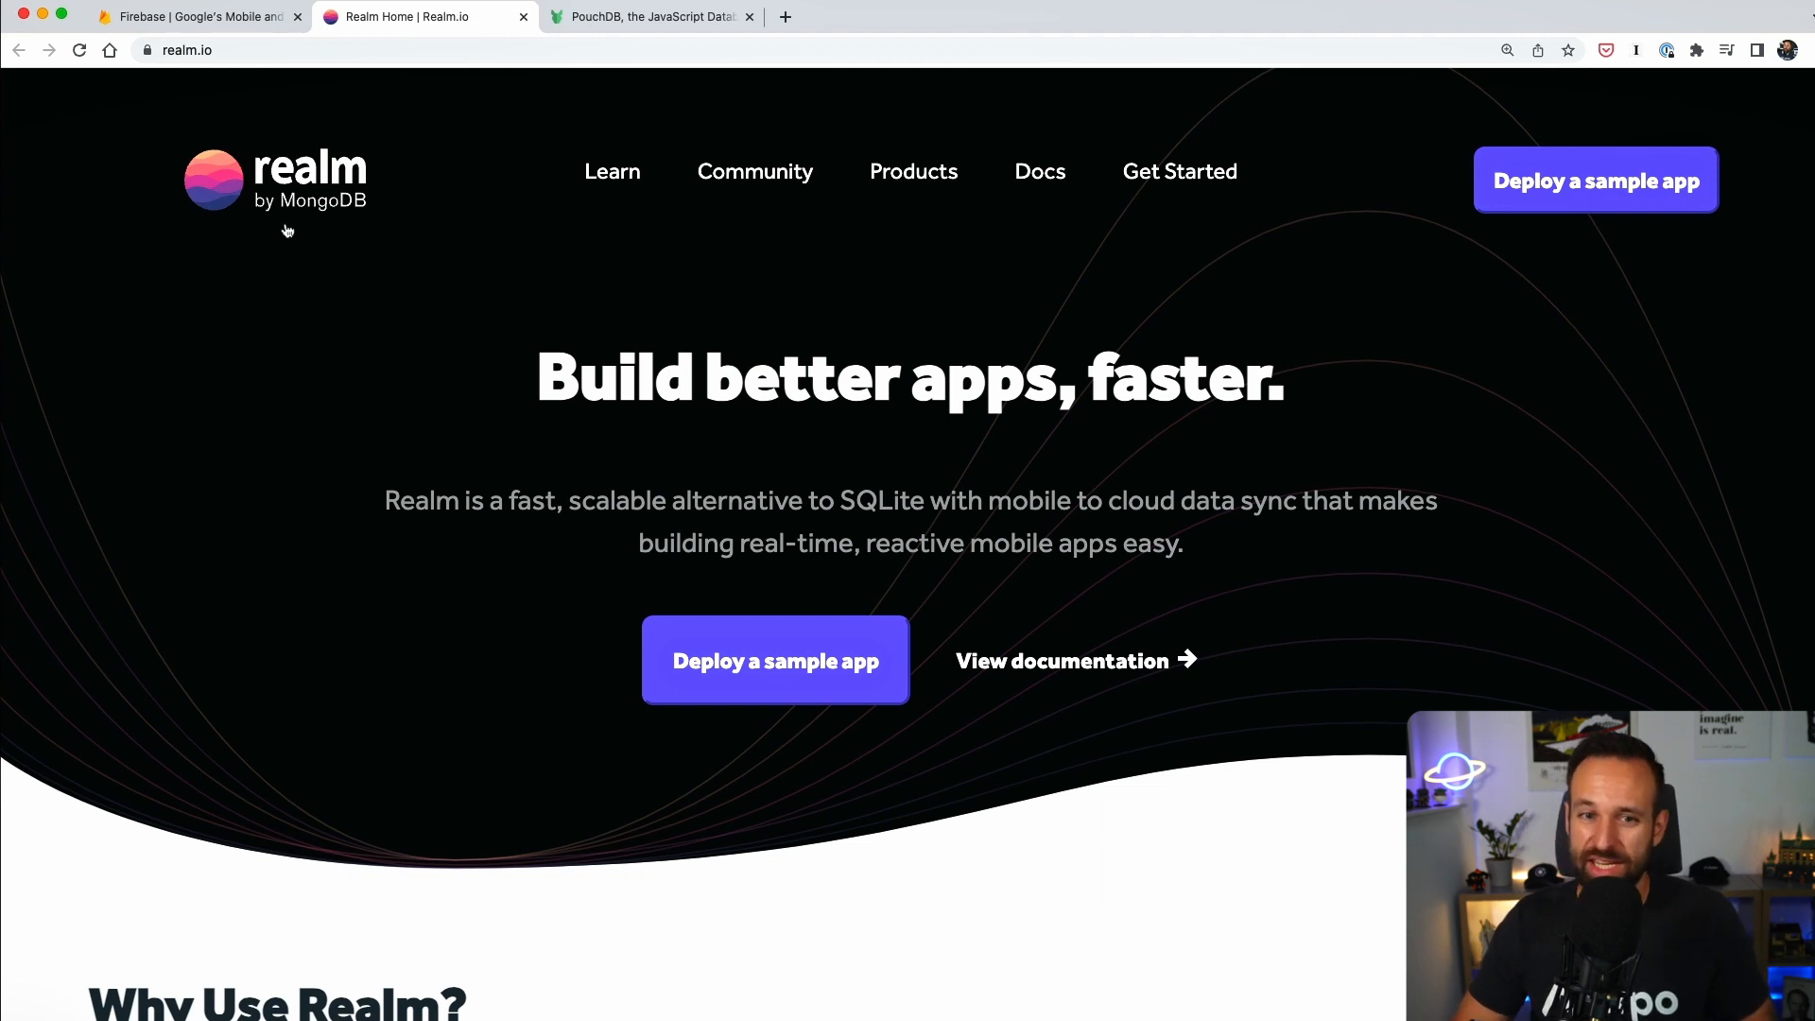
mouse_move(397, 256)
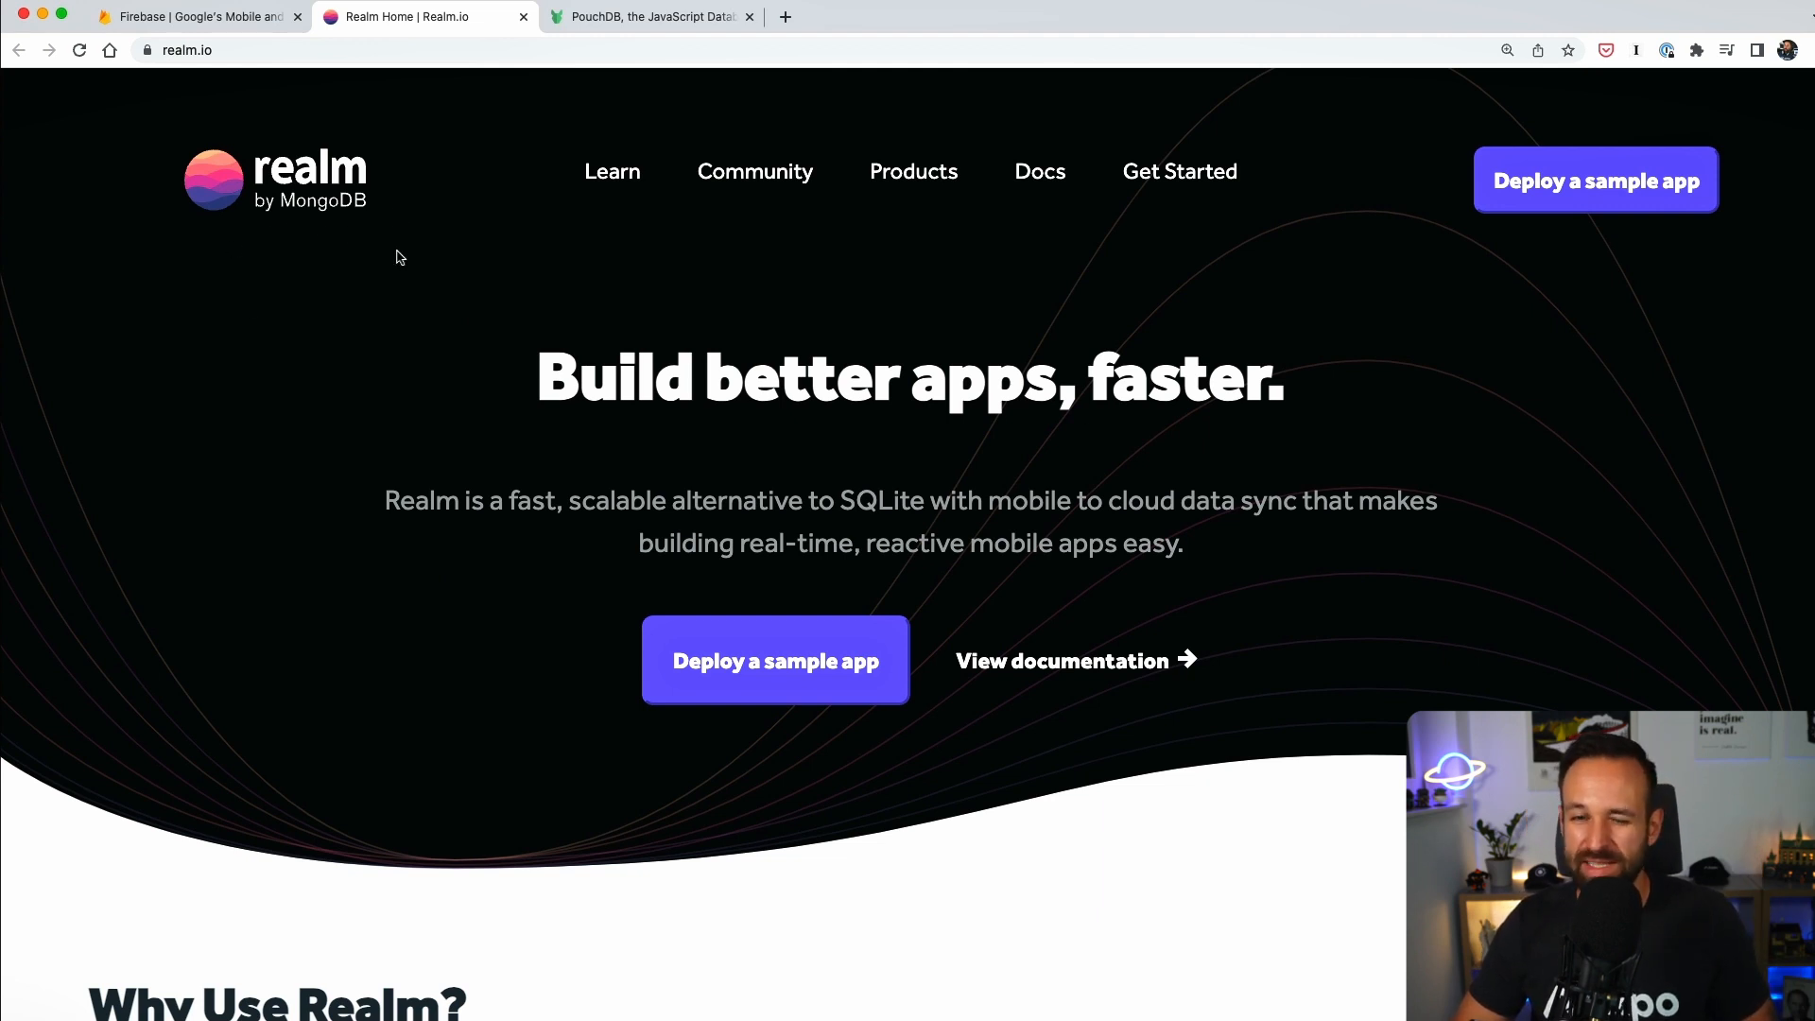
mouse_move(619, 626)
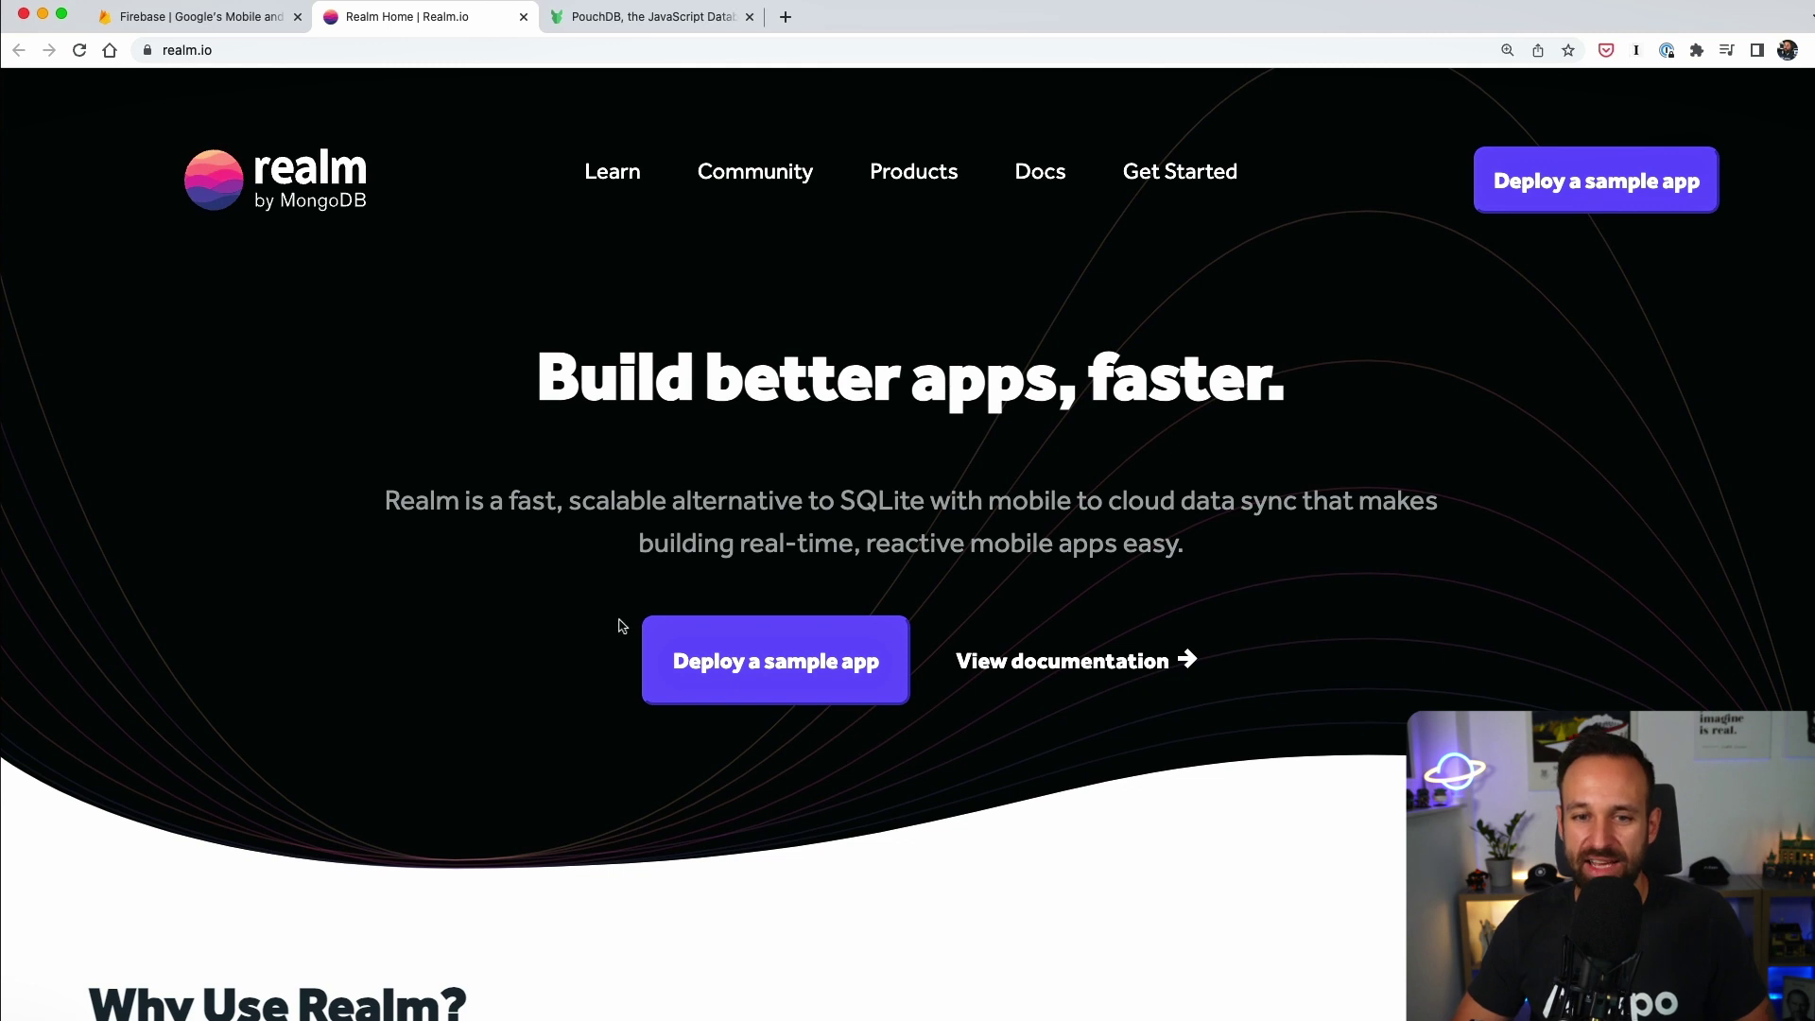
mouse_move(566, 500)
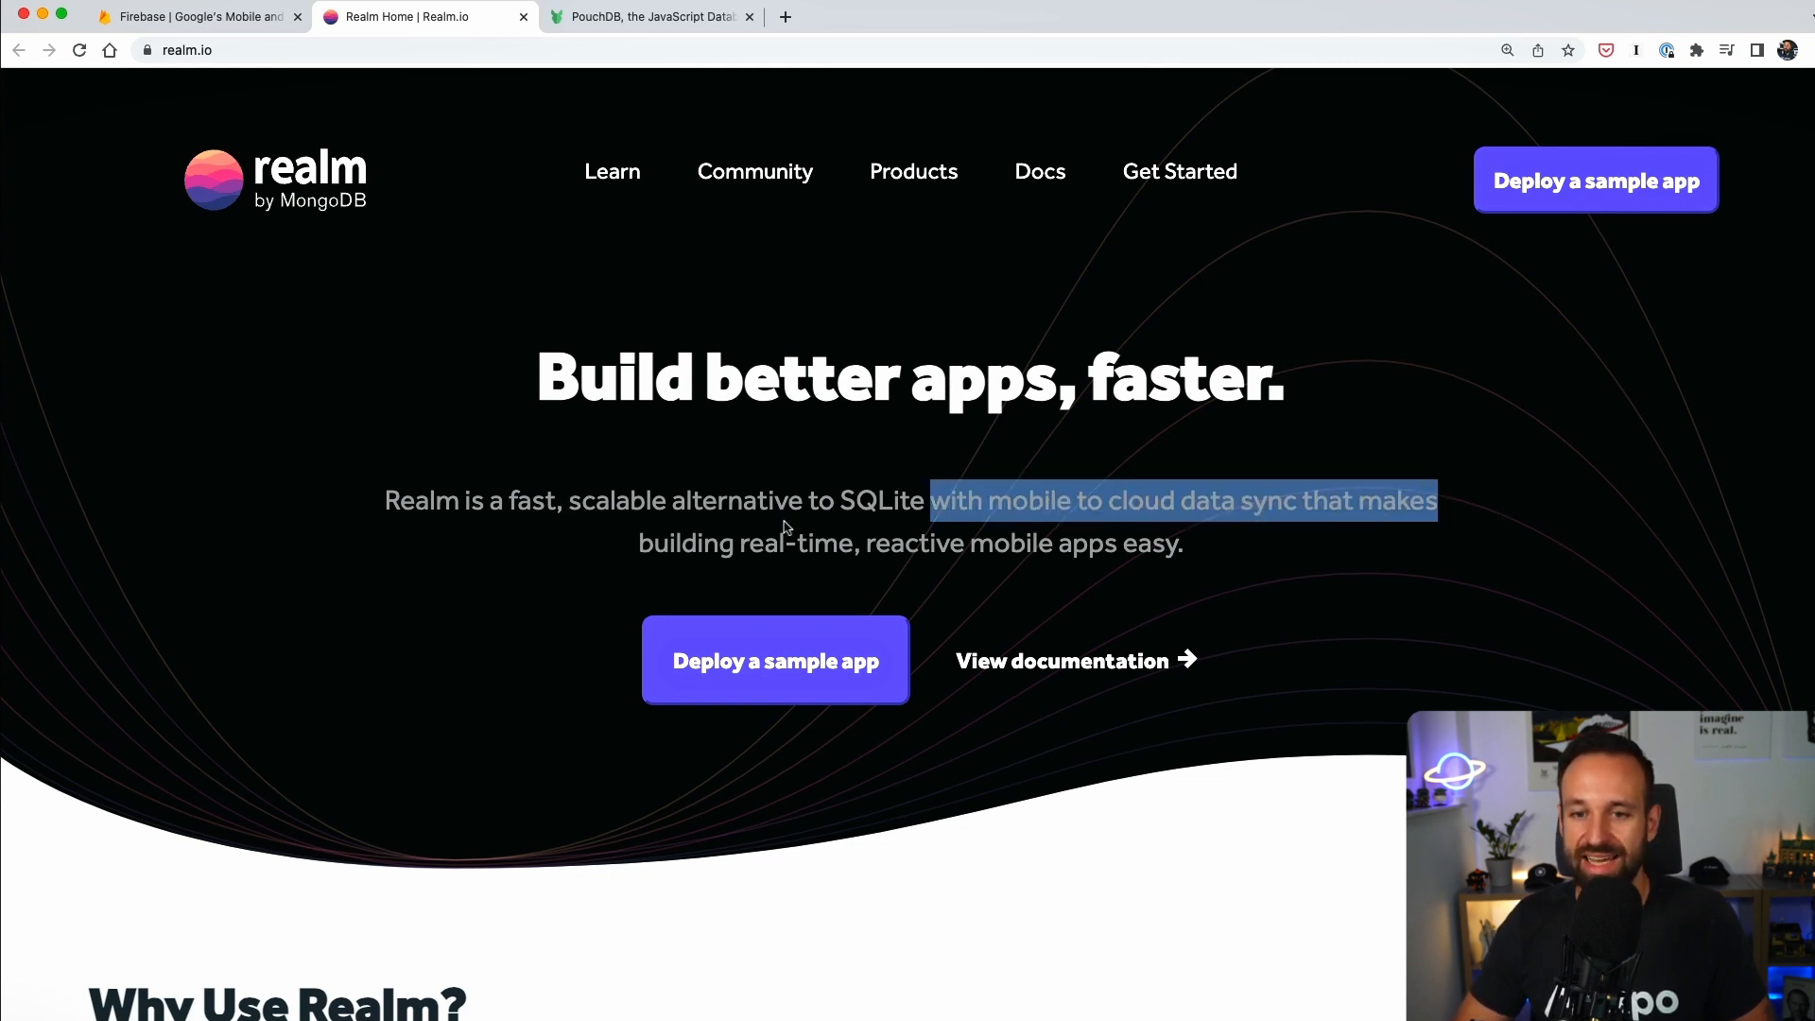
mouse_move(427, 462)
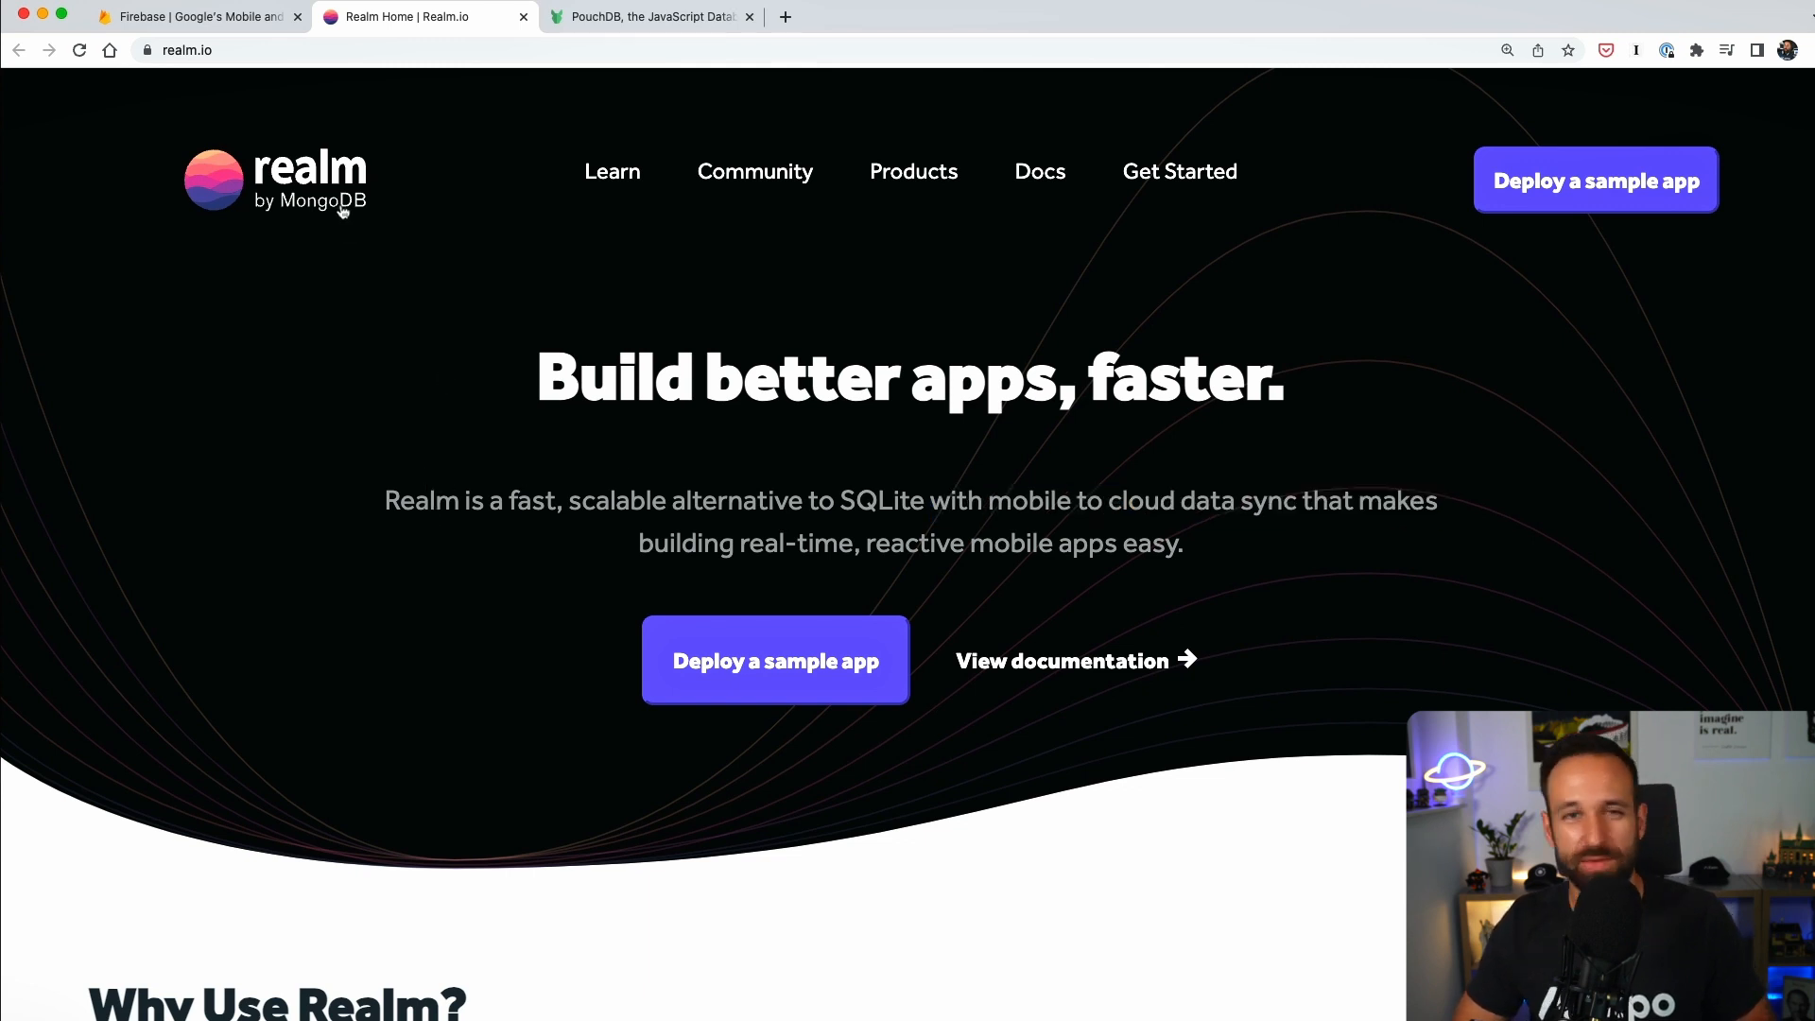
mouse_move(365, 284)
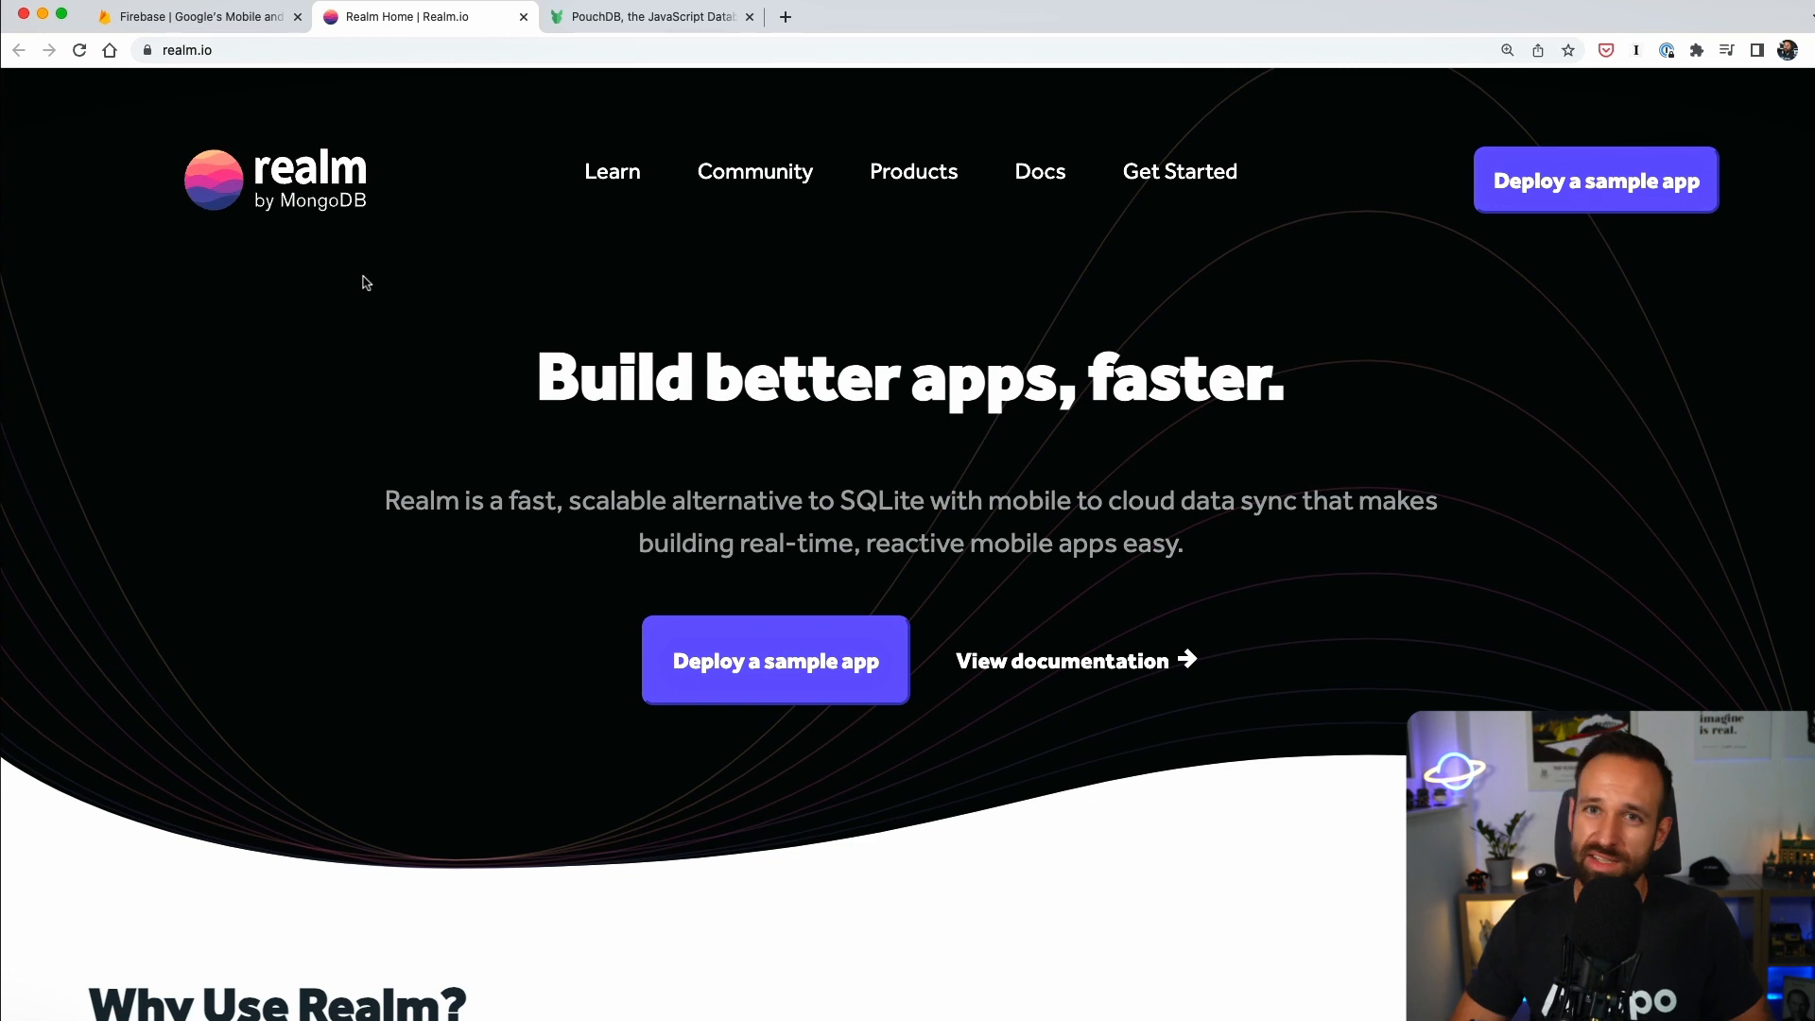
mouse_move(371, 267)
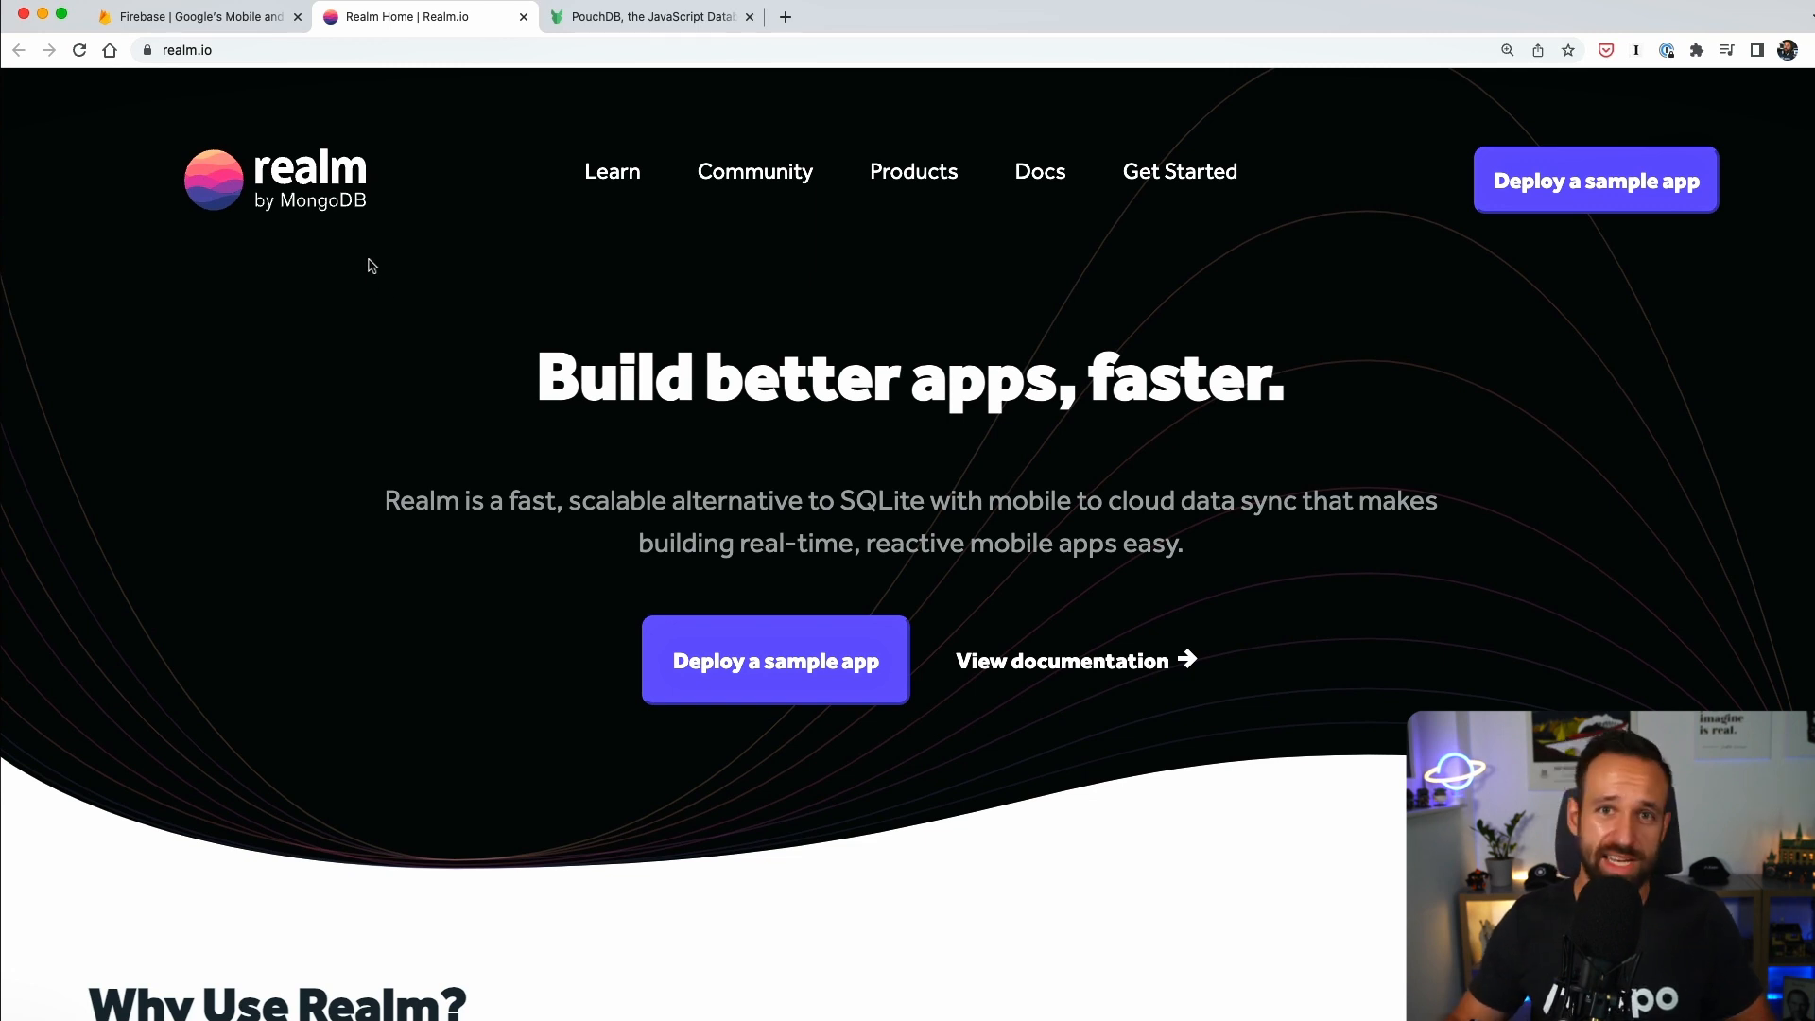
mouse_move(357, 78)
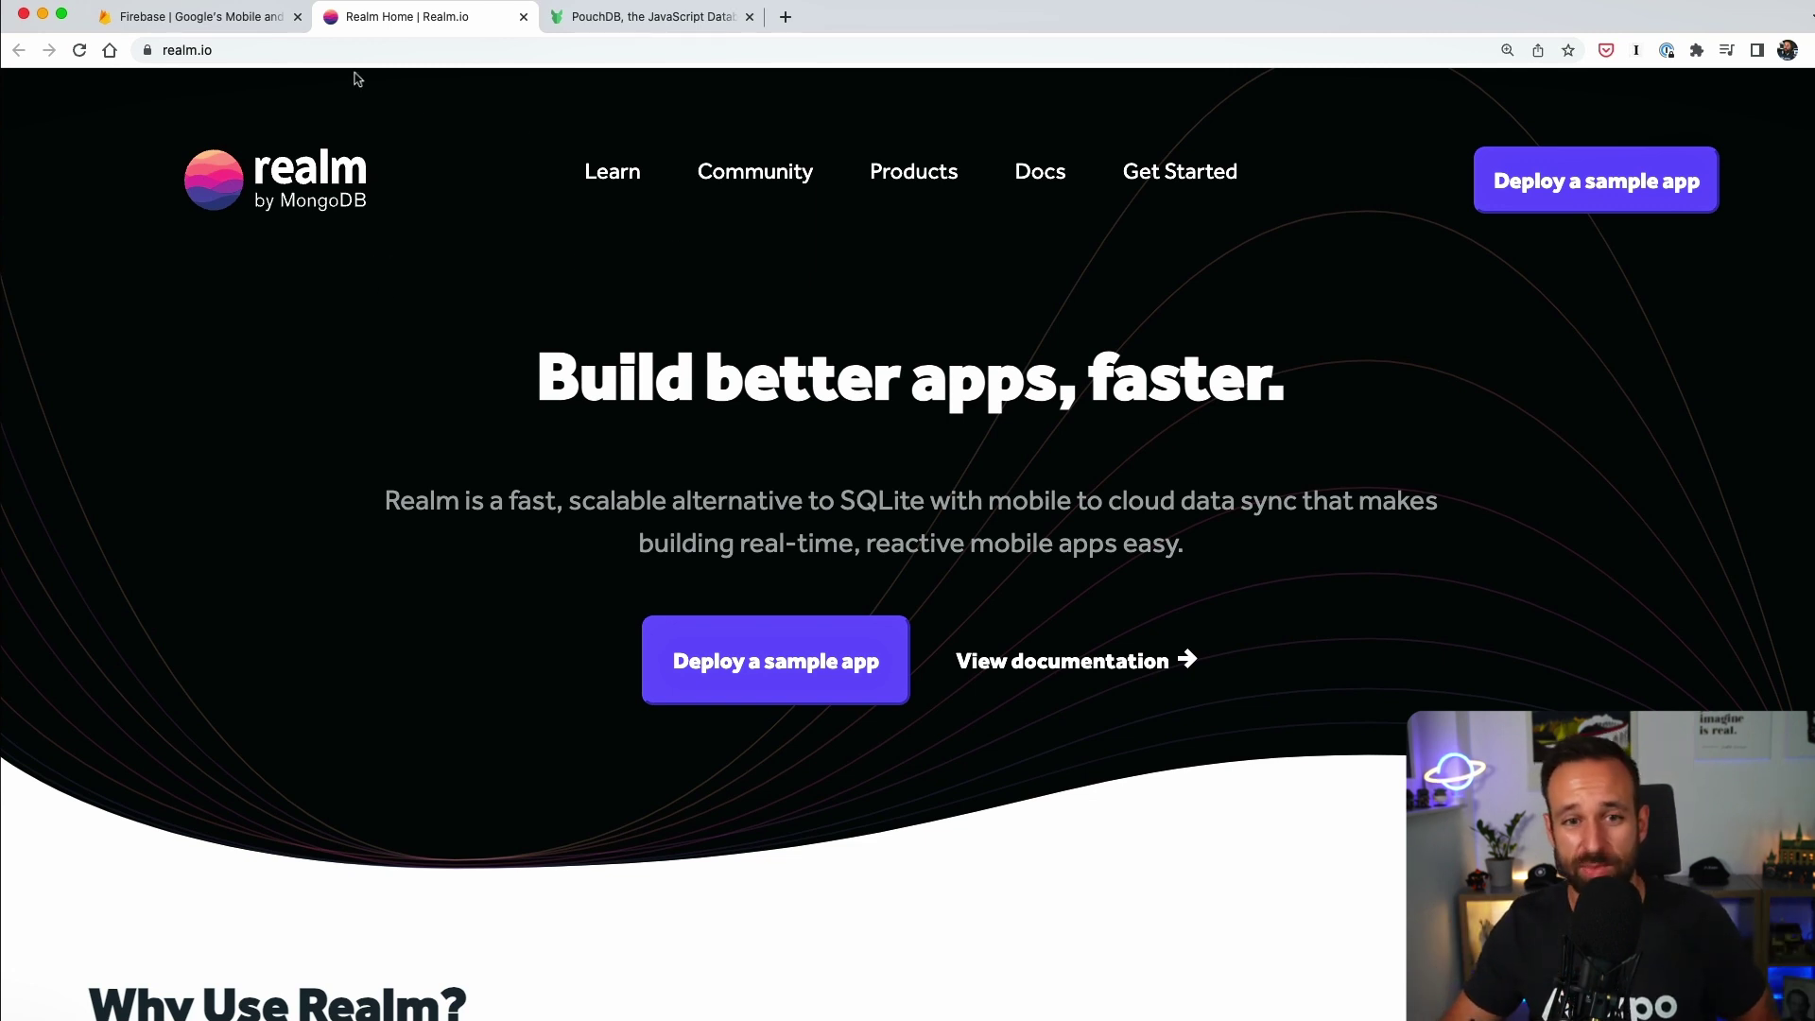
mouse_move(190, 16)
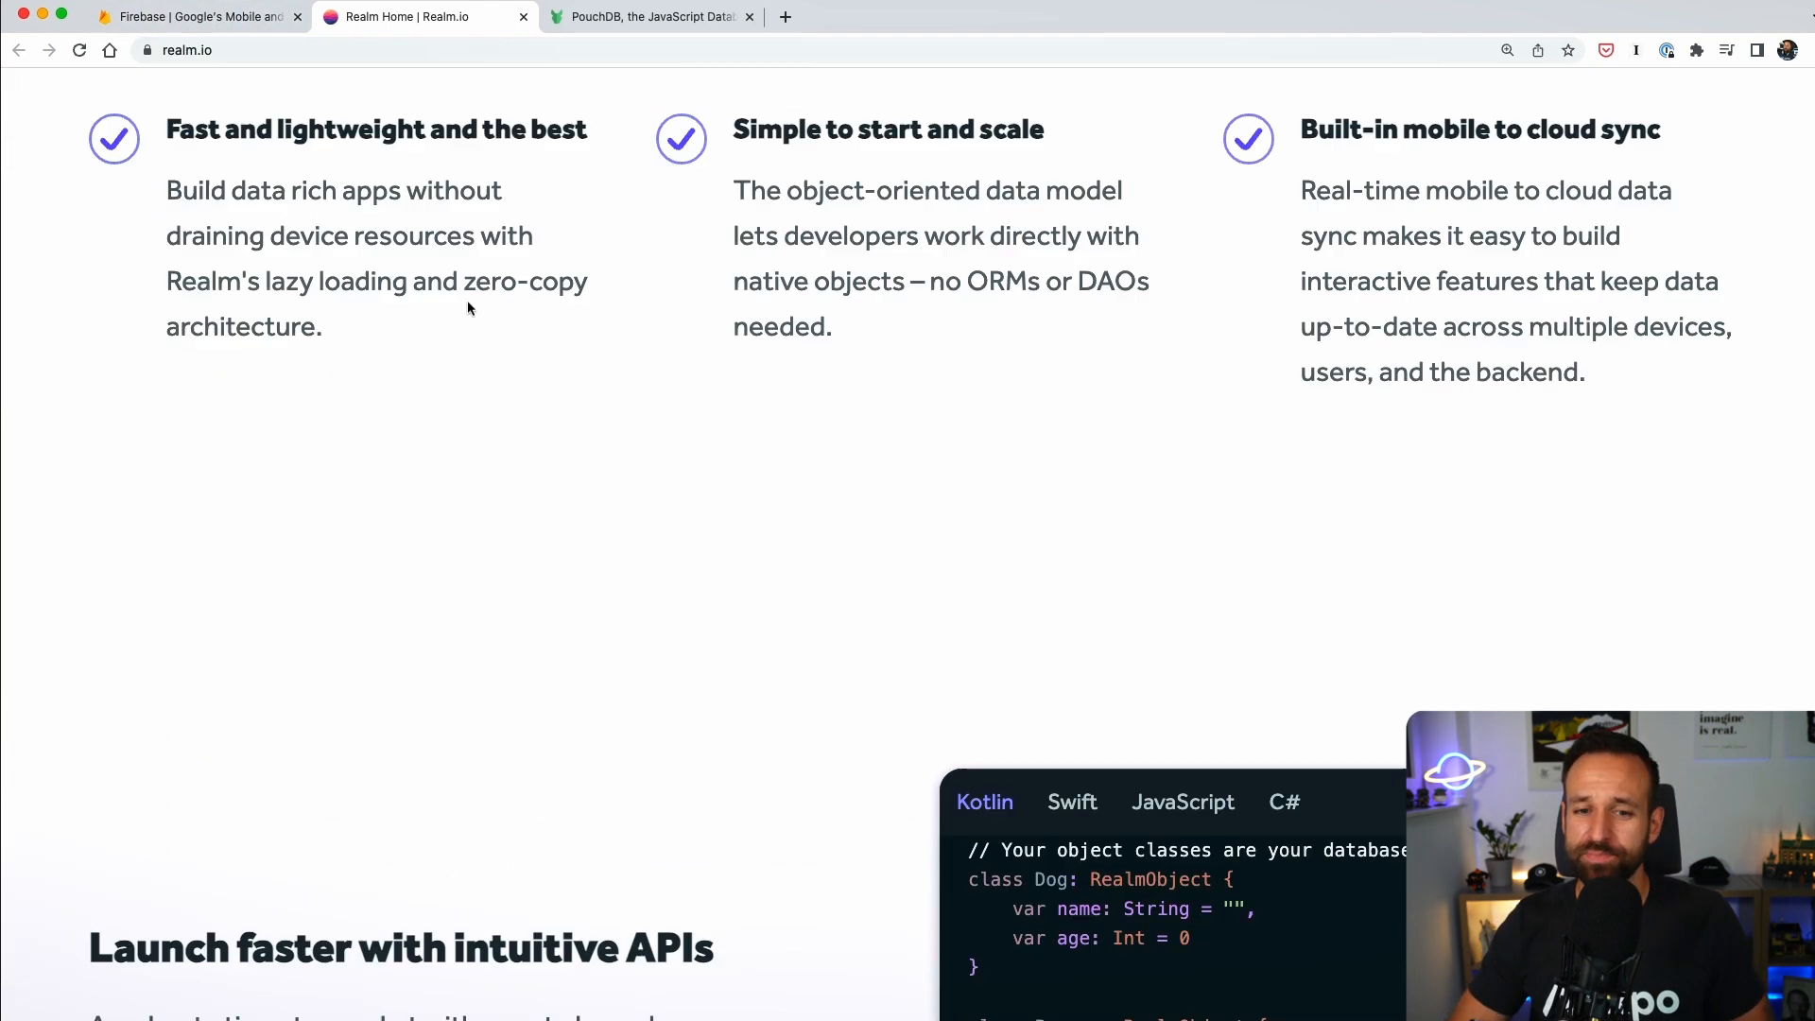
Show the JavaScript version of Realm's schema code sample and scroll through the page.
scroll(down, 3)
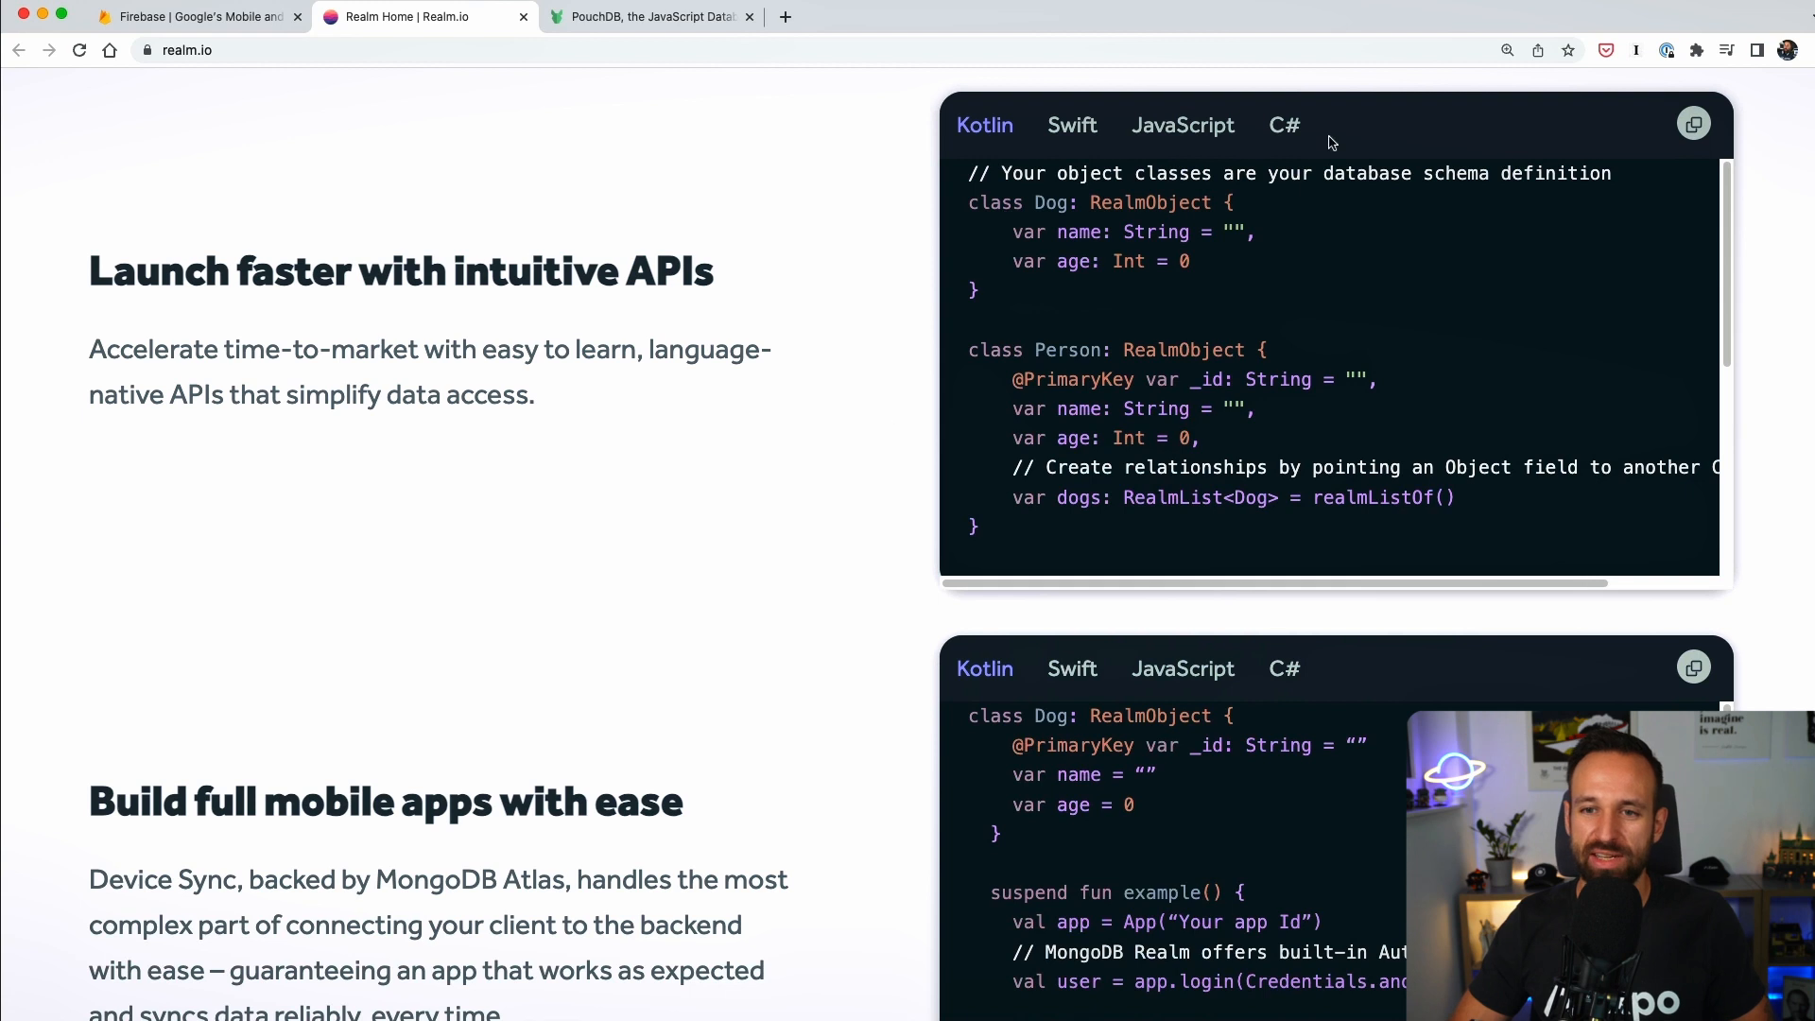
click(1181, 125)
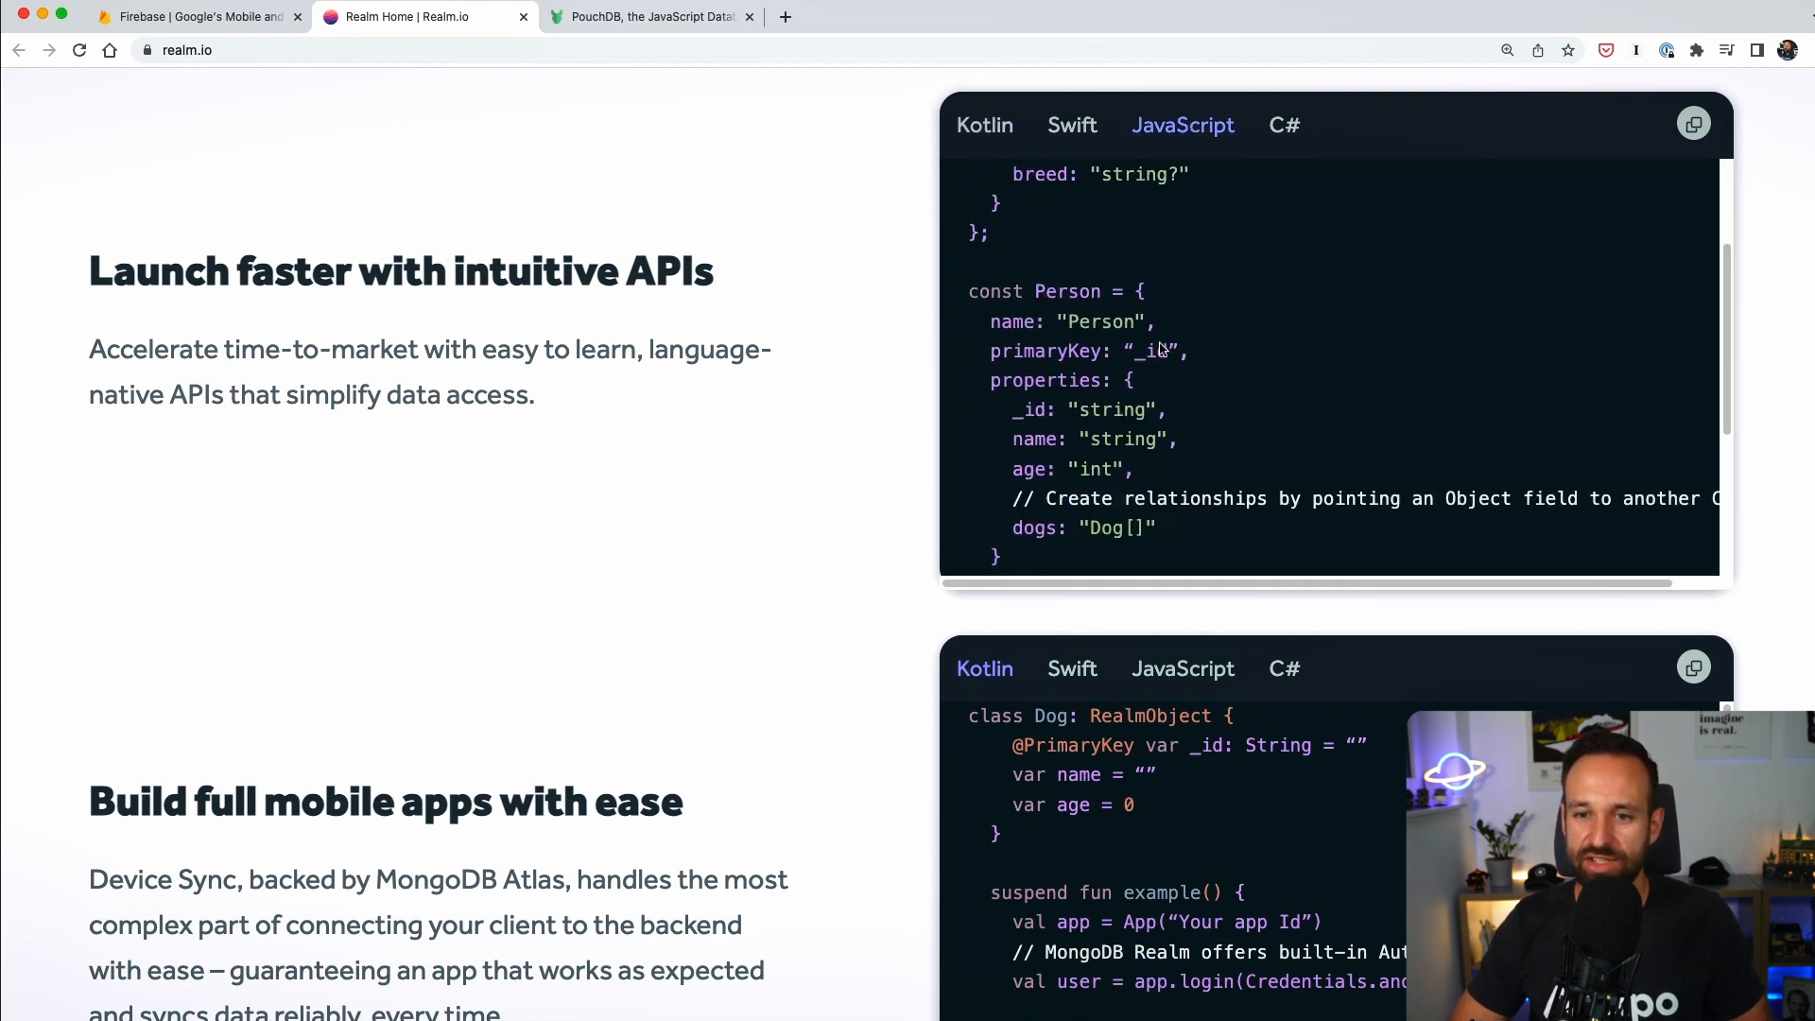
scroll(down, 3)
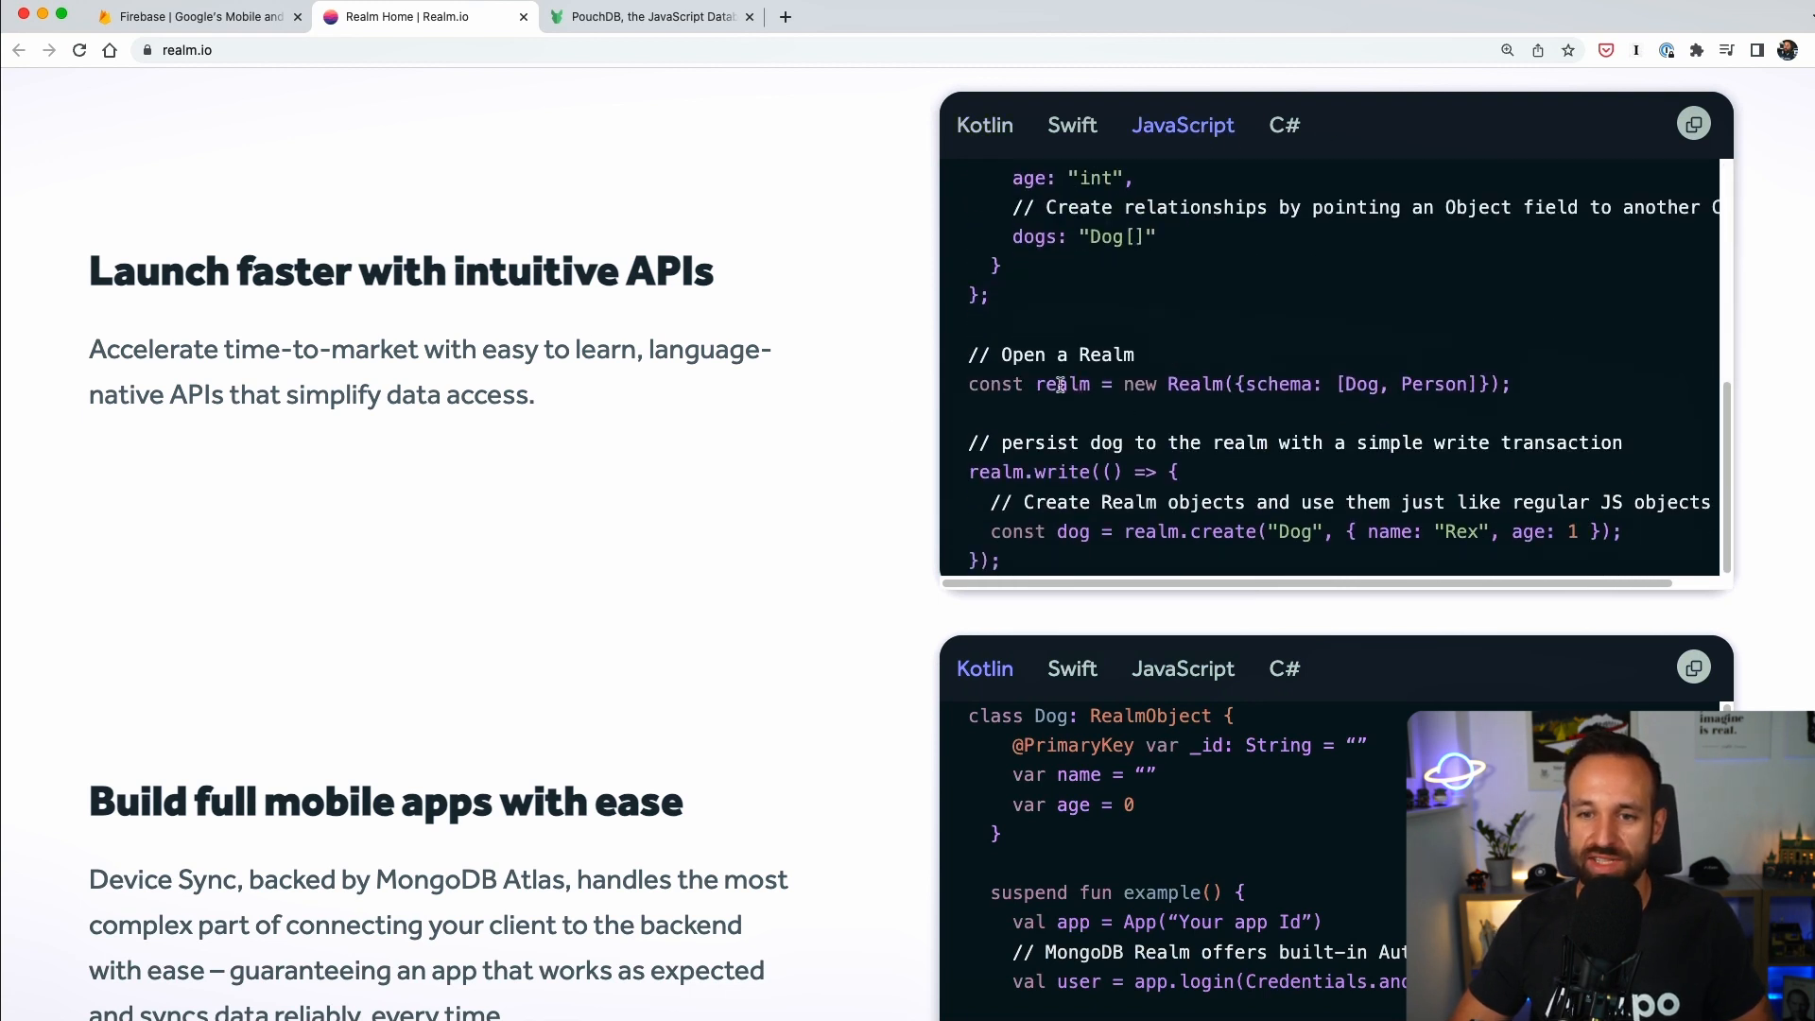
scroll(down, 3)
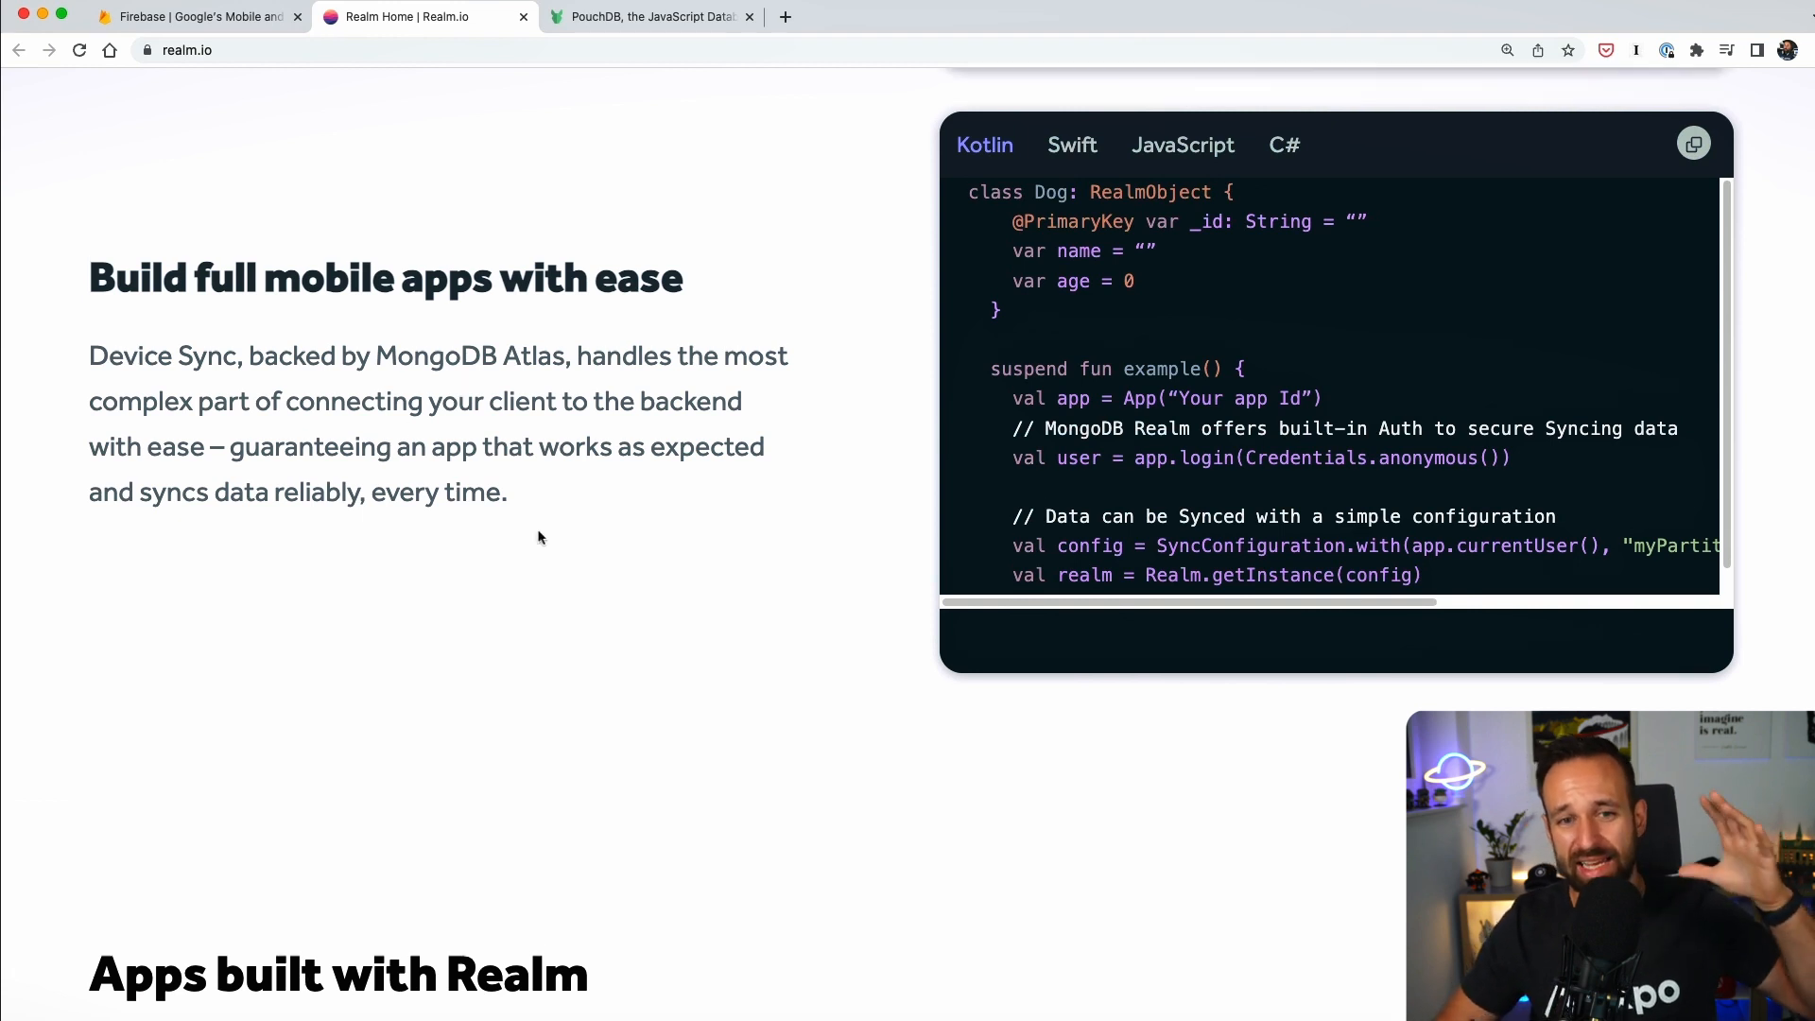
scroll(down, 3)
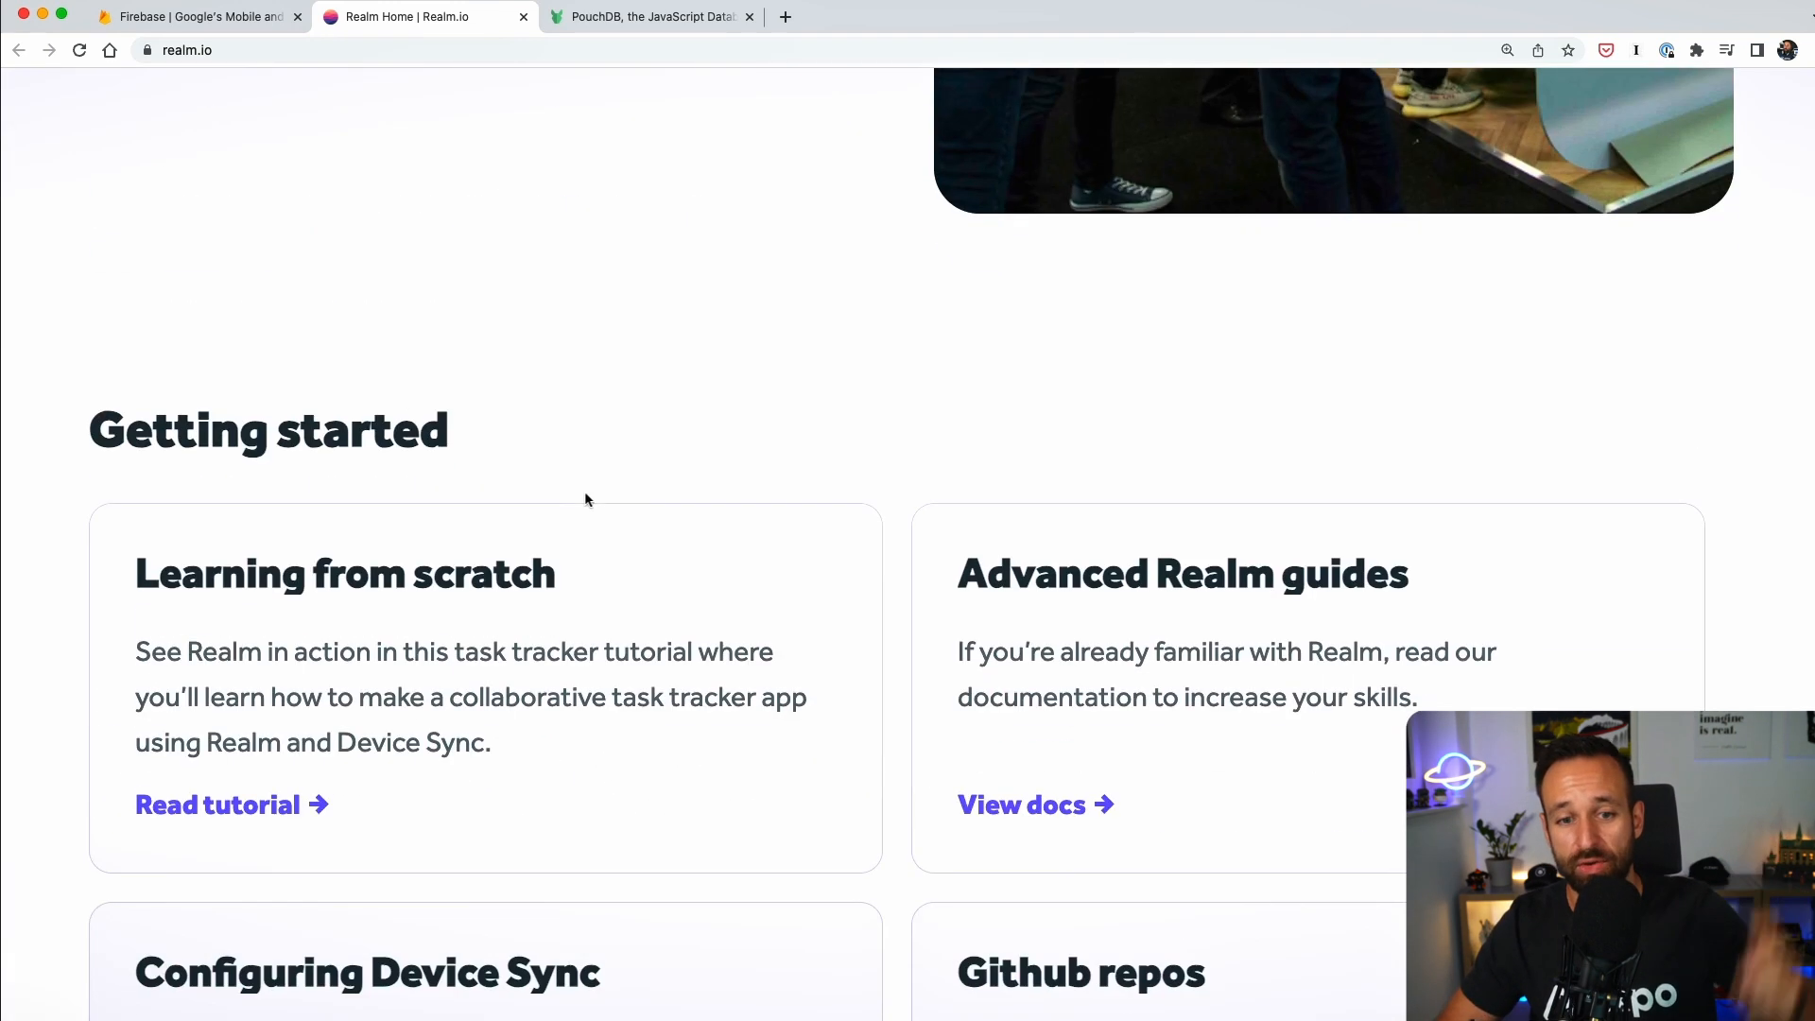
scroll(up, 3)
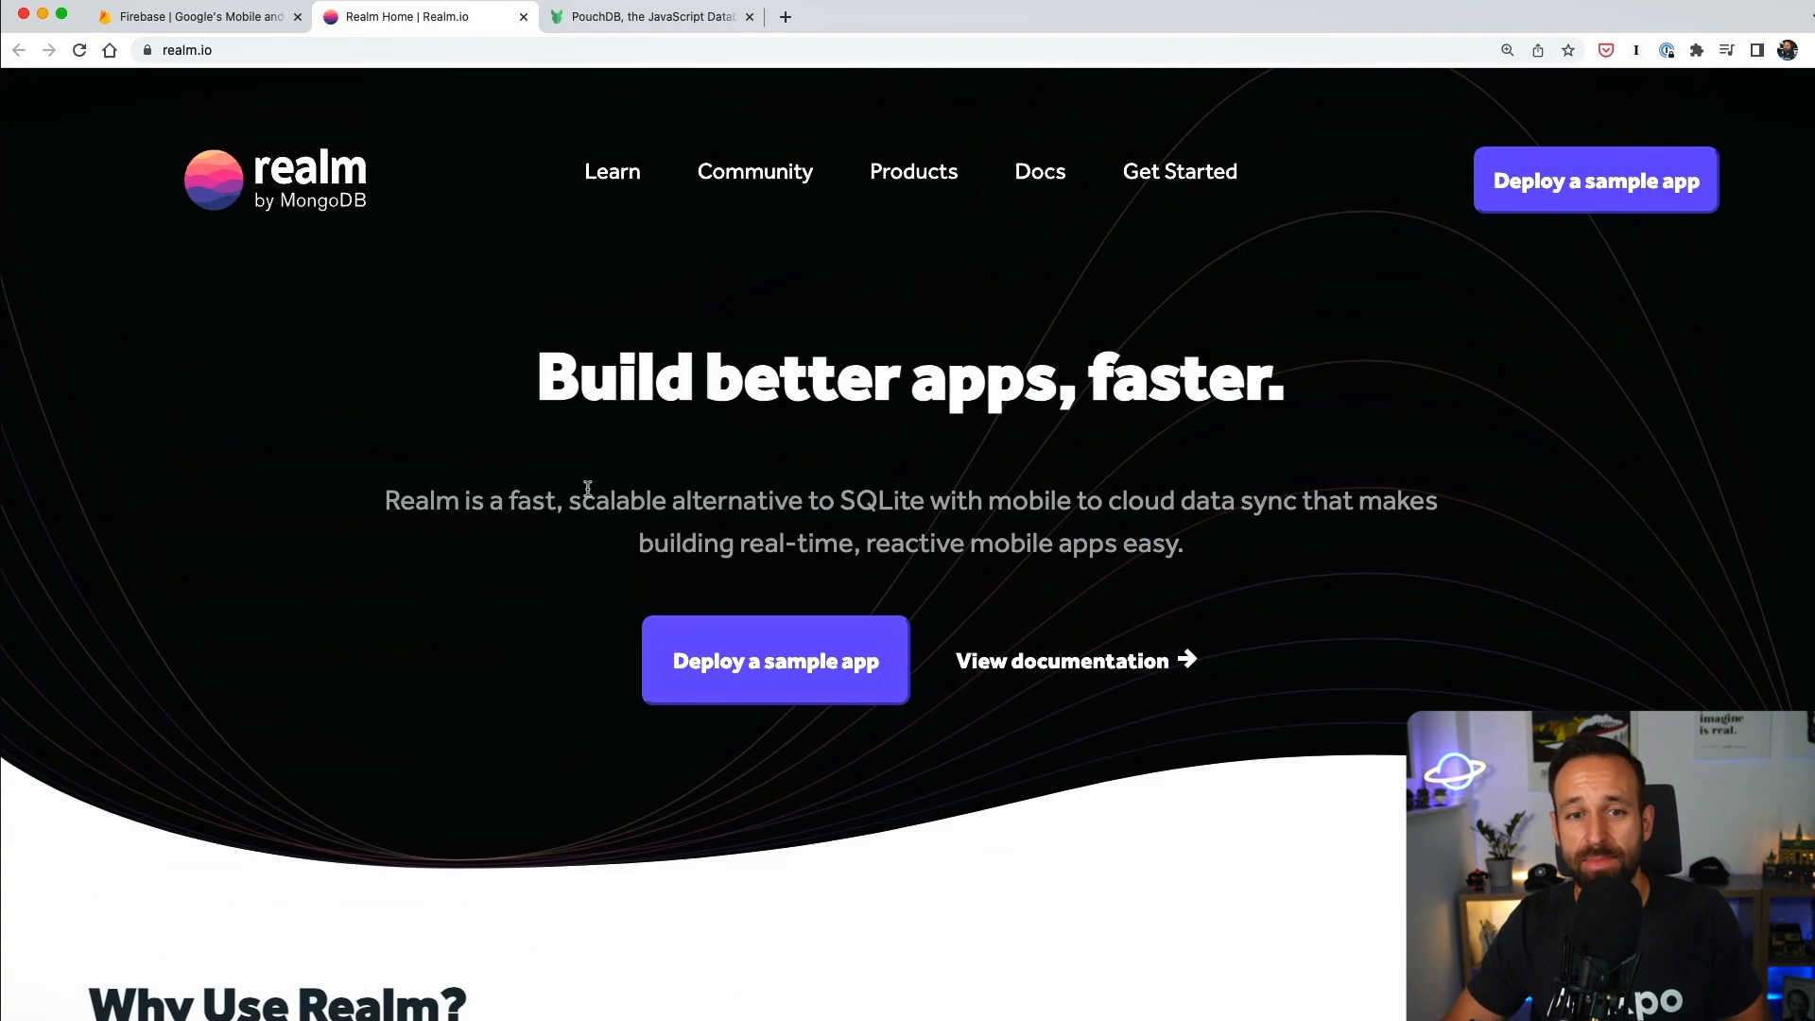
click(774, 660)
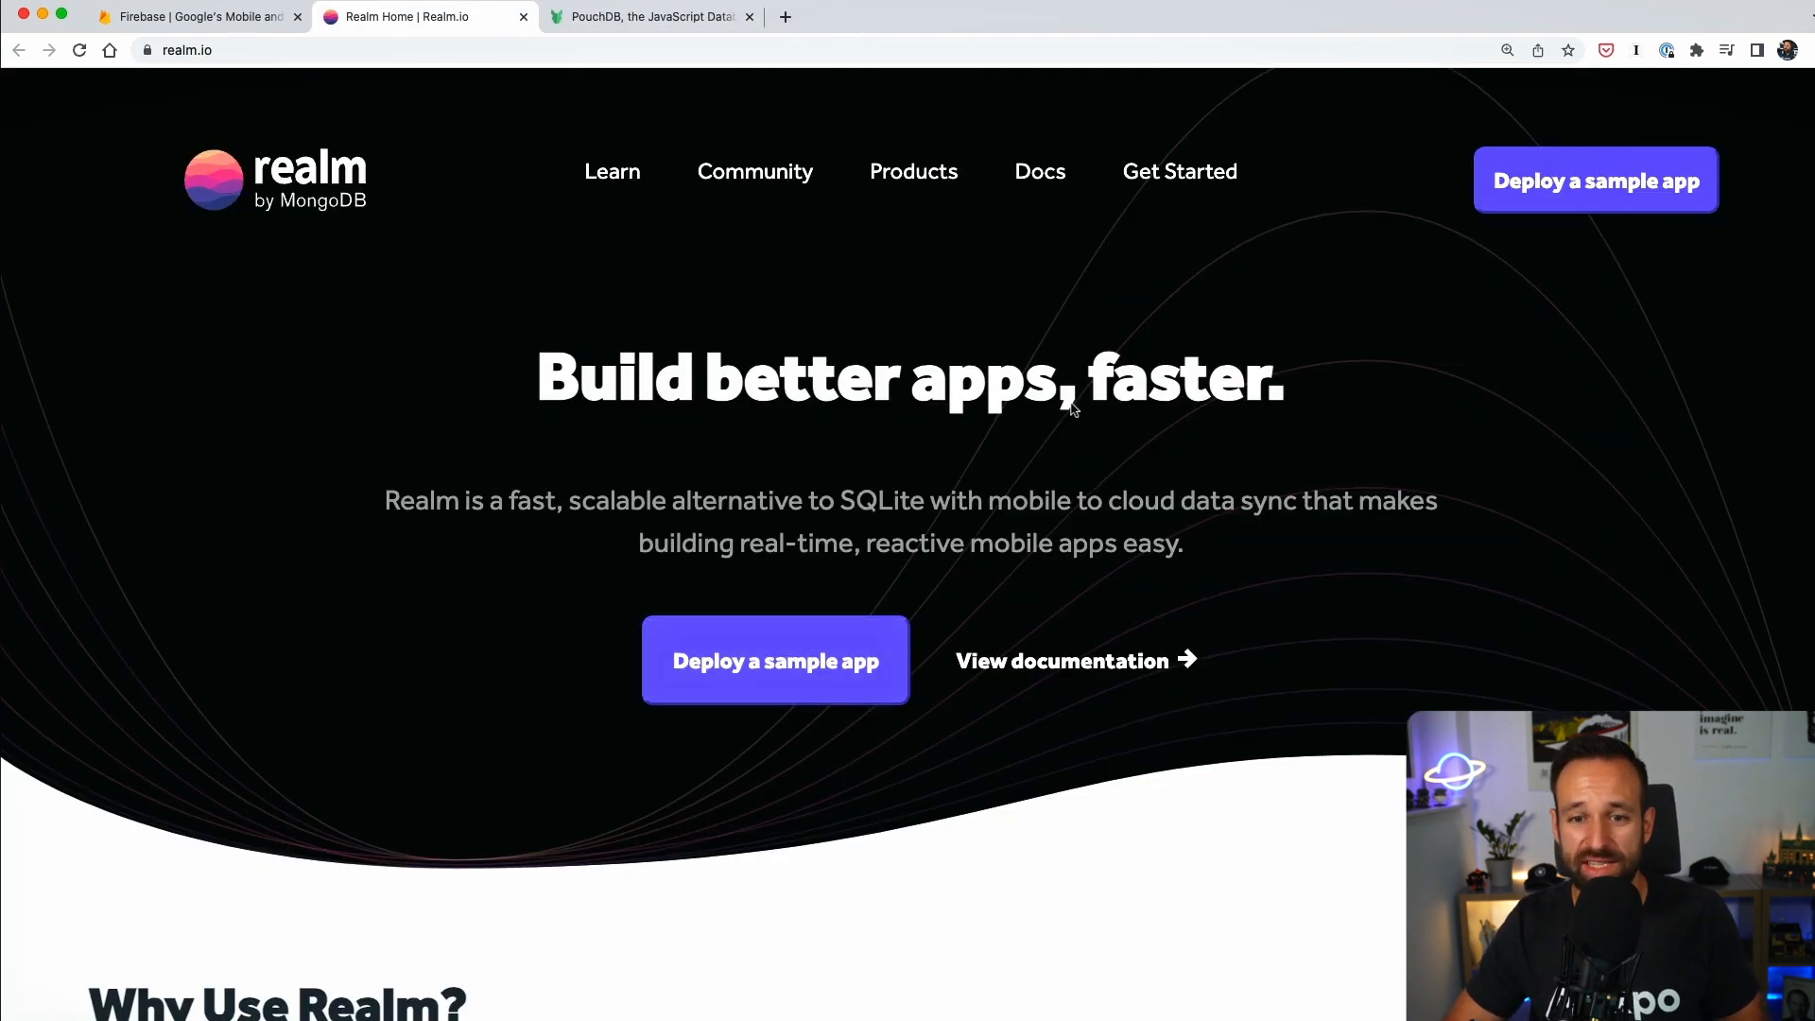
mouse_move(274, 206)
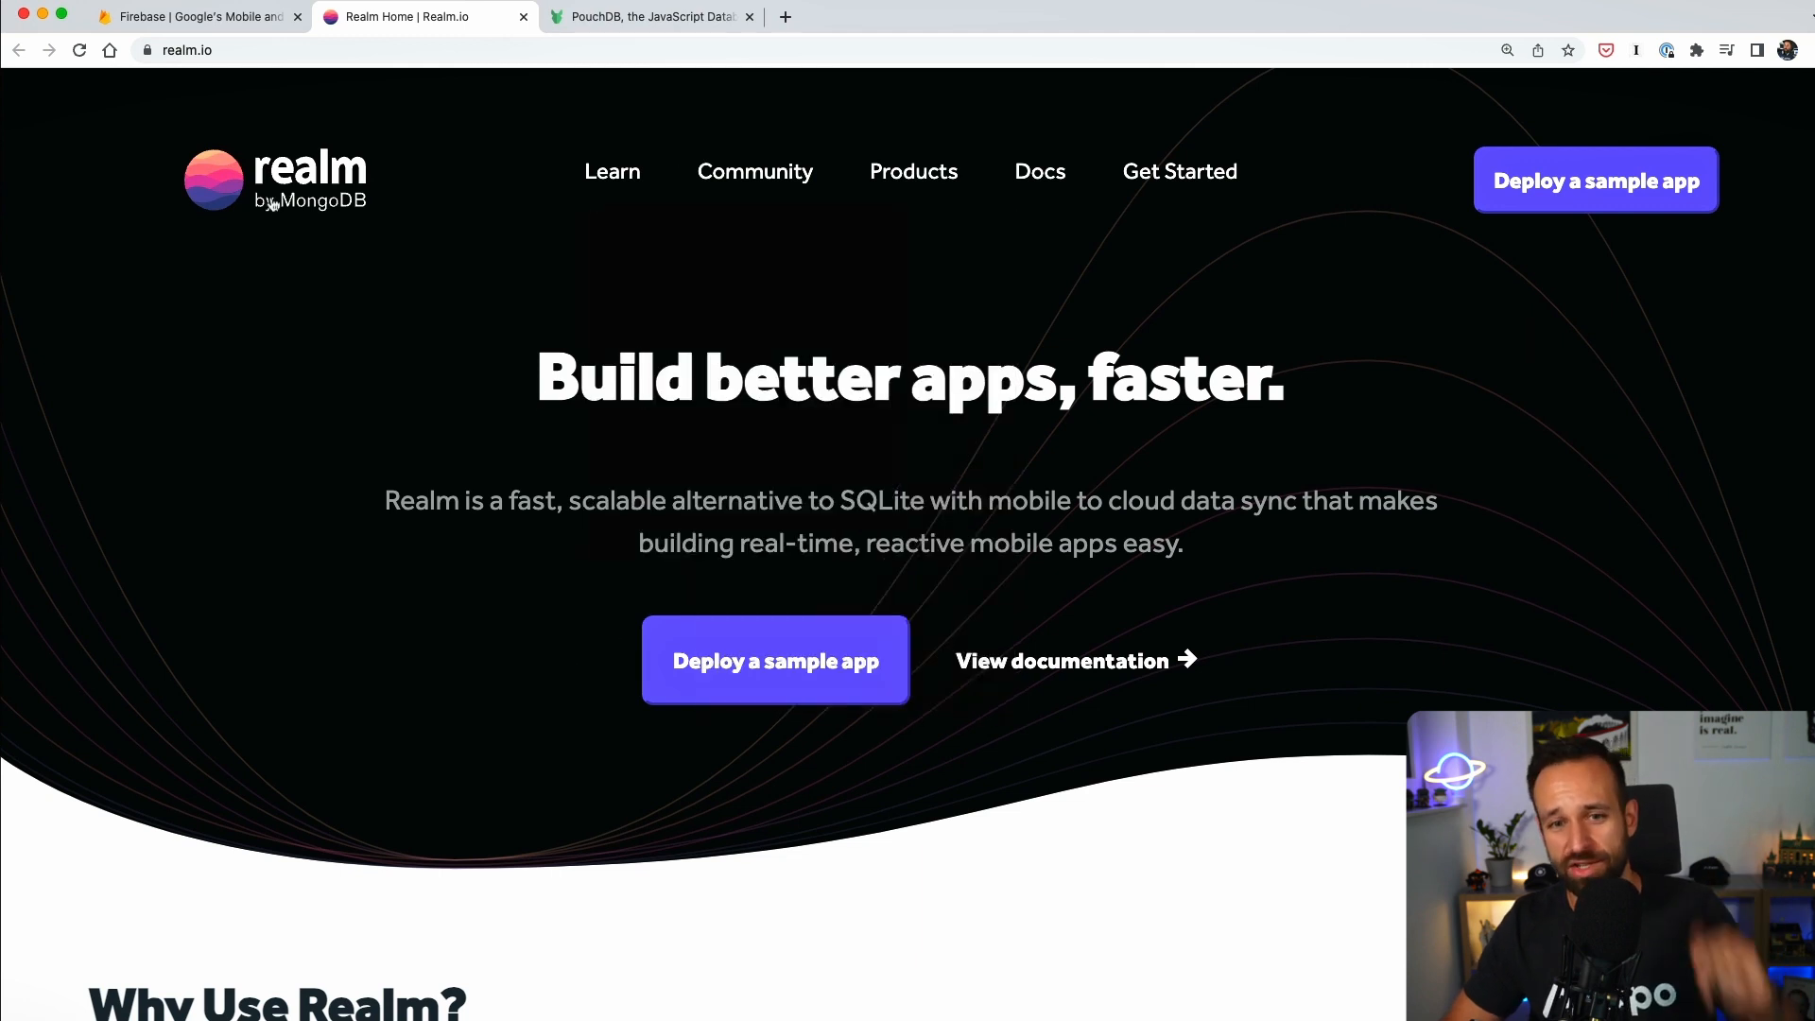
mouse_move(1587, 533)
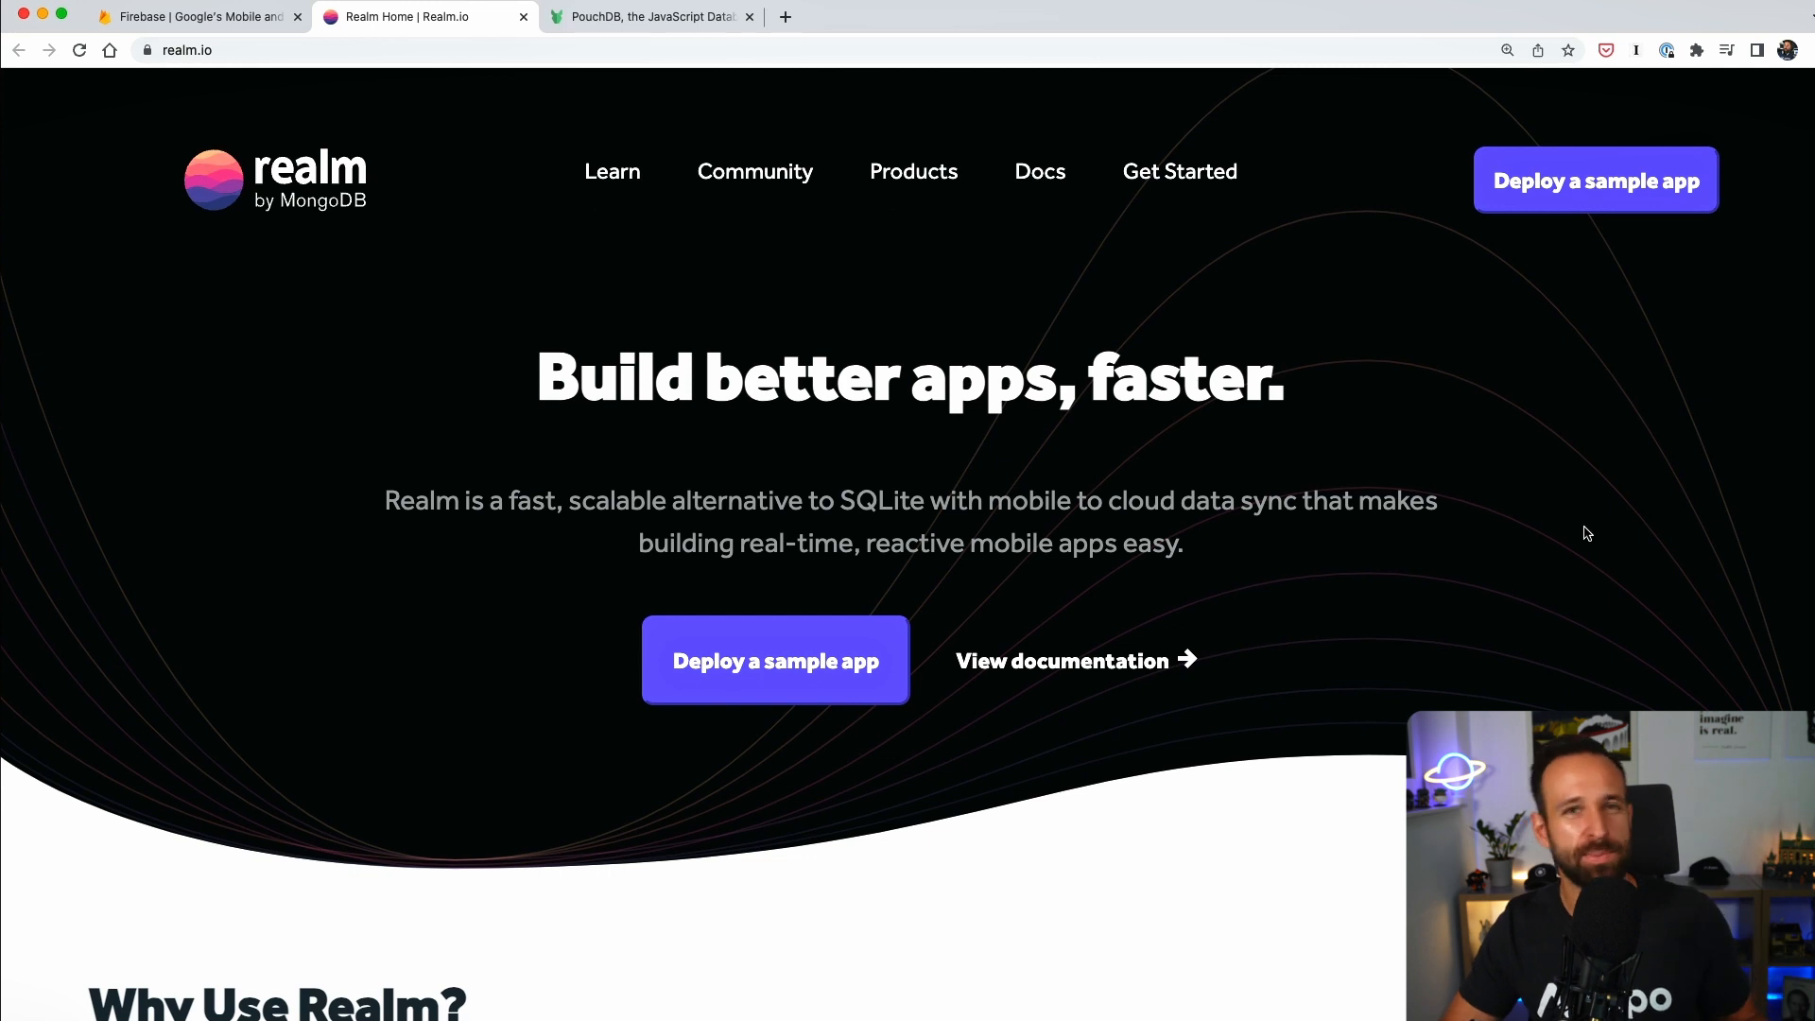
mouse_move(362, 221)
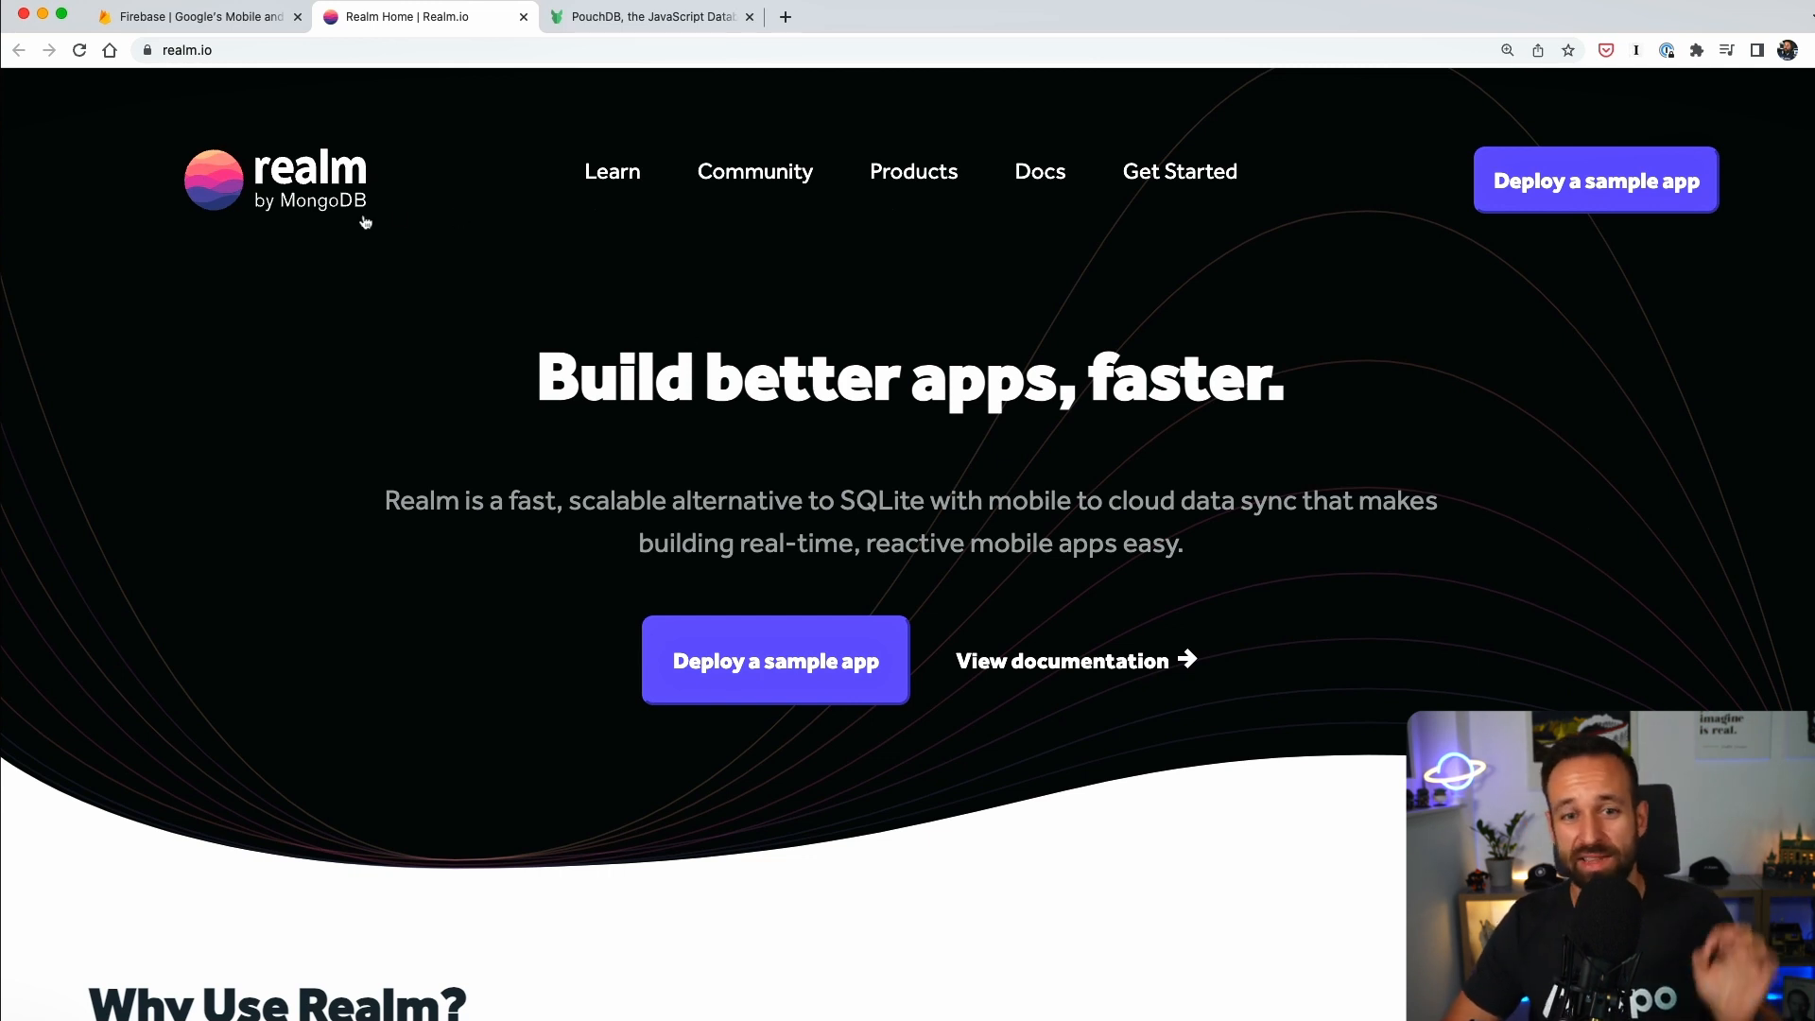
mouse_move(417, 318)
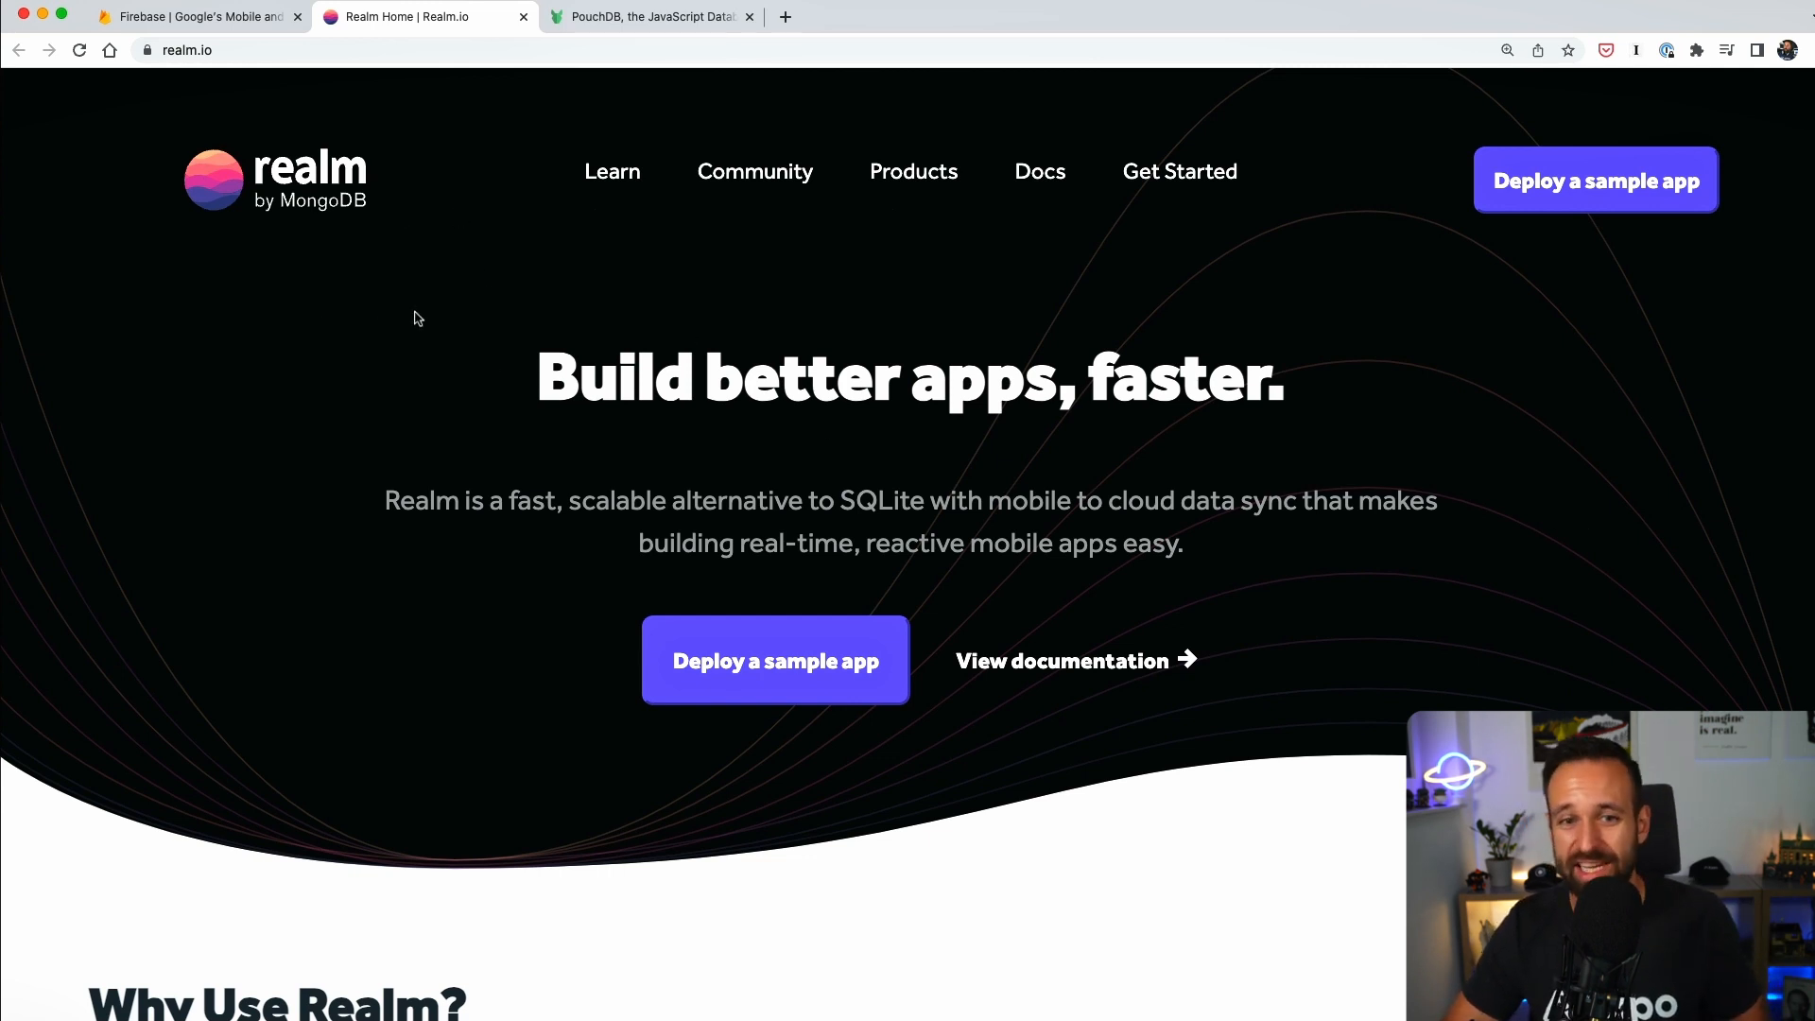
Cycle through the Firebase and Realm tabs, ending on the PouchDB homepage.
click(191, 16)
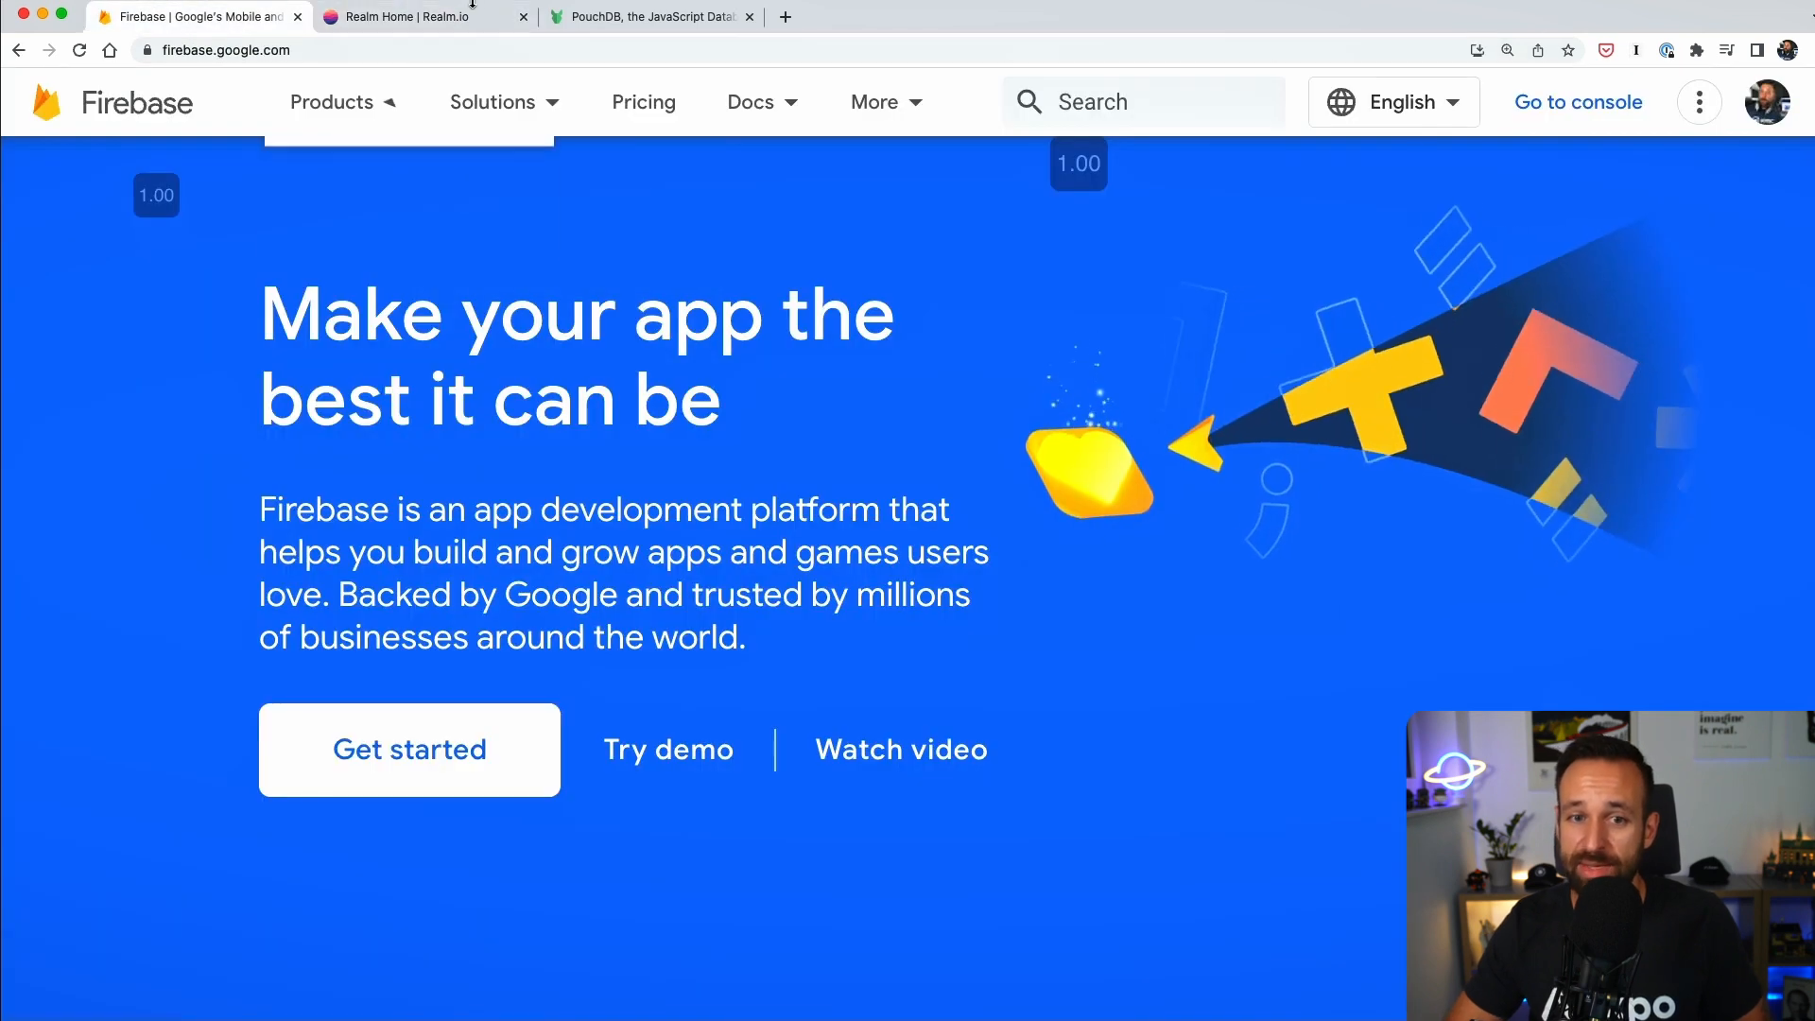
click(422, 16)
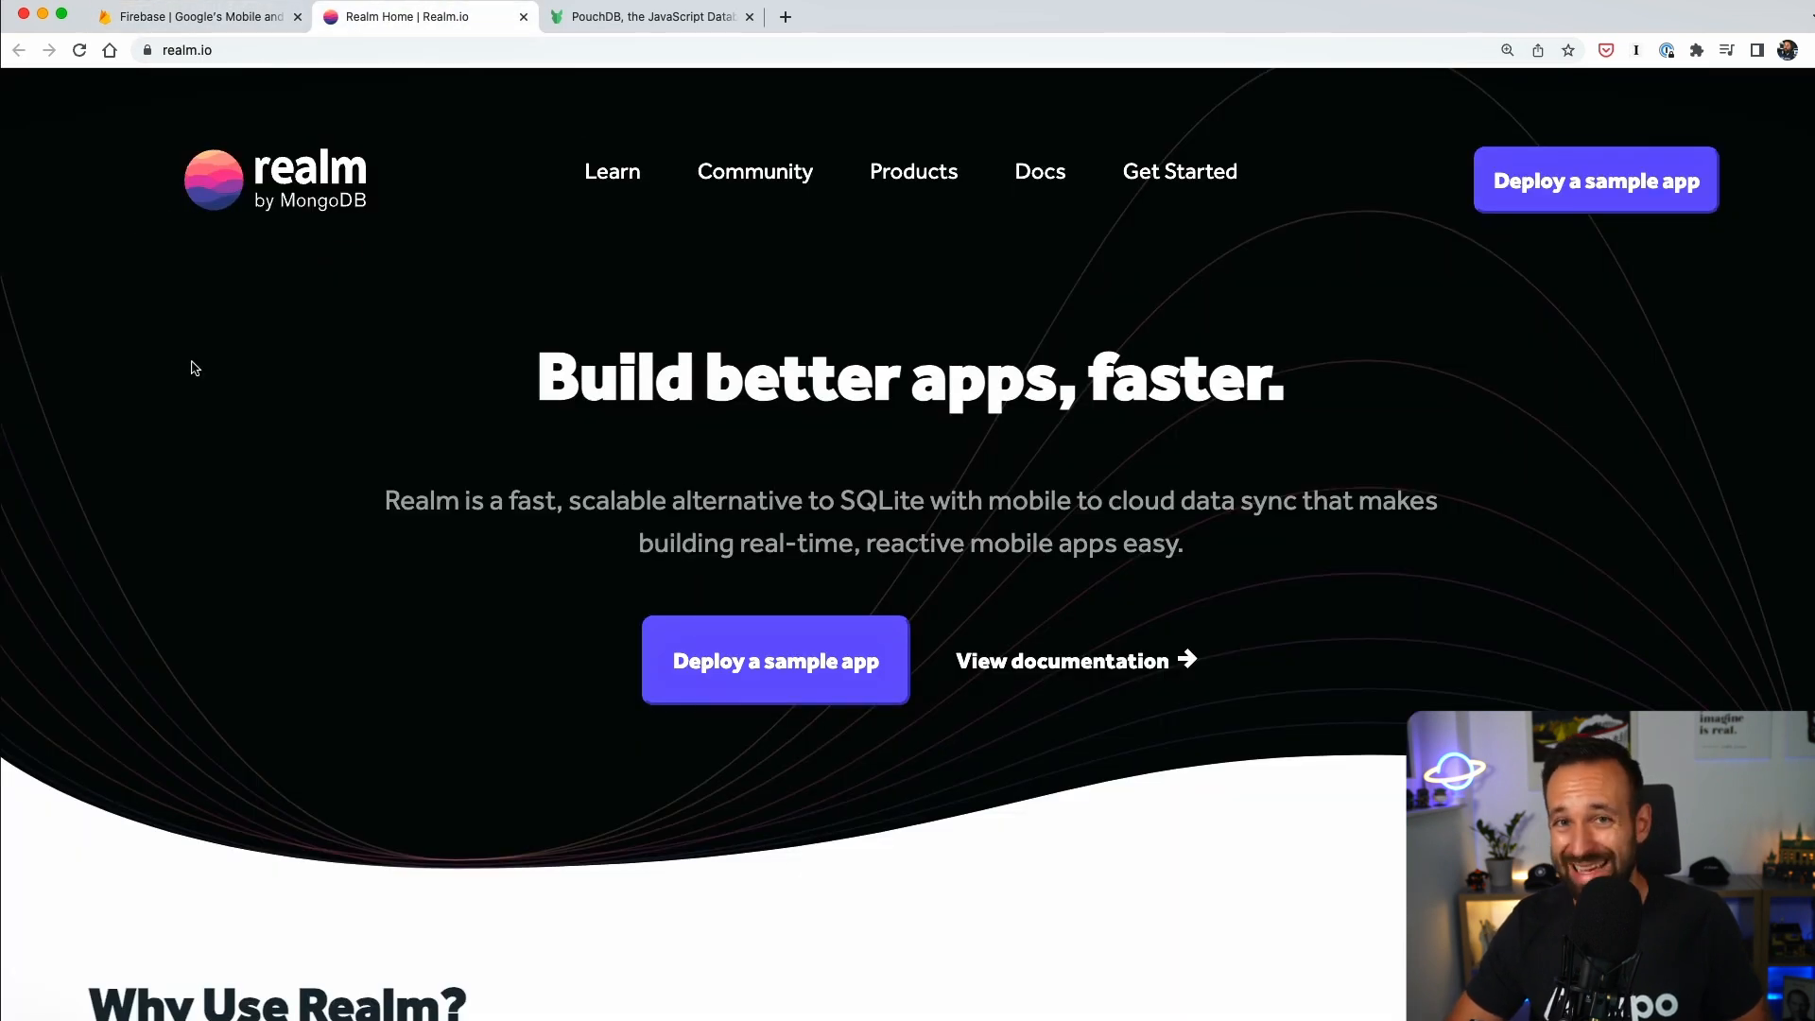
click(649, 16)
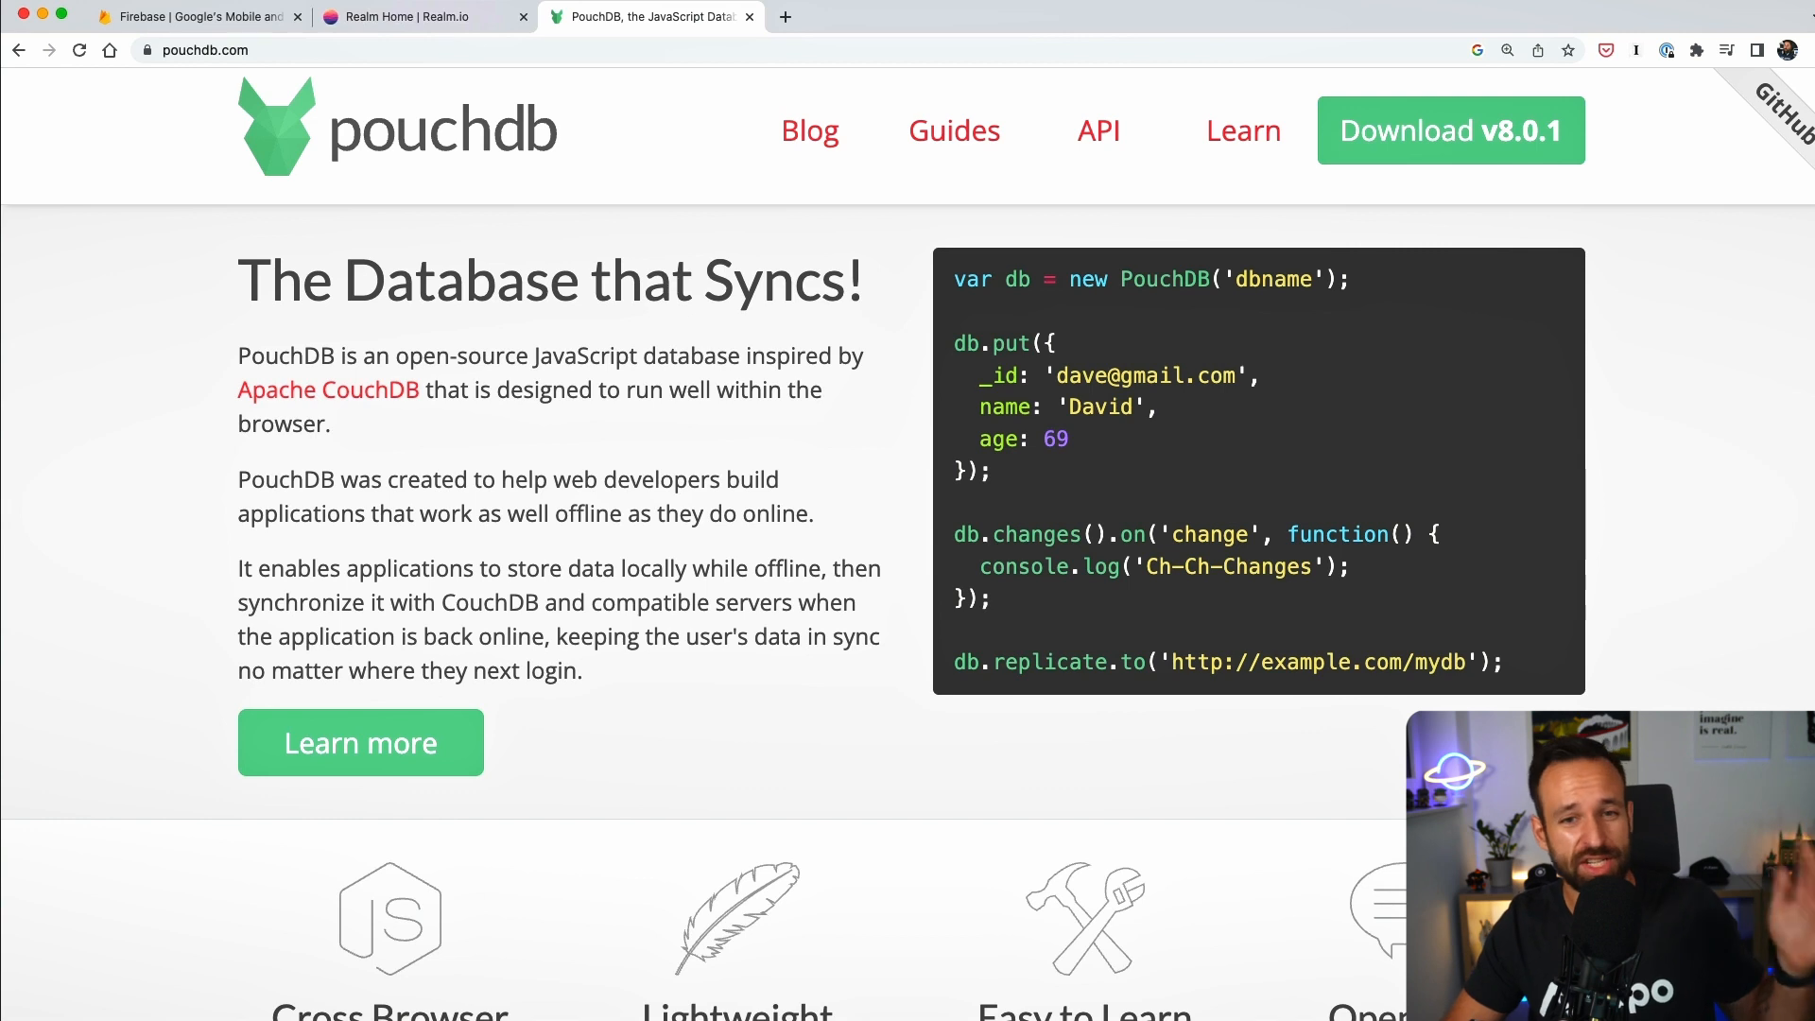
mouse_move(614, 391)
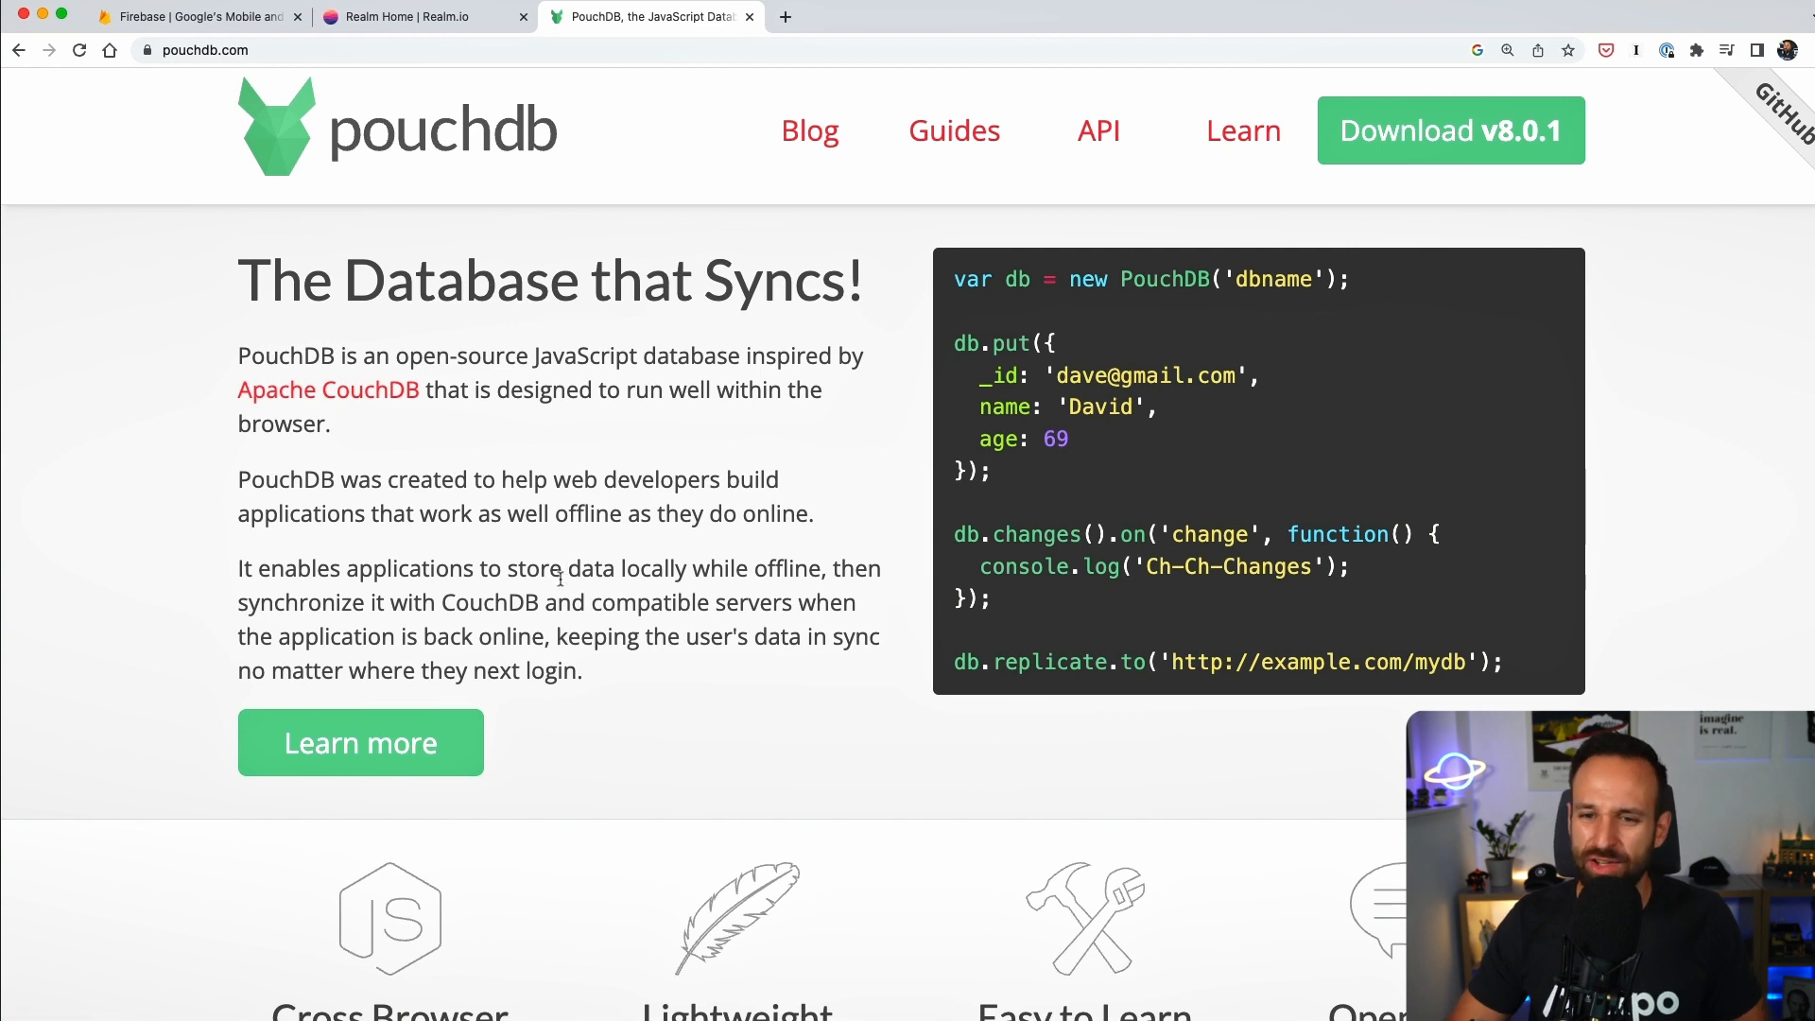
mouse_move(610, 366)
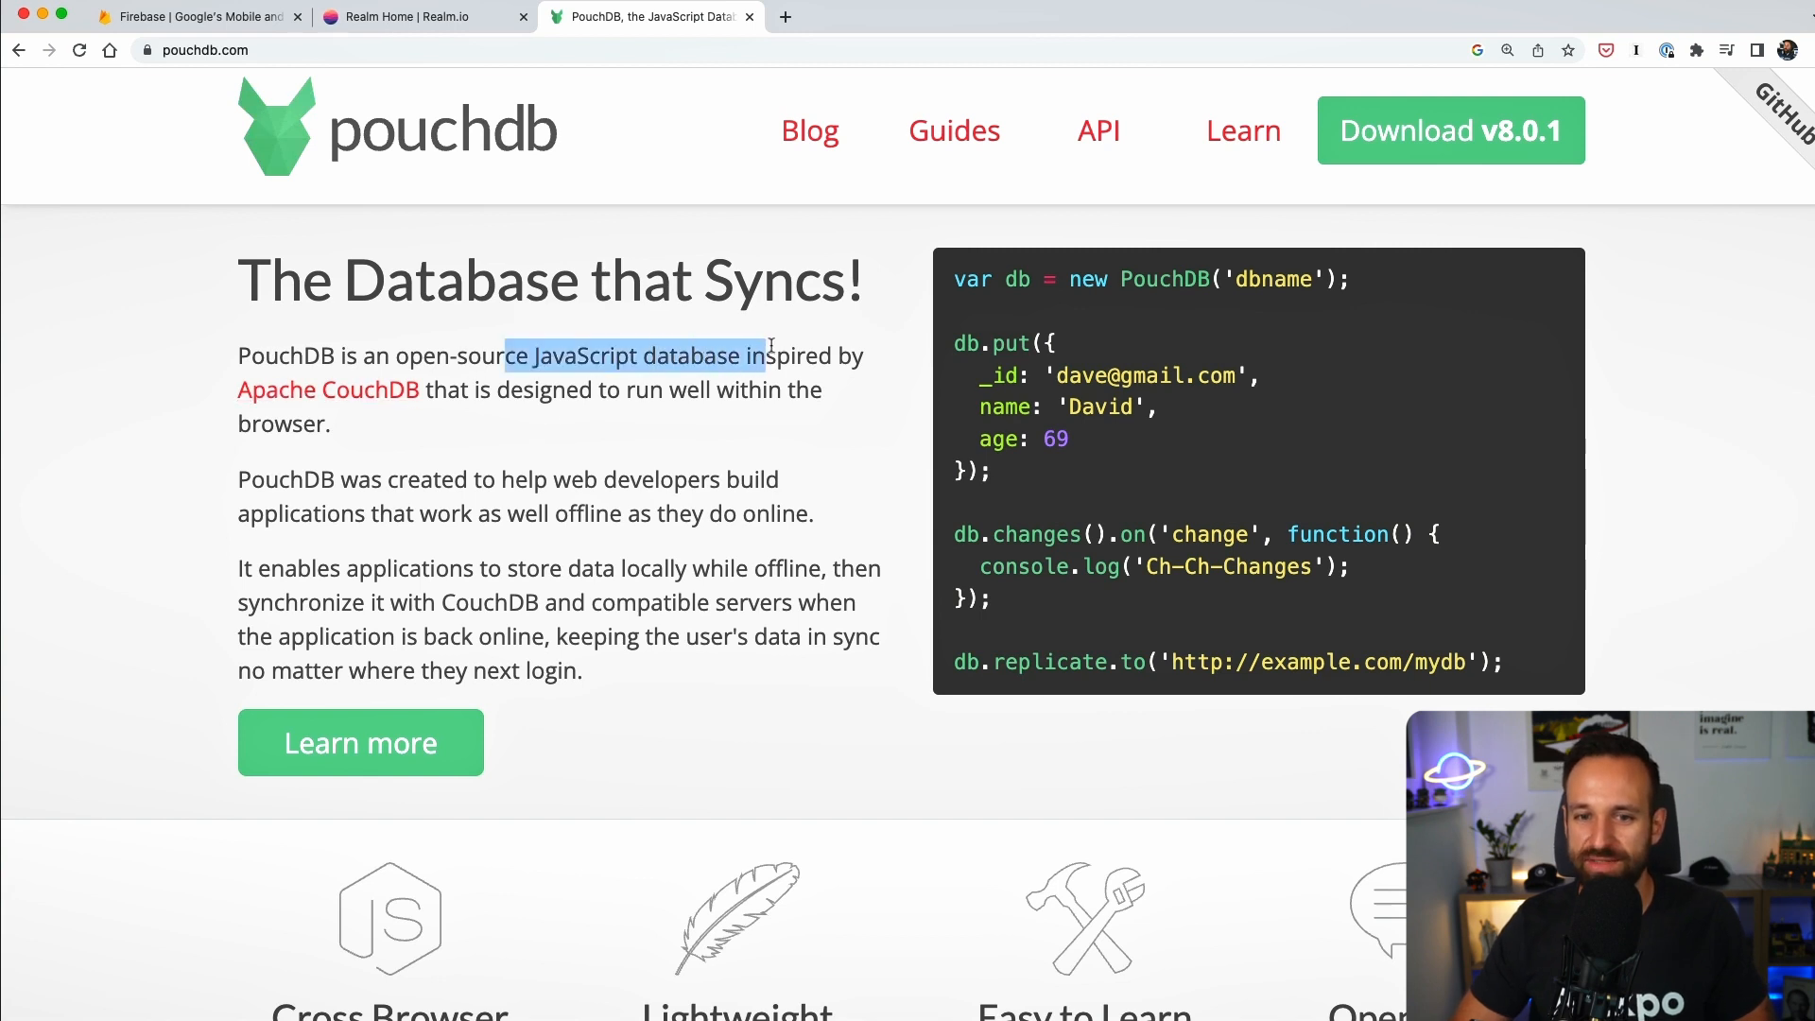
mouse_move(495, 438)
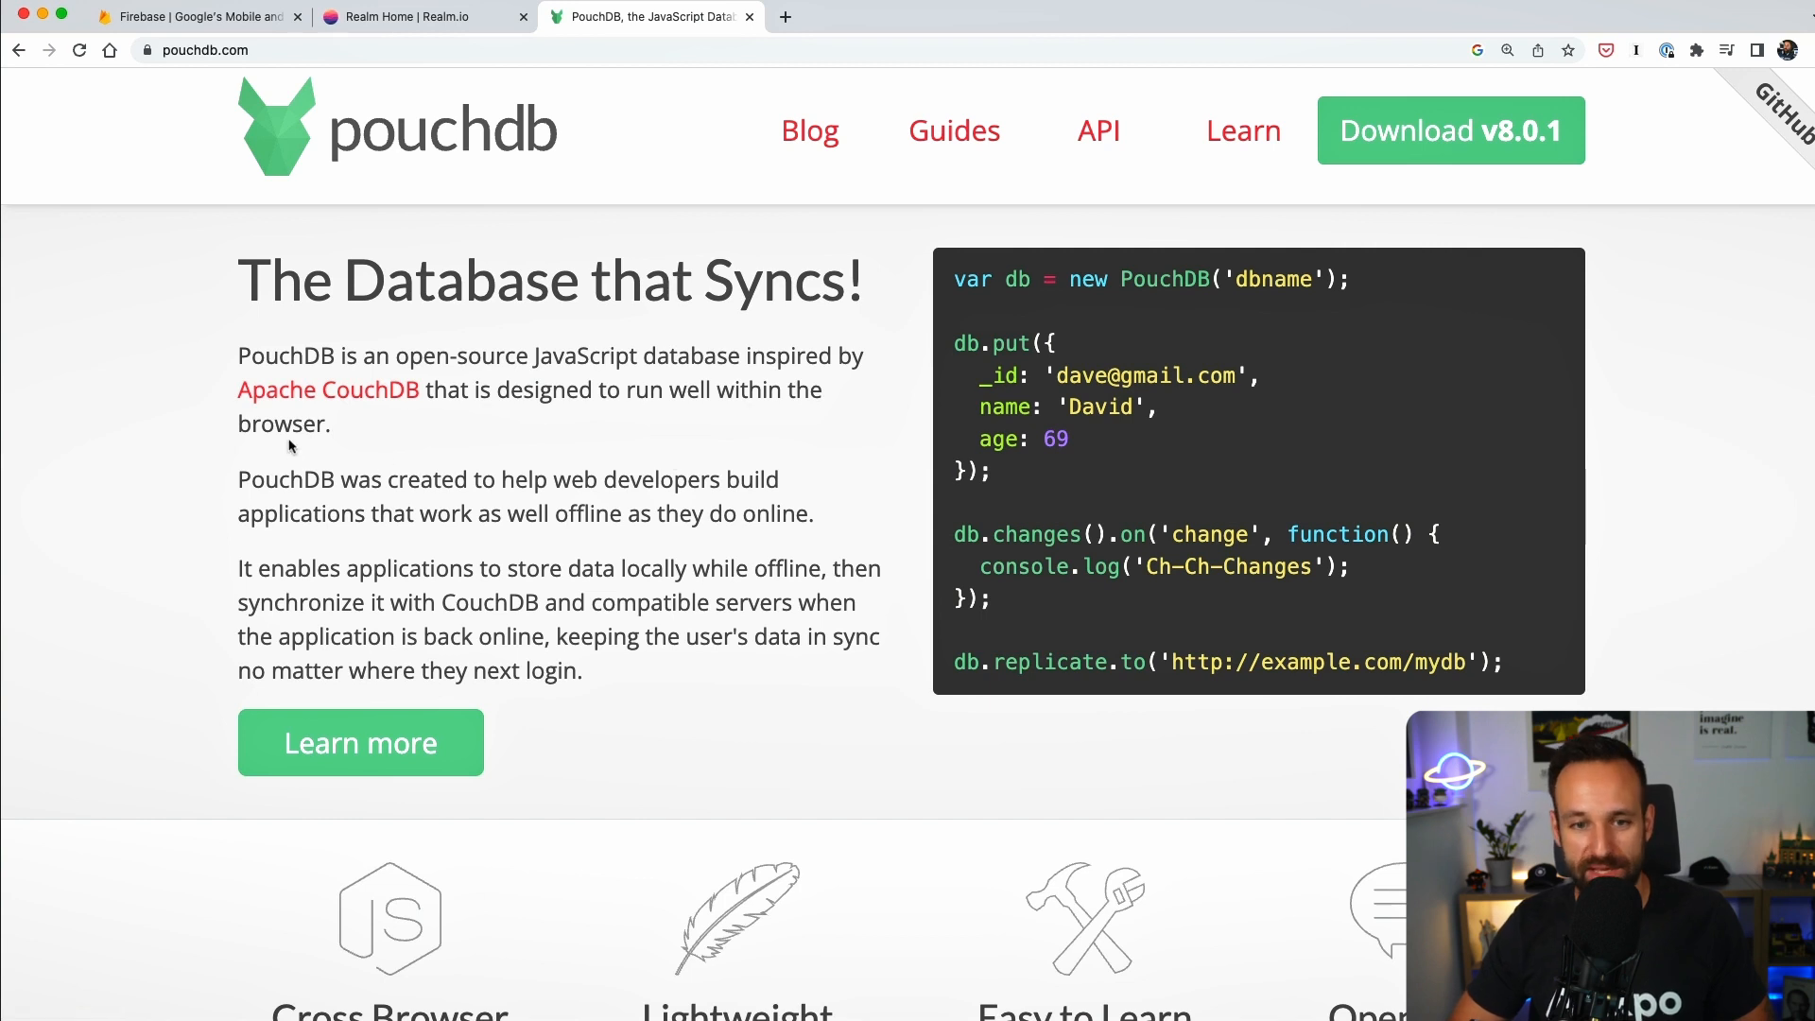
Scroll PouchDB's feature highlights and release posts, glance at Realm, then return to PouchDB.
scroll(down, 3)
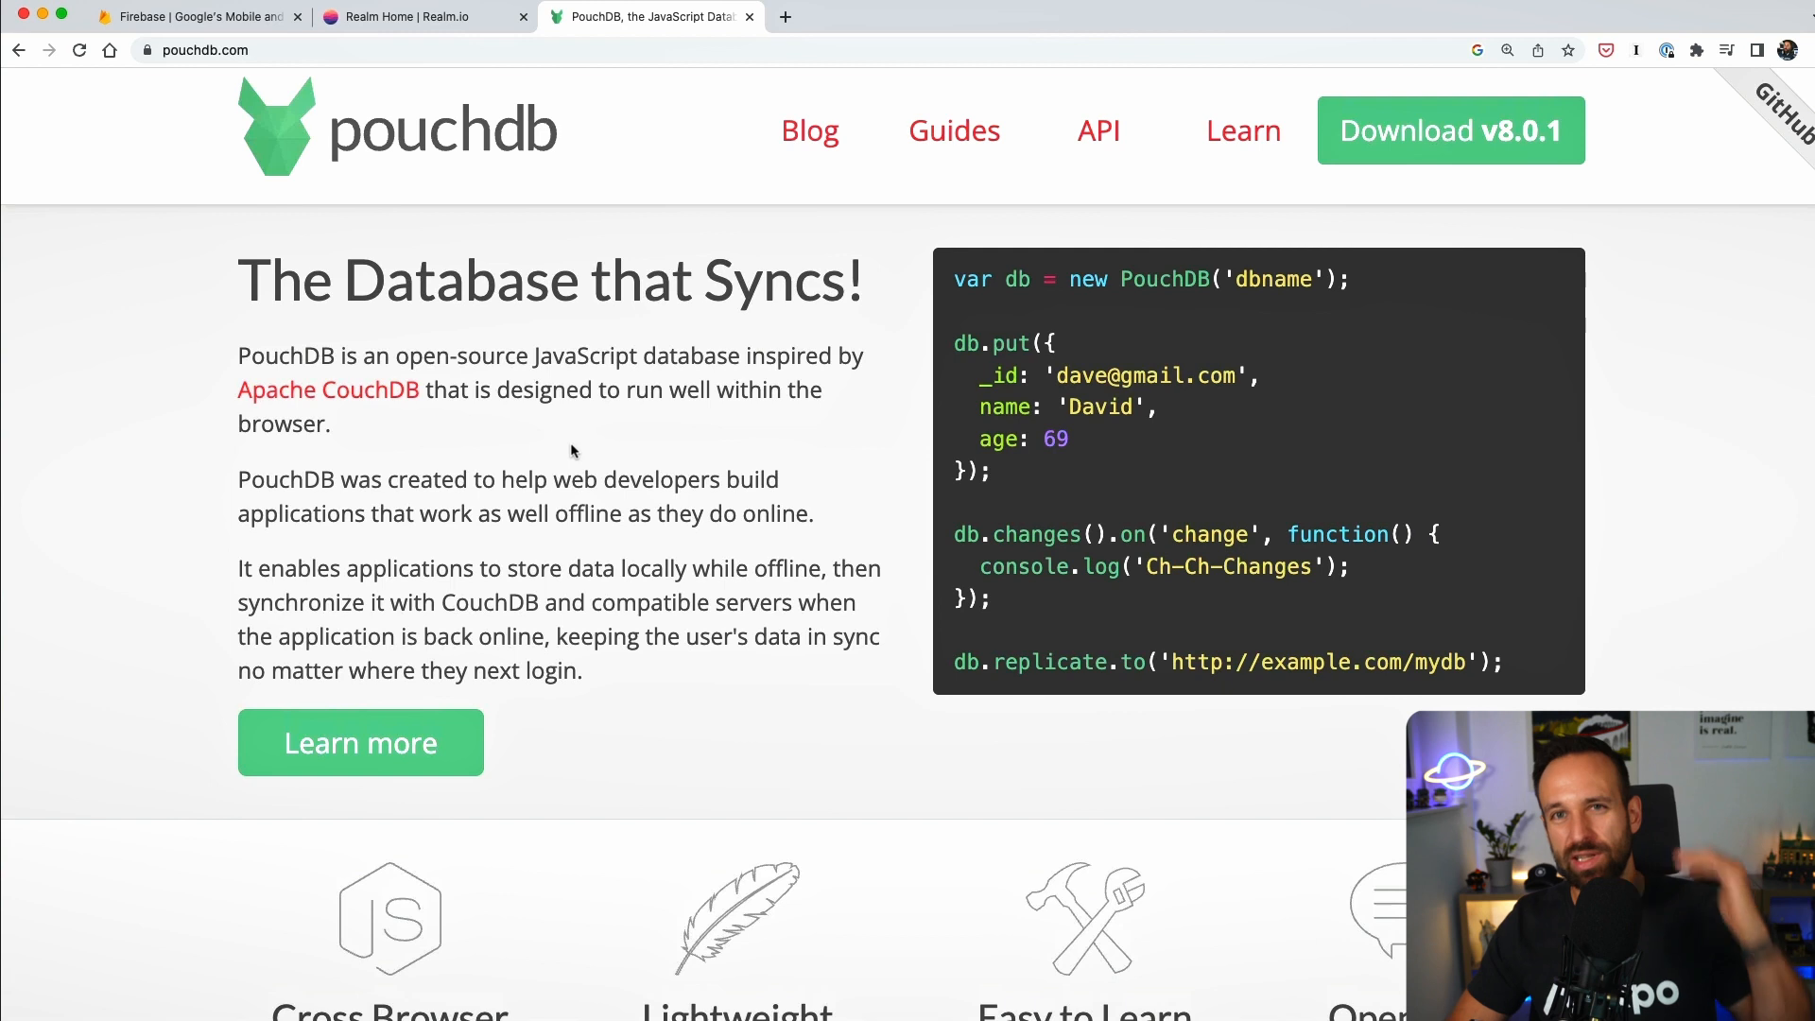
mouse_move(654, 514)
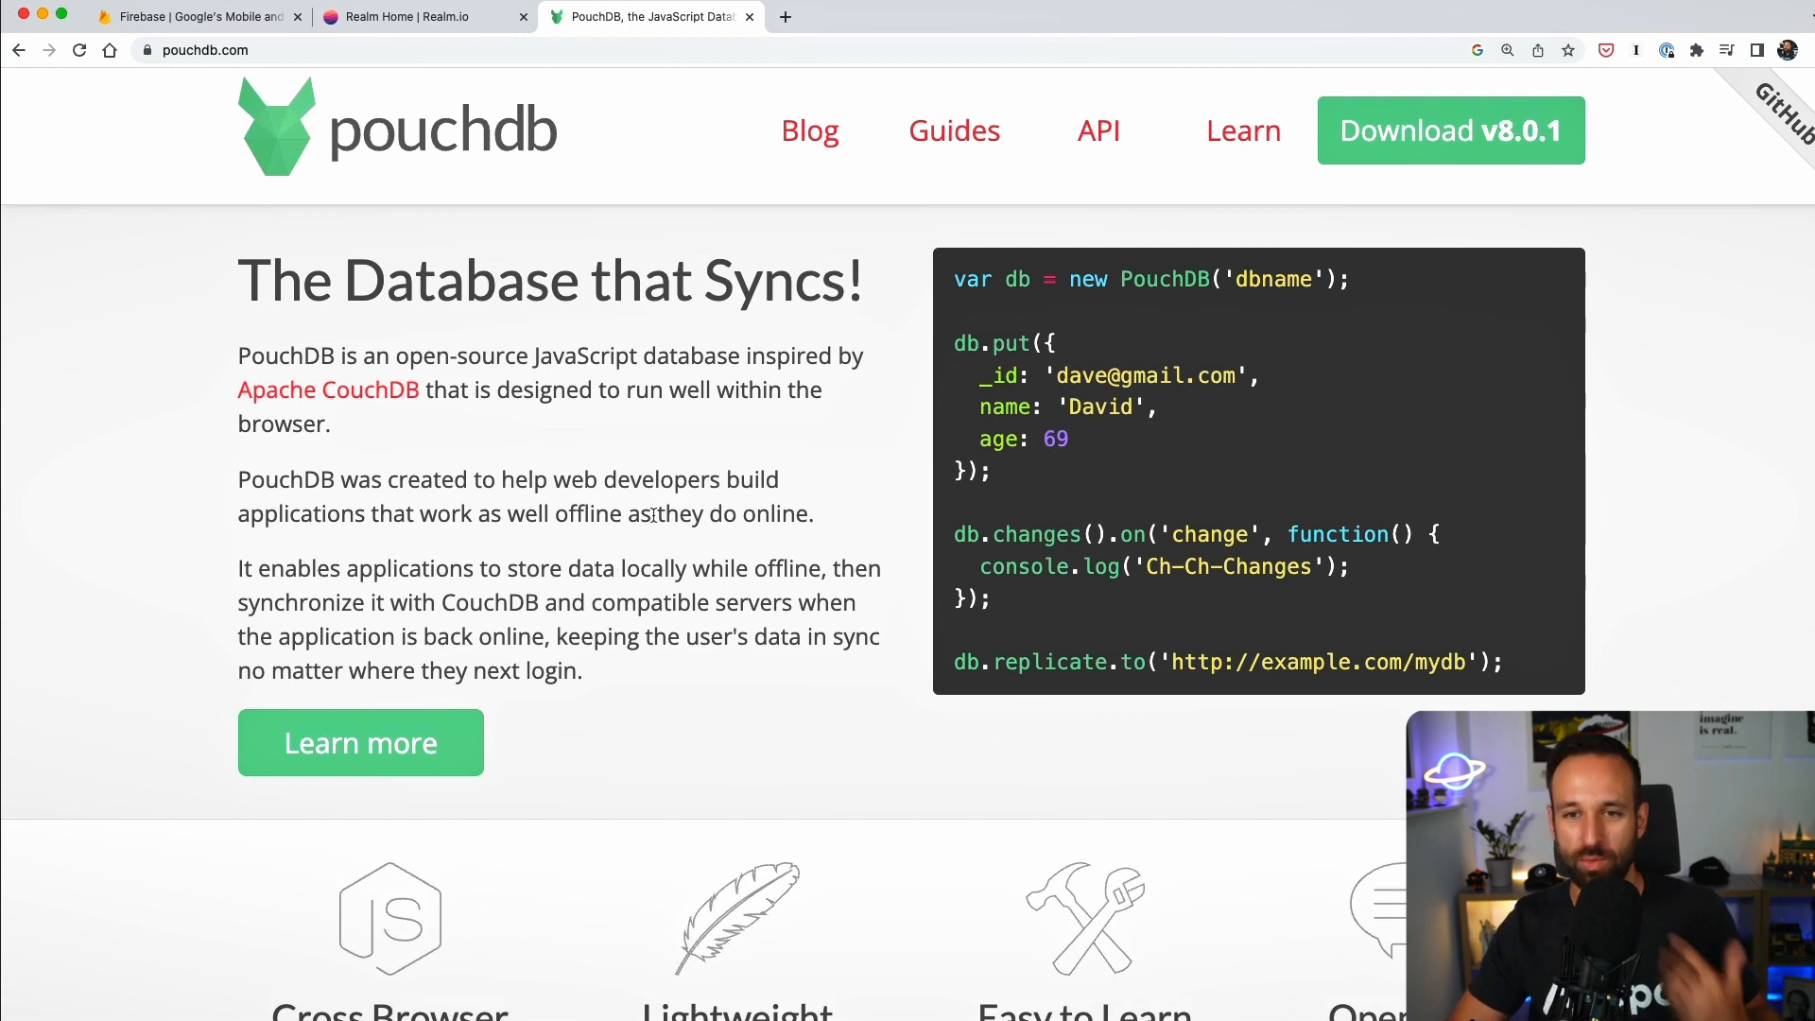
mouse_move(851, 654)
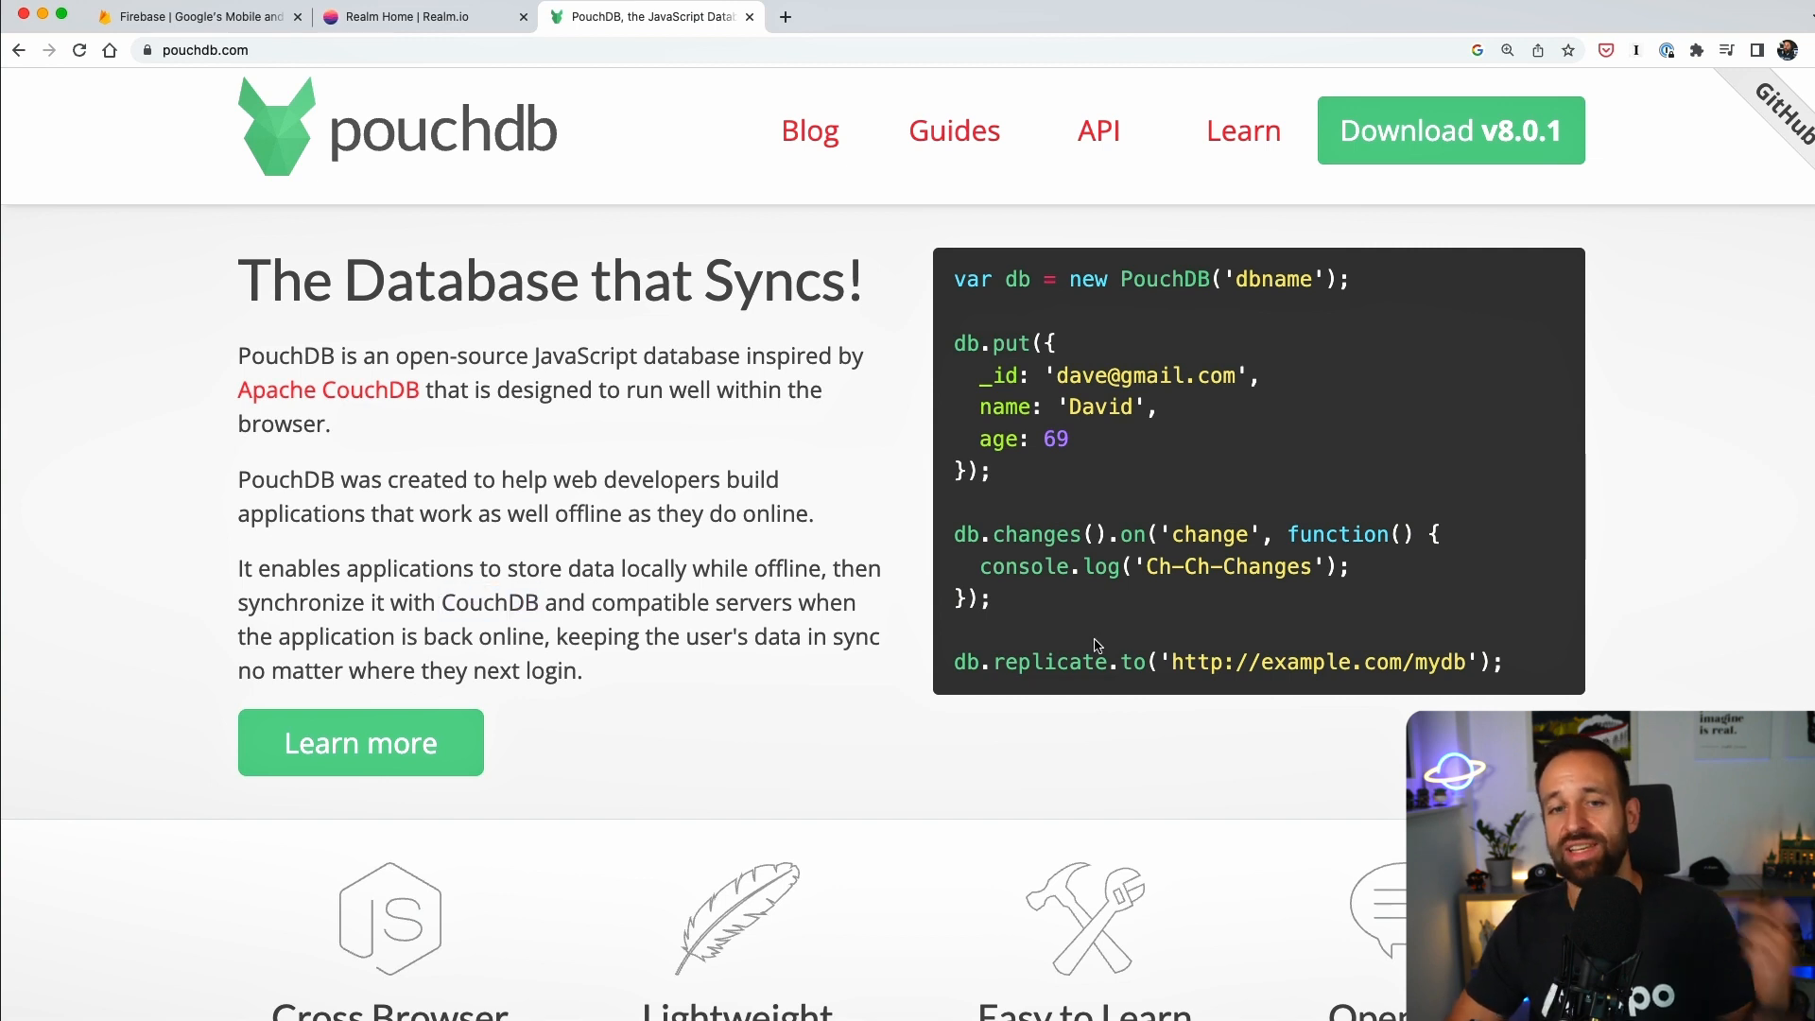
scroll(down, 3)
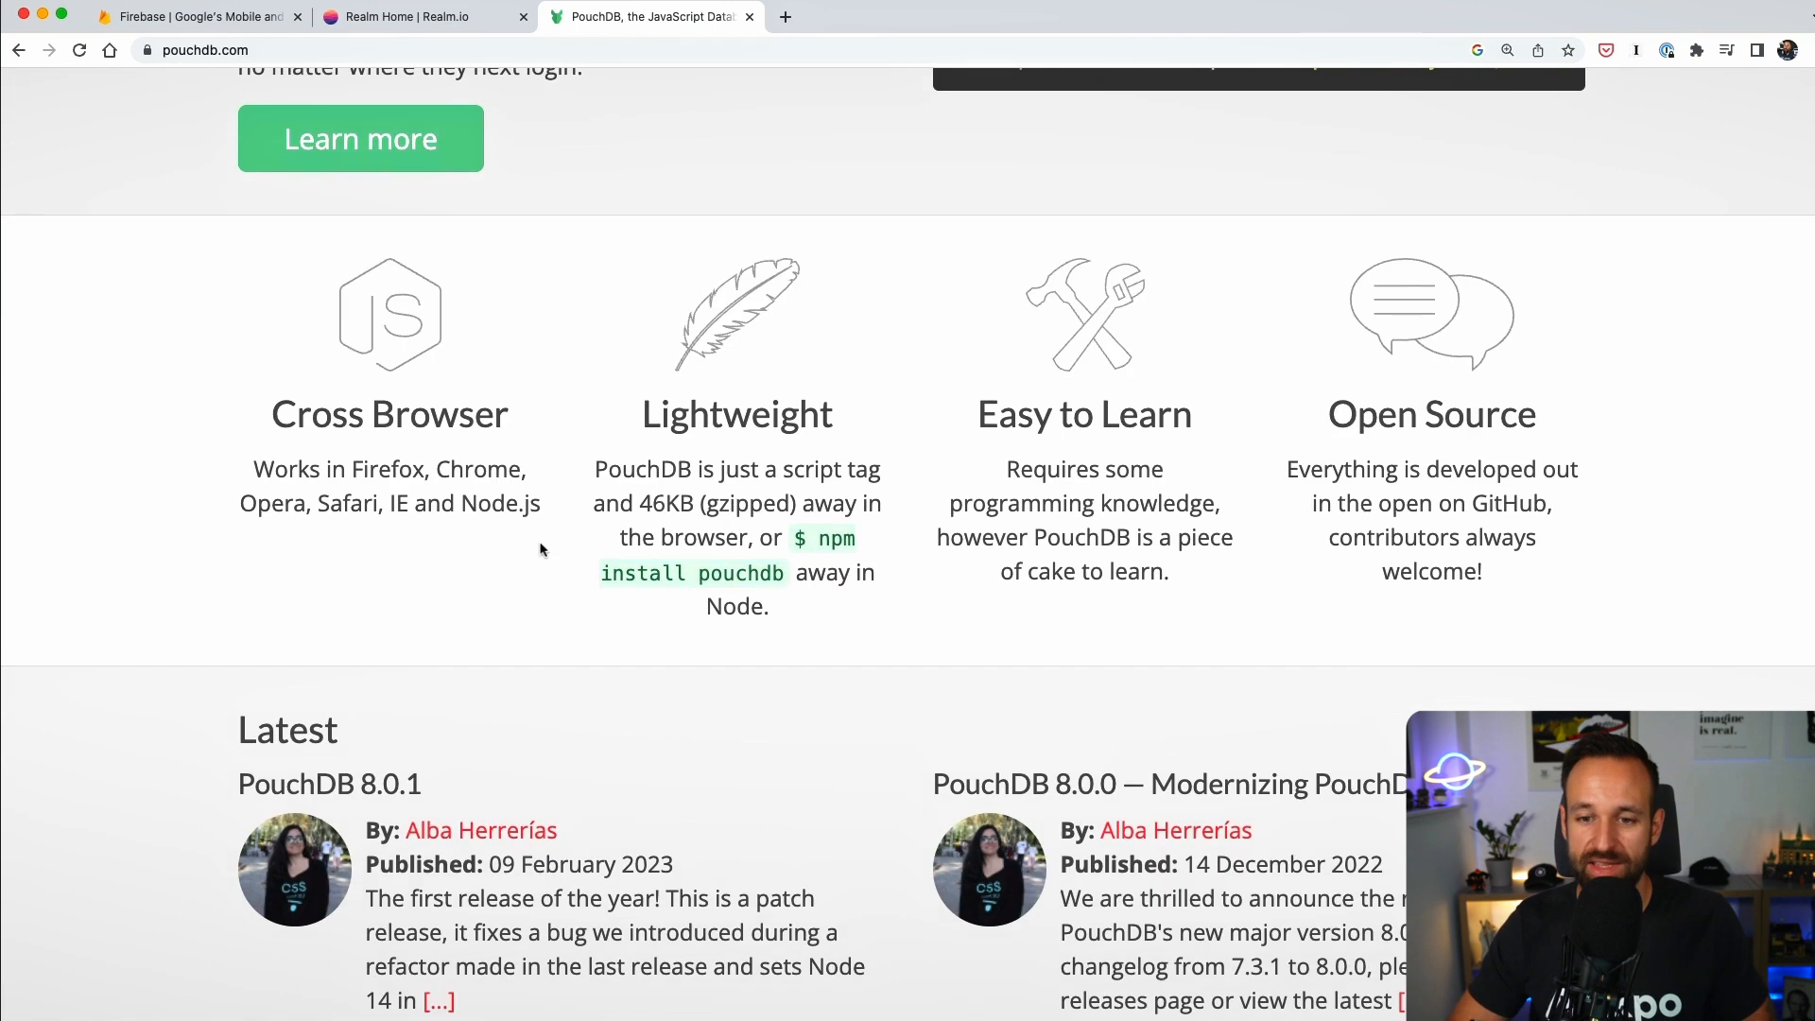
scroll(up, 3)
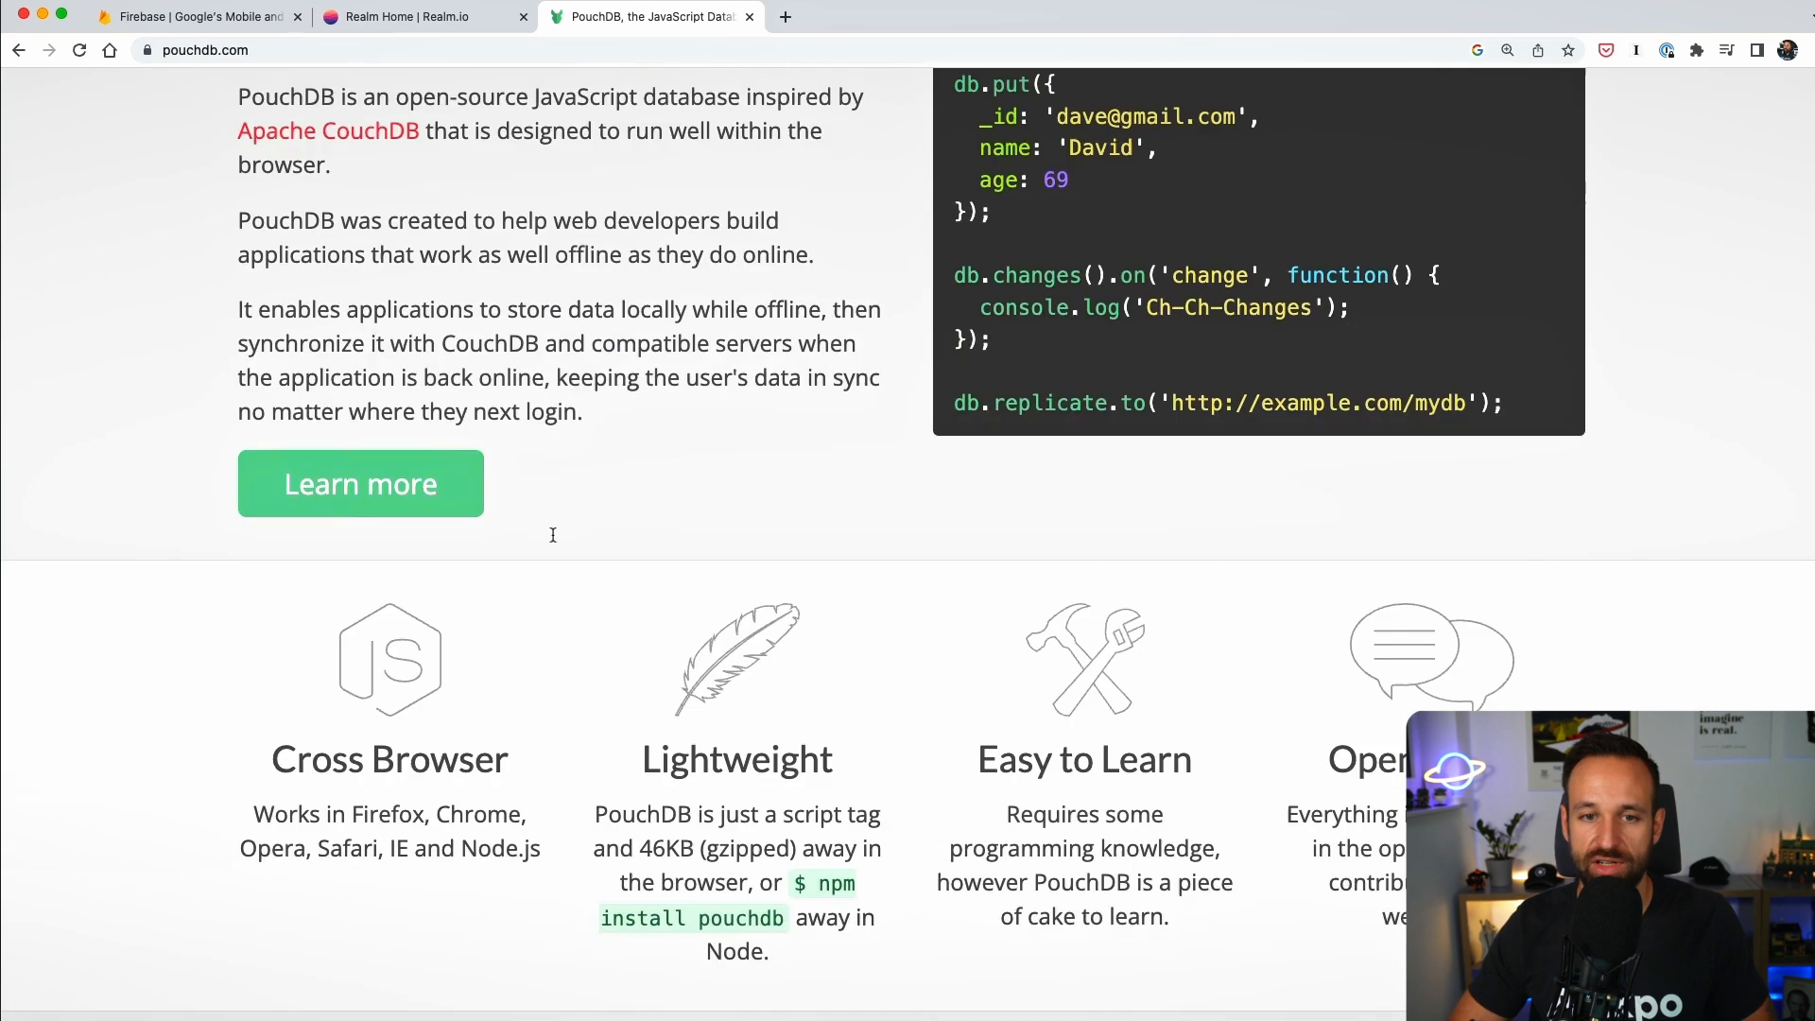
scroll(up, 3)
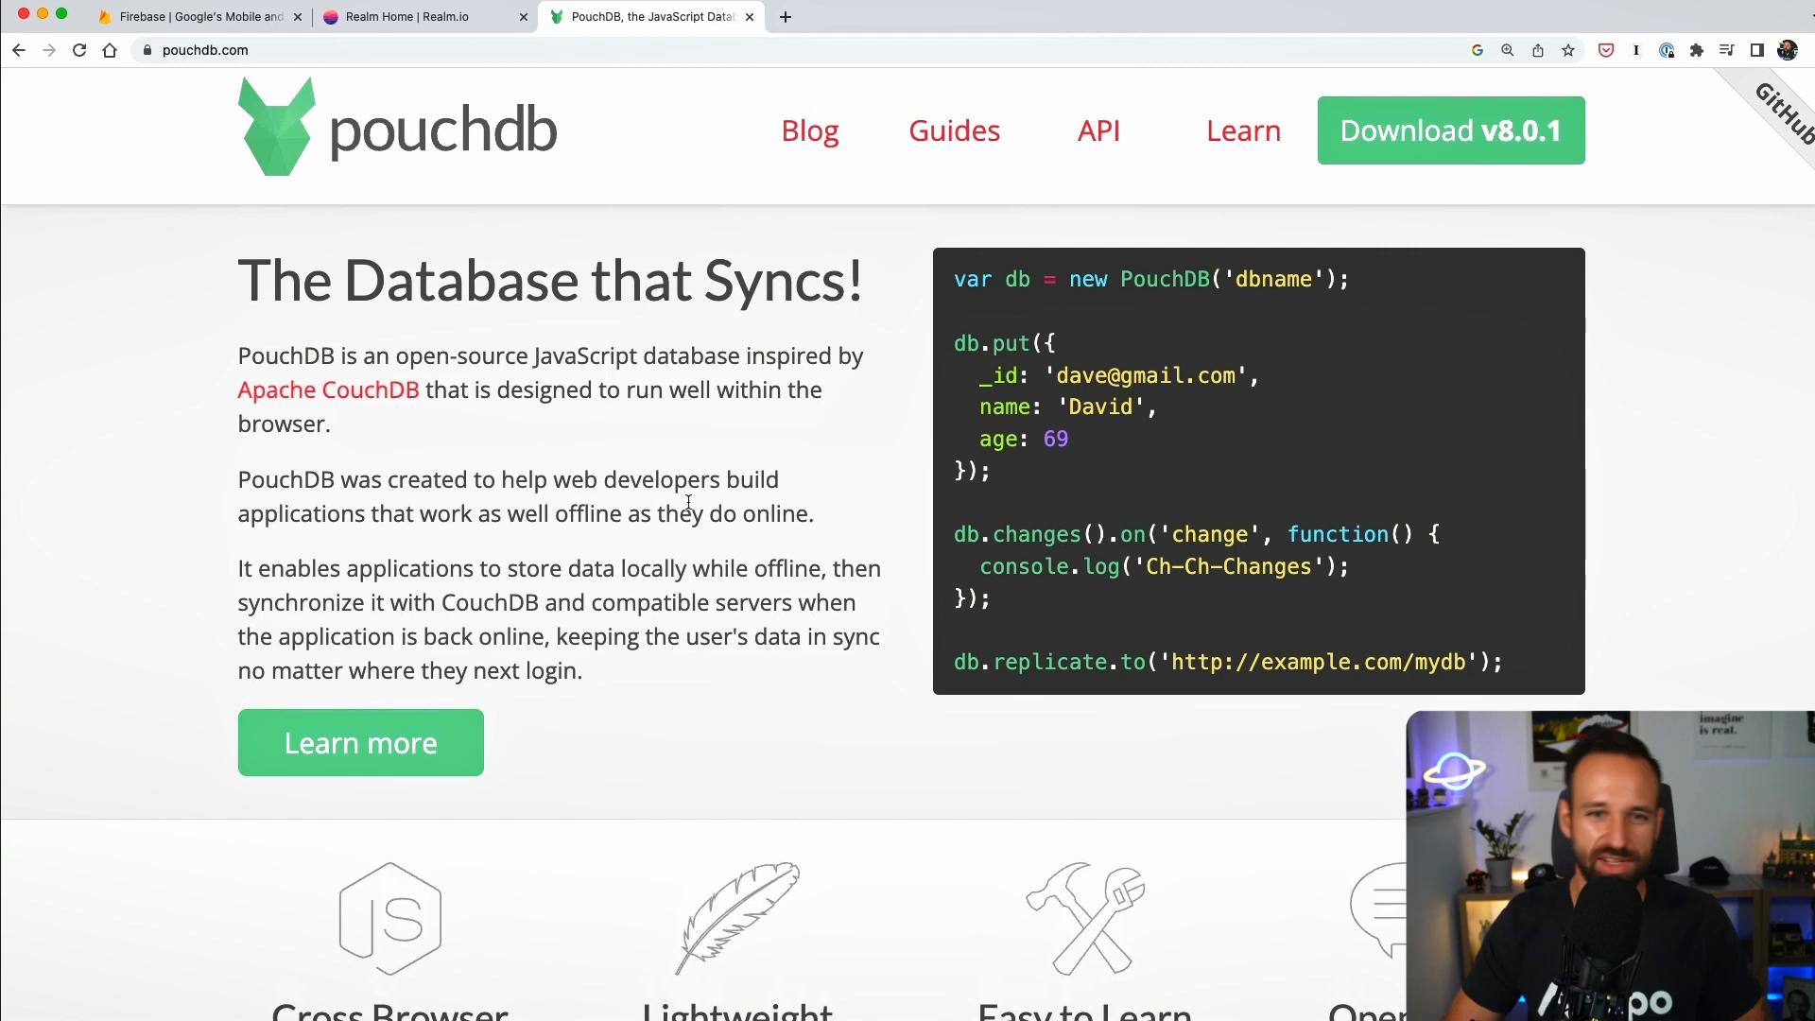
mouse_move(873, 371)
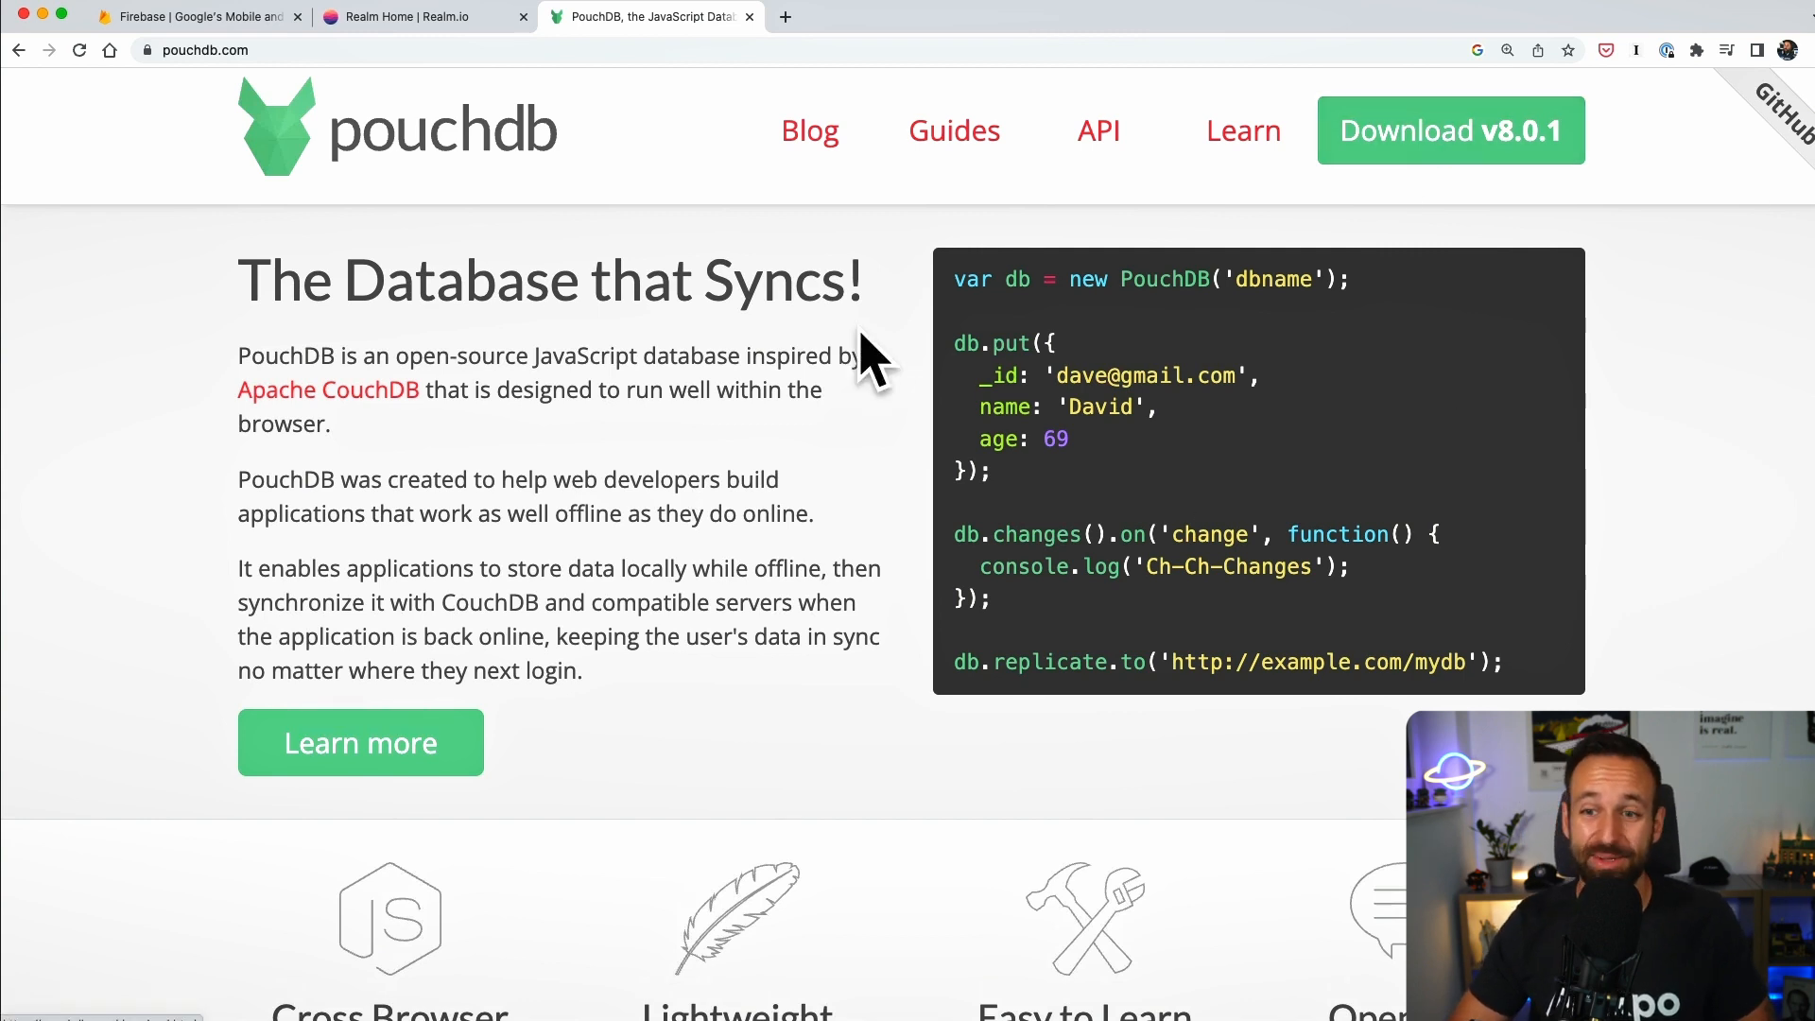
mouse_move(513, 295)
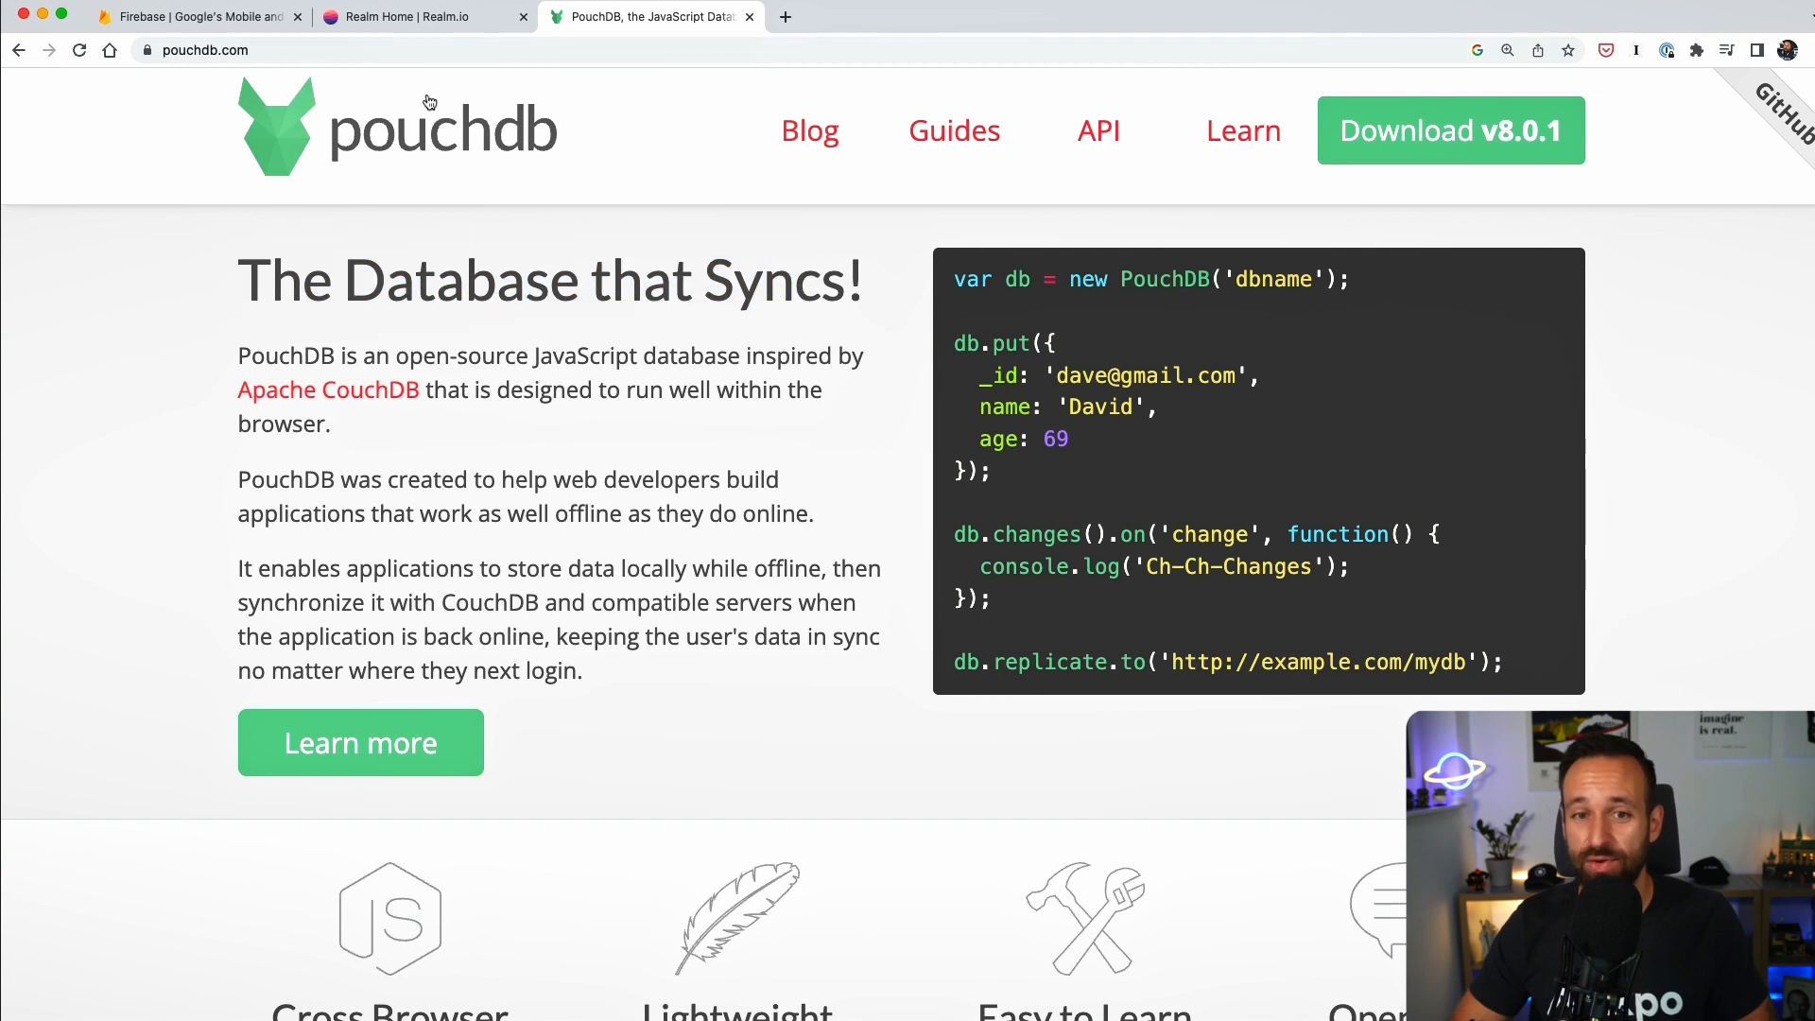
click(417, 16)
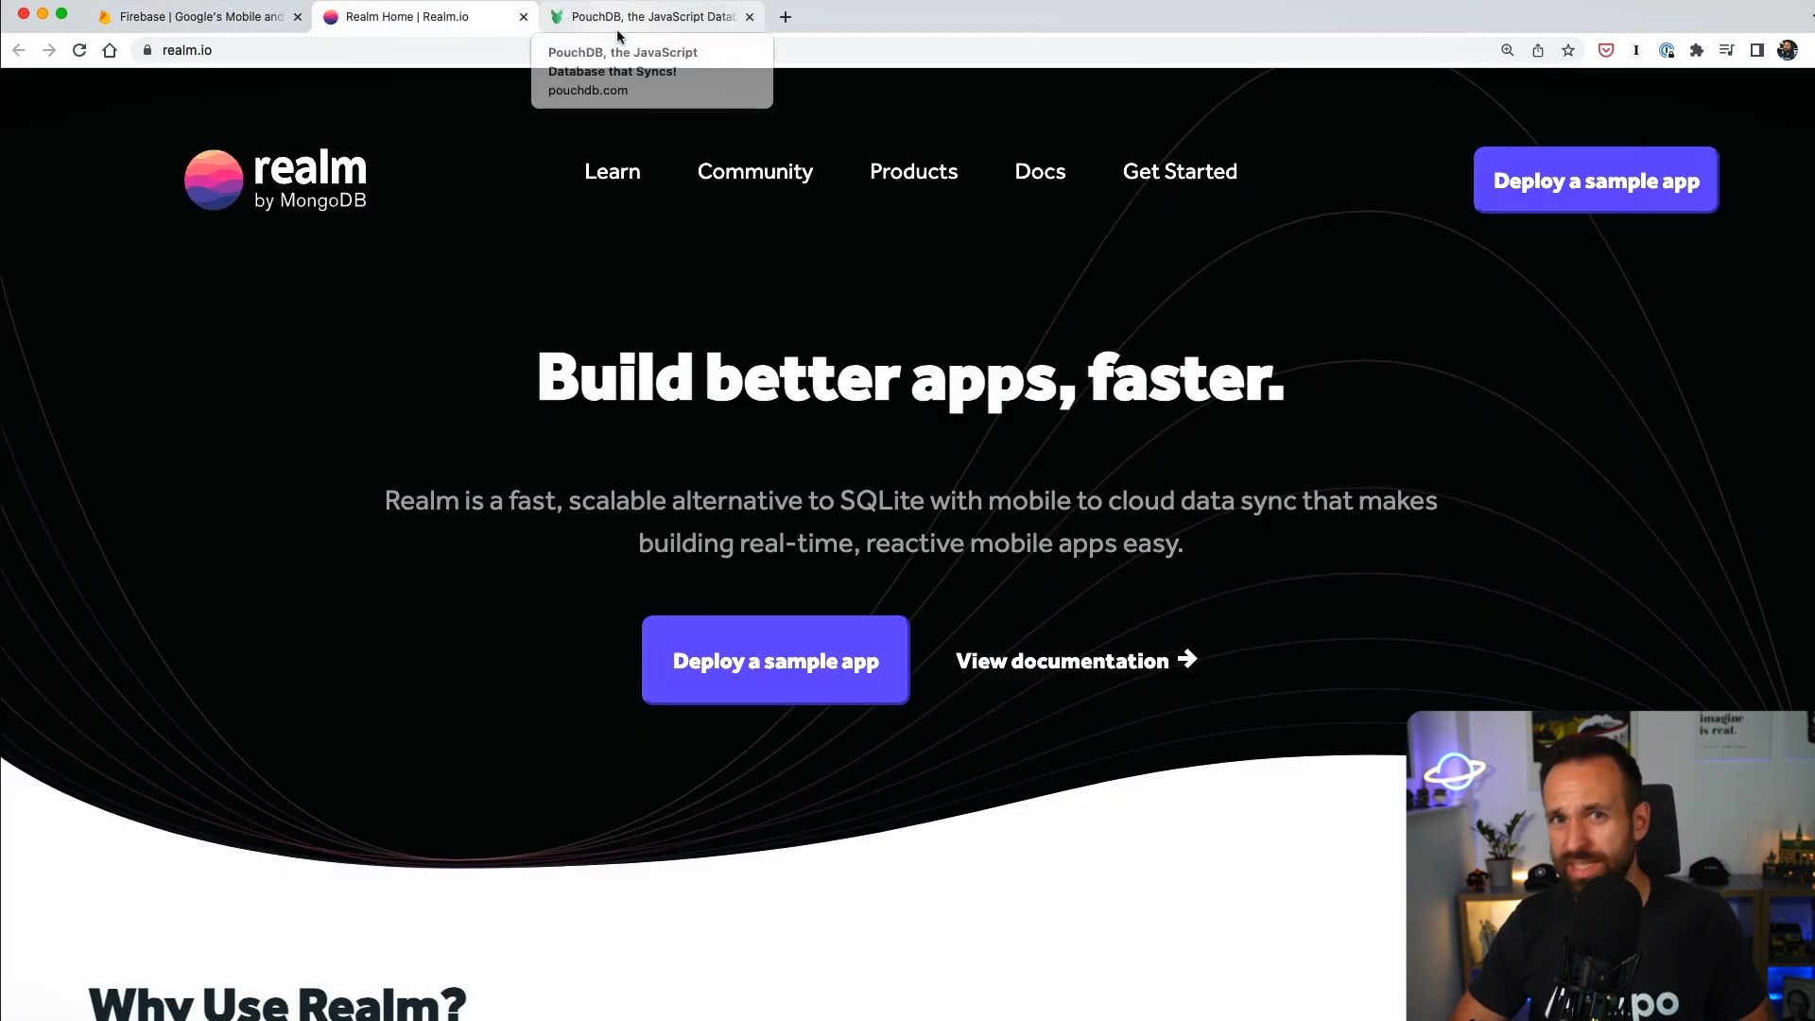
click(649, 16)
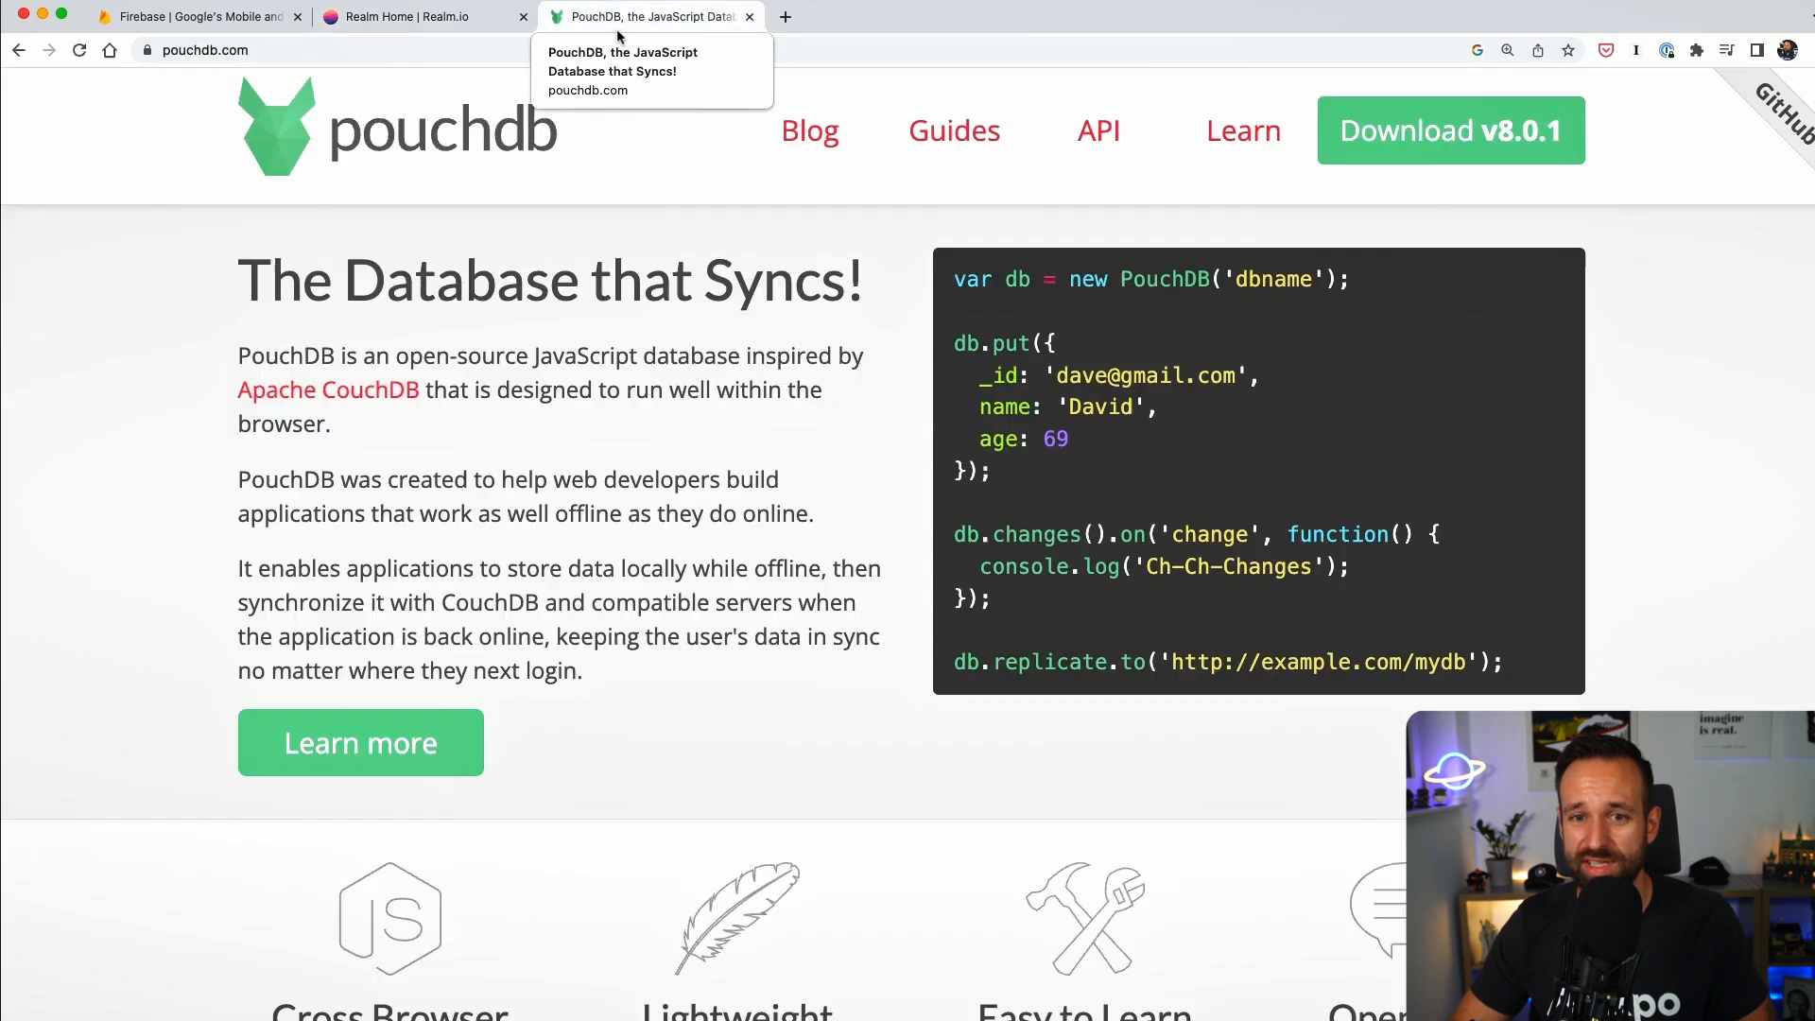
mouse_move(727, 633)
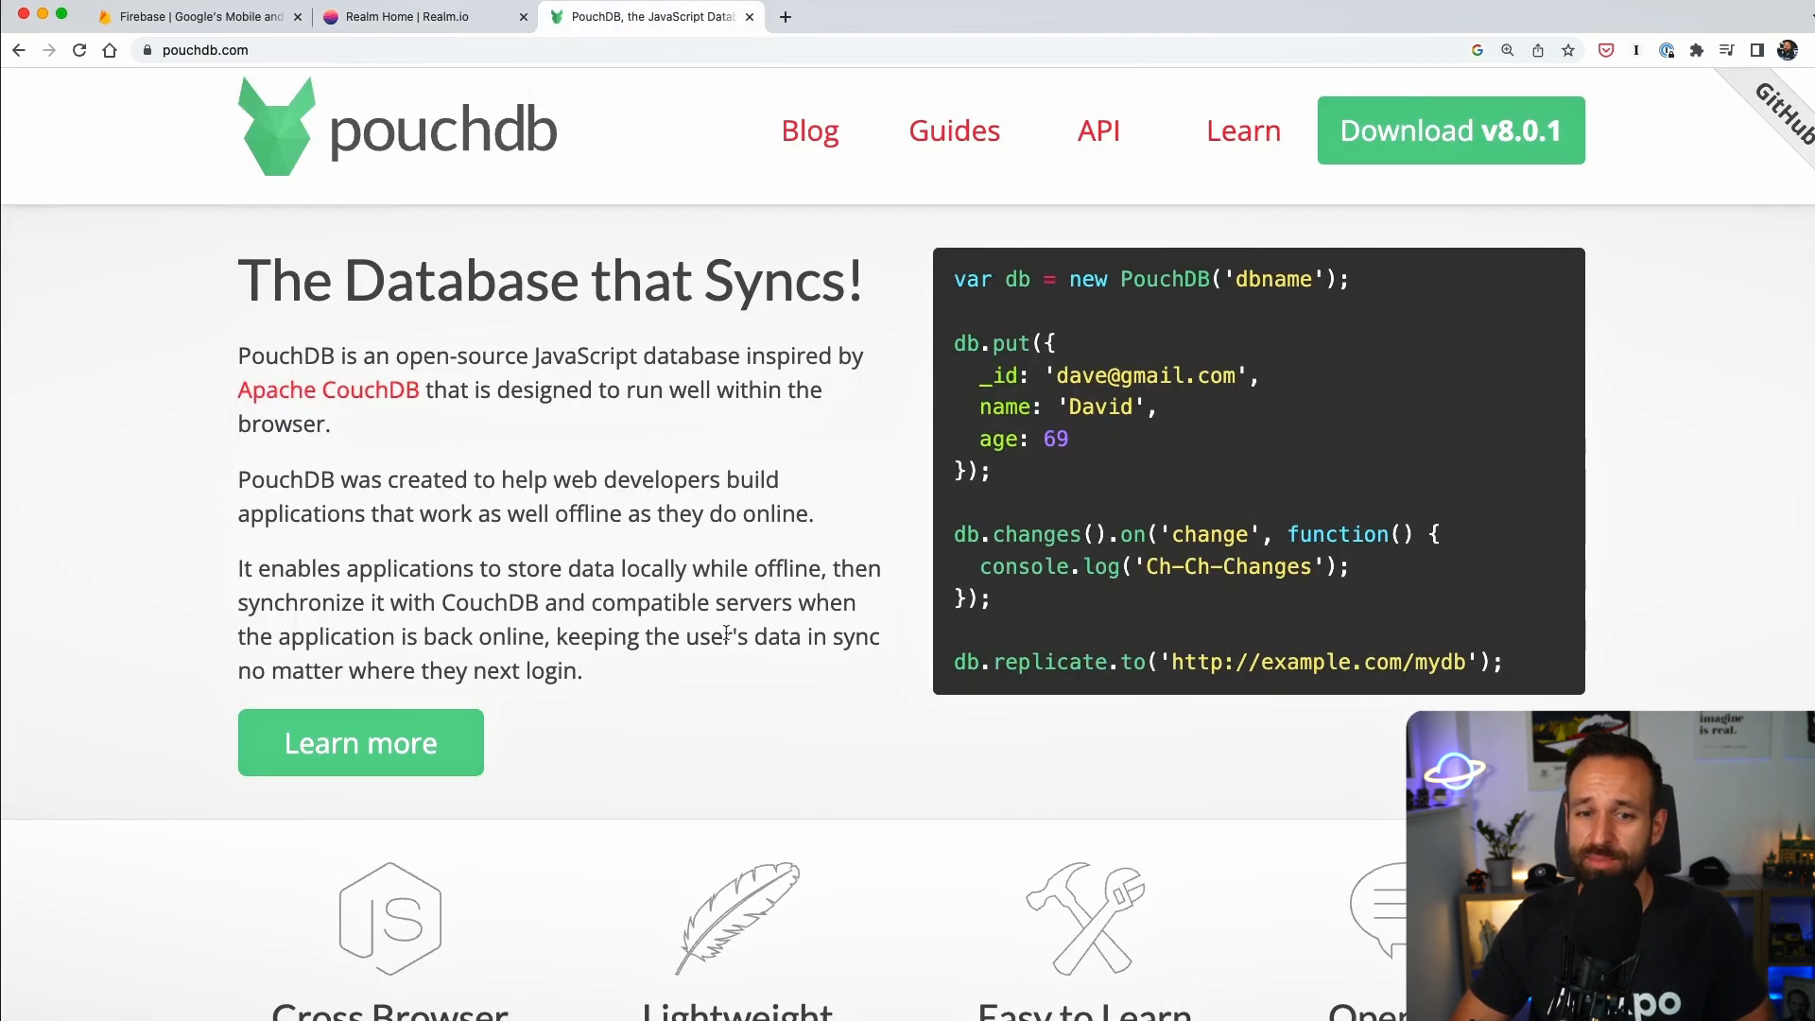
mouse_move(613, 682)
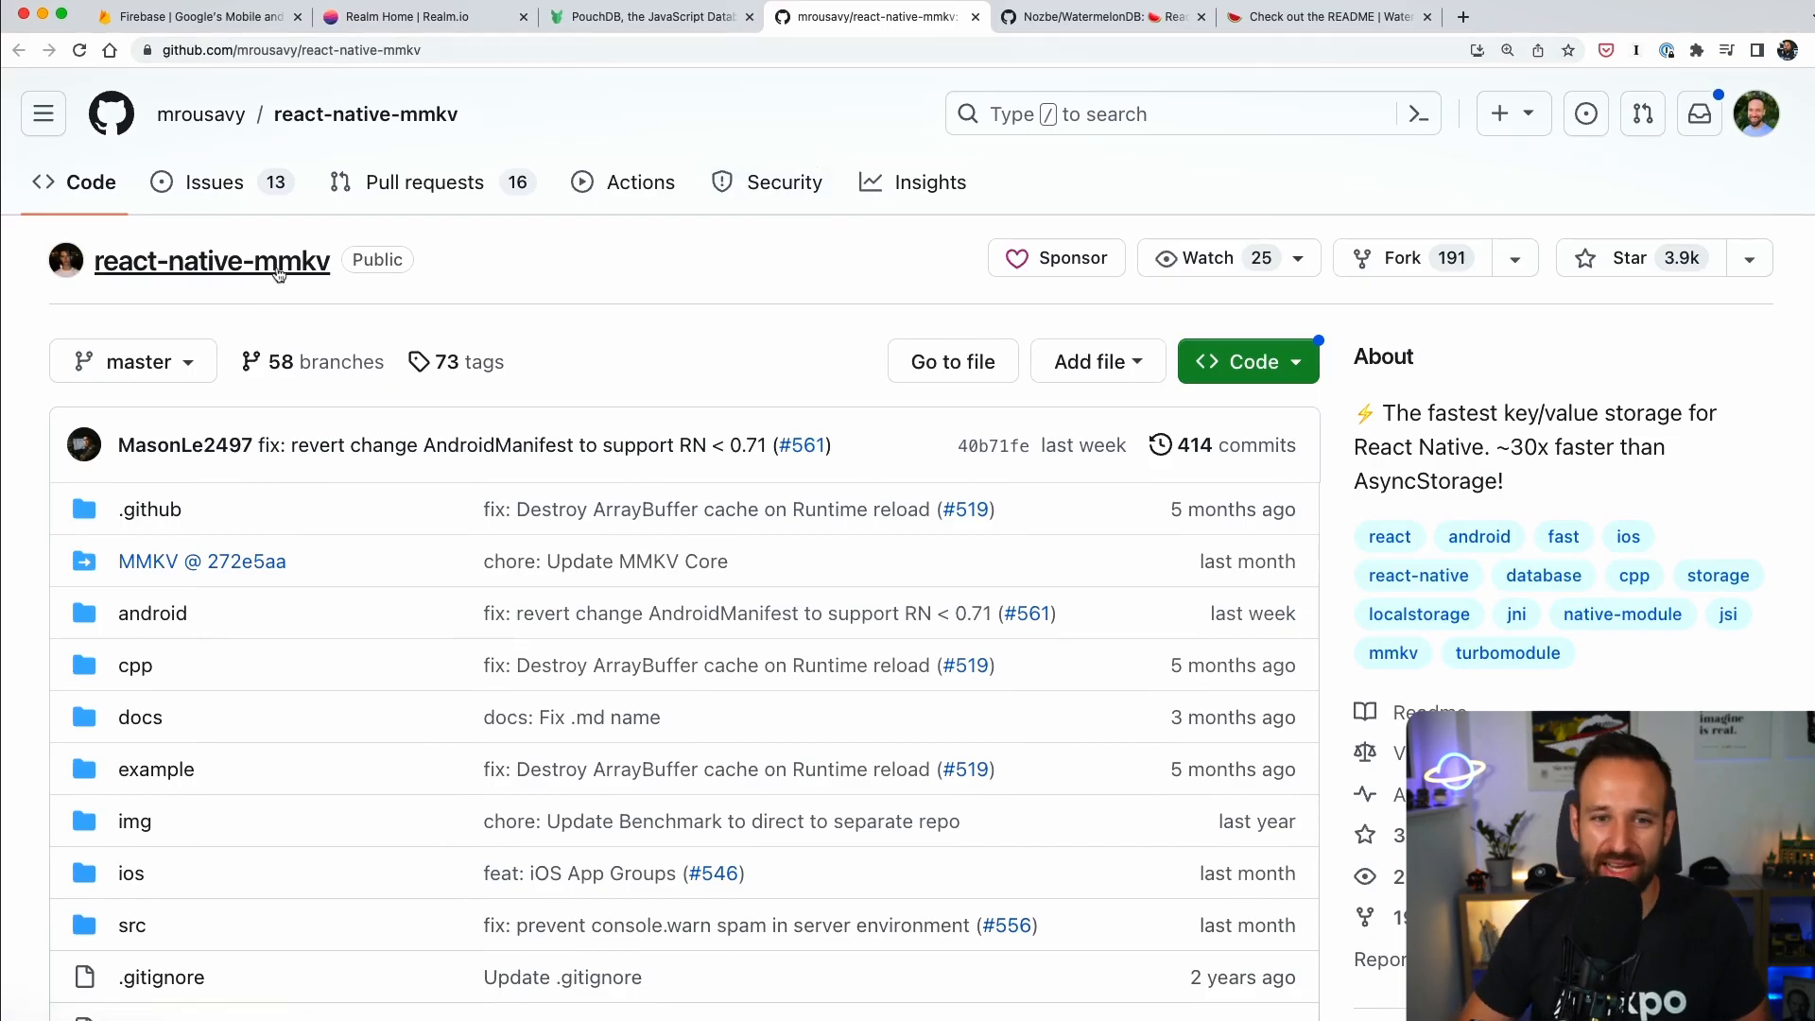
Scroll the react-native-mmkv repo past its file list to the README's MMKV introduction.
scroll(down, 3)
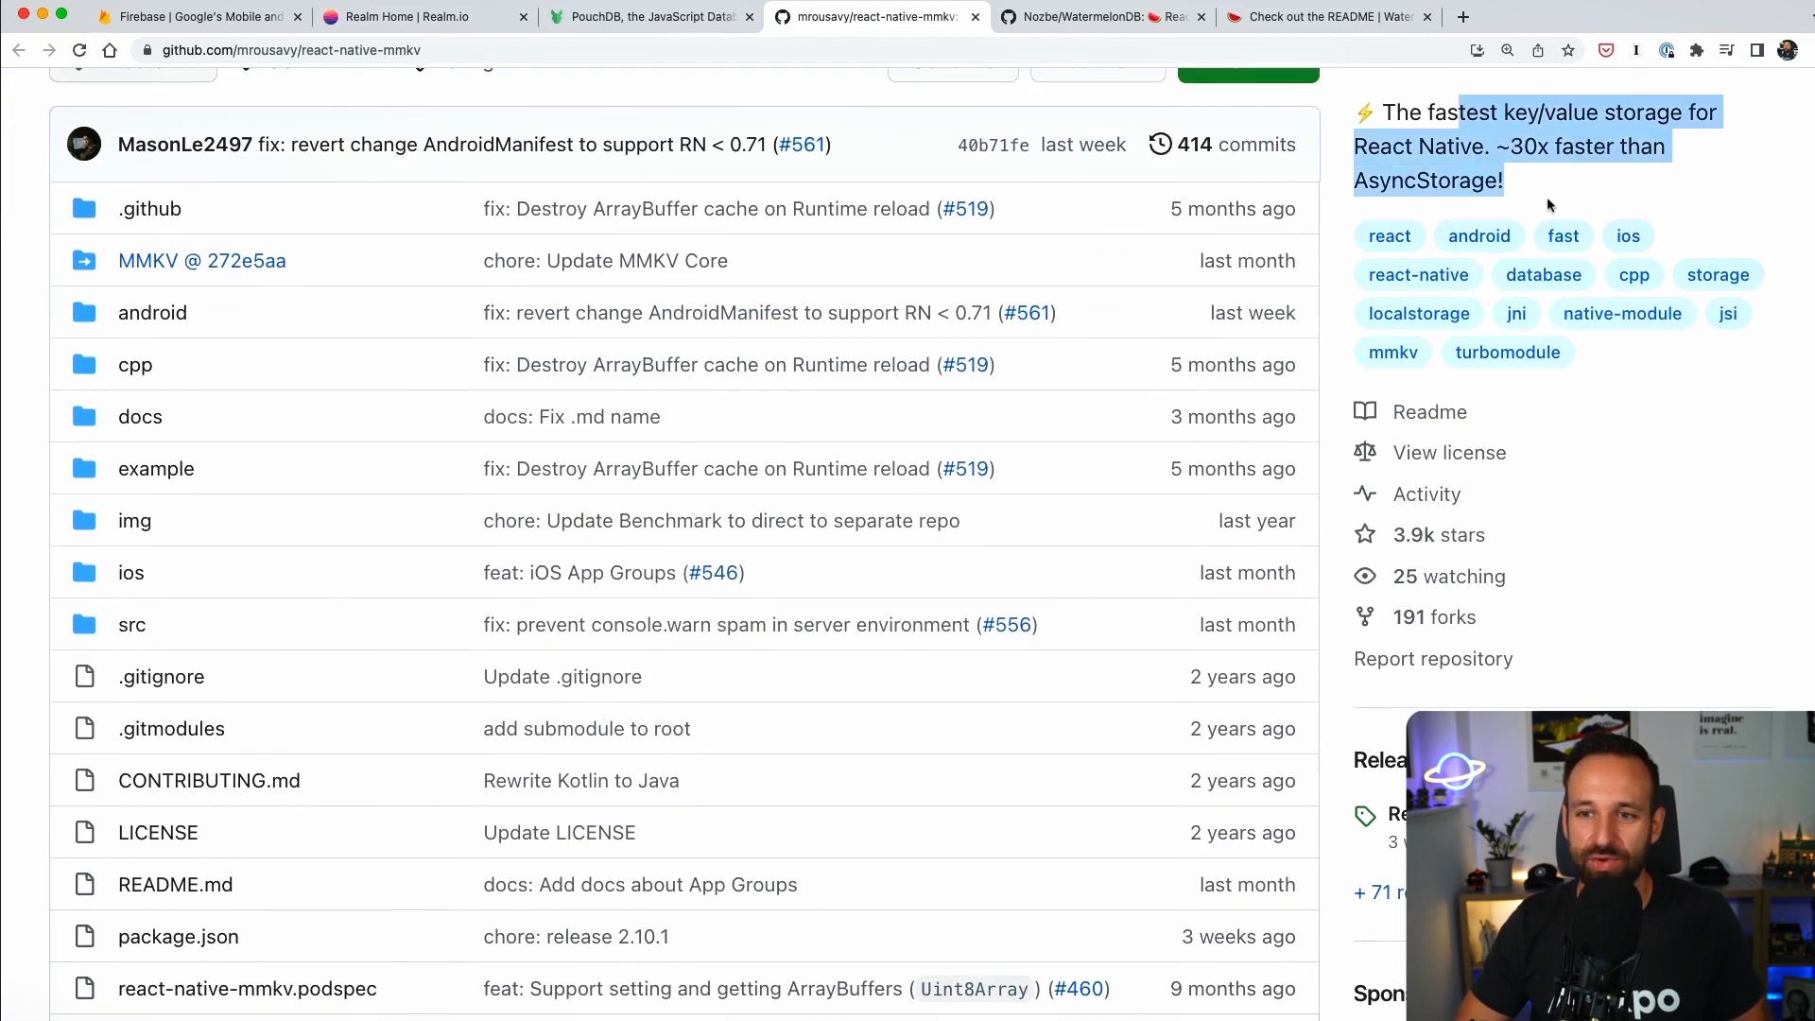
scroll(down, 3)
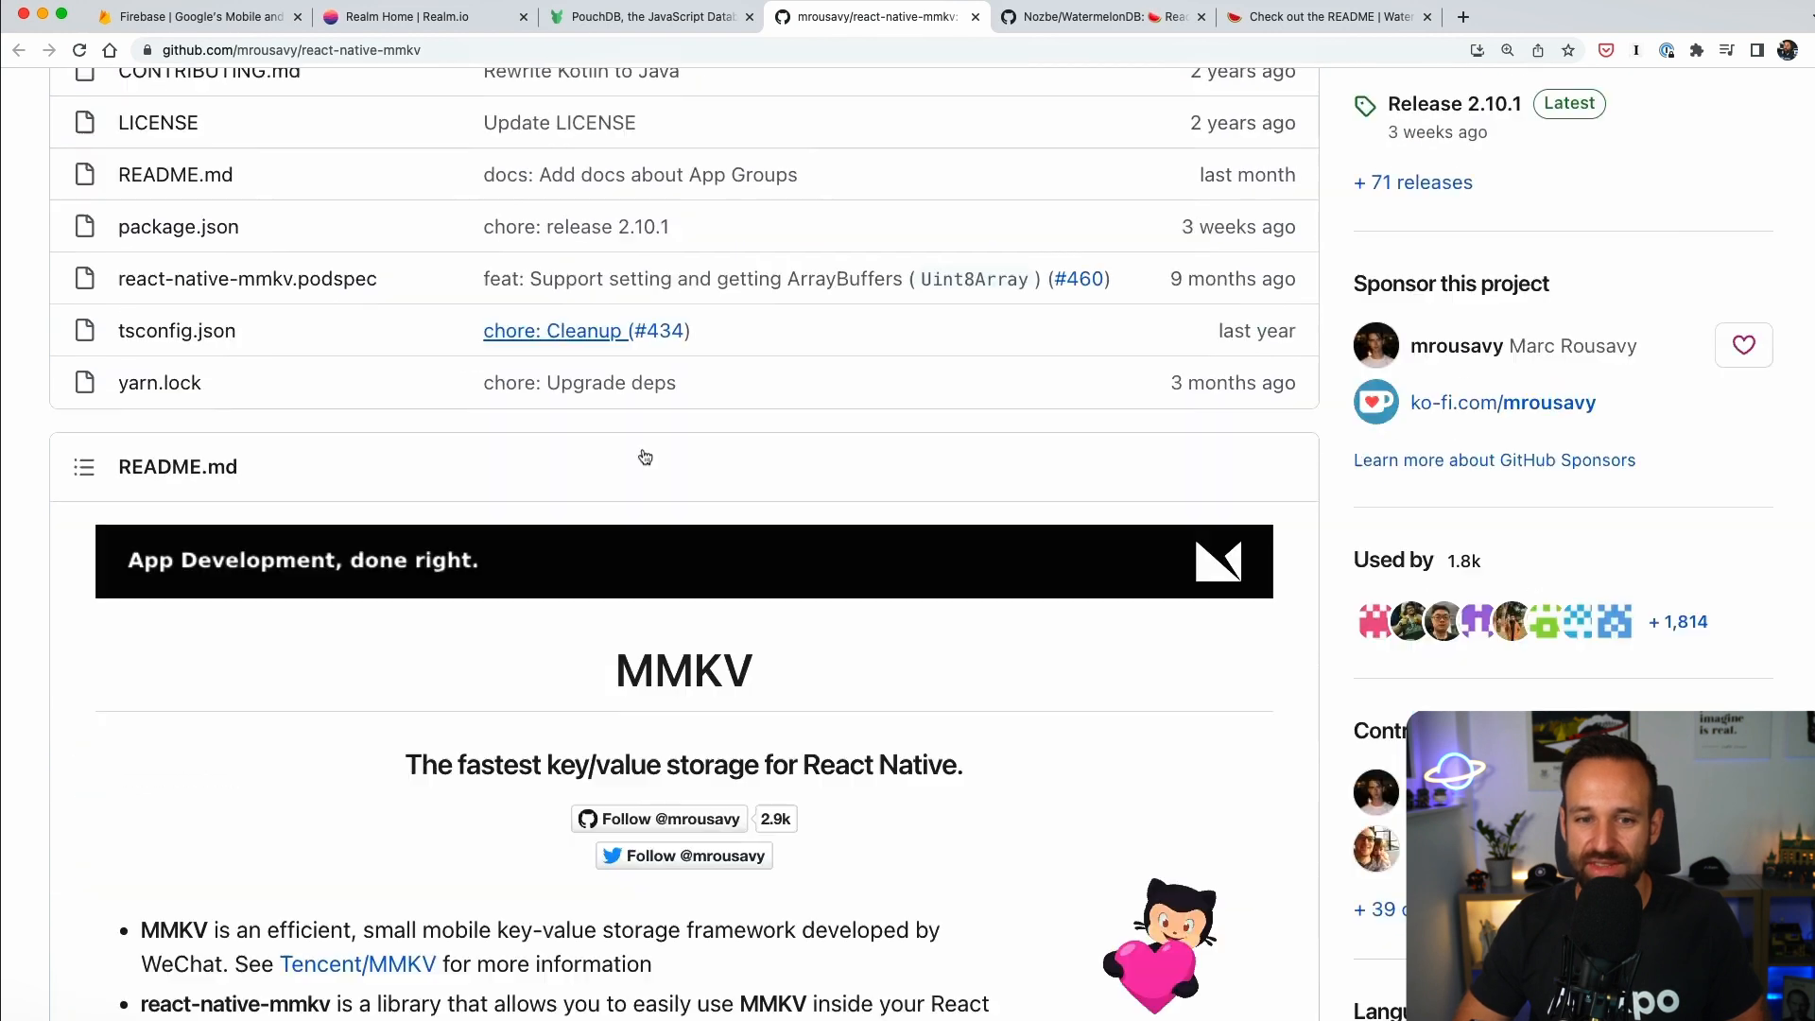
scroll(down, 3)
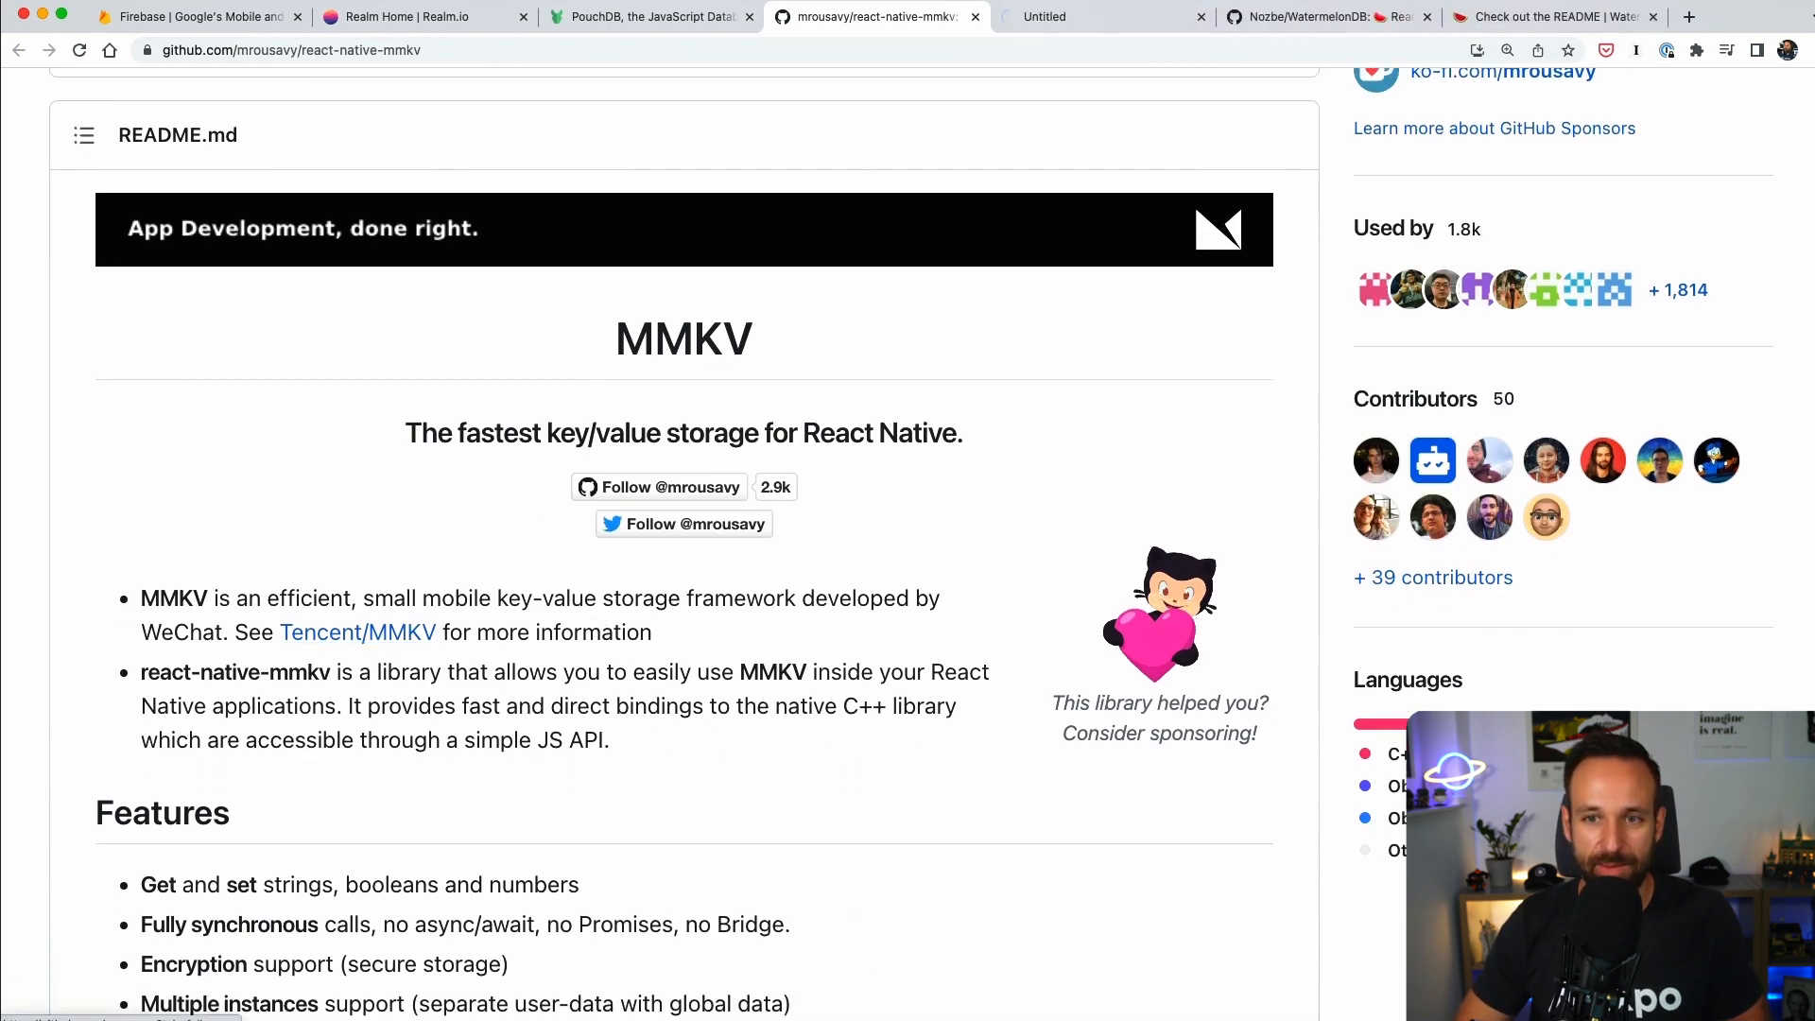
click(357, 632)
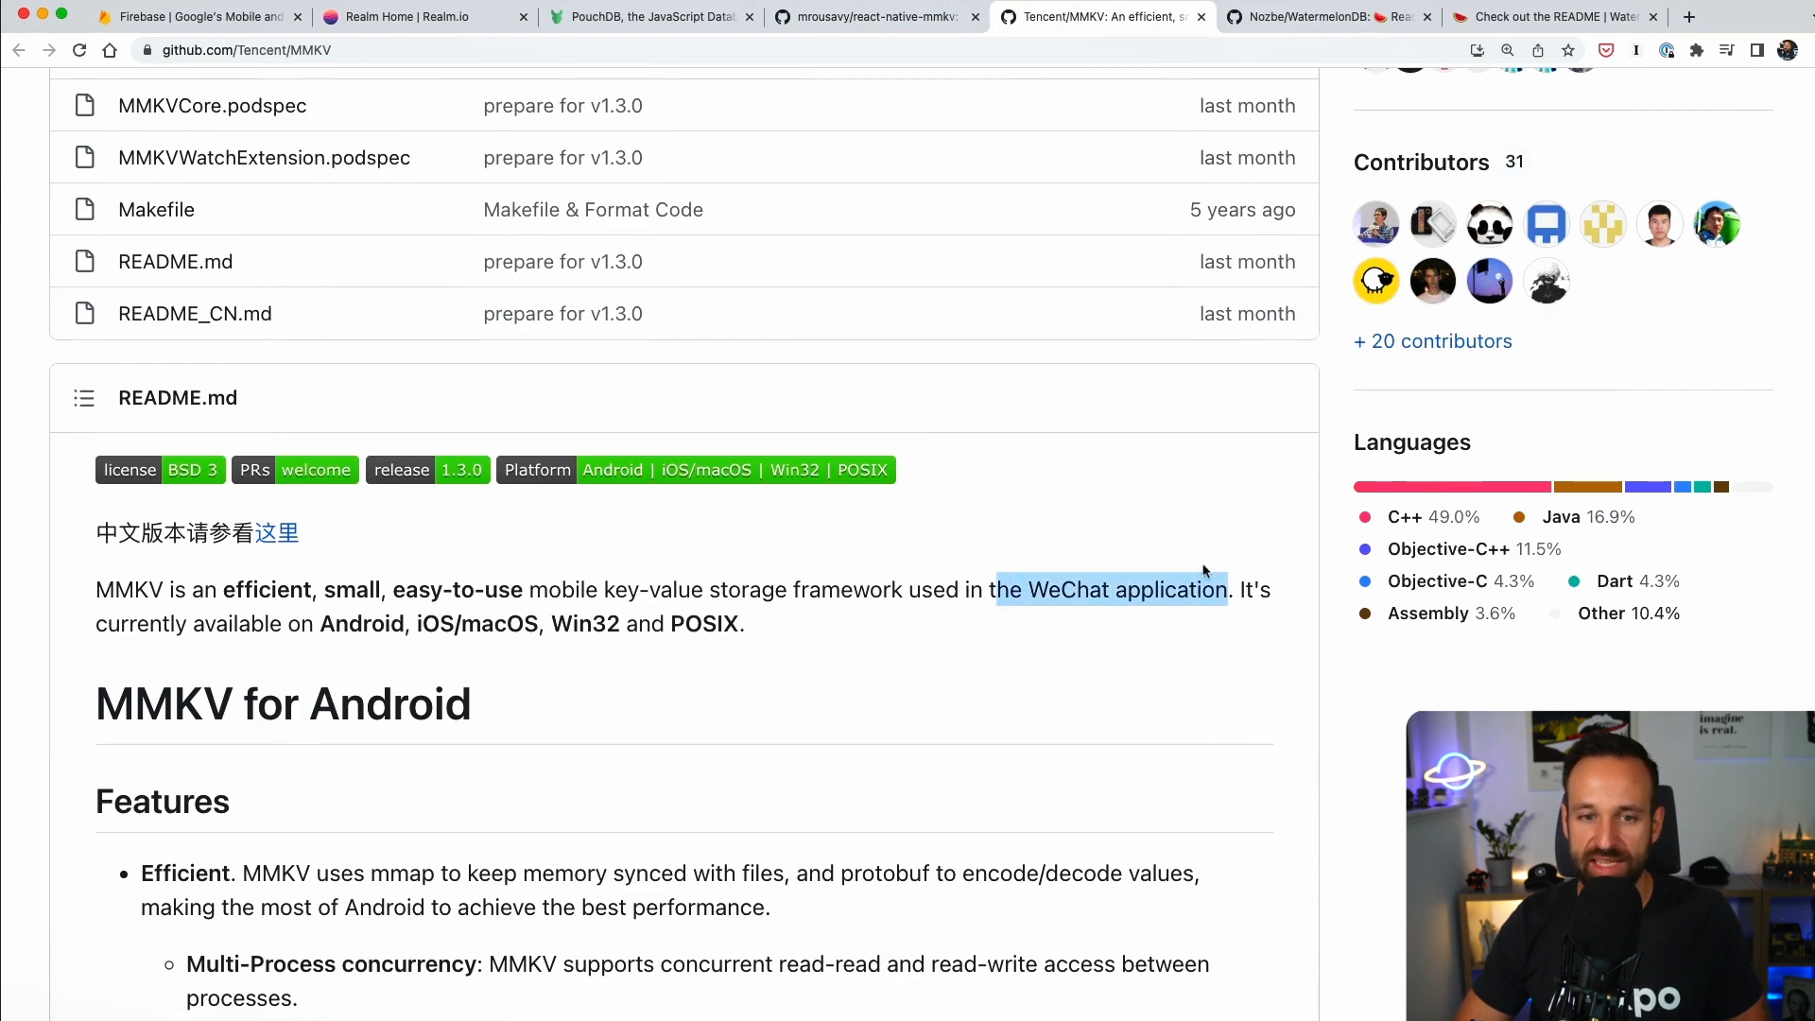
click(874, 17)
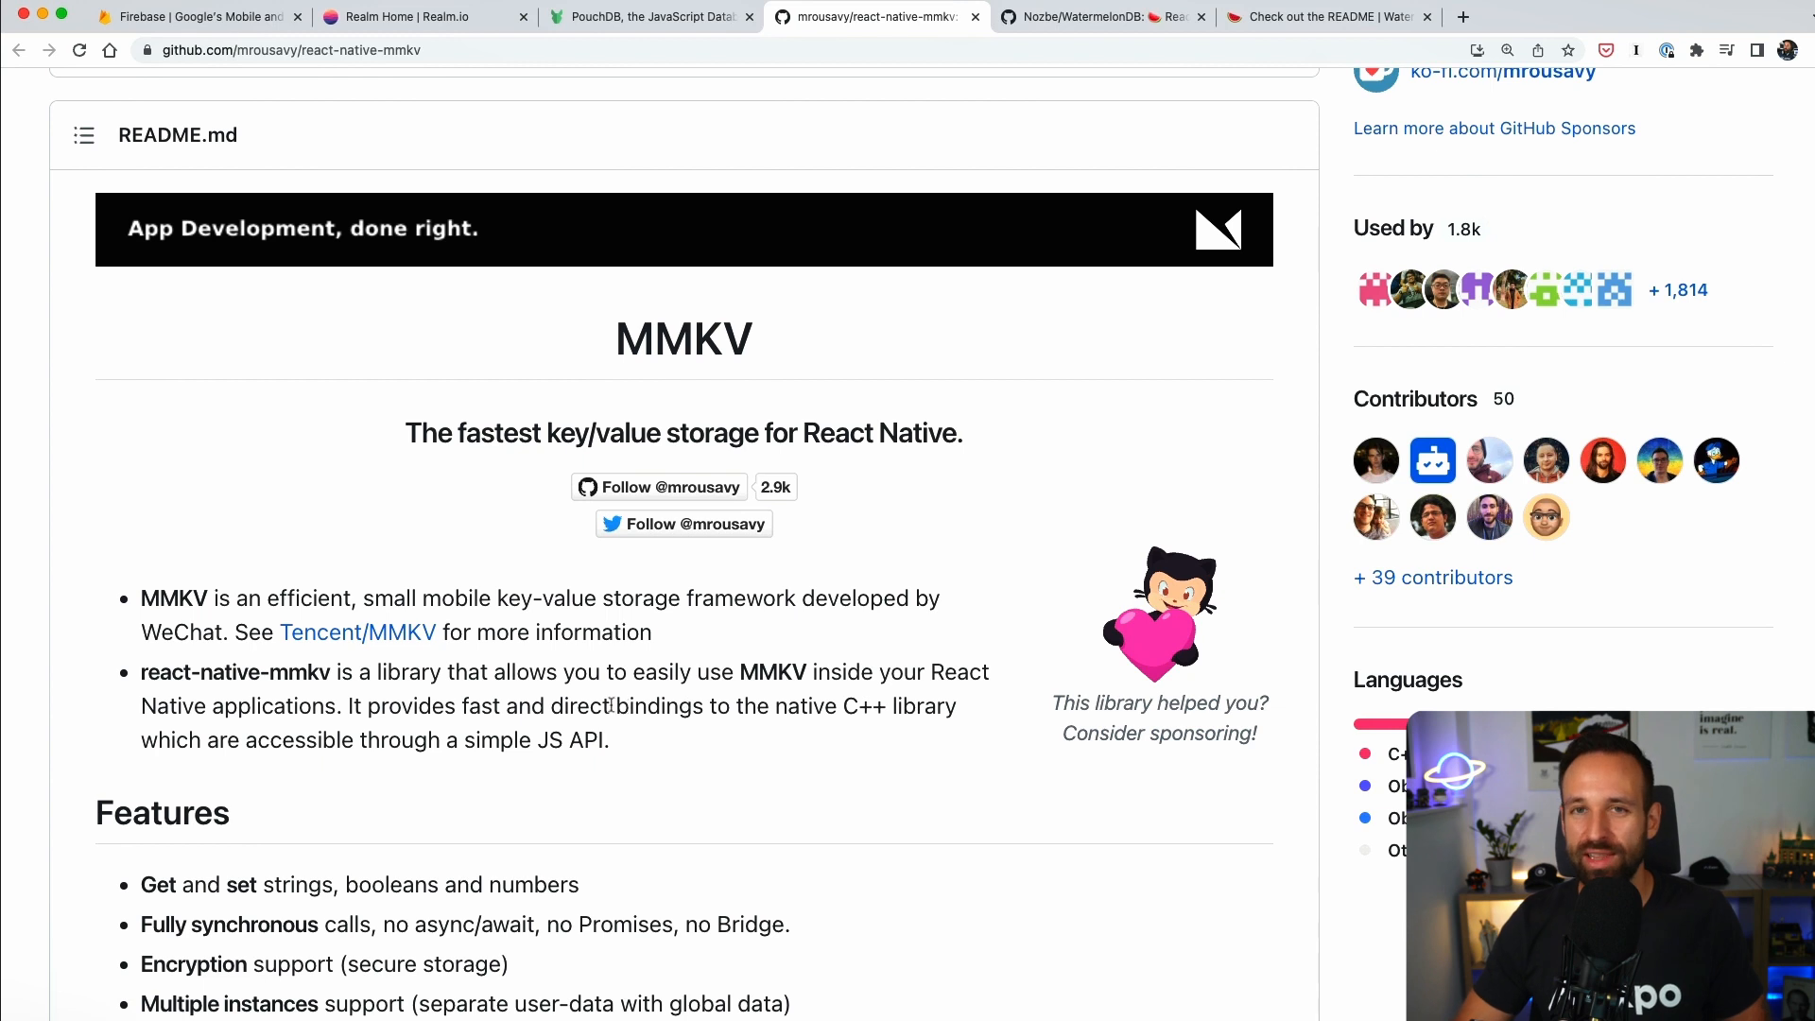
scroll(down, 3)
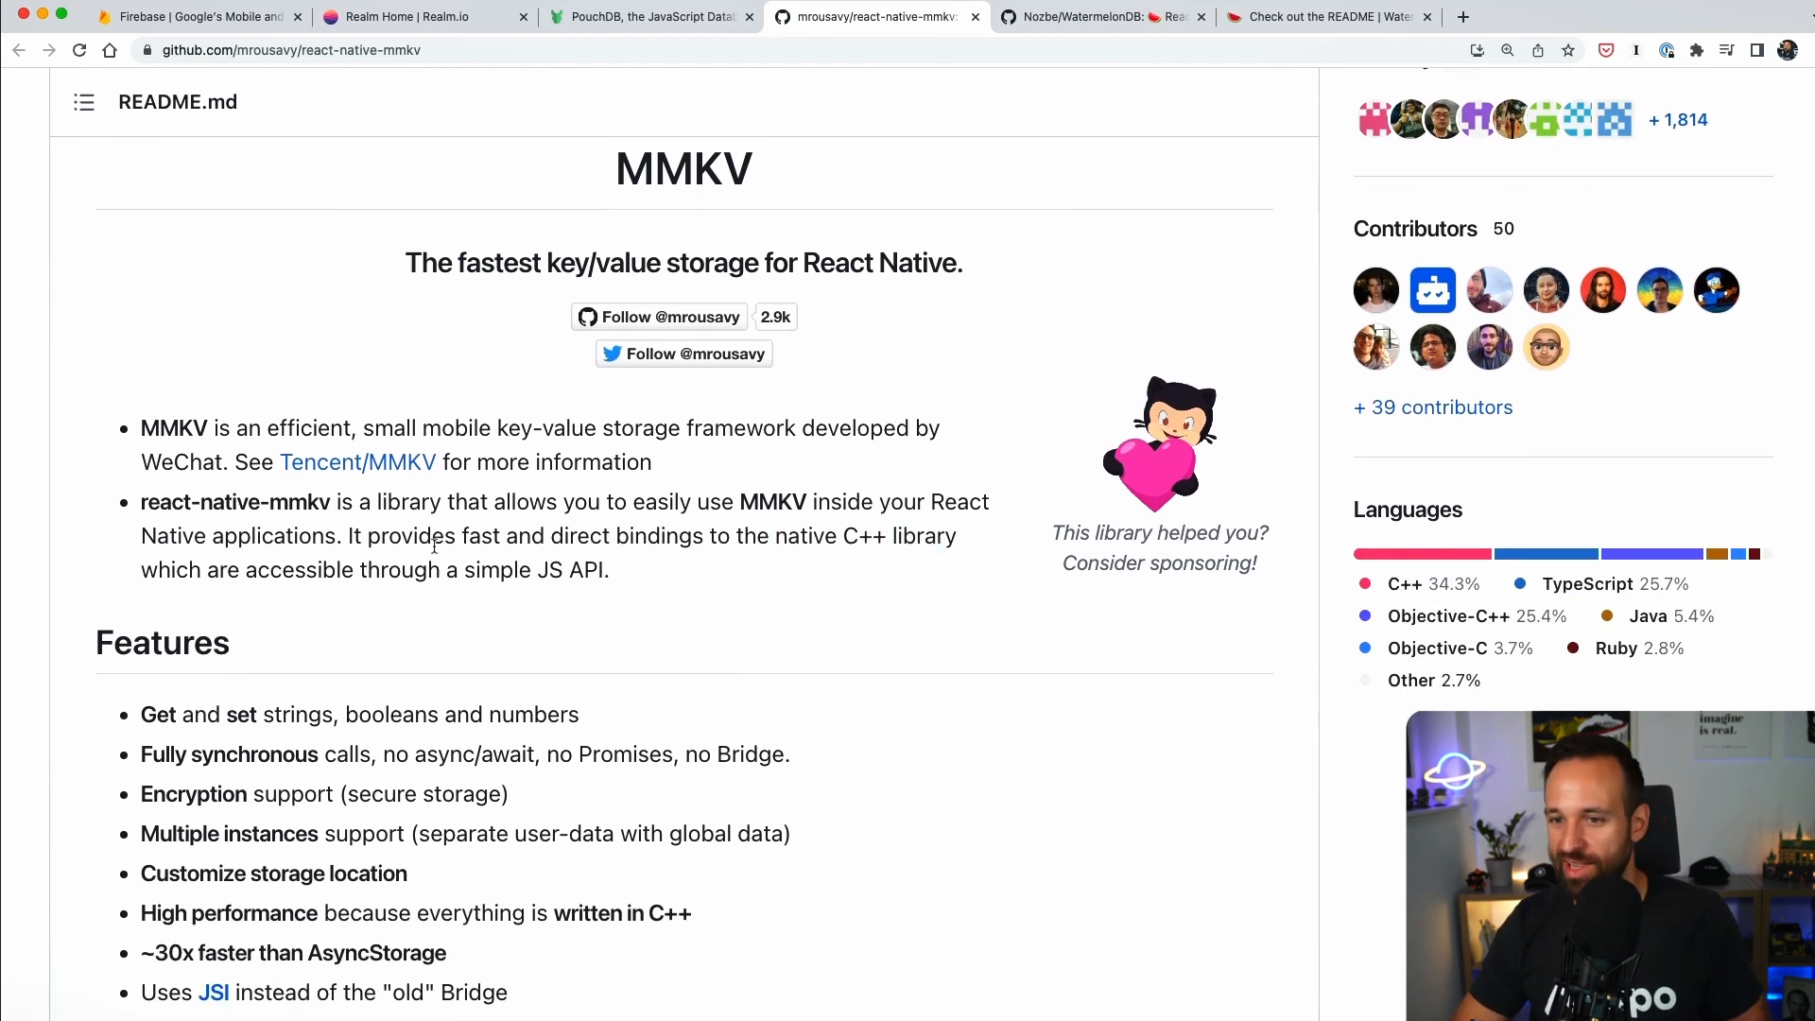
scroll(down, 3)
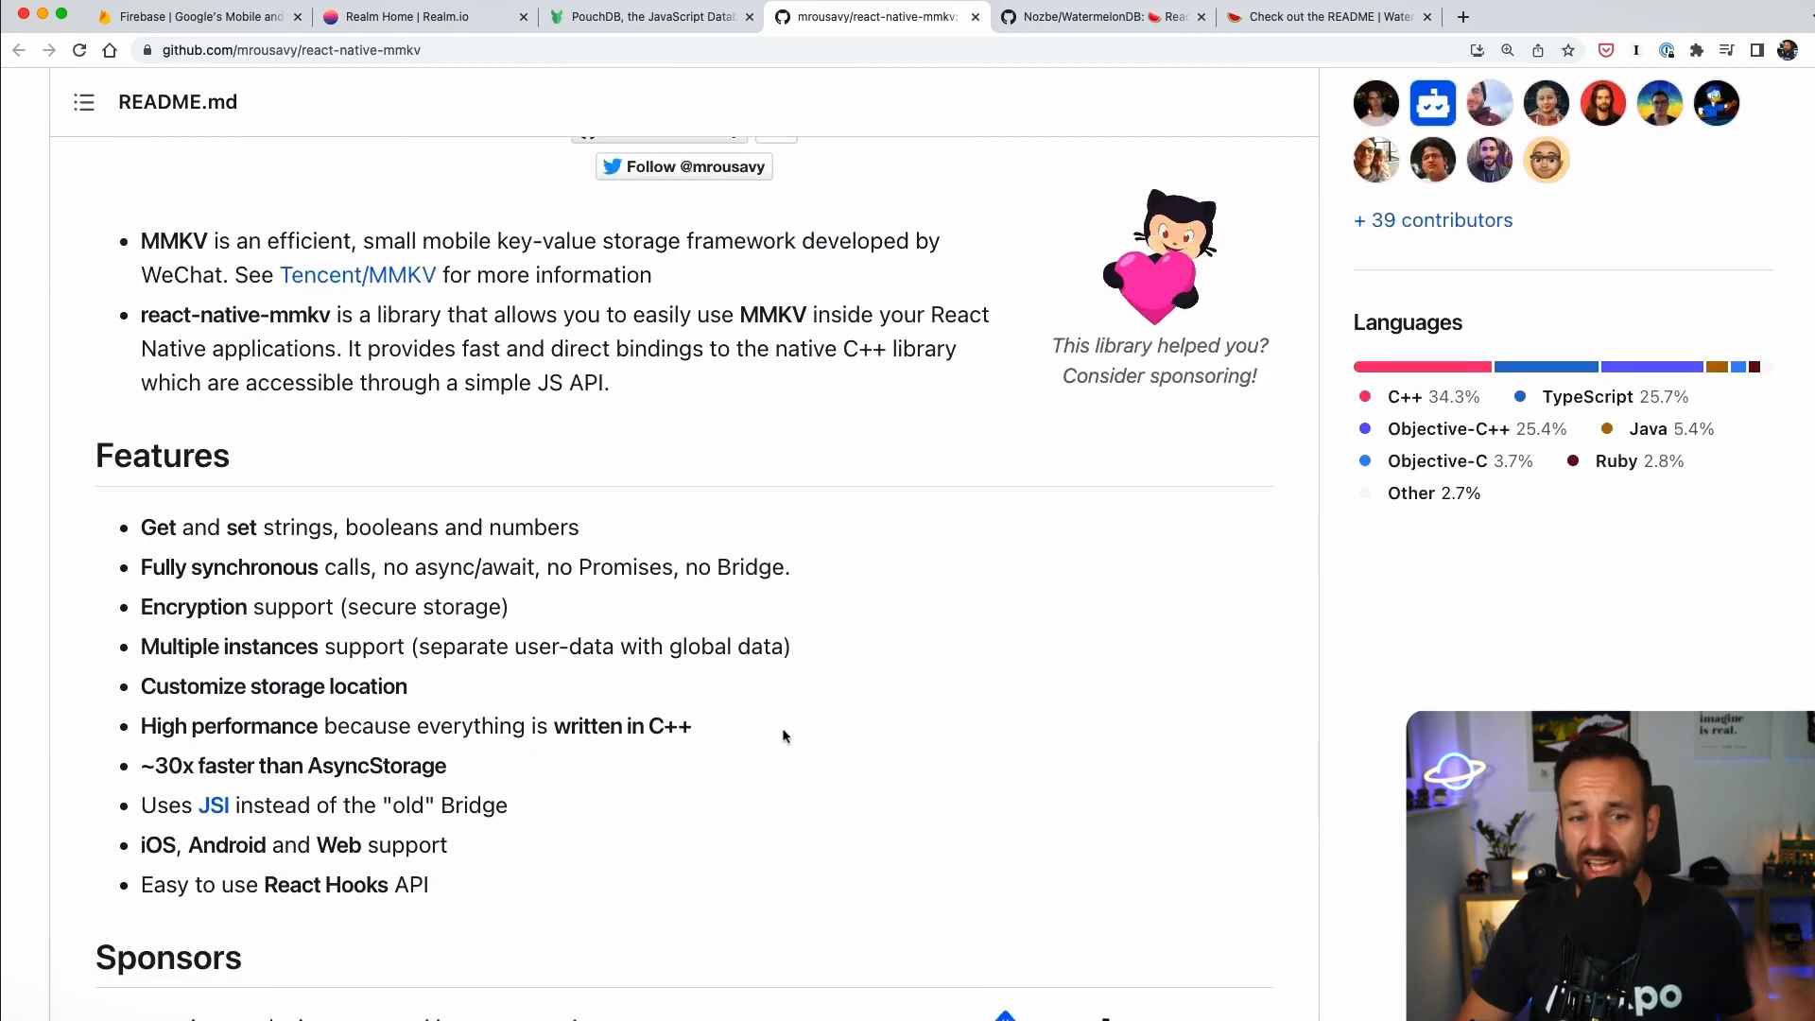
scroll(down, 3)
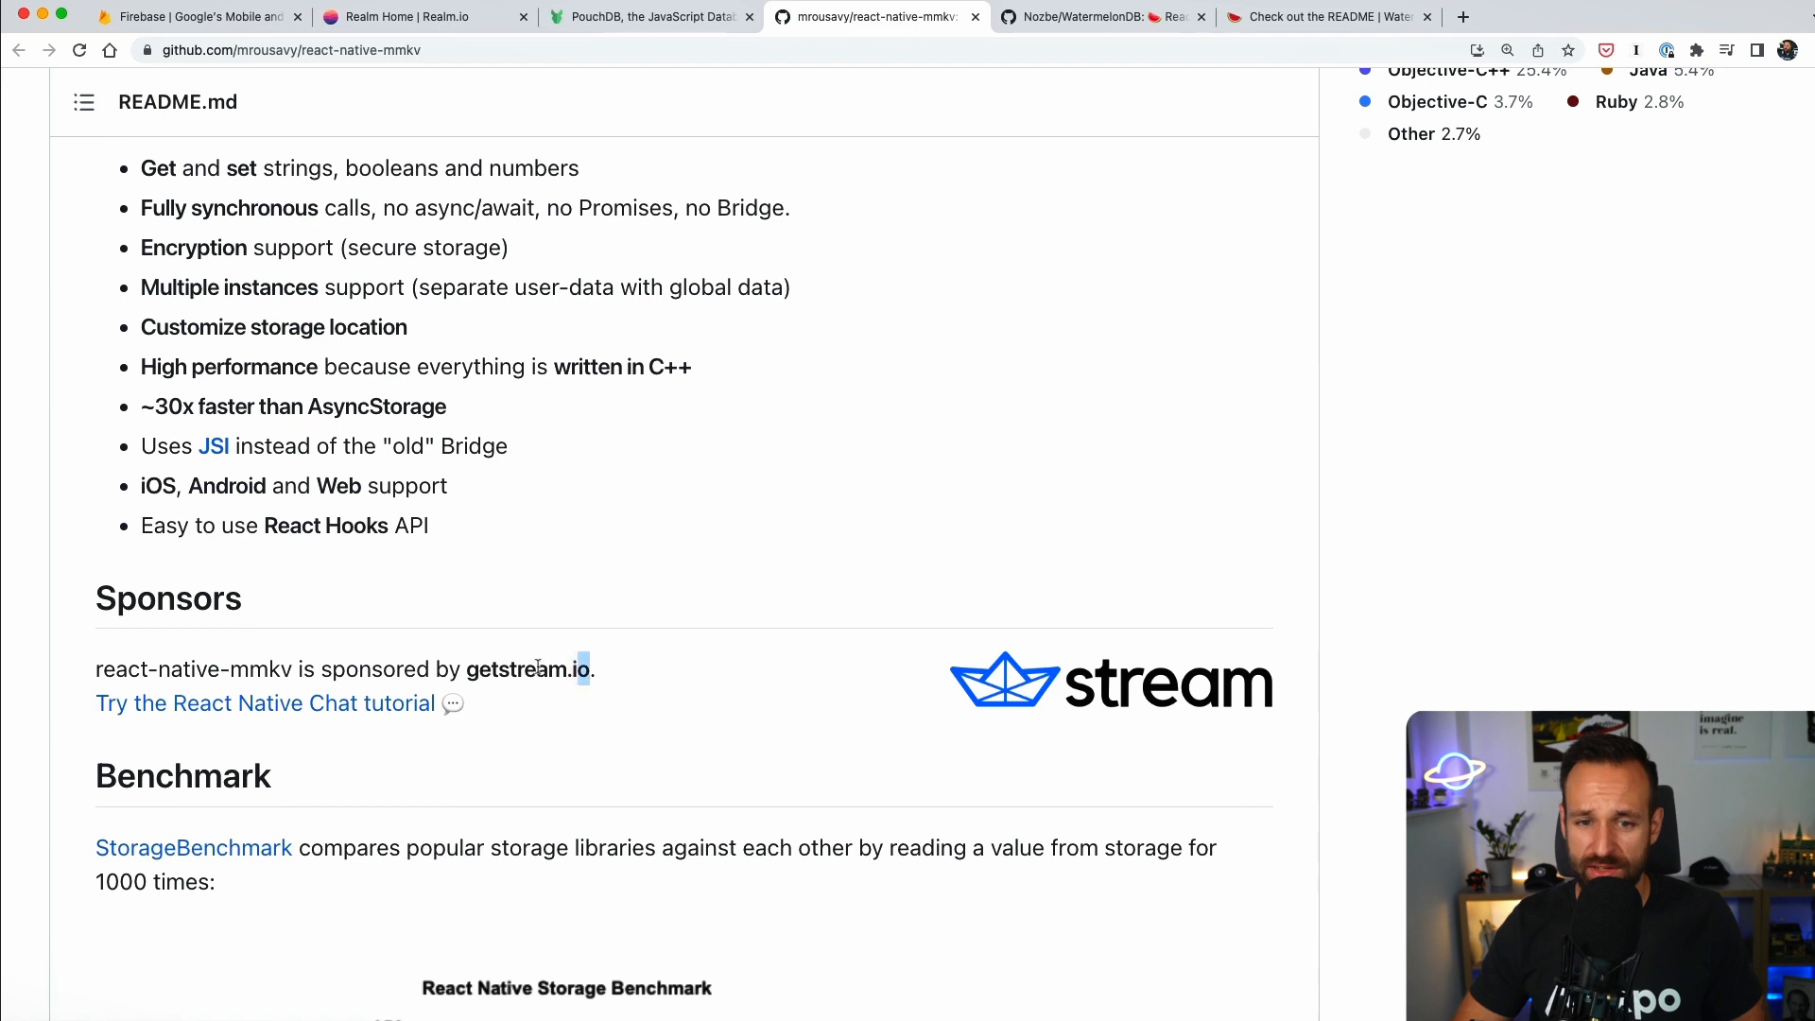
scroll(up, 3)
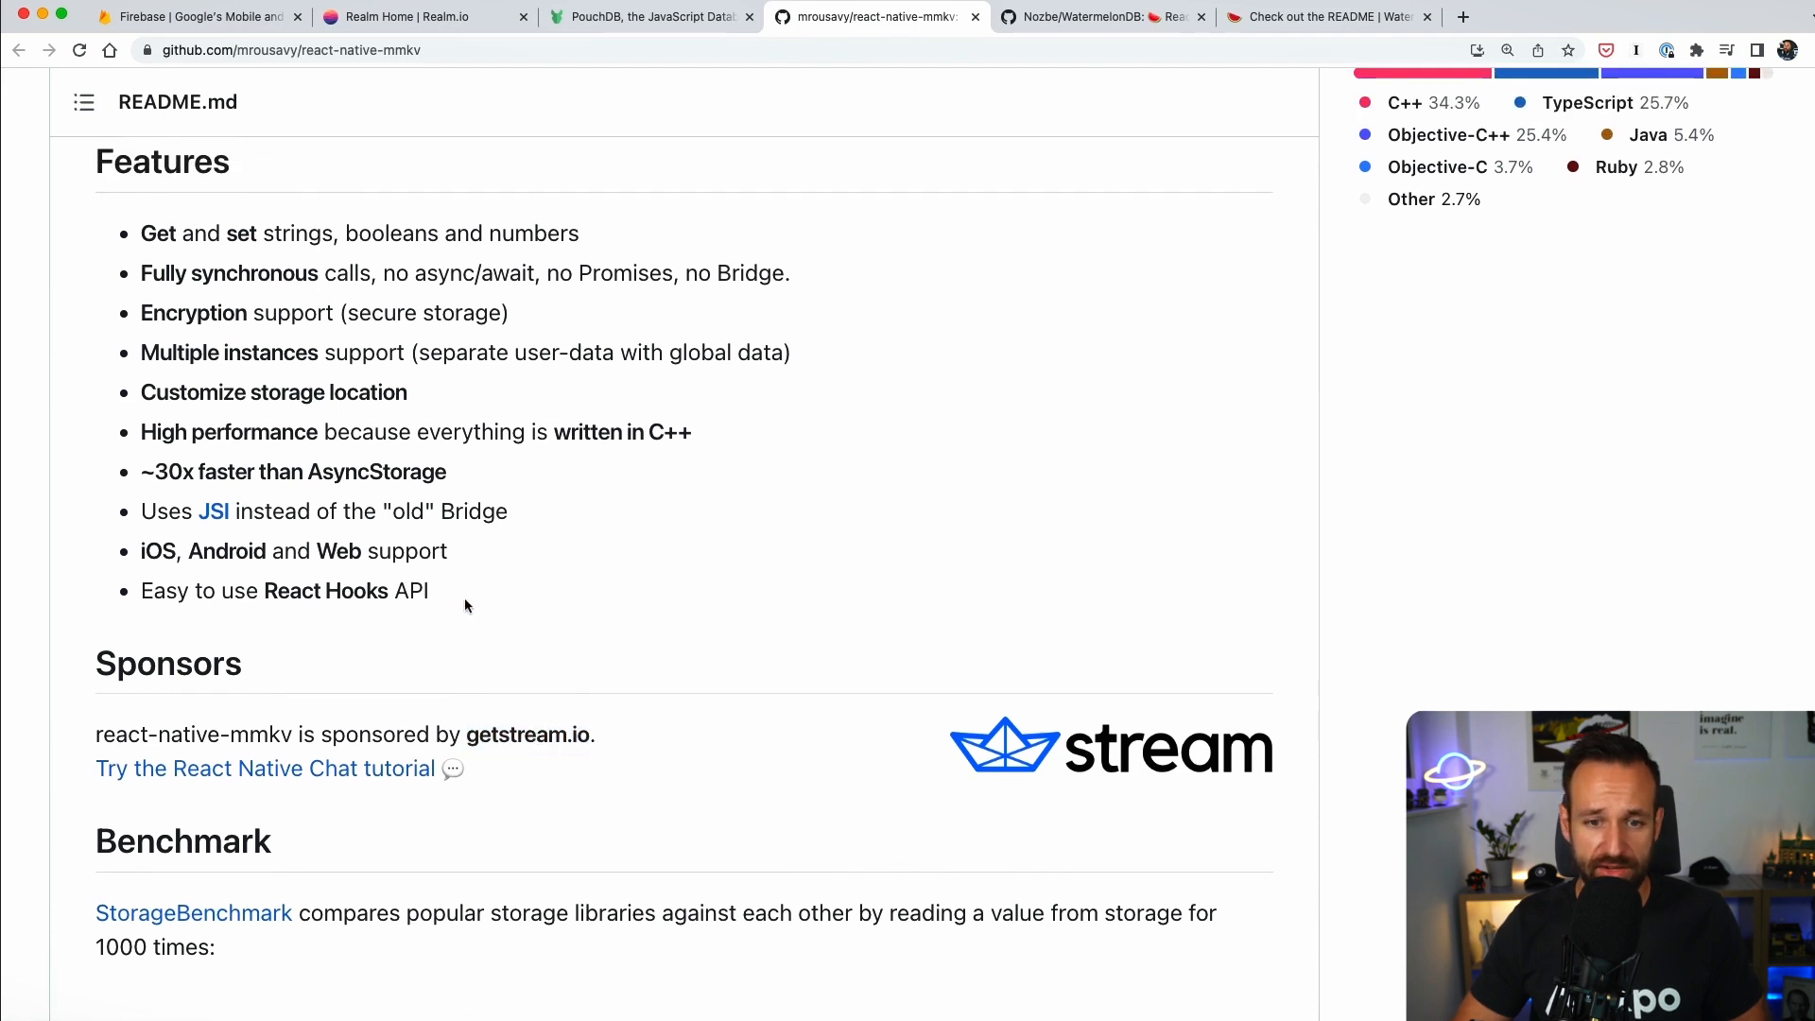
scroll(down, 3)
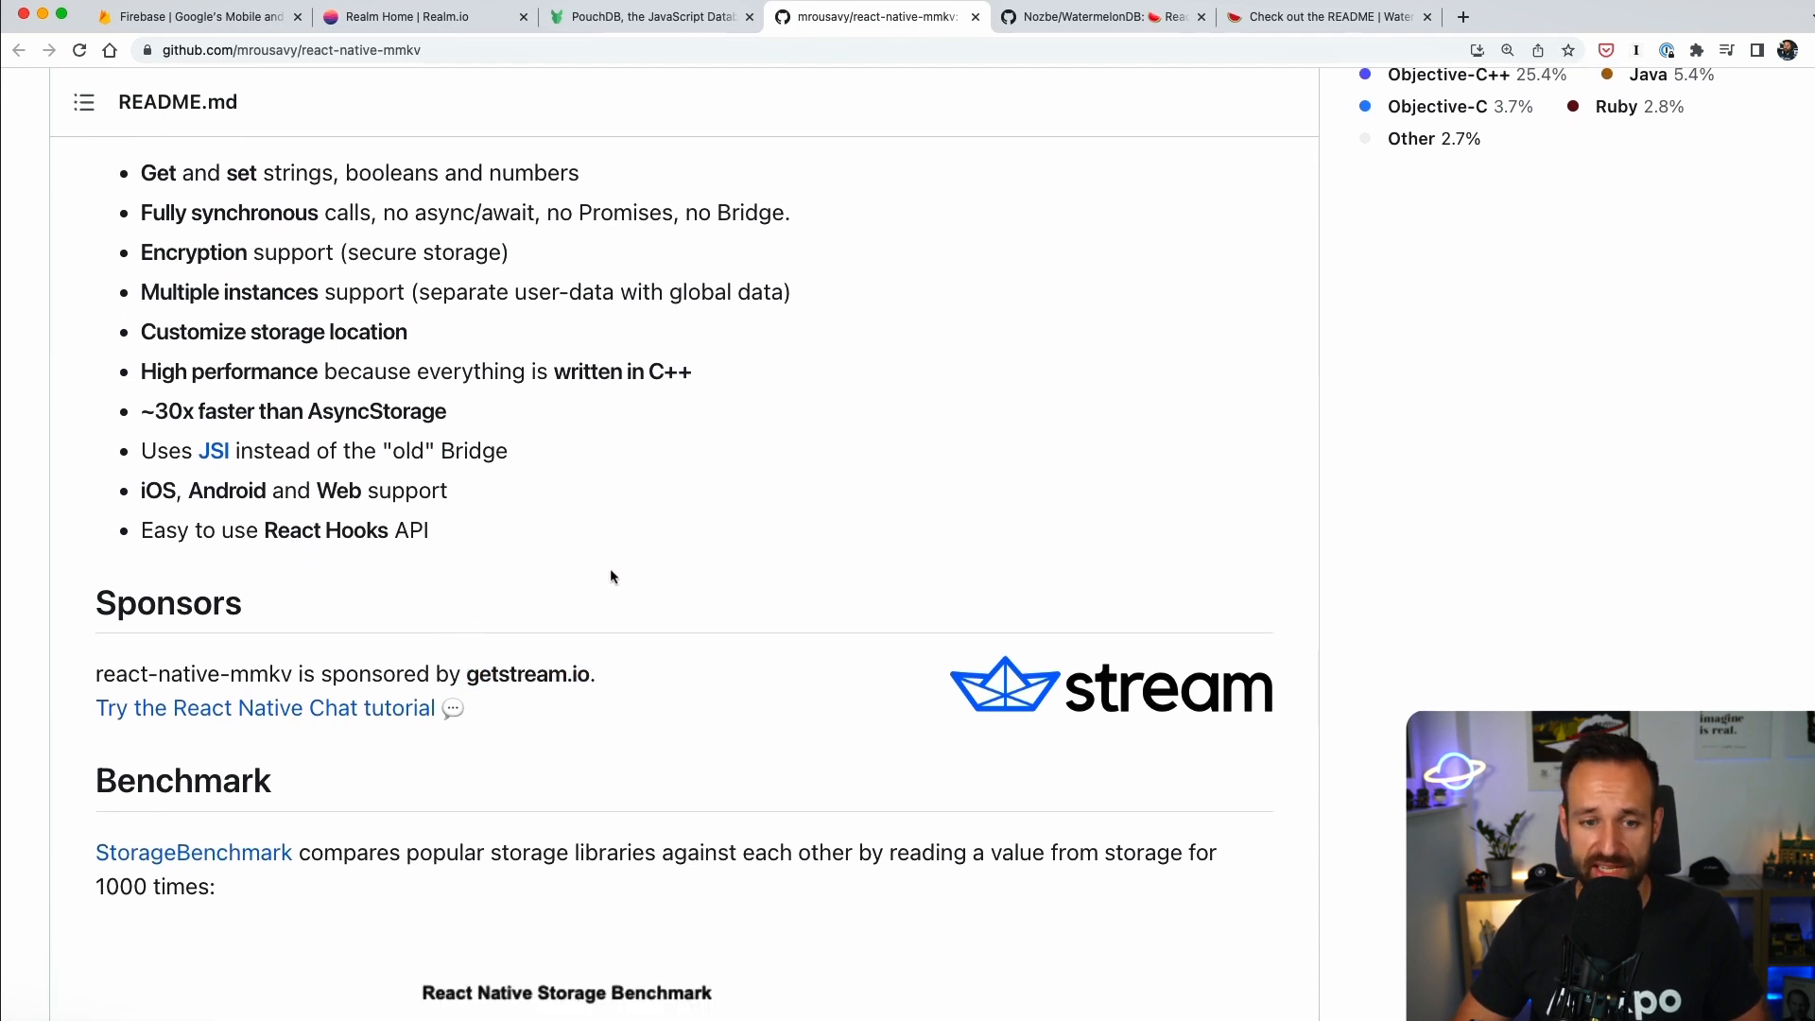
Scroll the react-native-mmkv README through Limitations, Flipper and Reactotron, then back up.
scroll(down, 3)
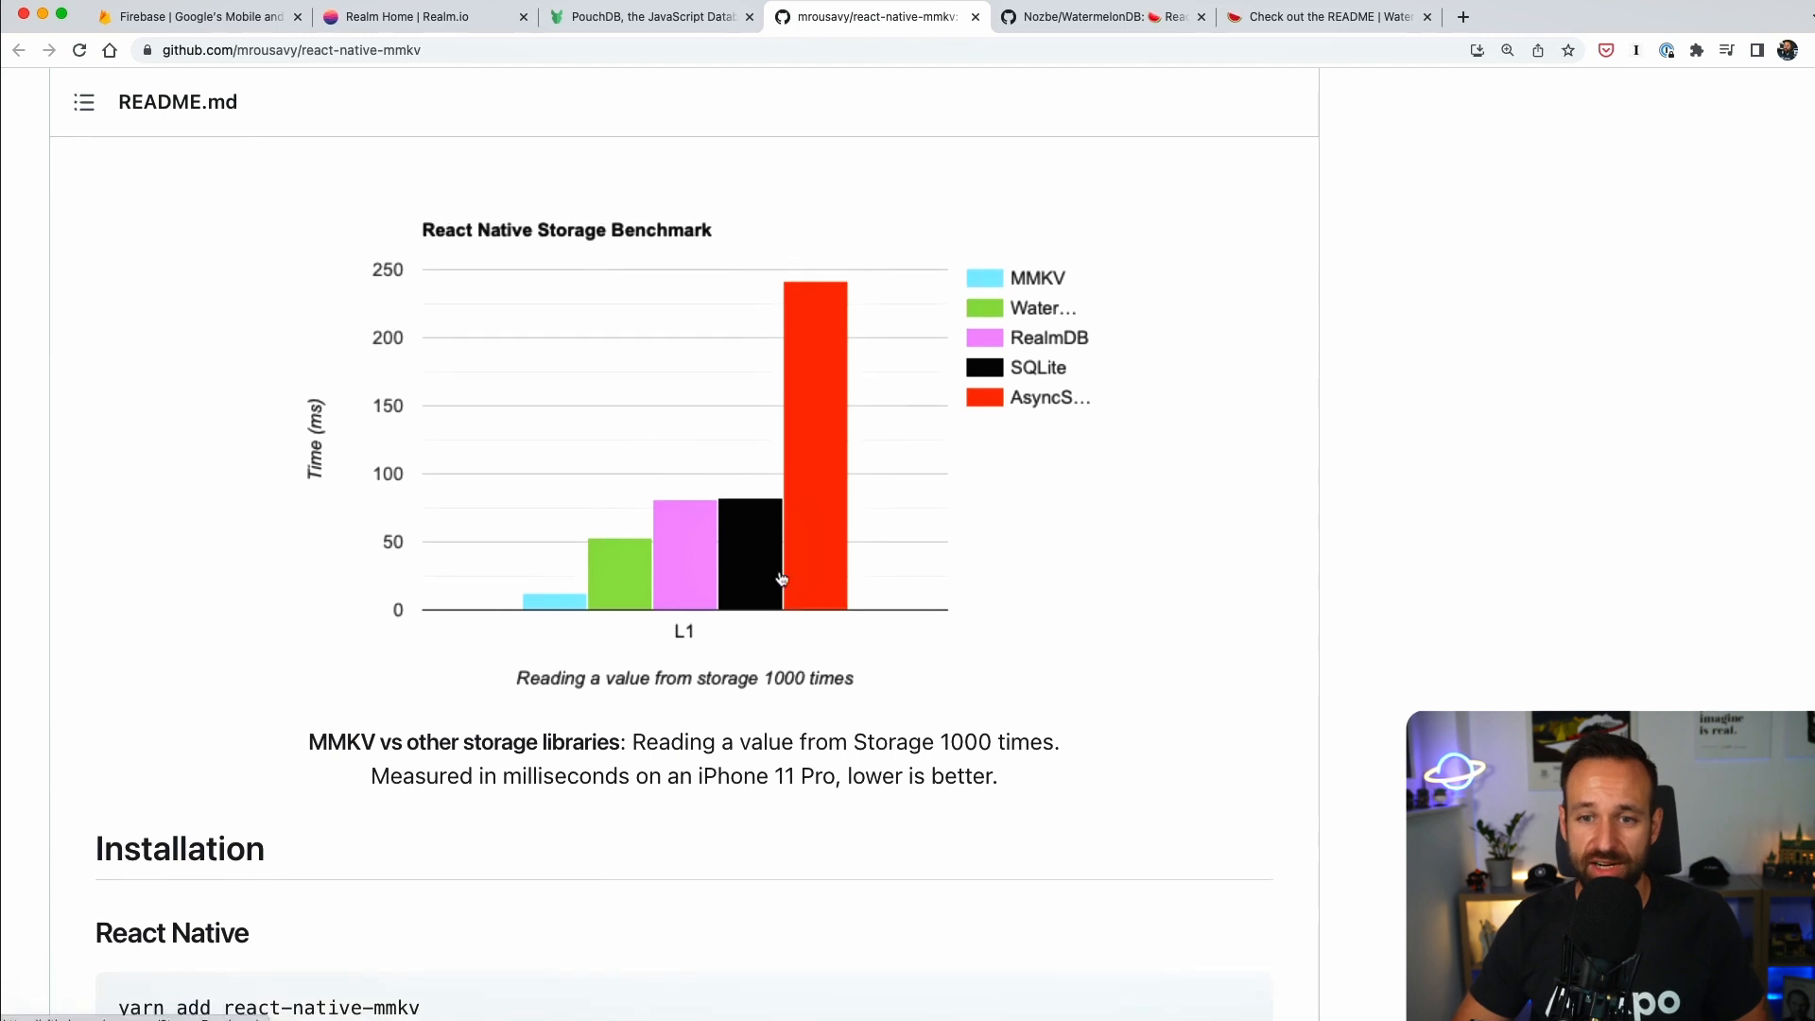
mouse_move(809, 292)
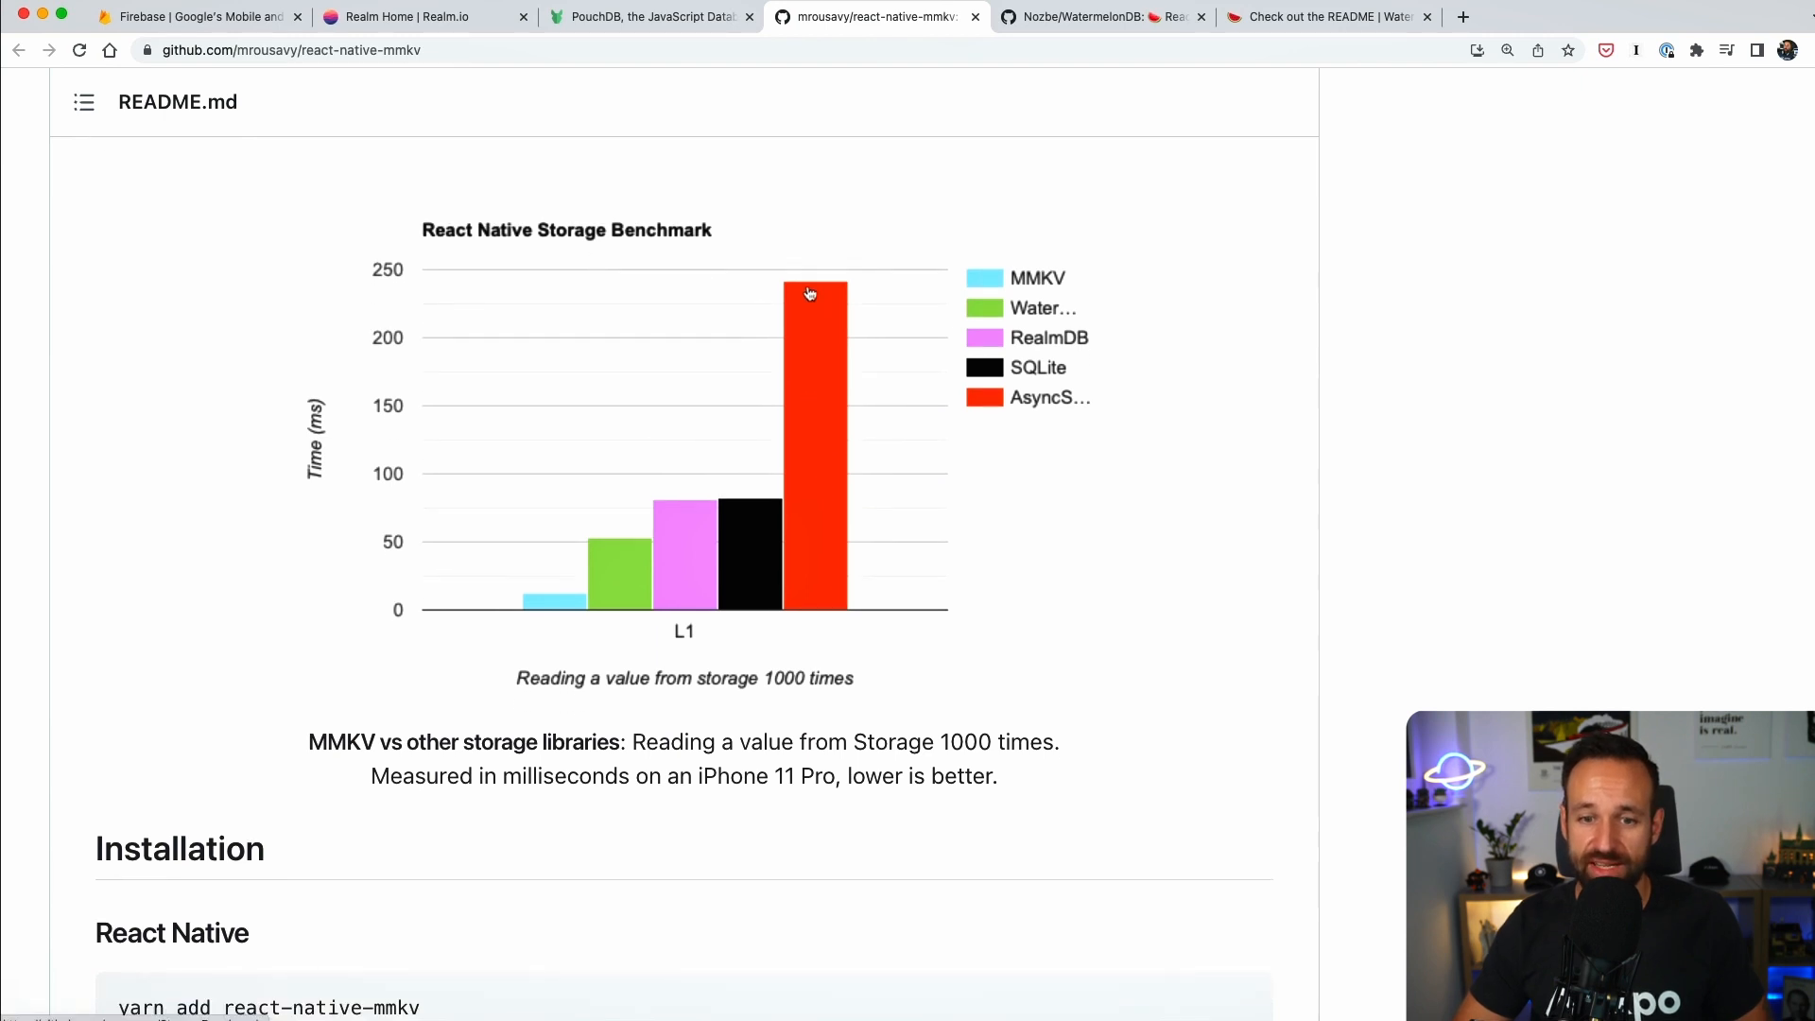
mouse_move(696, 608)
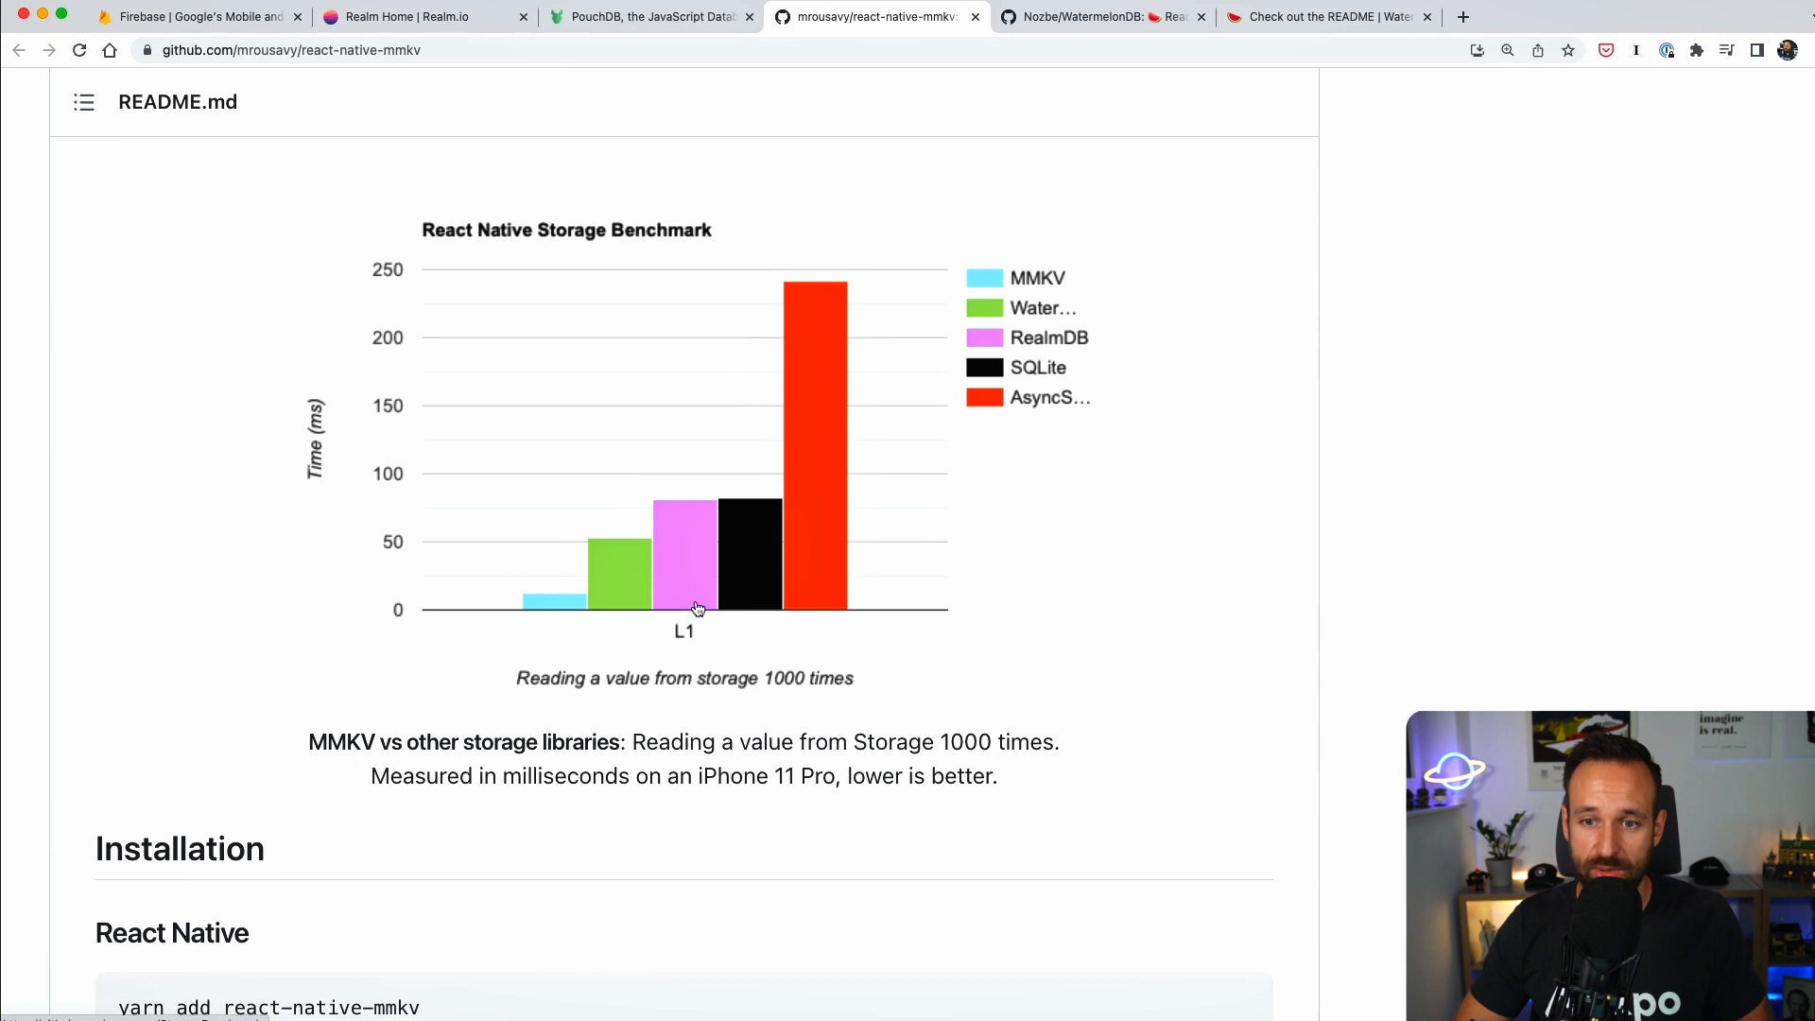
mouse_move(691, 593)
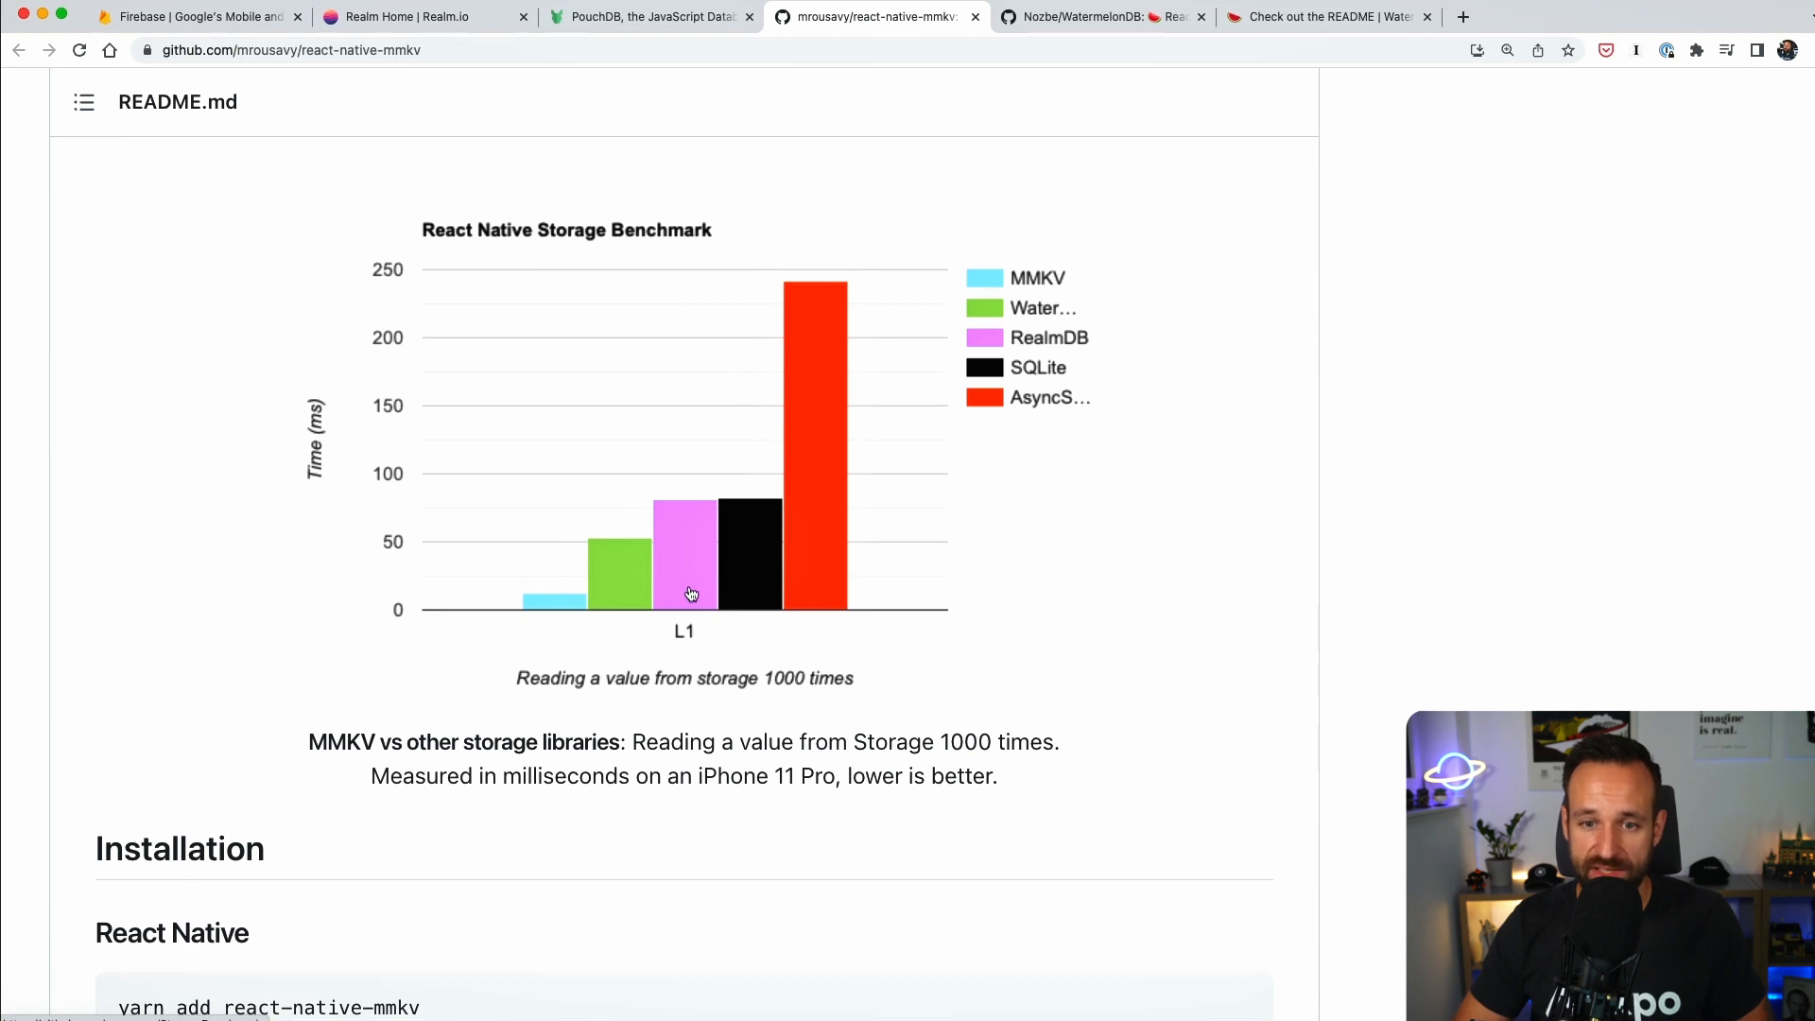
mouse_move(557, 614)
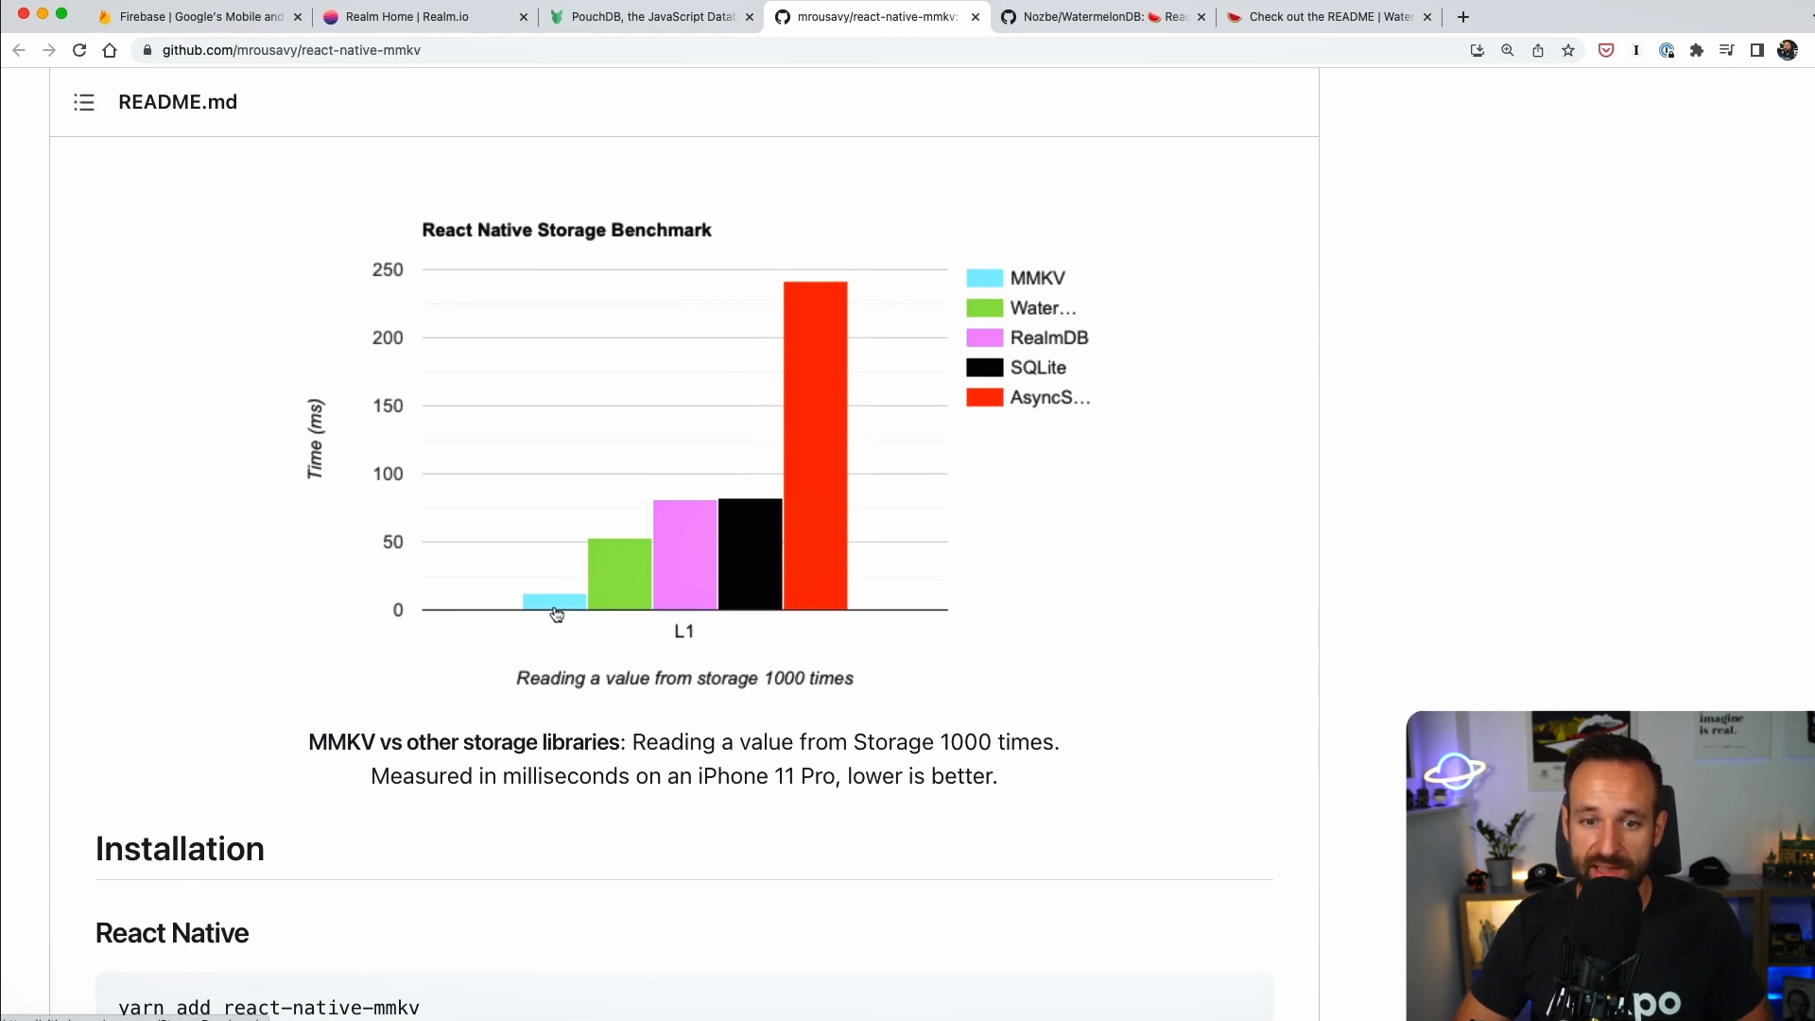
mouse_move(619, 660)
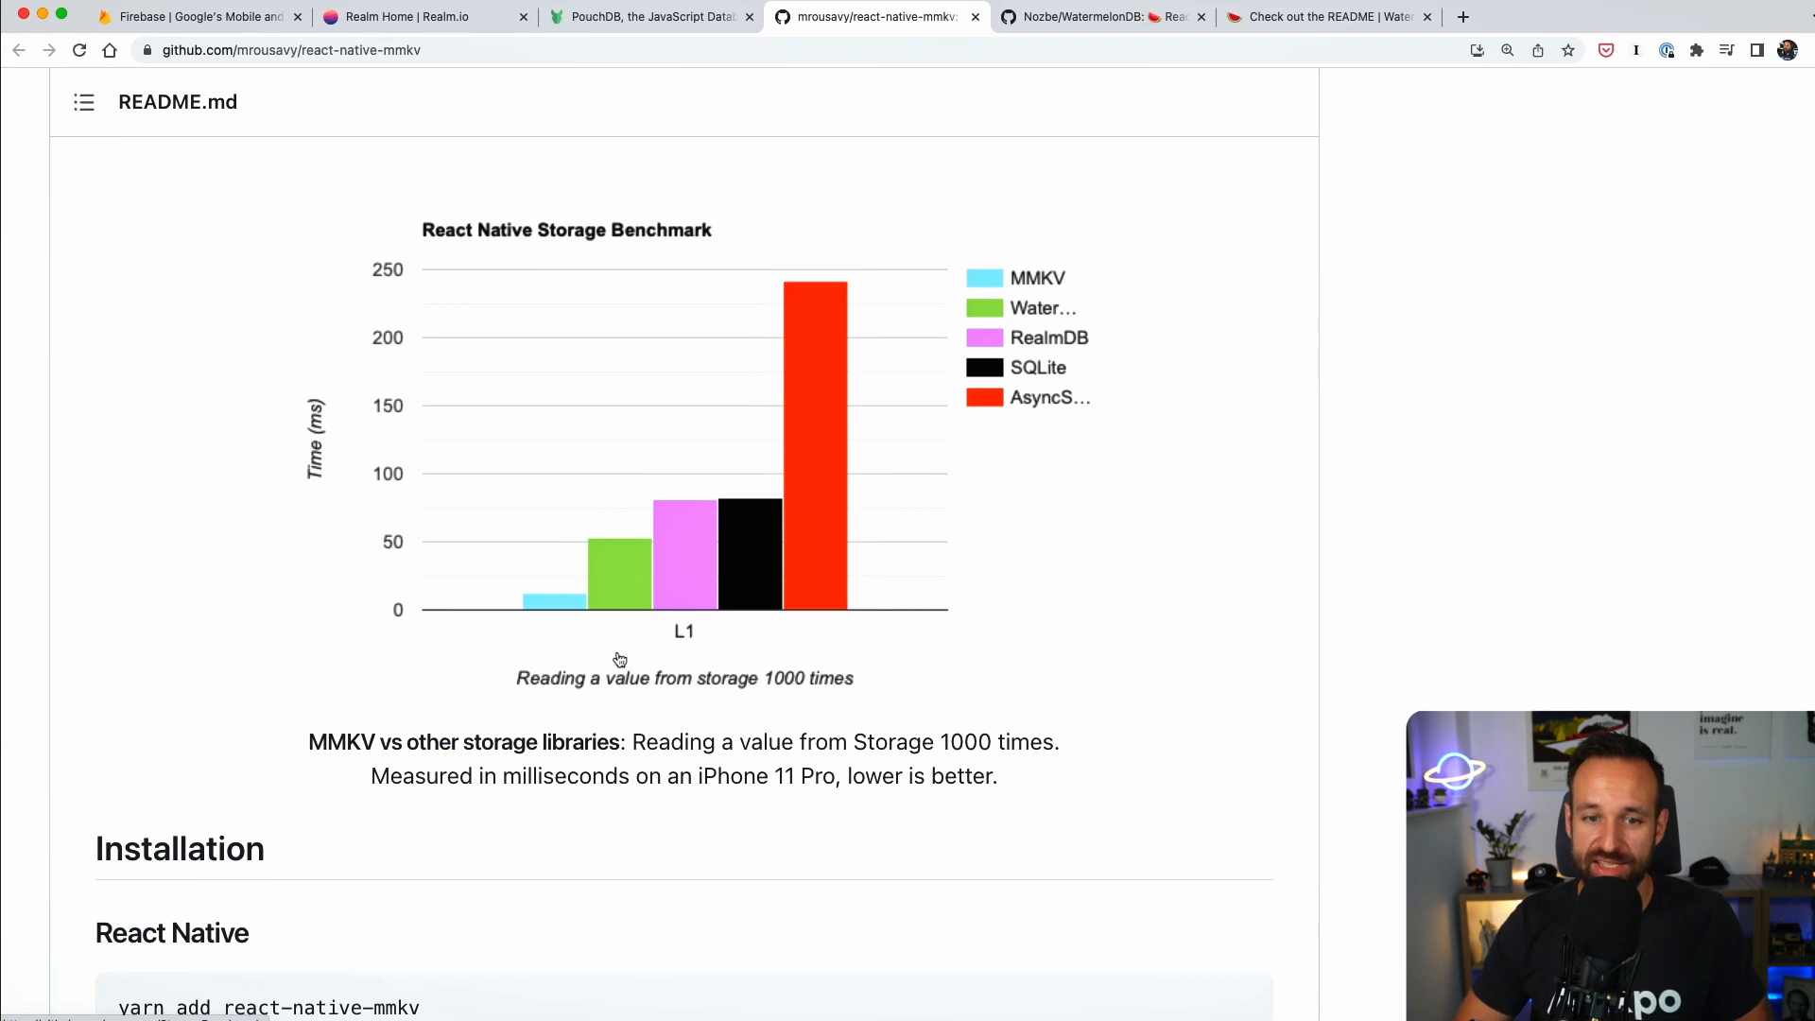
scroll(down, 3)
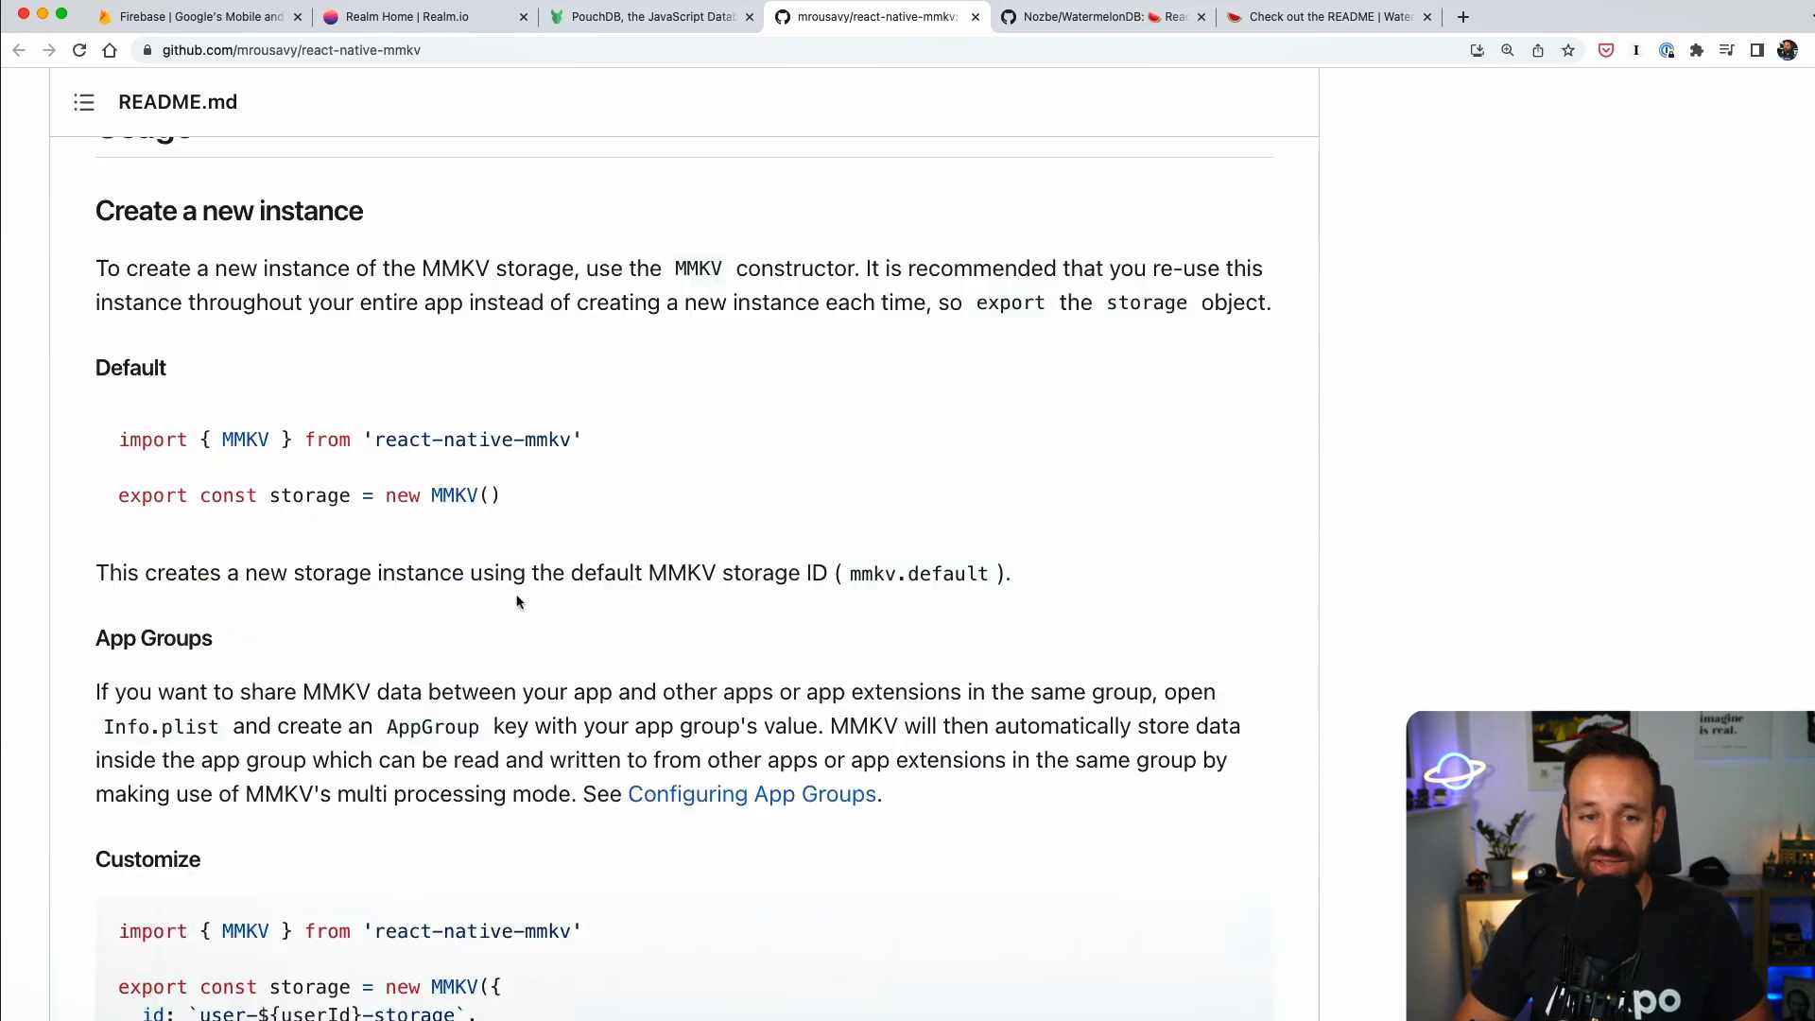
scroll(down, 3)
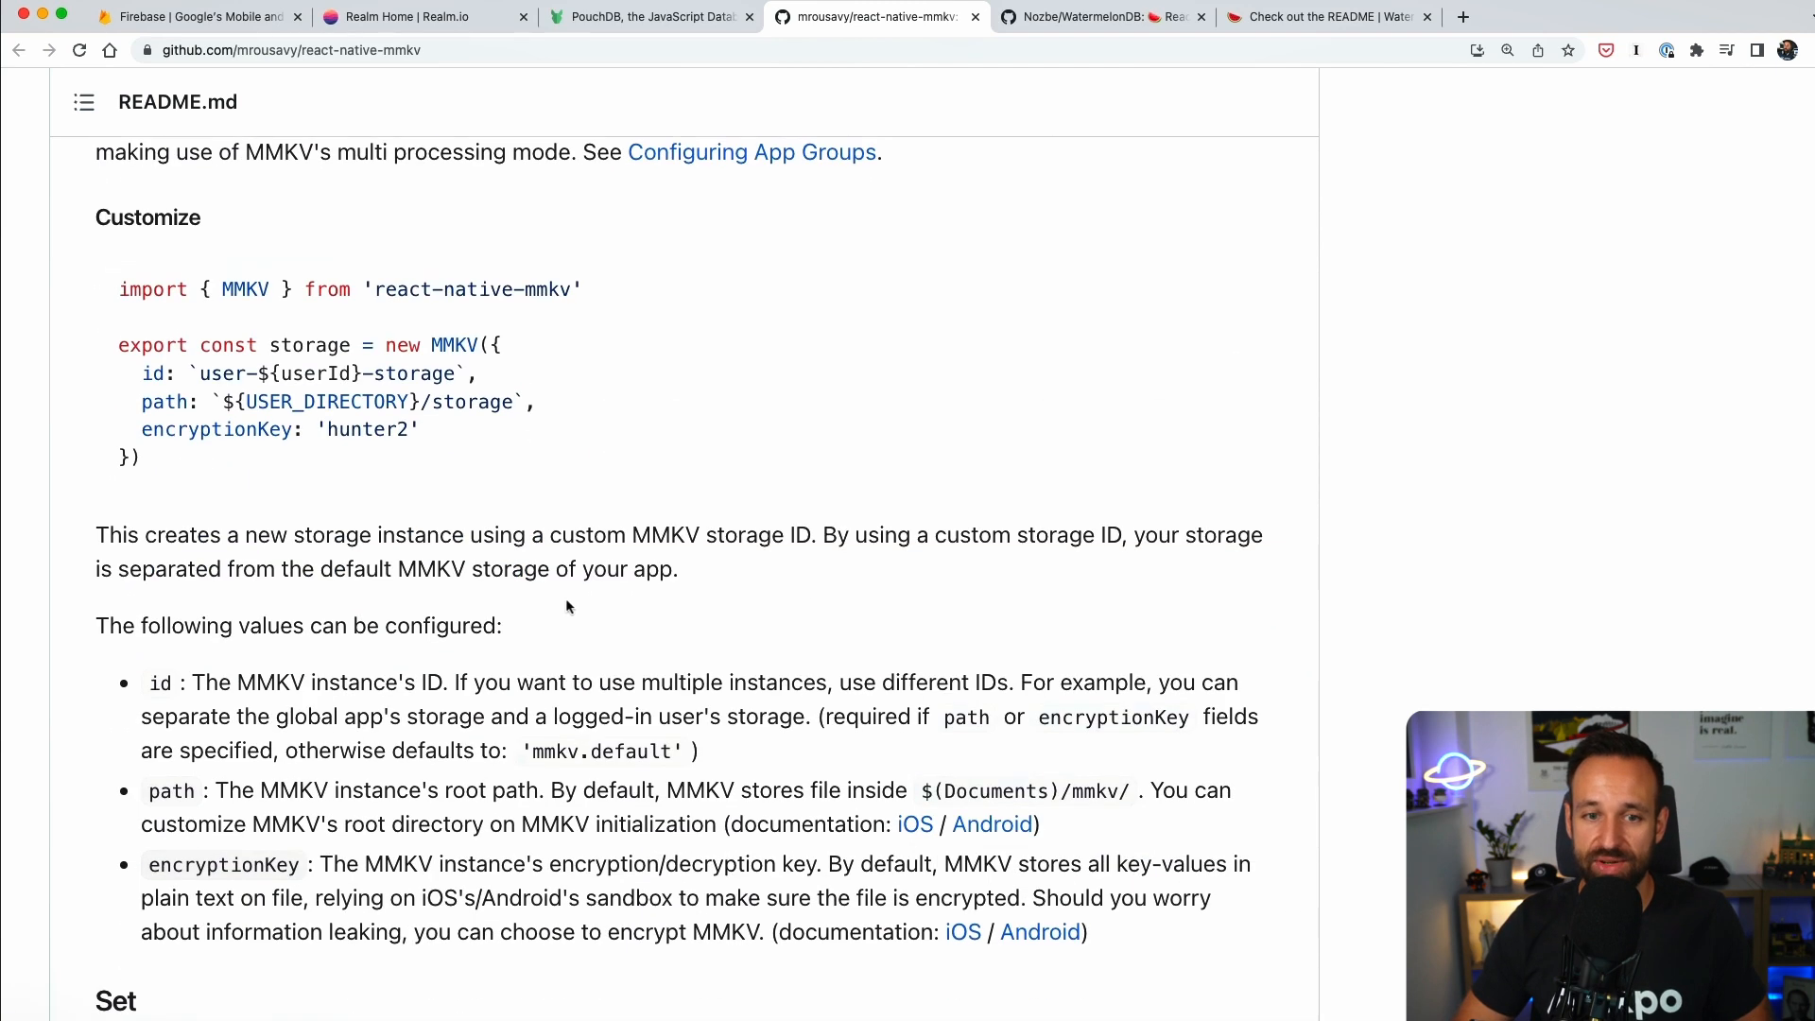
scroll(down, 3)
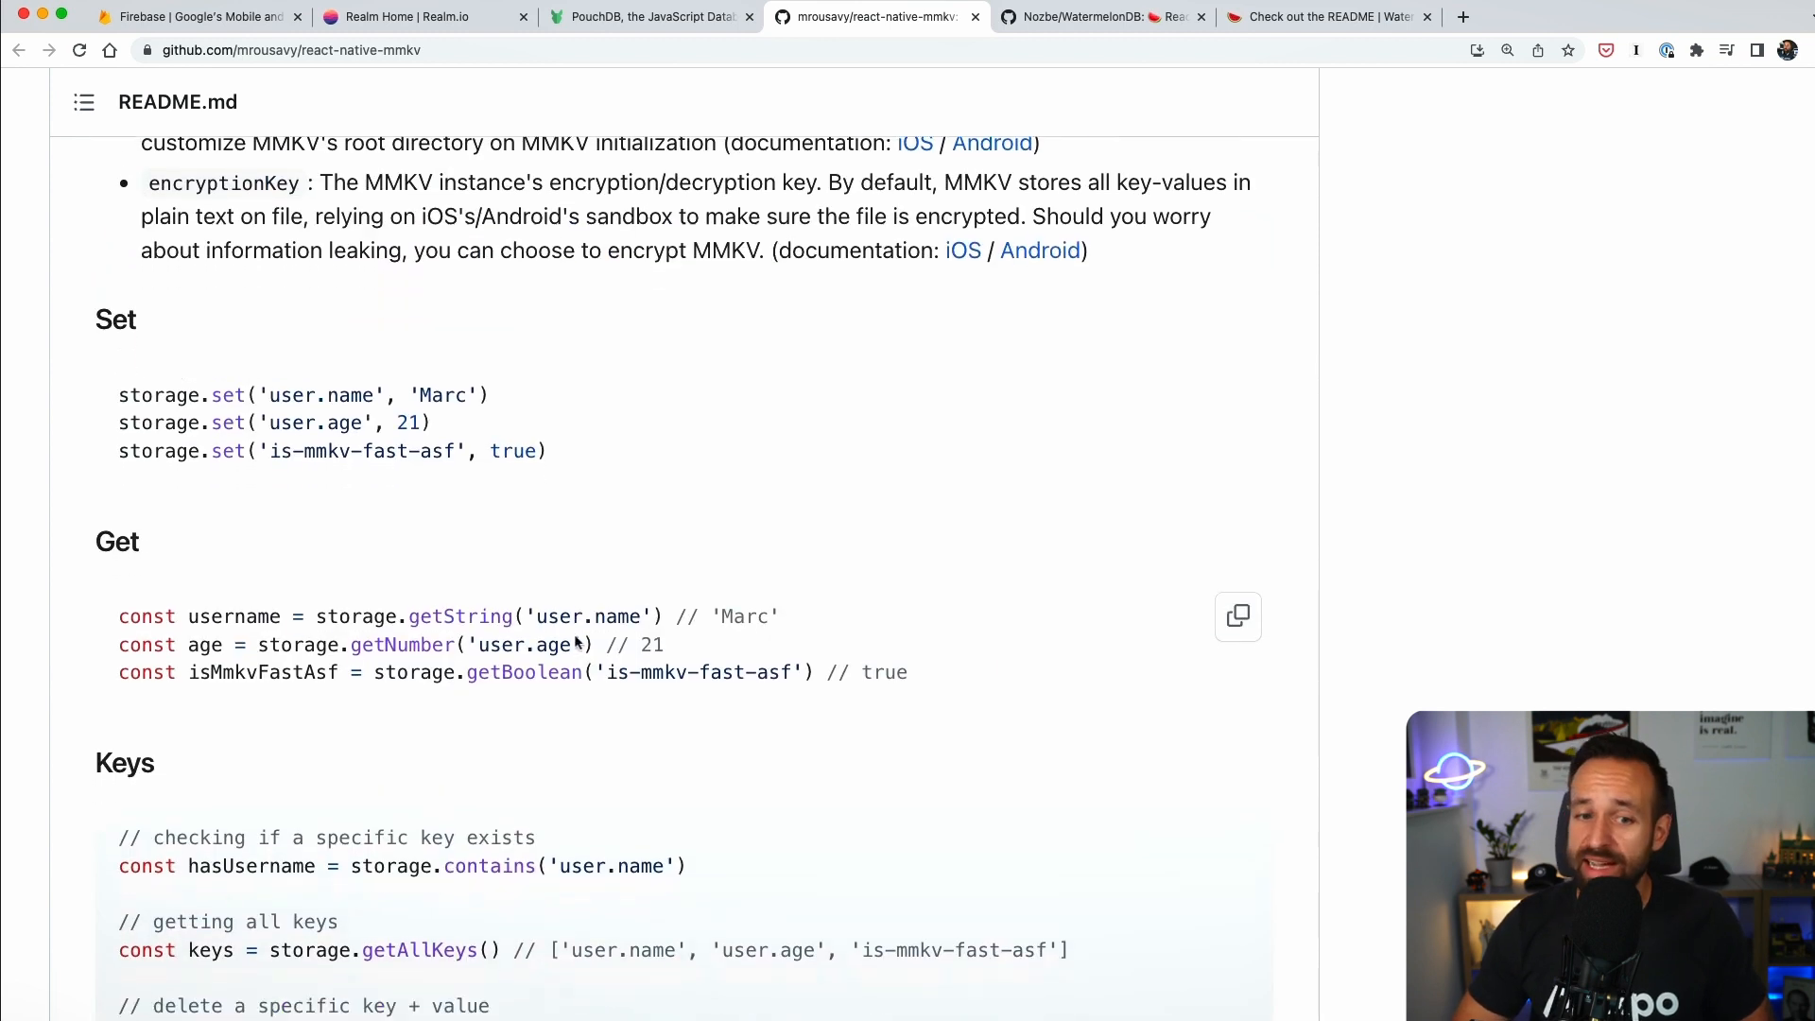
scroll(down, 3)
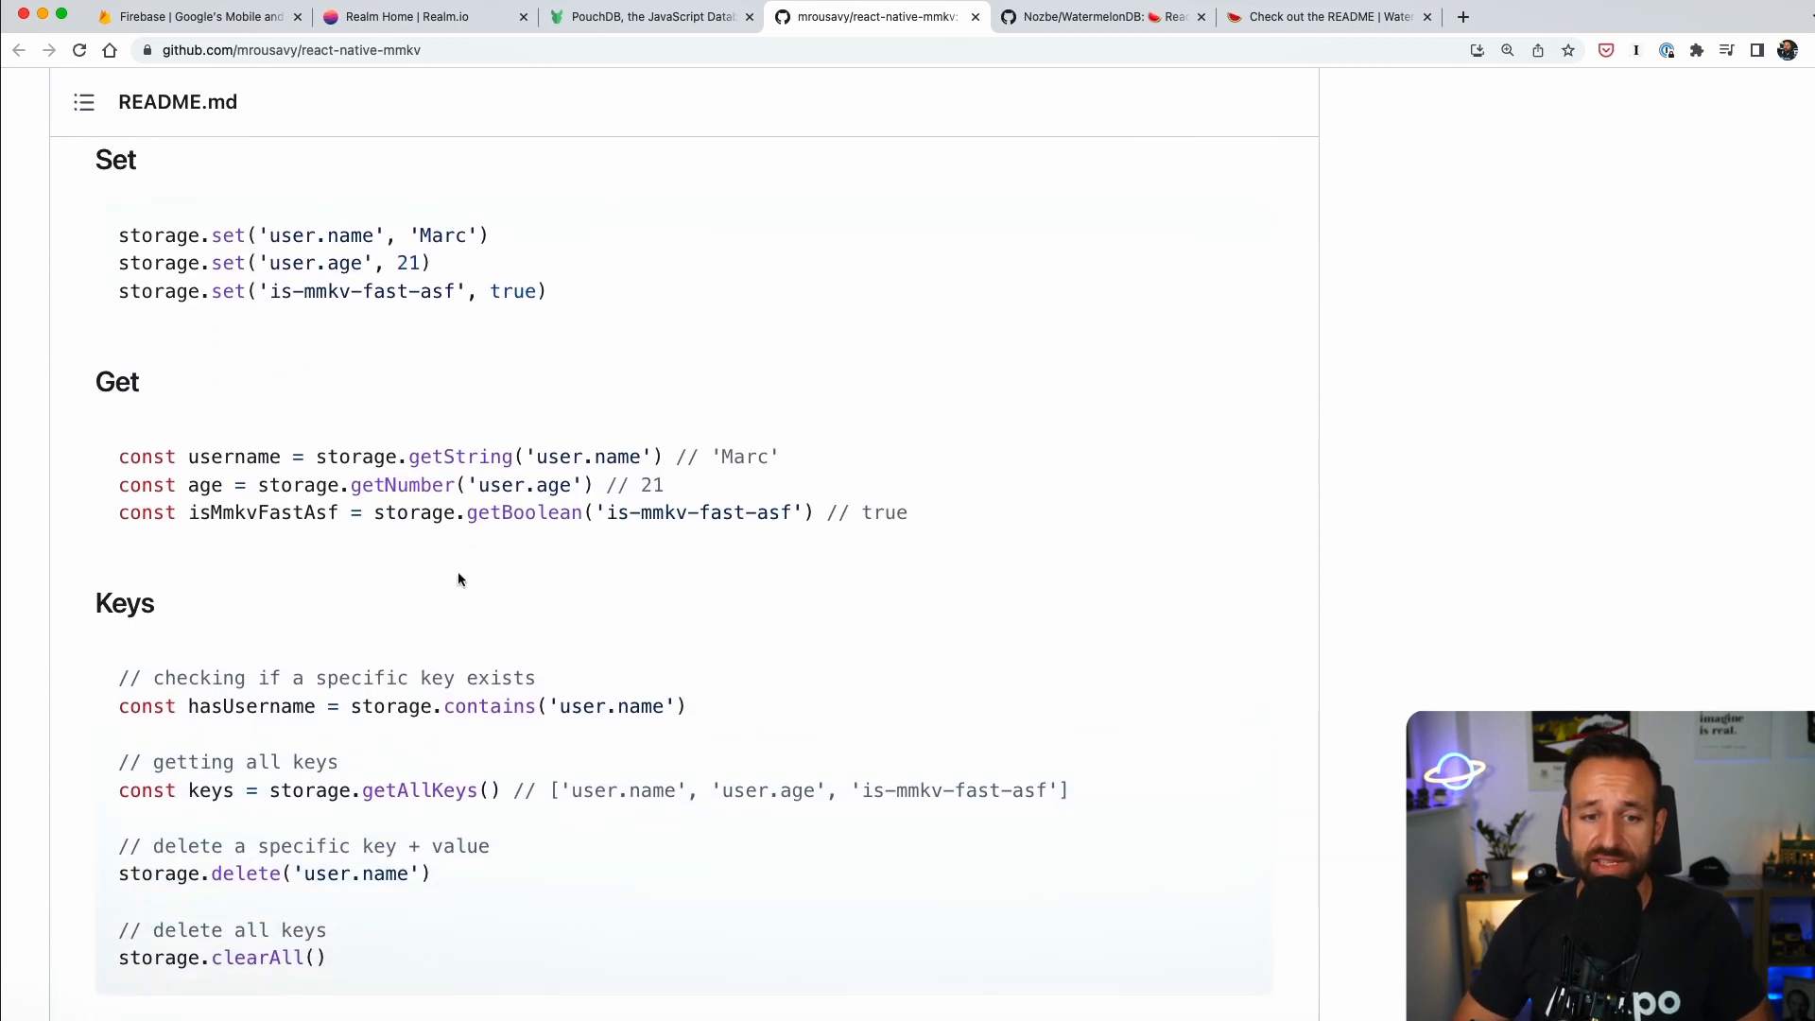
scroll(down, 3)
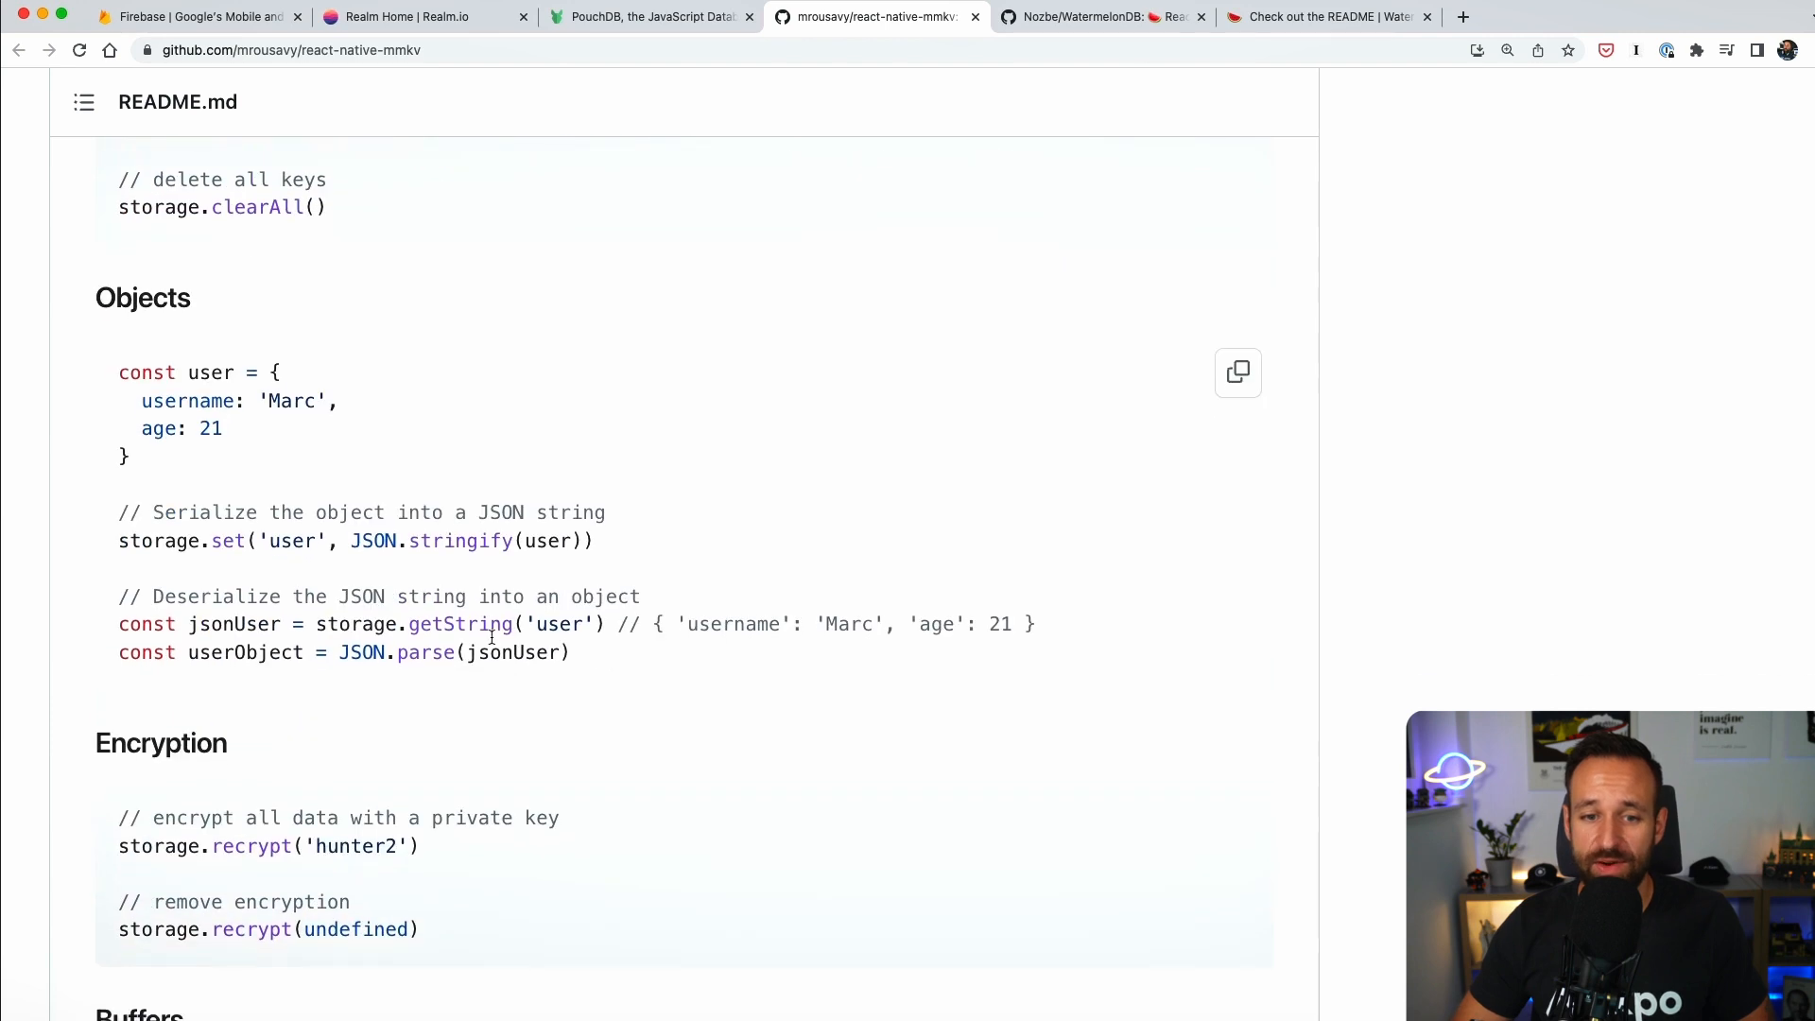
scroll(down, 3)
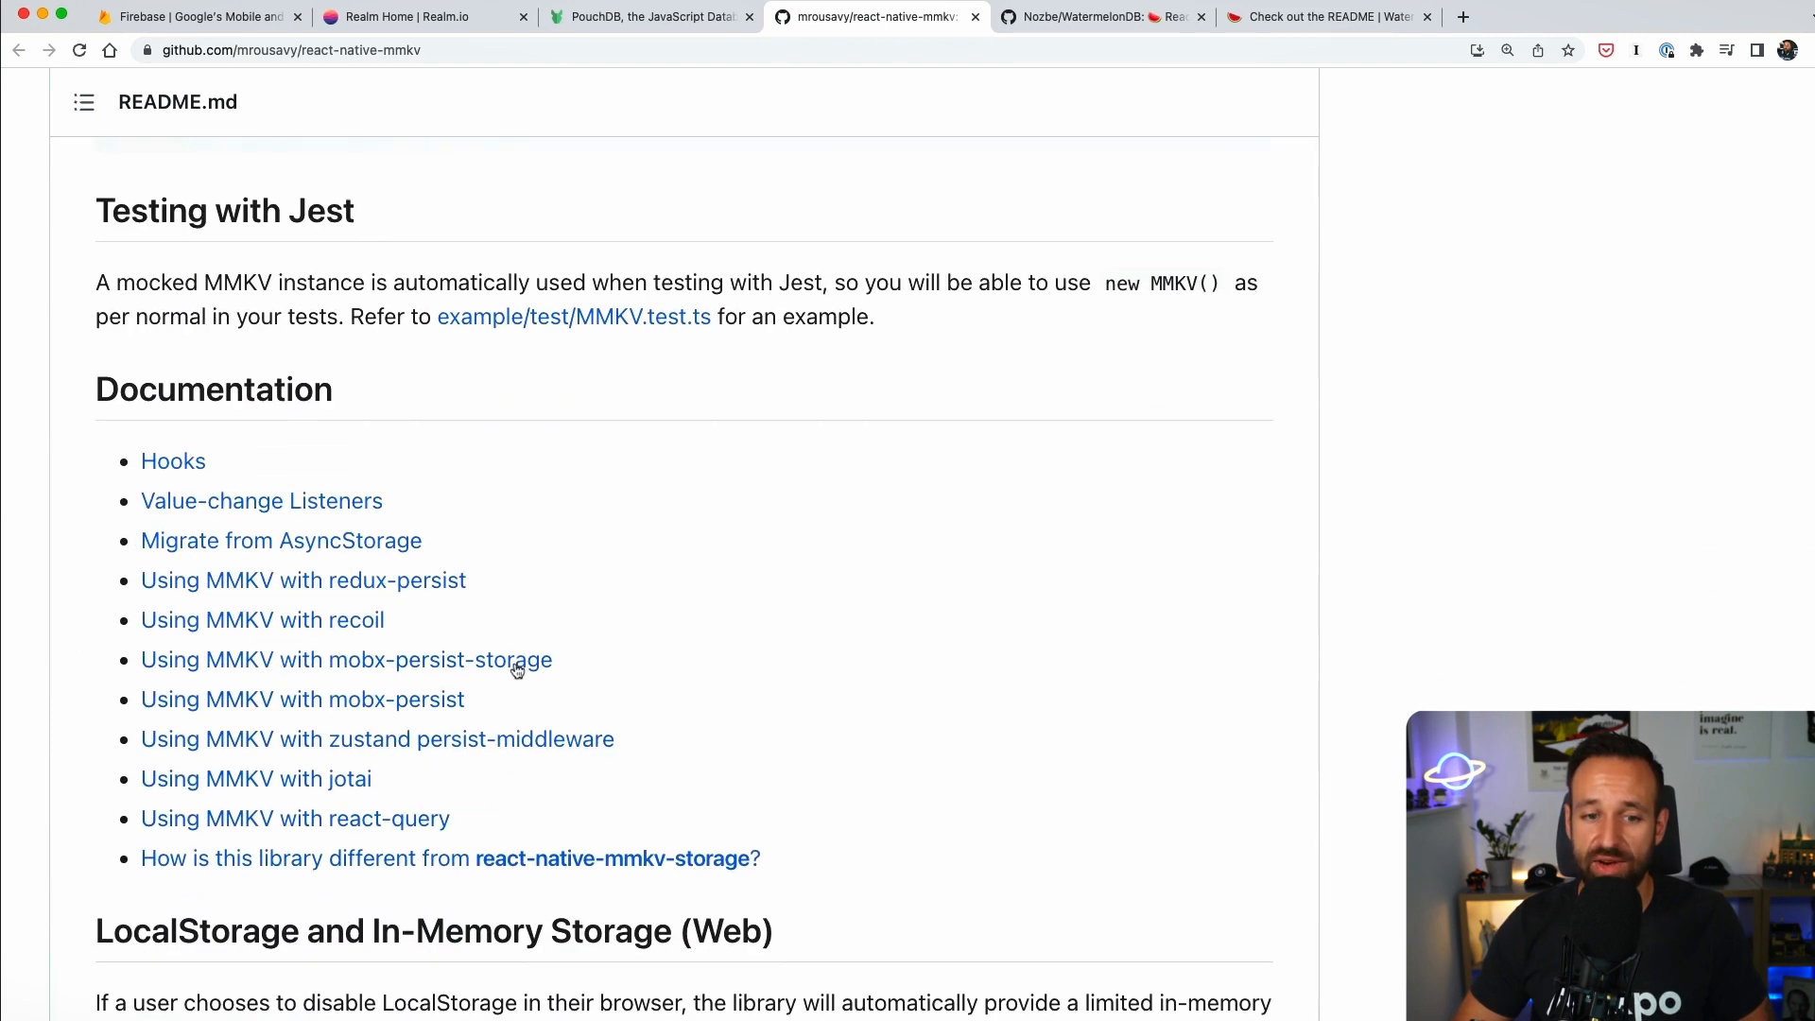
scroll(down, 3)
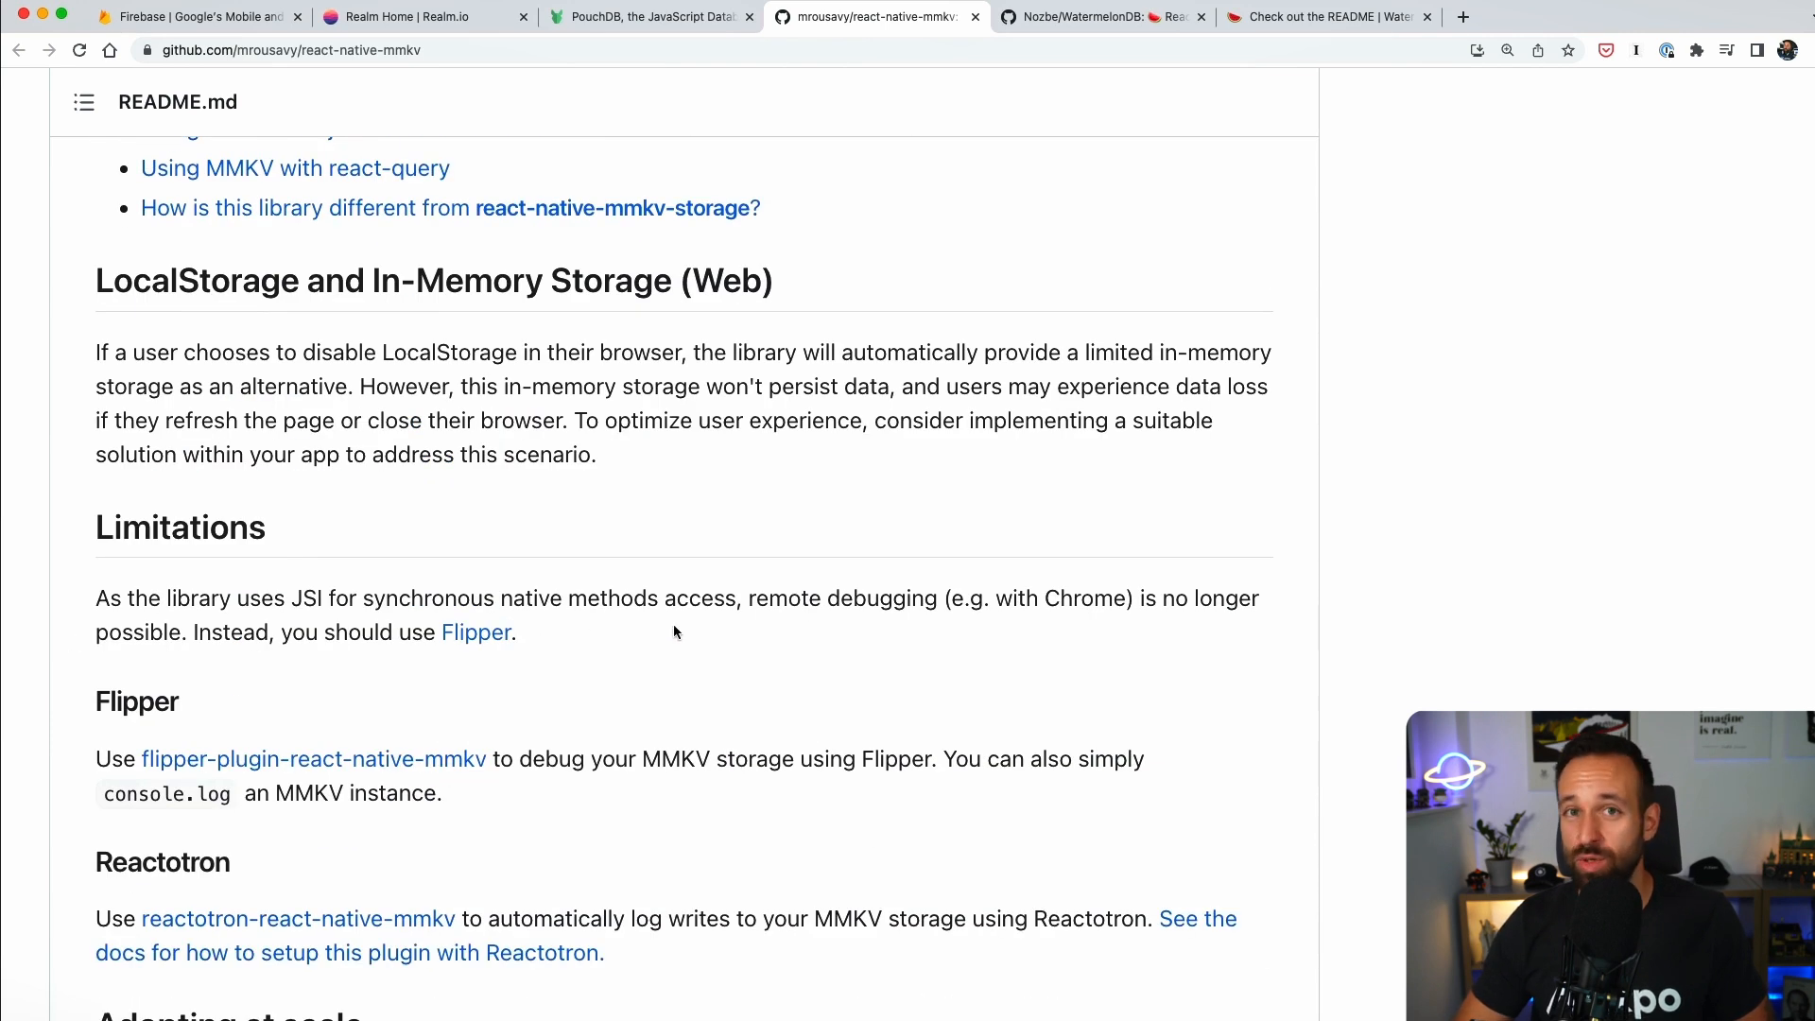
scroll(down, 3)
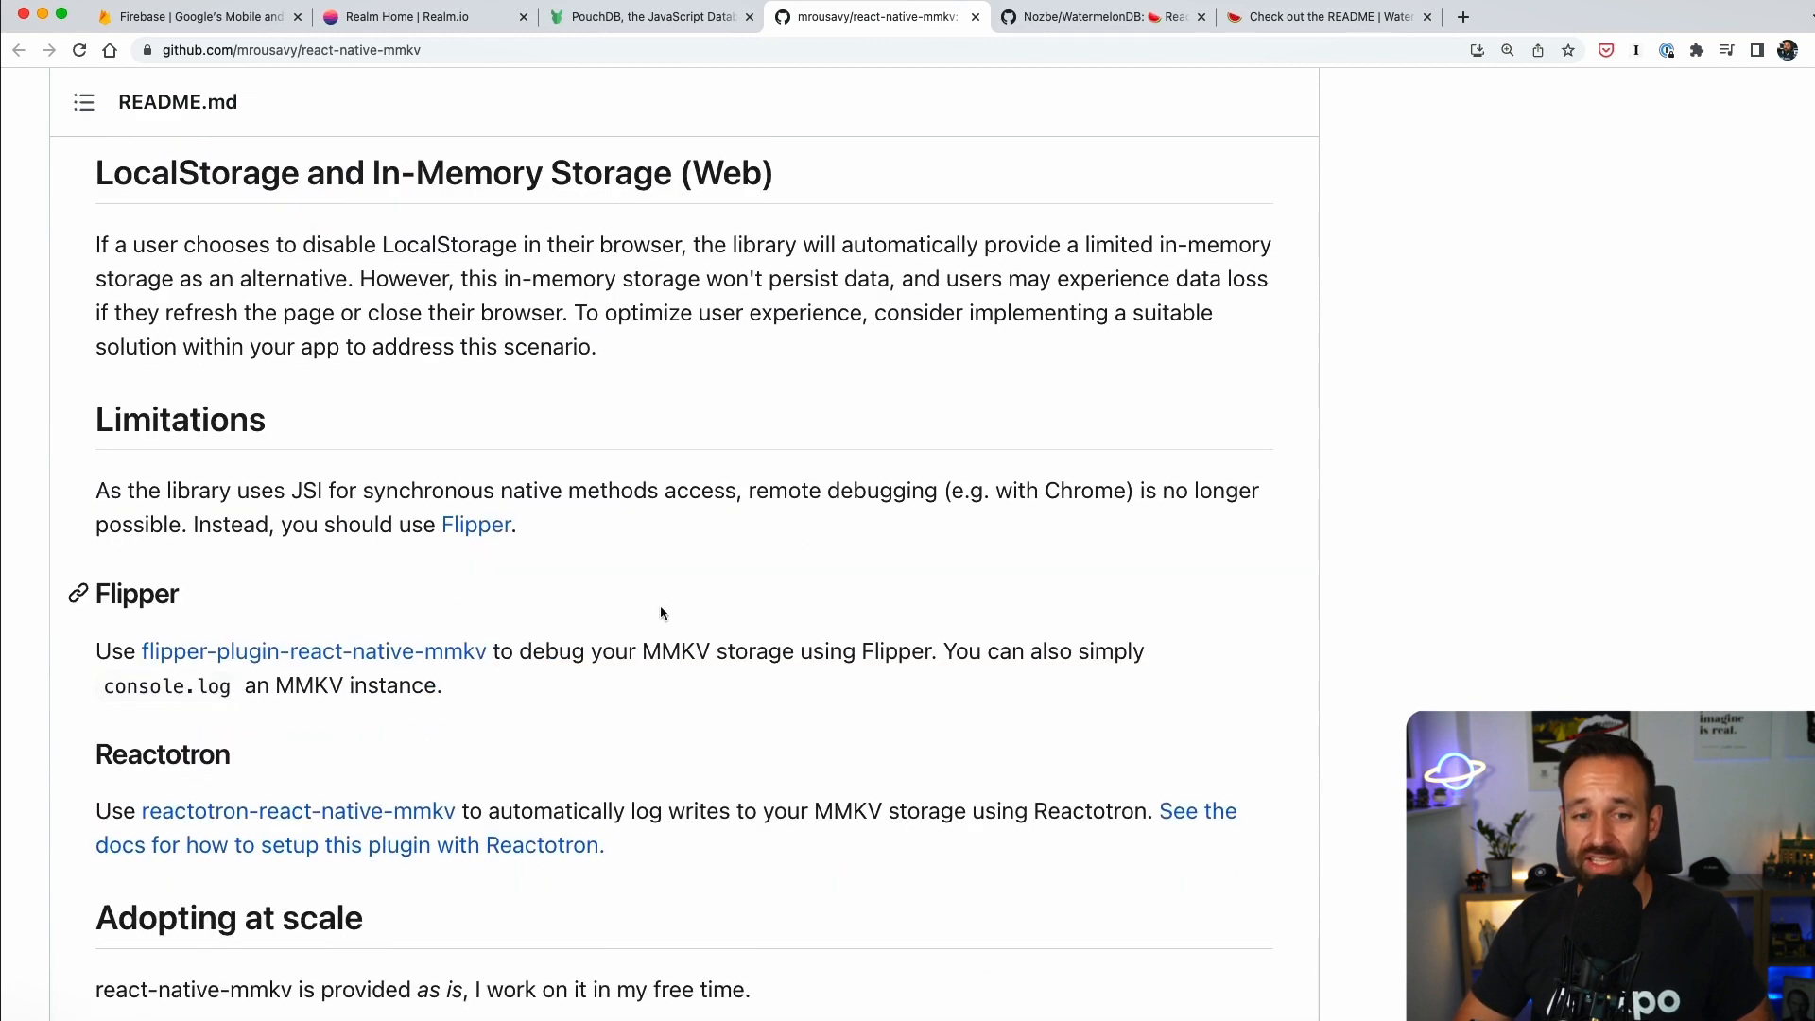
scroll(up, 3)
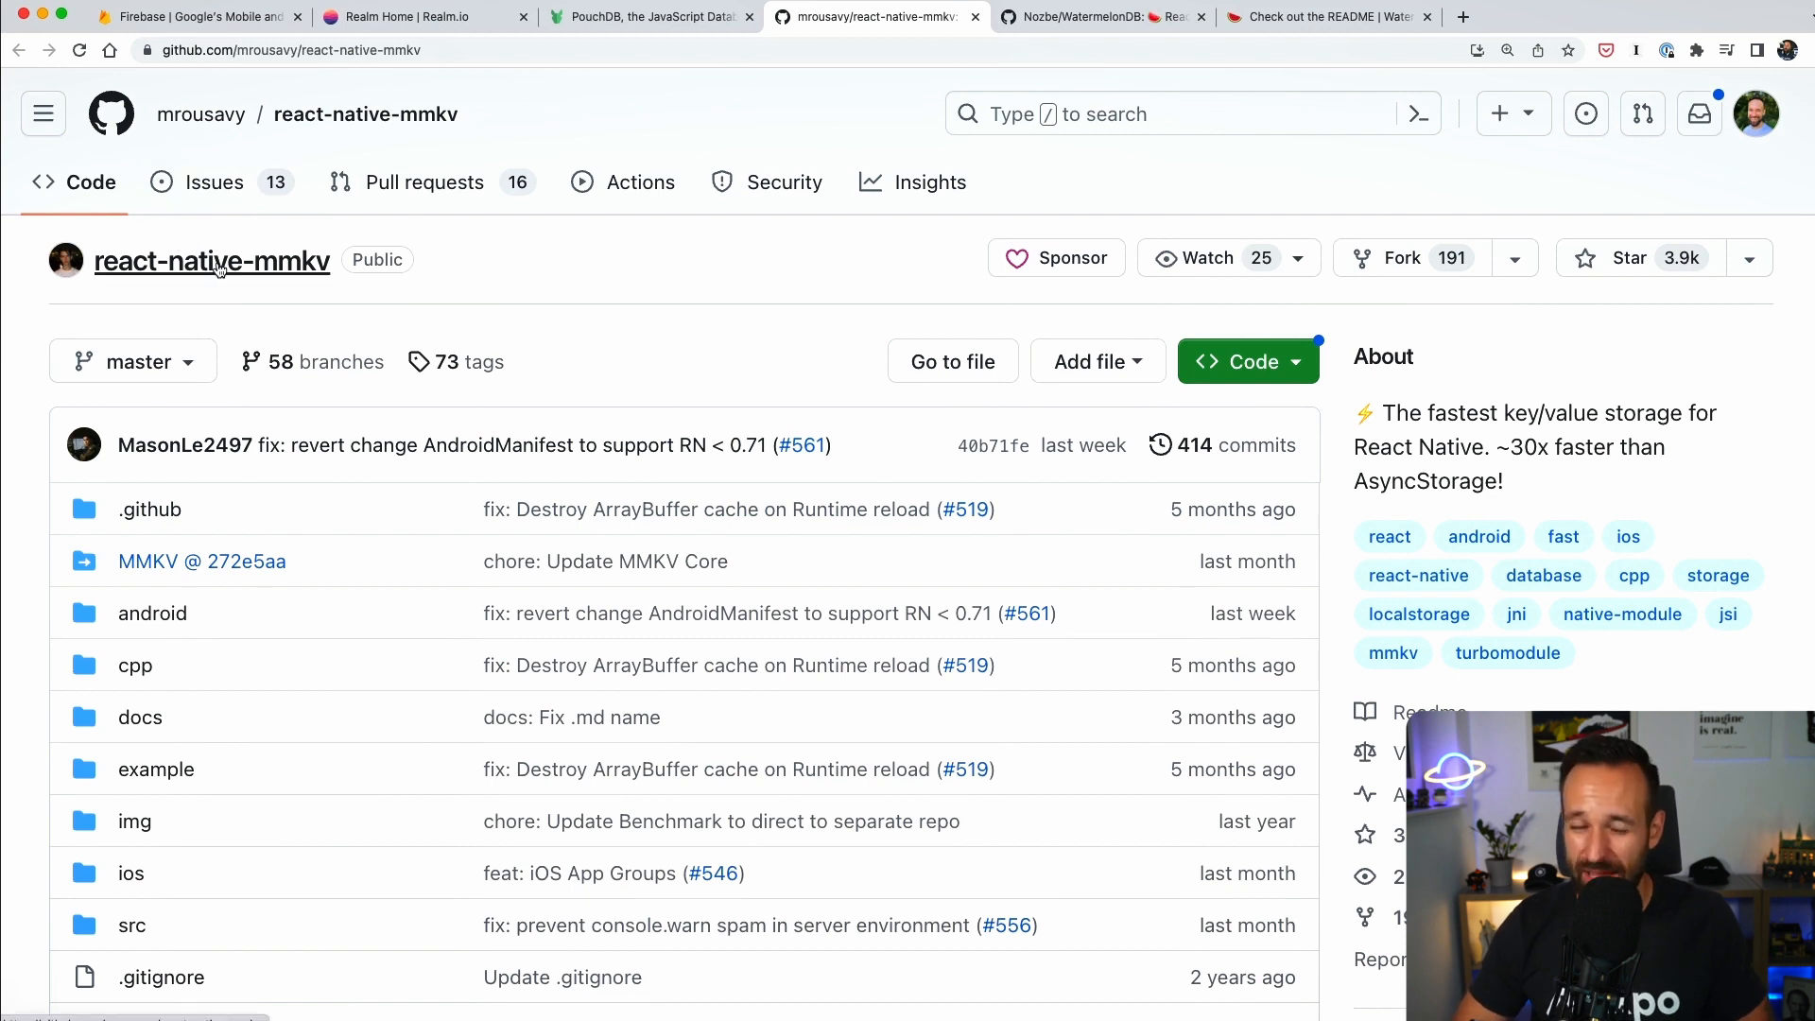
Read the Nozbe/WatermelonDB README's feature table and 'Why Watermelon?' section, down to Usage.
click(1094, 16)
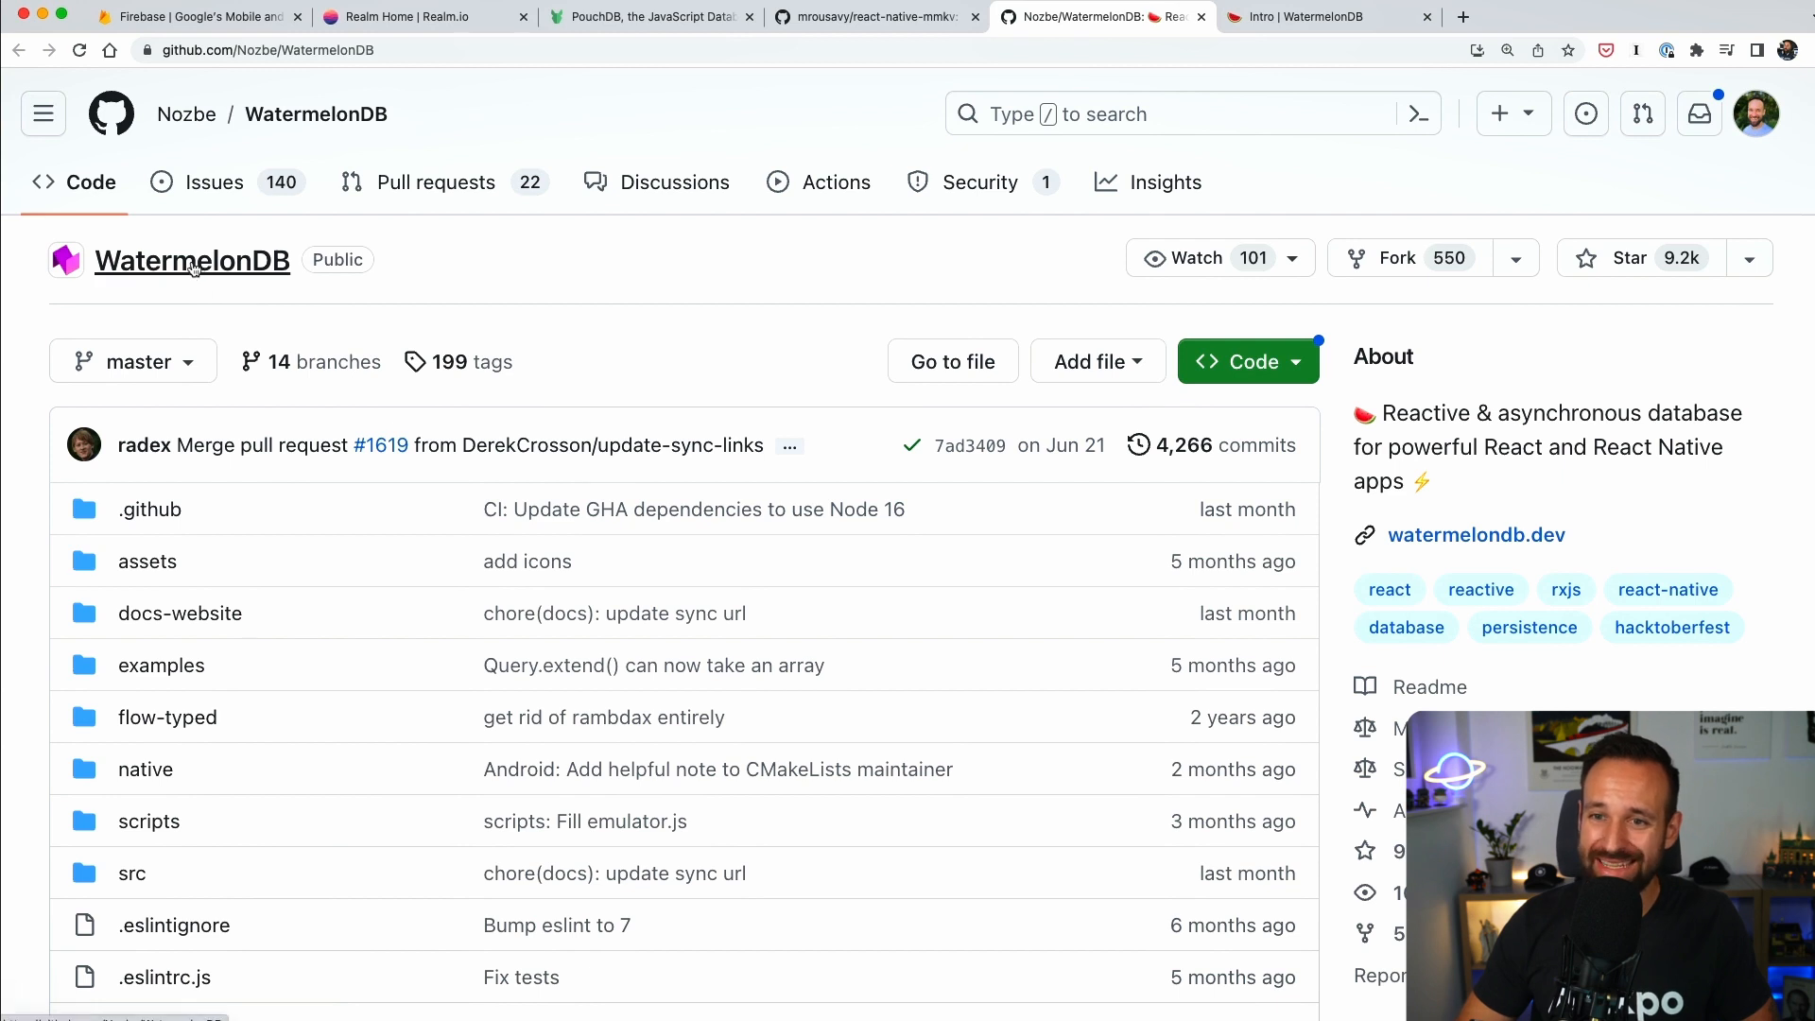
scroll(down, 3)
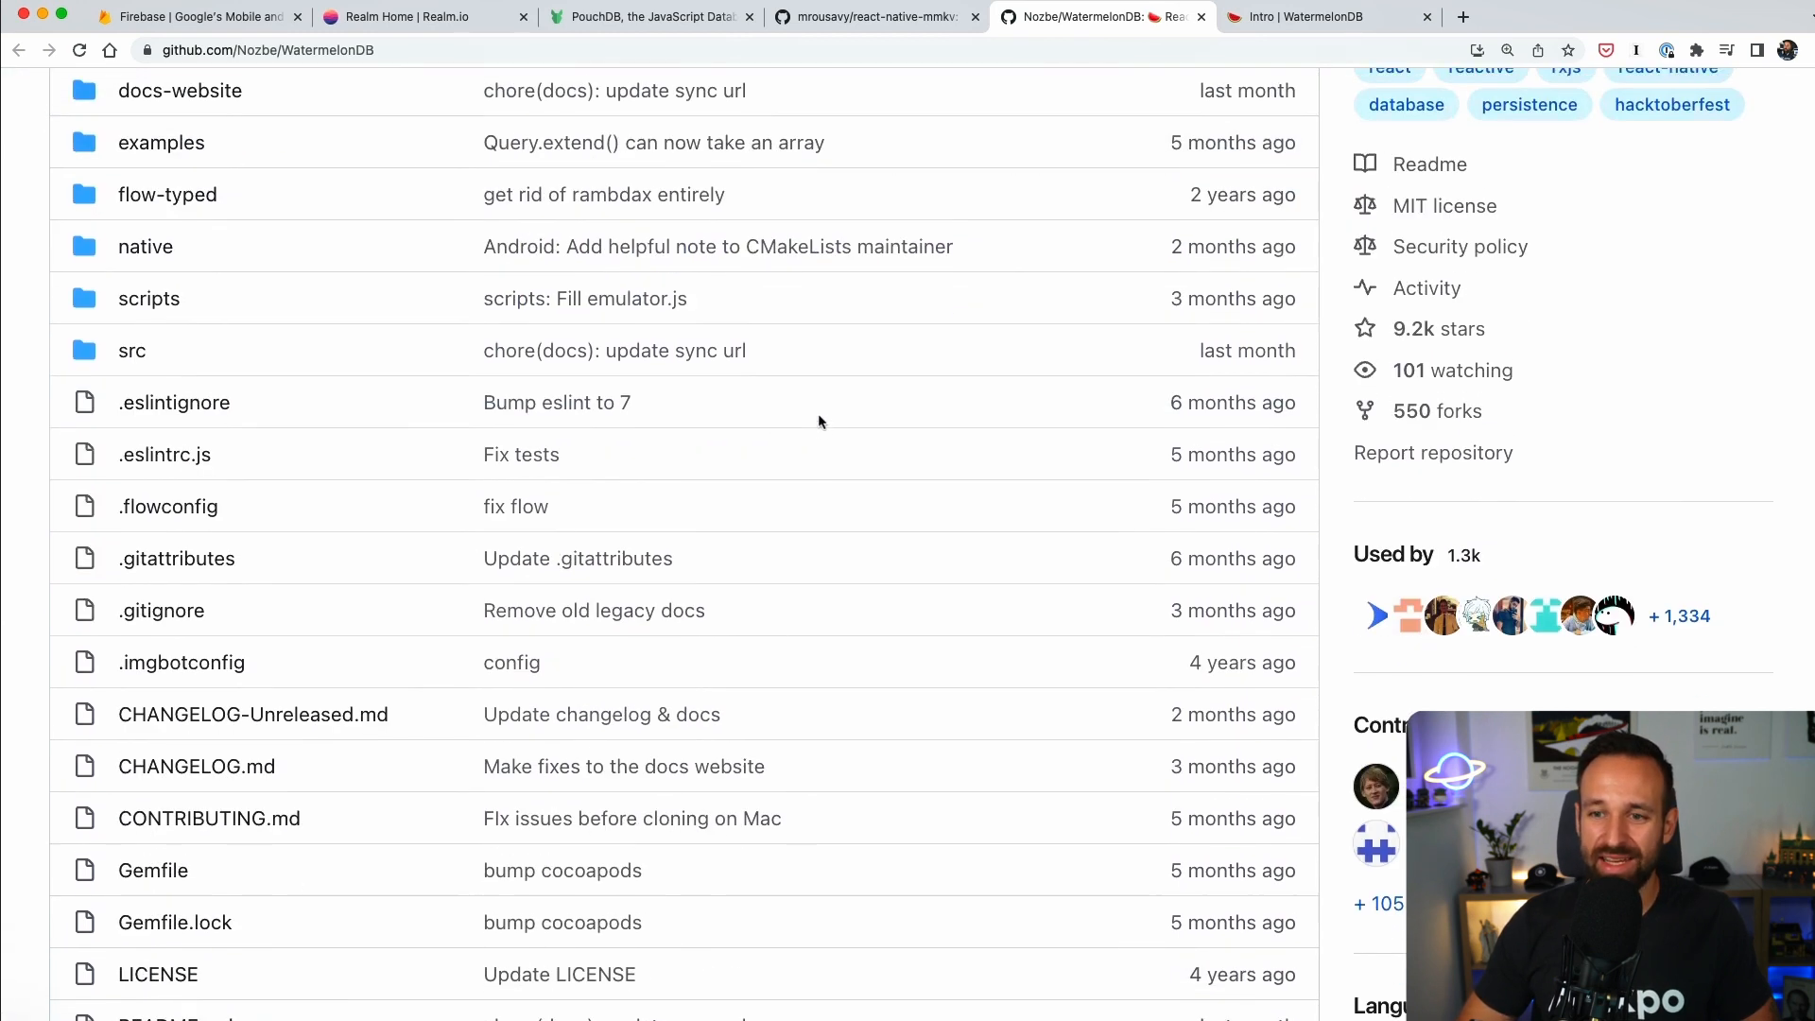
scroll(up, 3)
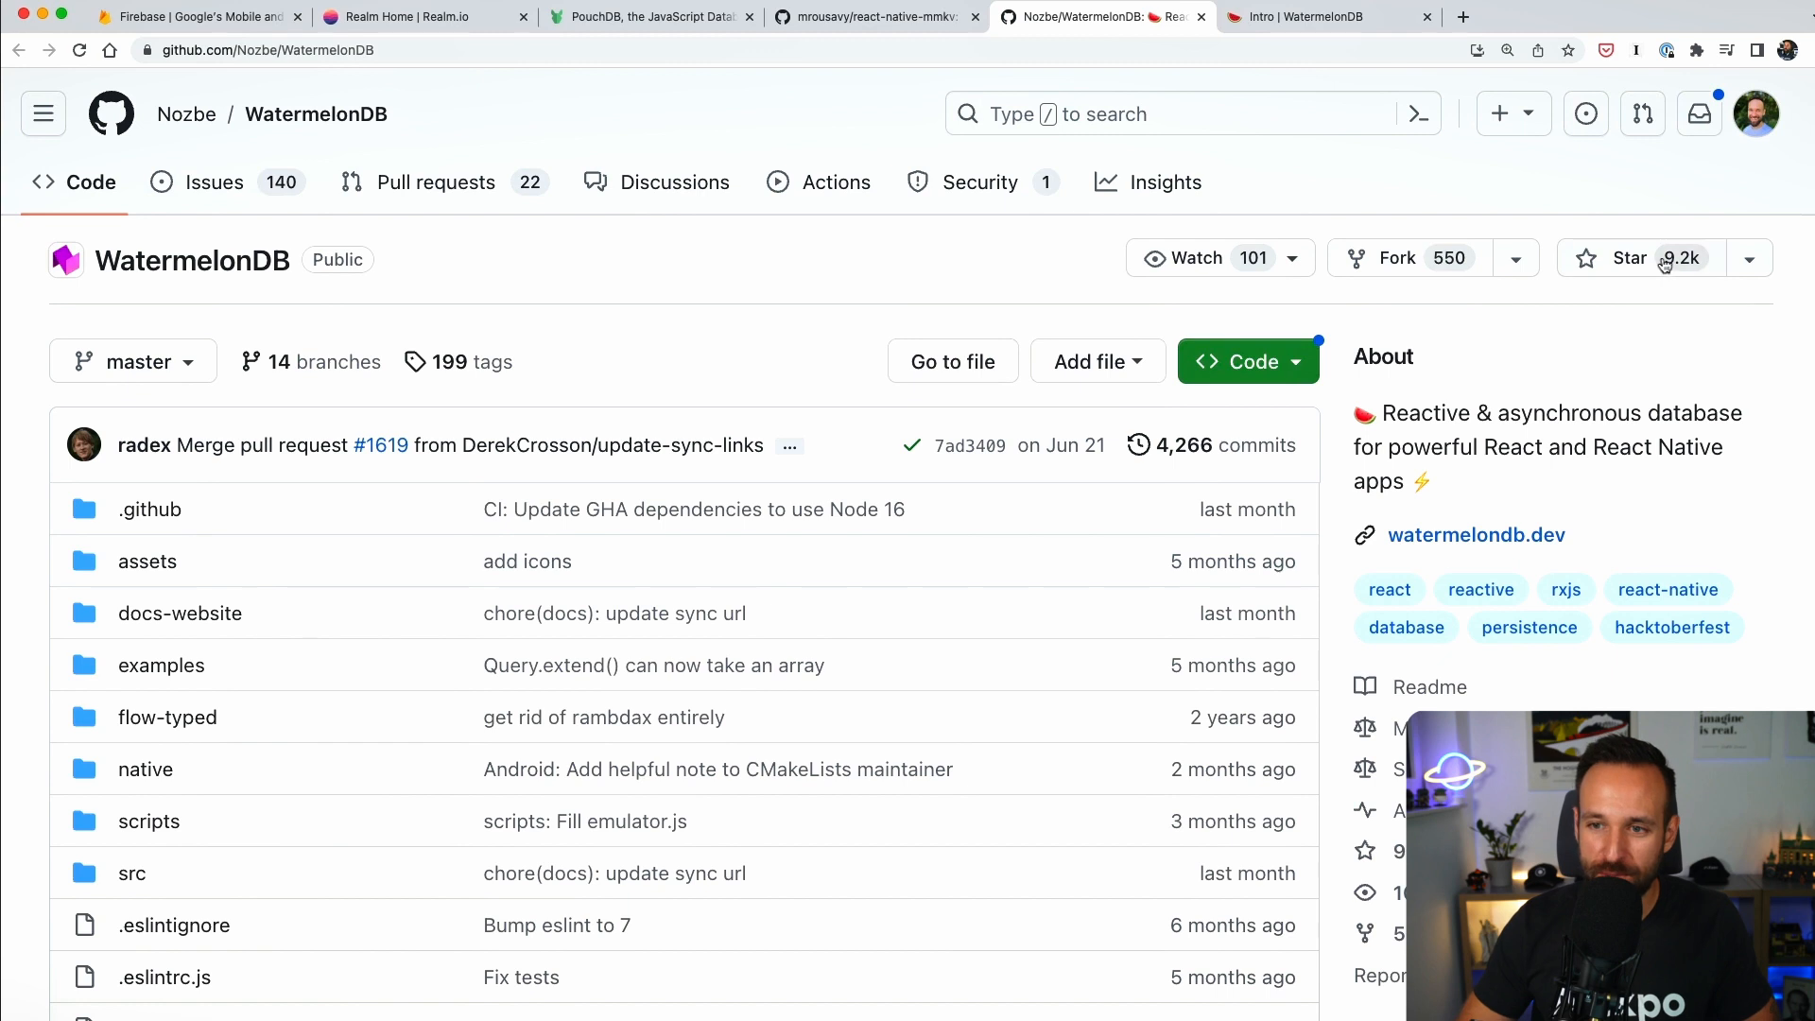
scroll(down, 3)
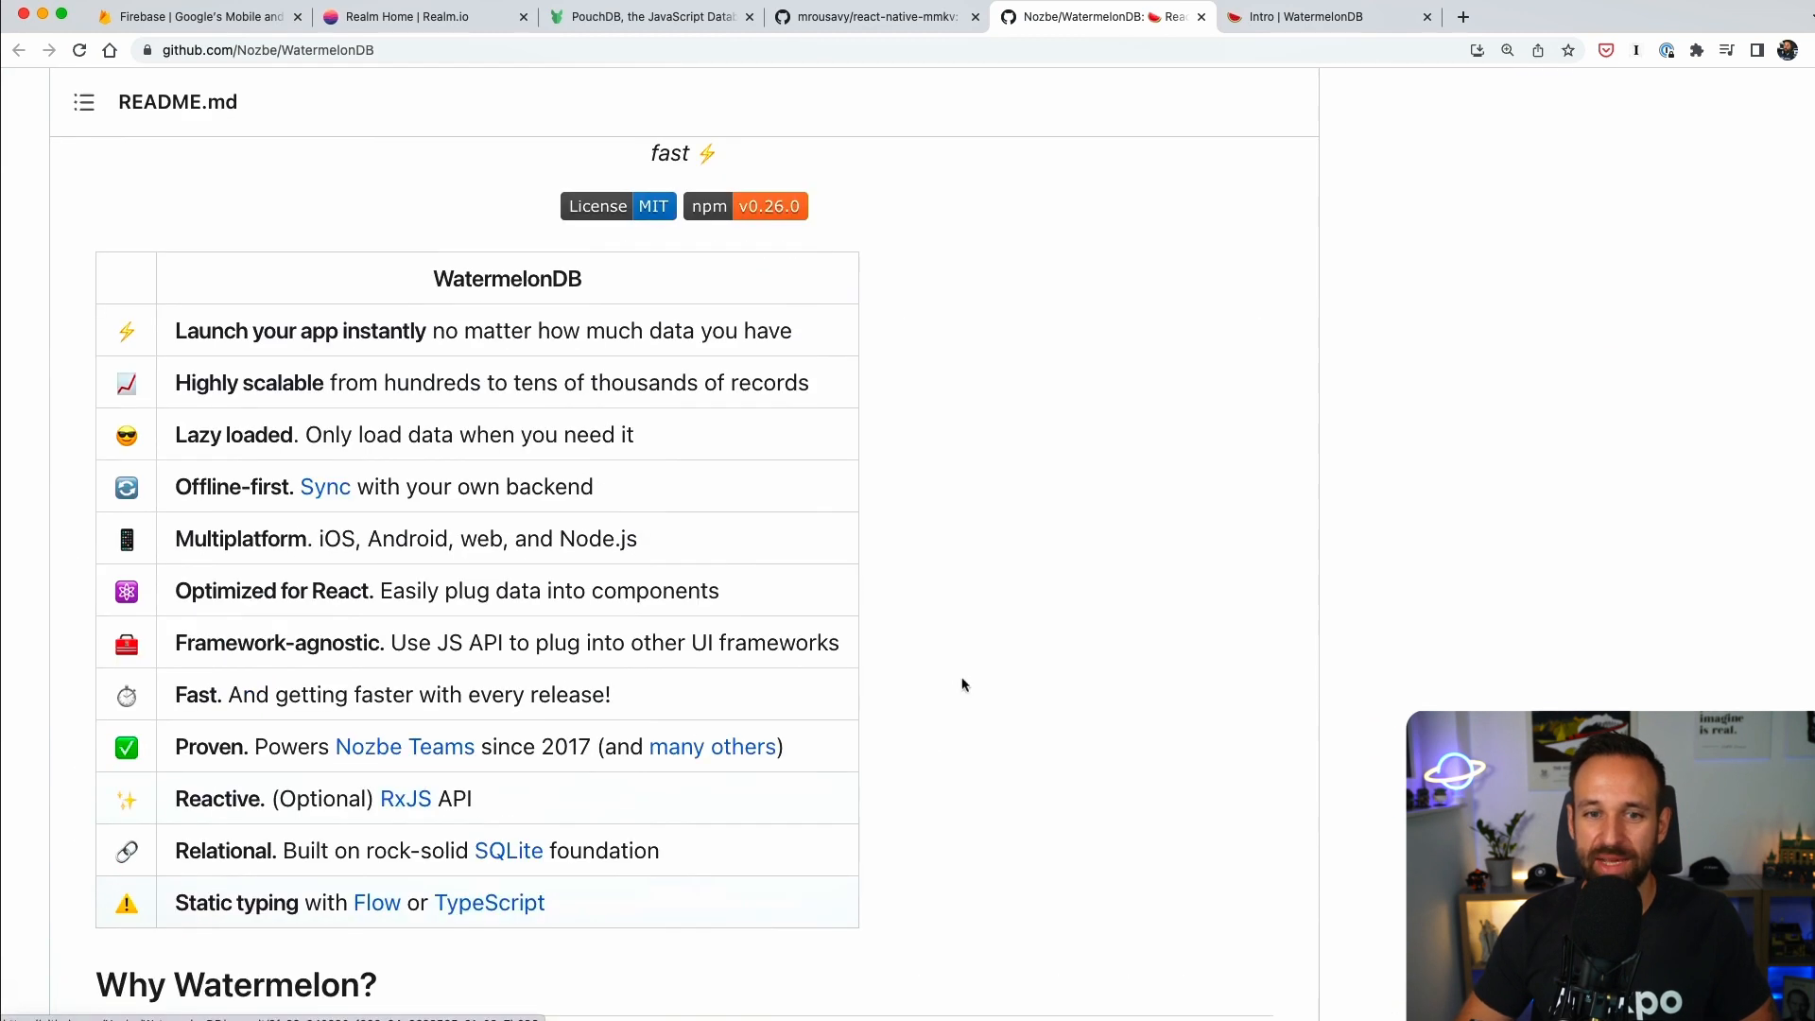
mouse_move(994, 677)
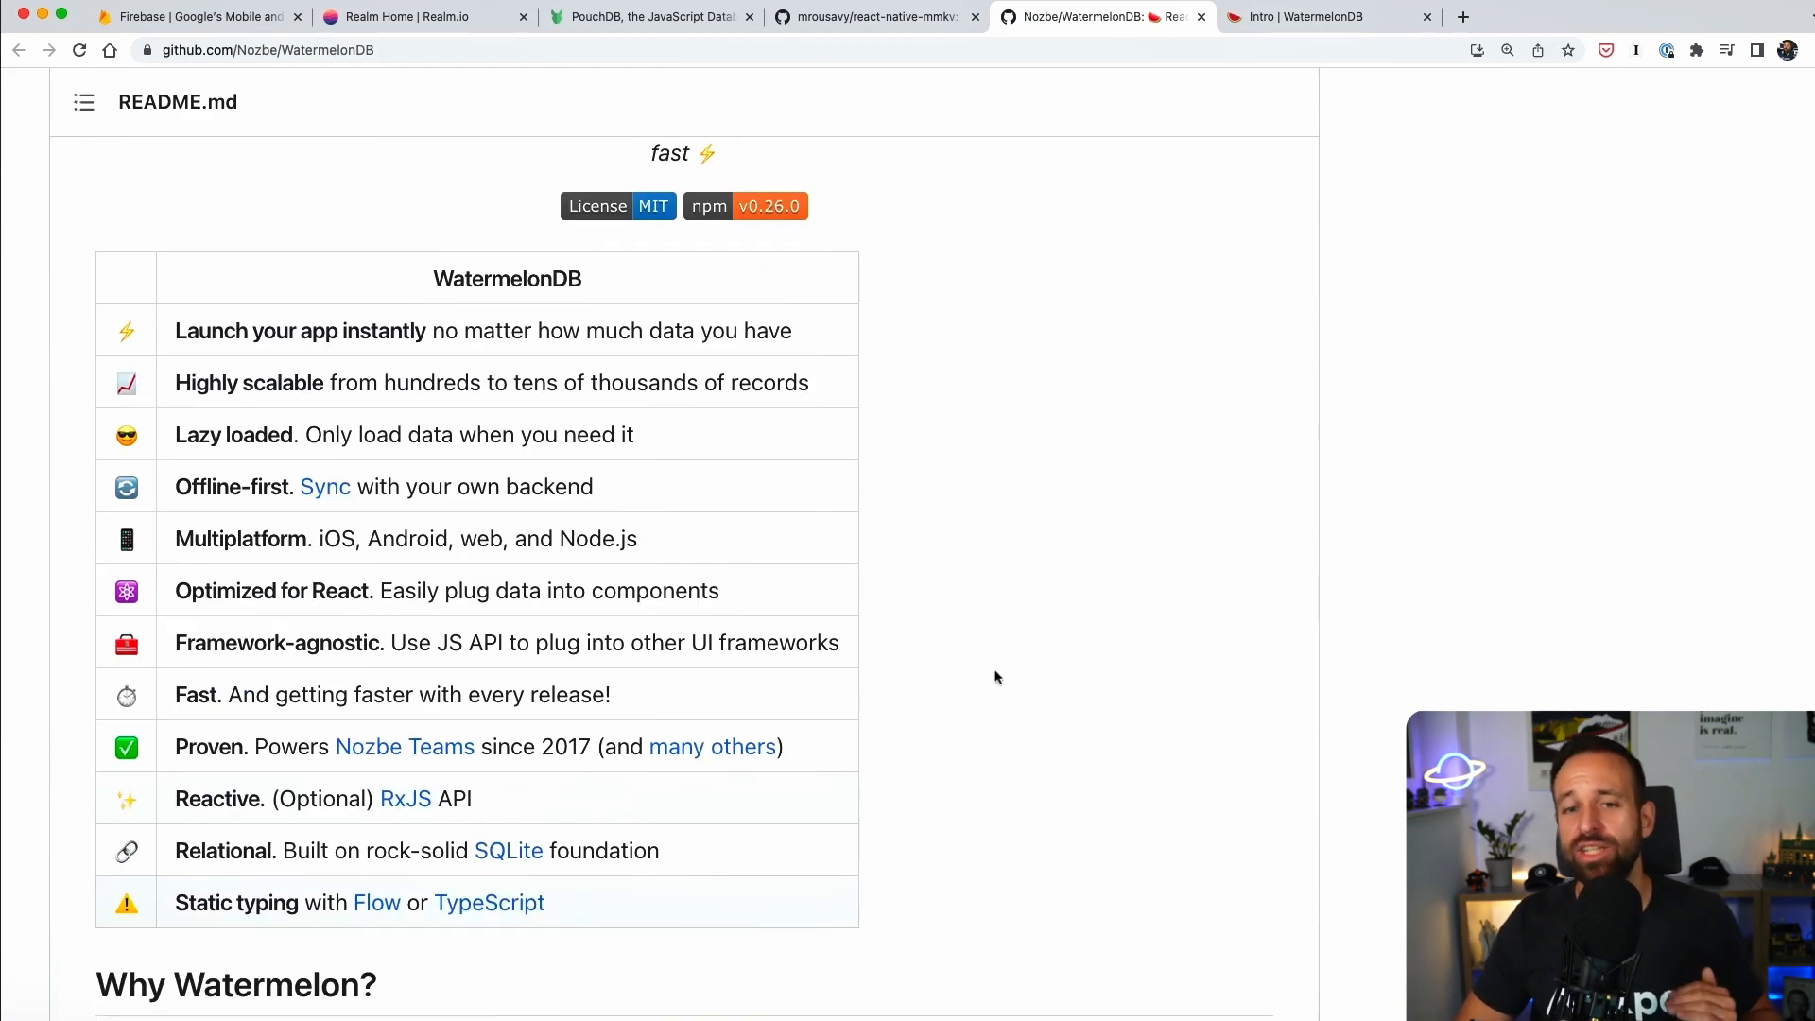
mouse_move(845, 599)
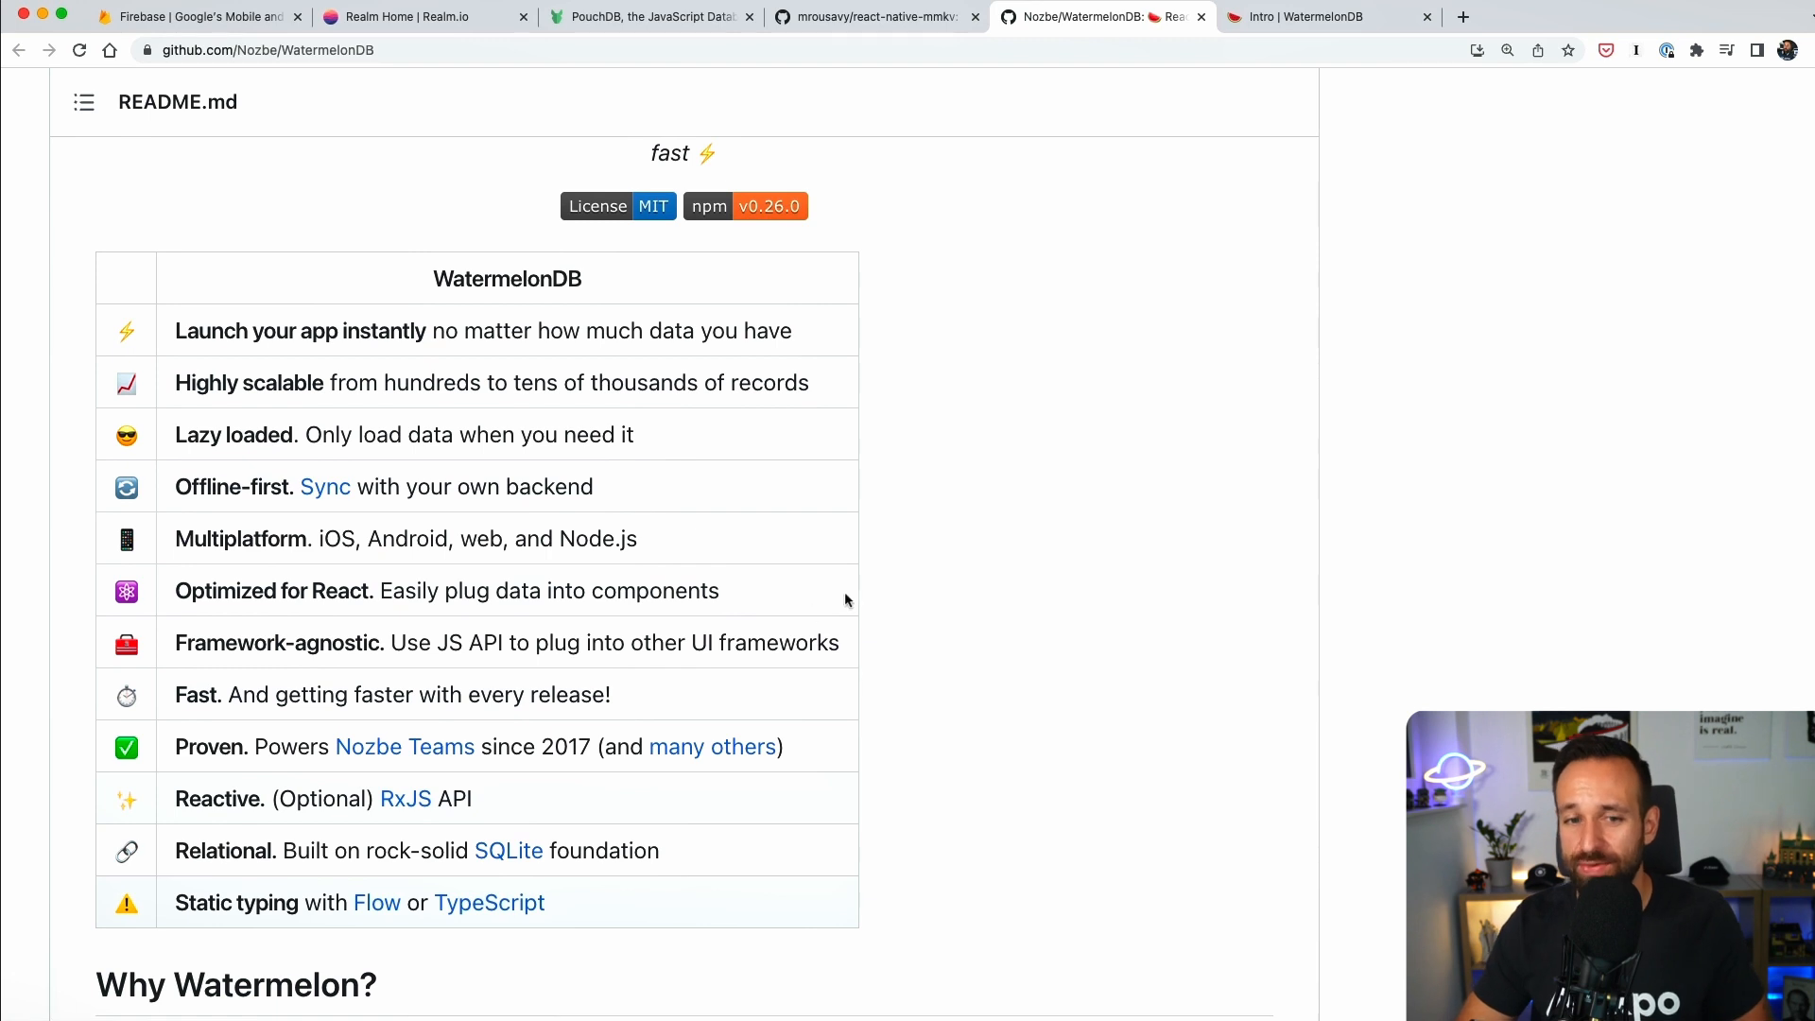
mouse_move(656, 479)
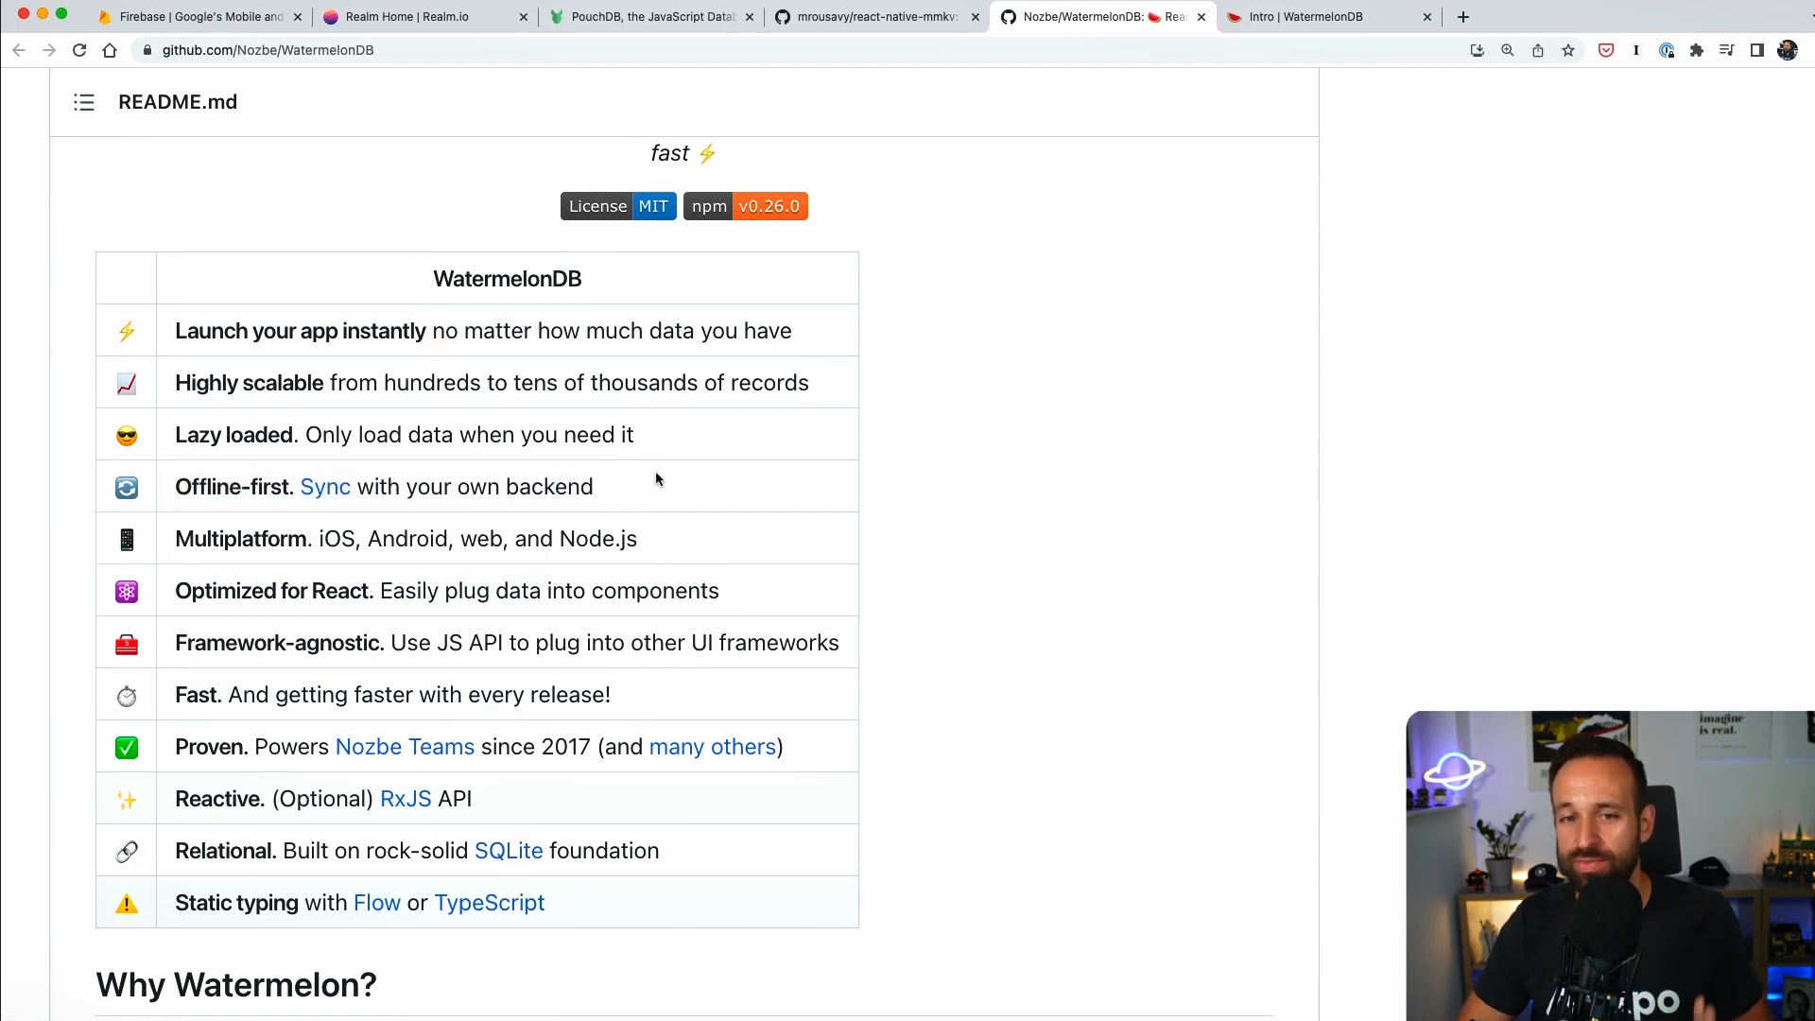
mouse_move(526, 604)
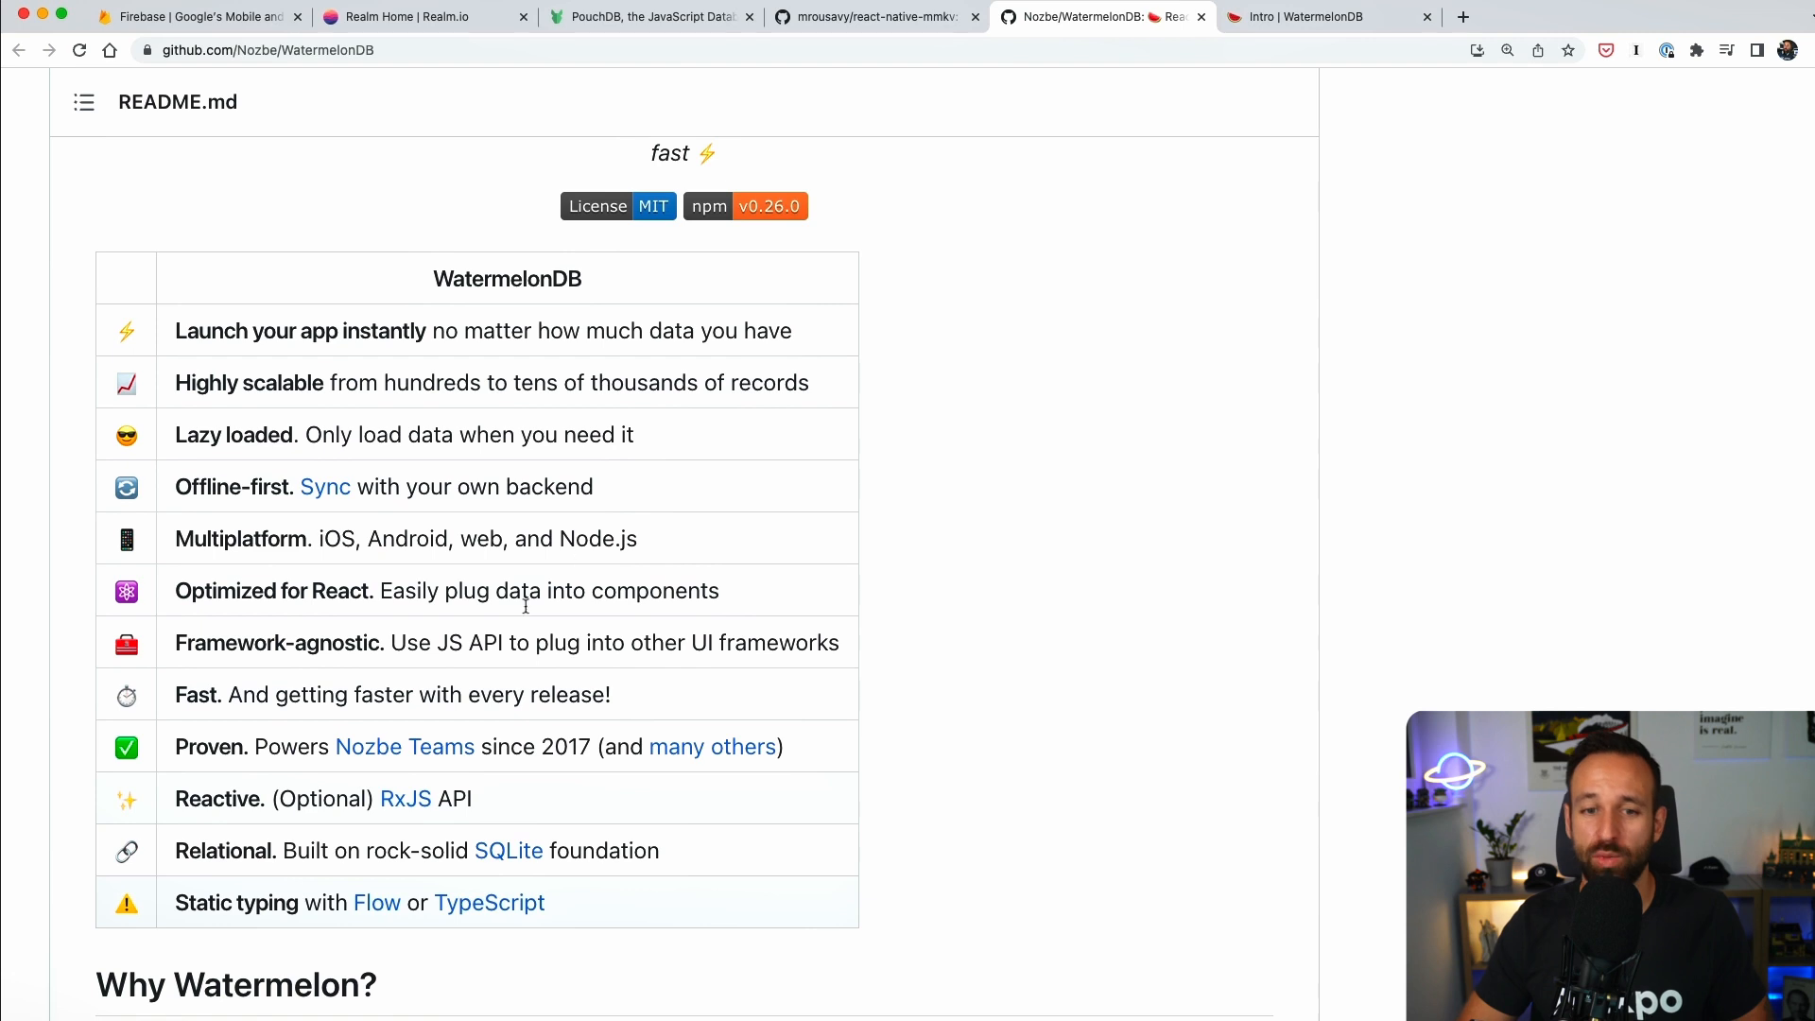
scroll(down, 3)
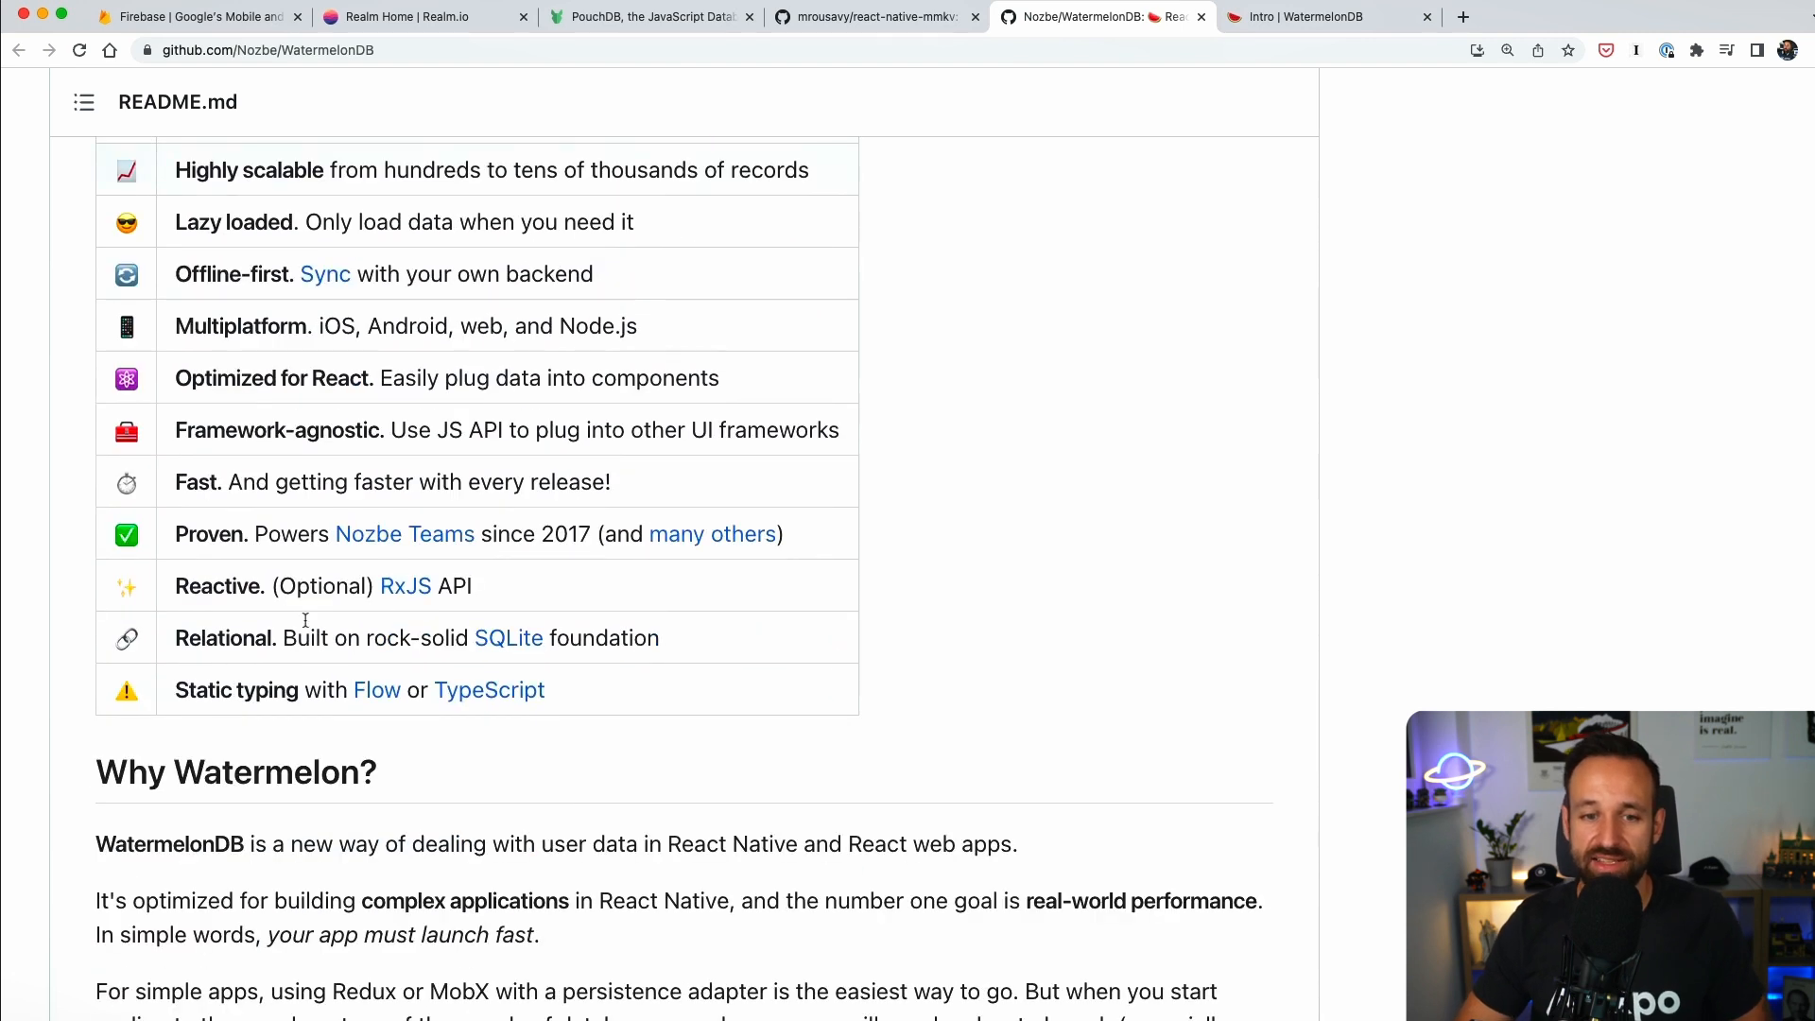
mouse_move(609, 614)
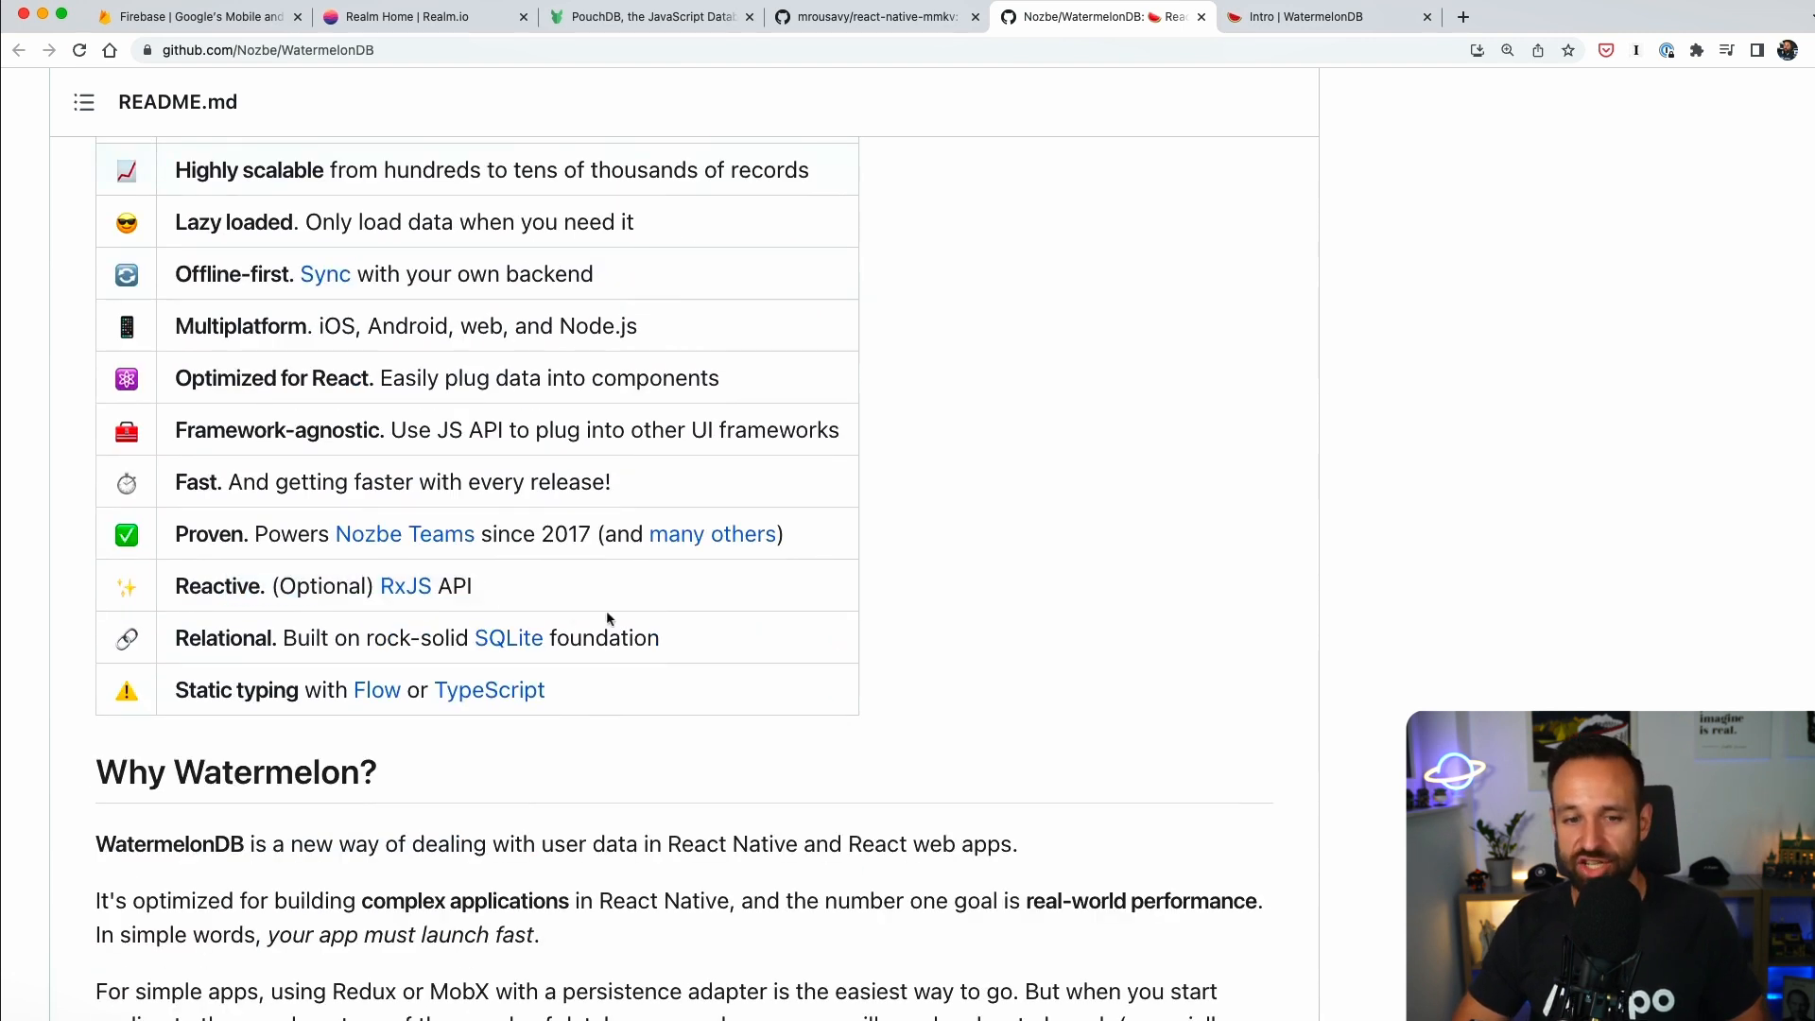
scroll(down, 3)
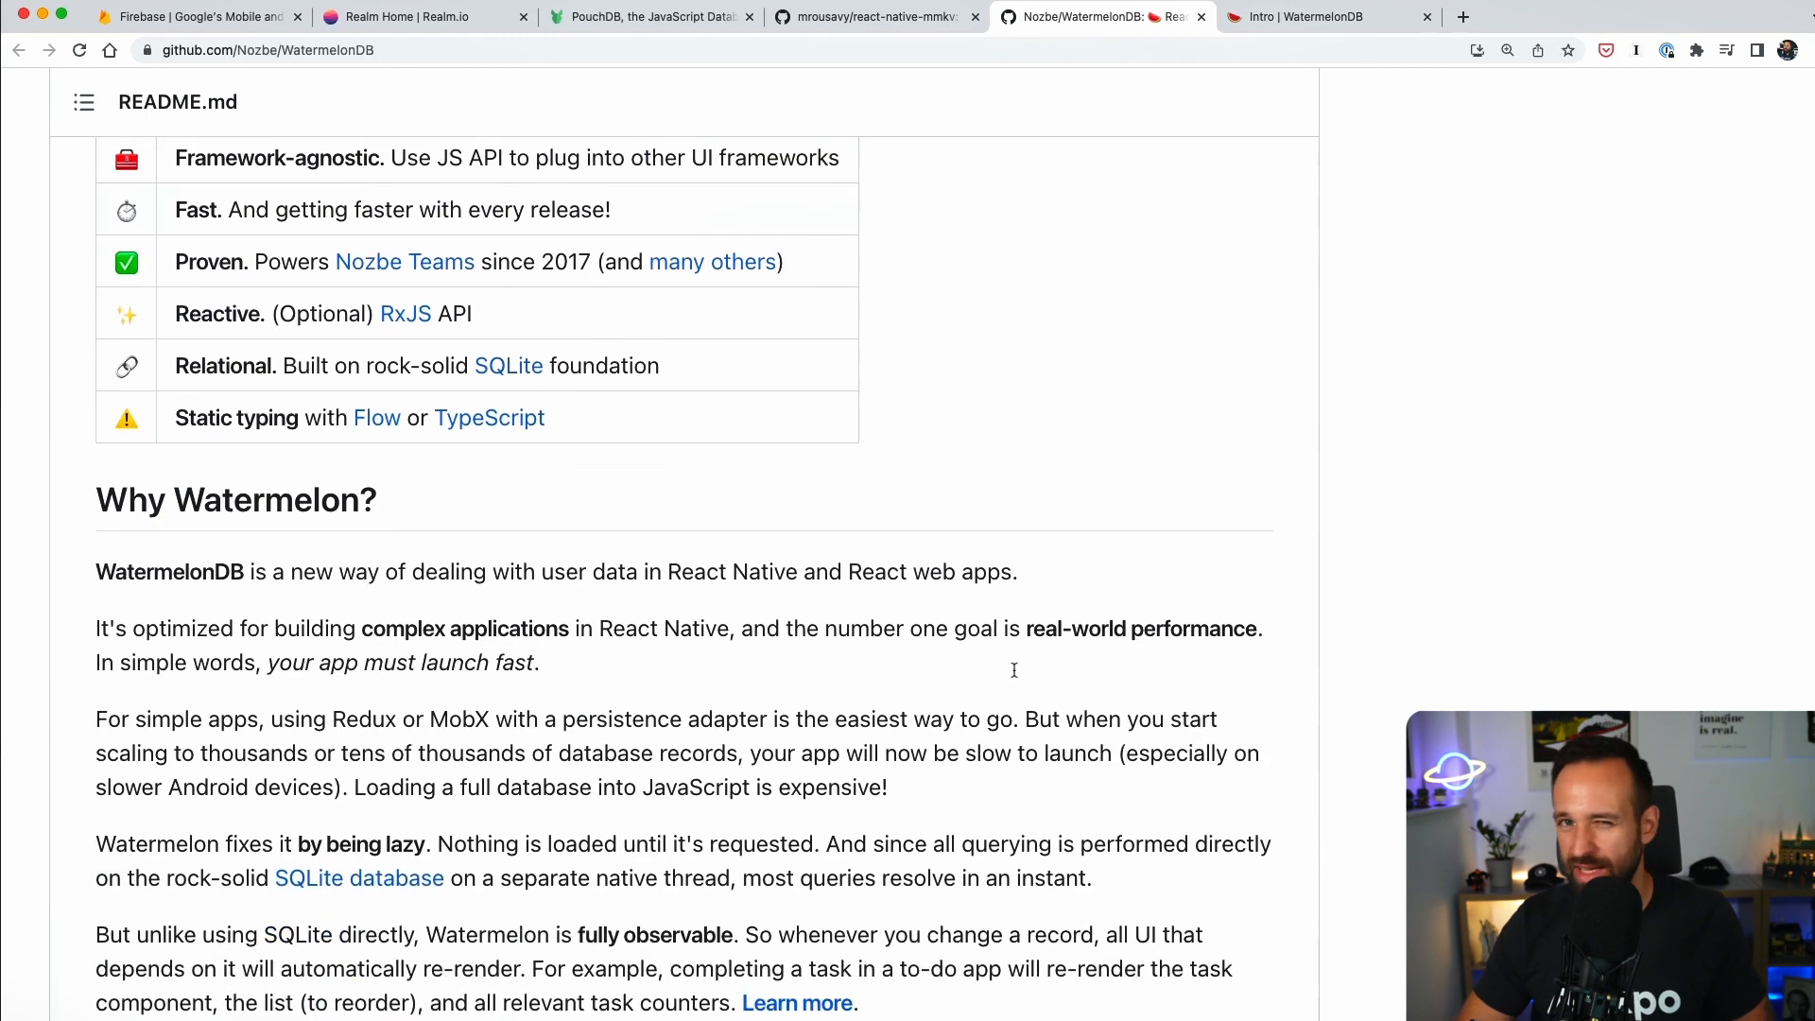
scroll(down, 3)
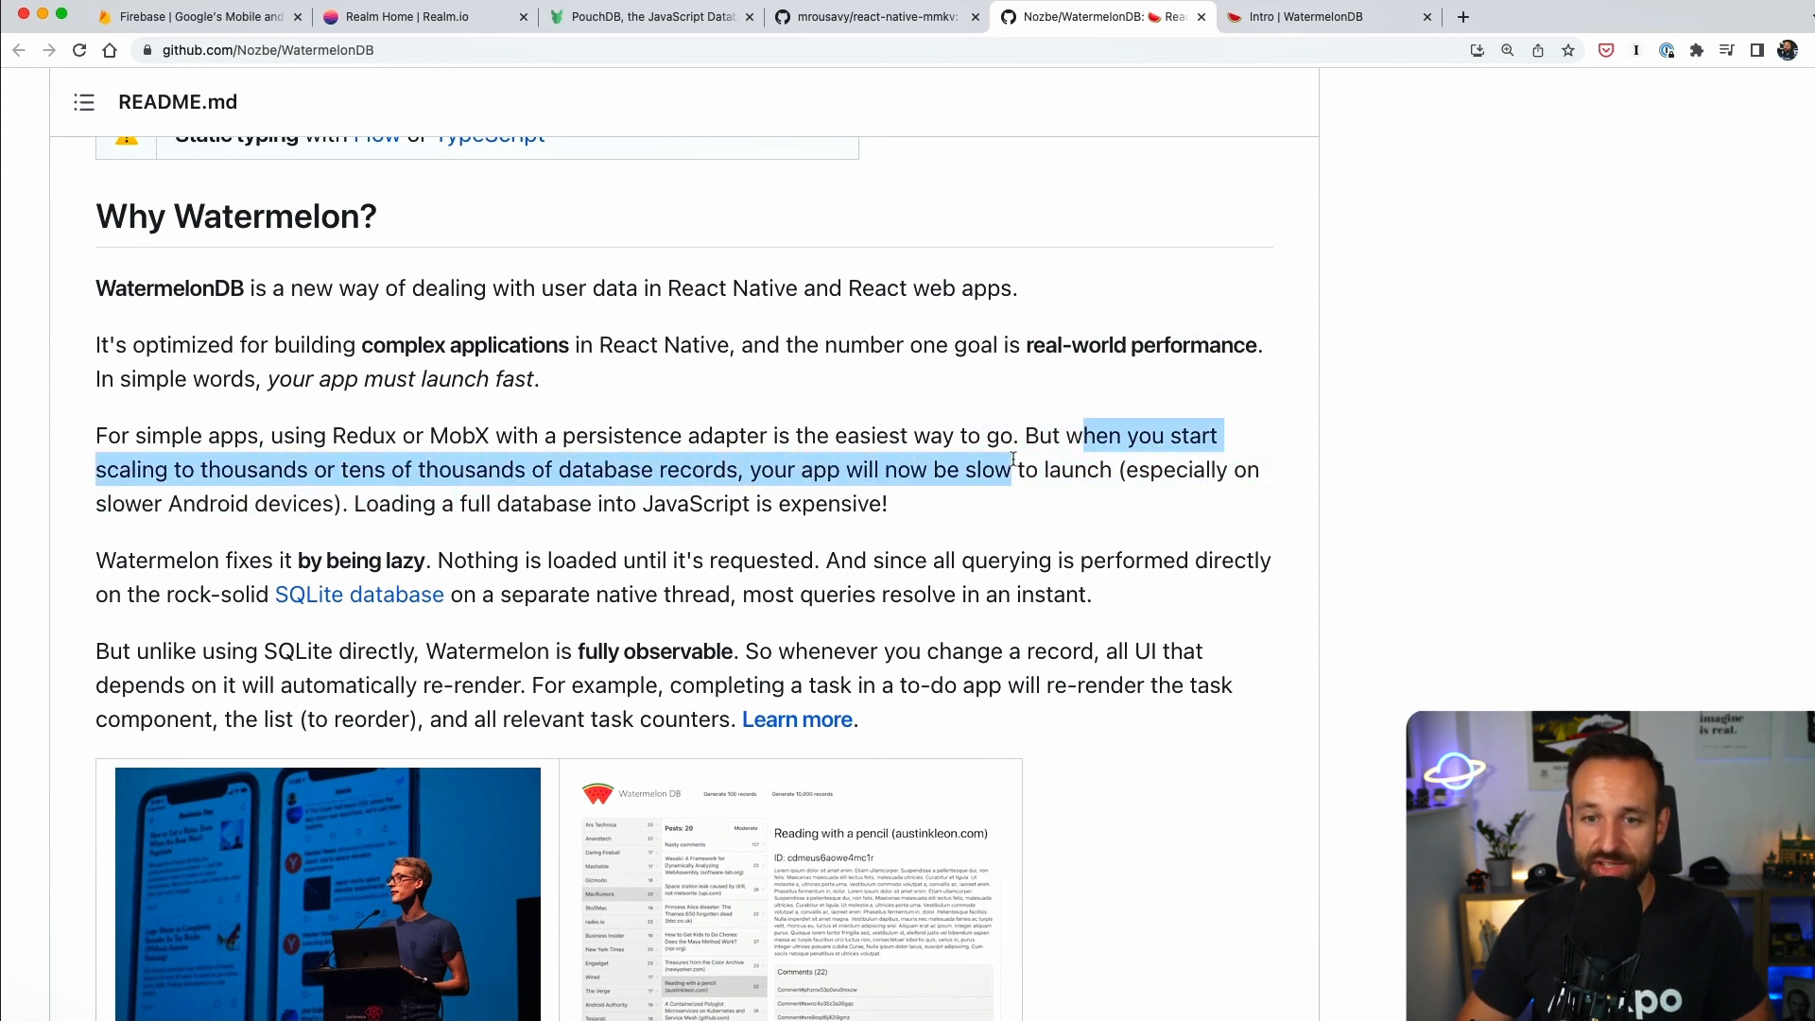
scroll(down, 3)
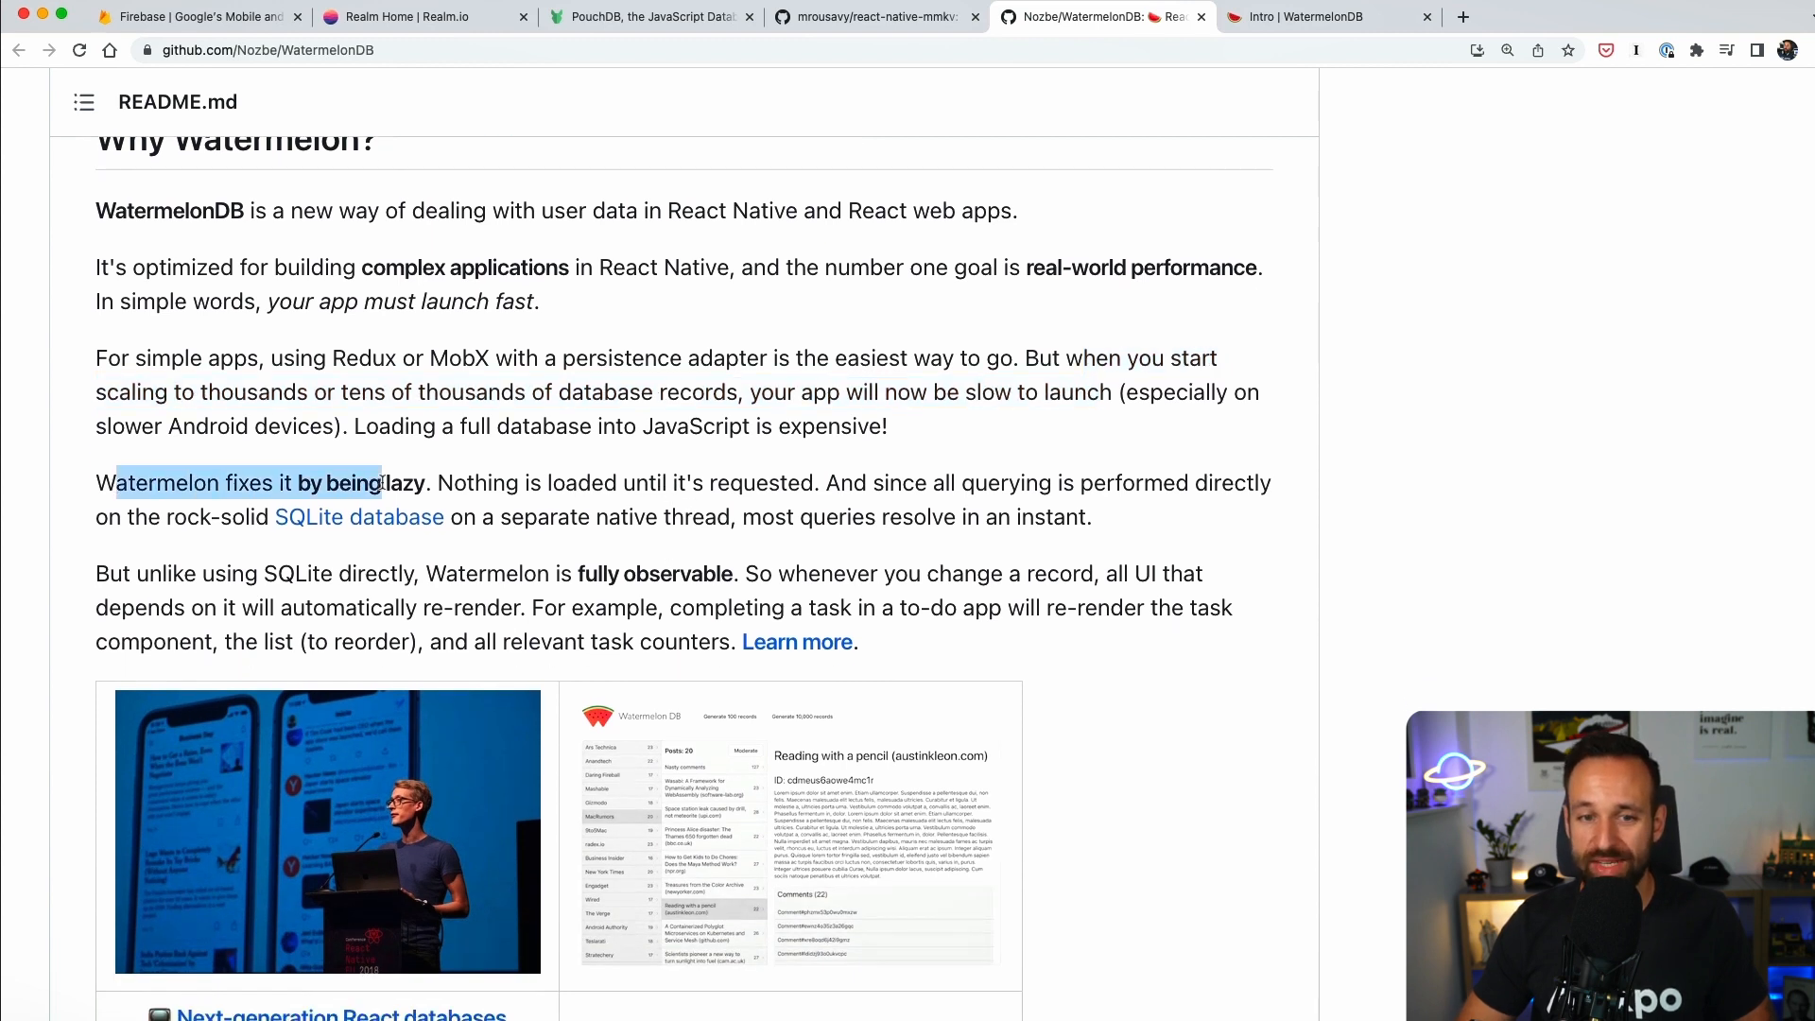
scroll(down, 3)
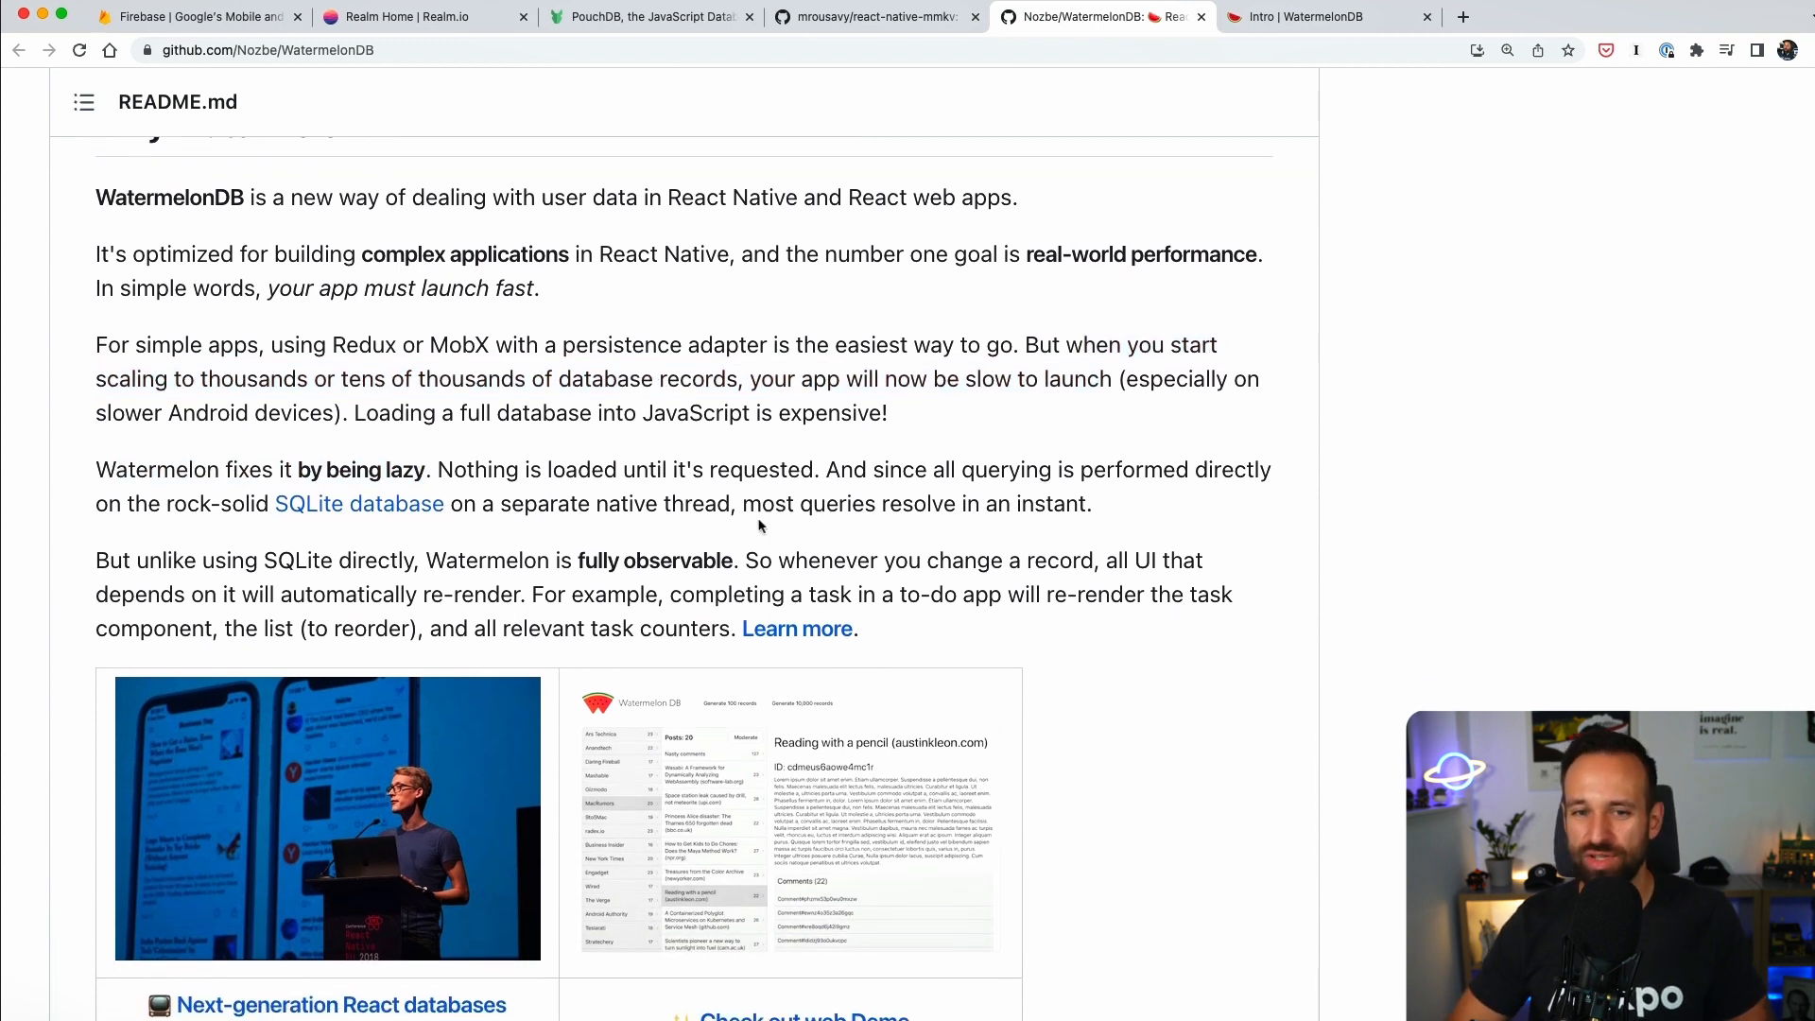
scroll(down, 3)
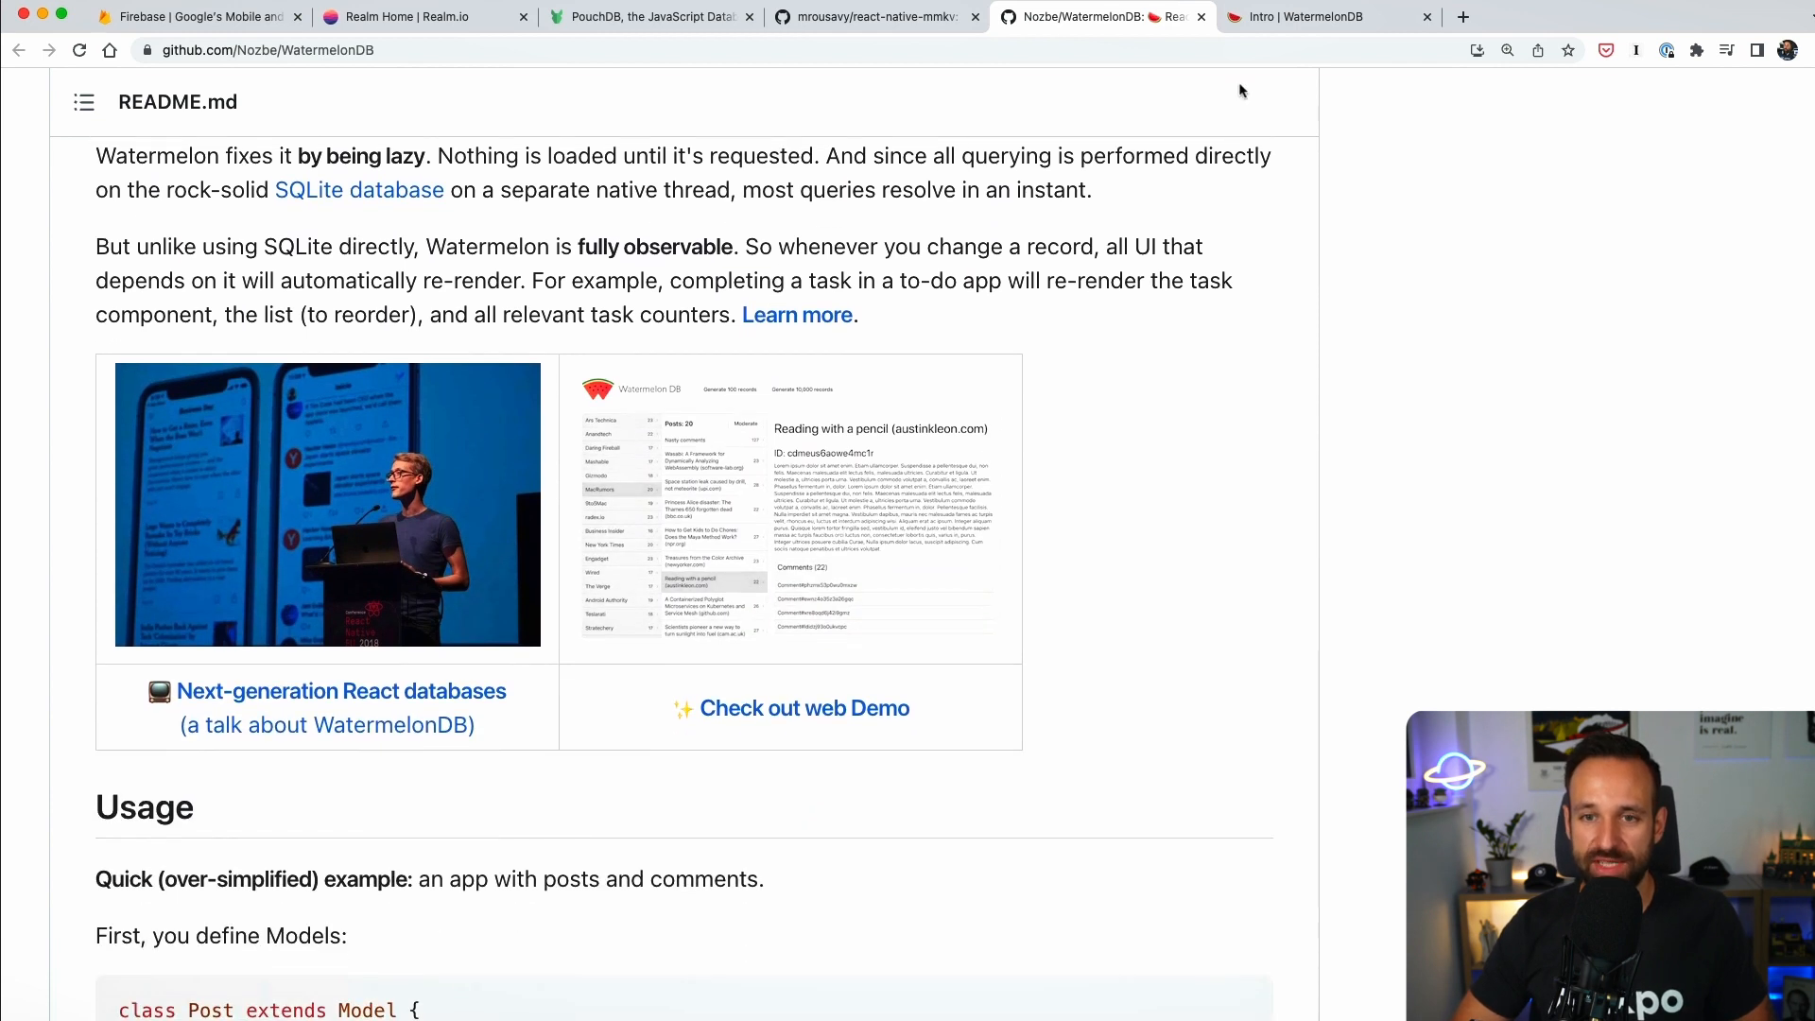
Read the WatermelonDB Sync Backend docs page on pull/push endpoints and server-side tracking tips.
click(1319, 16)
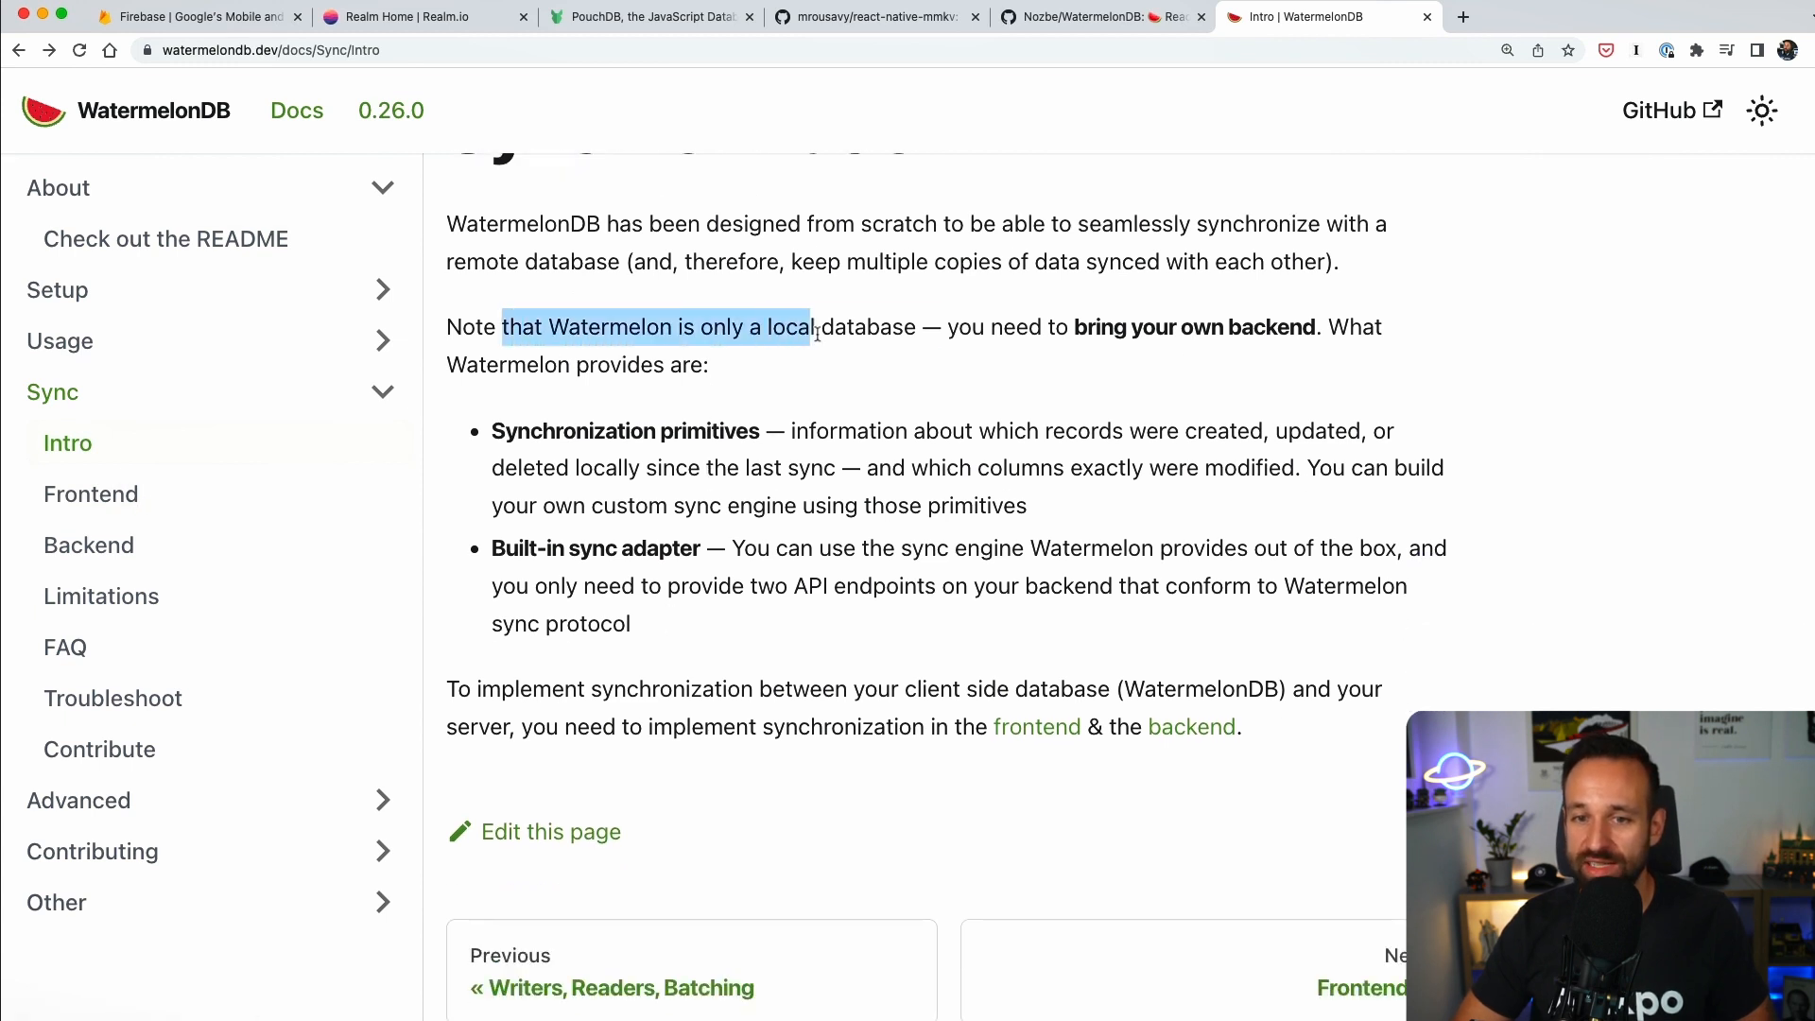
click(88, 544)
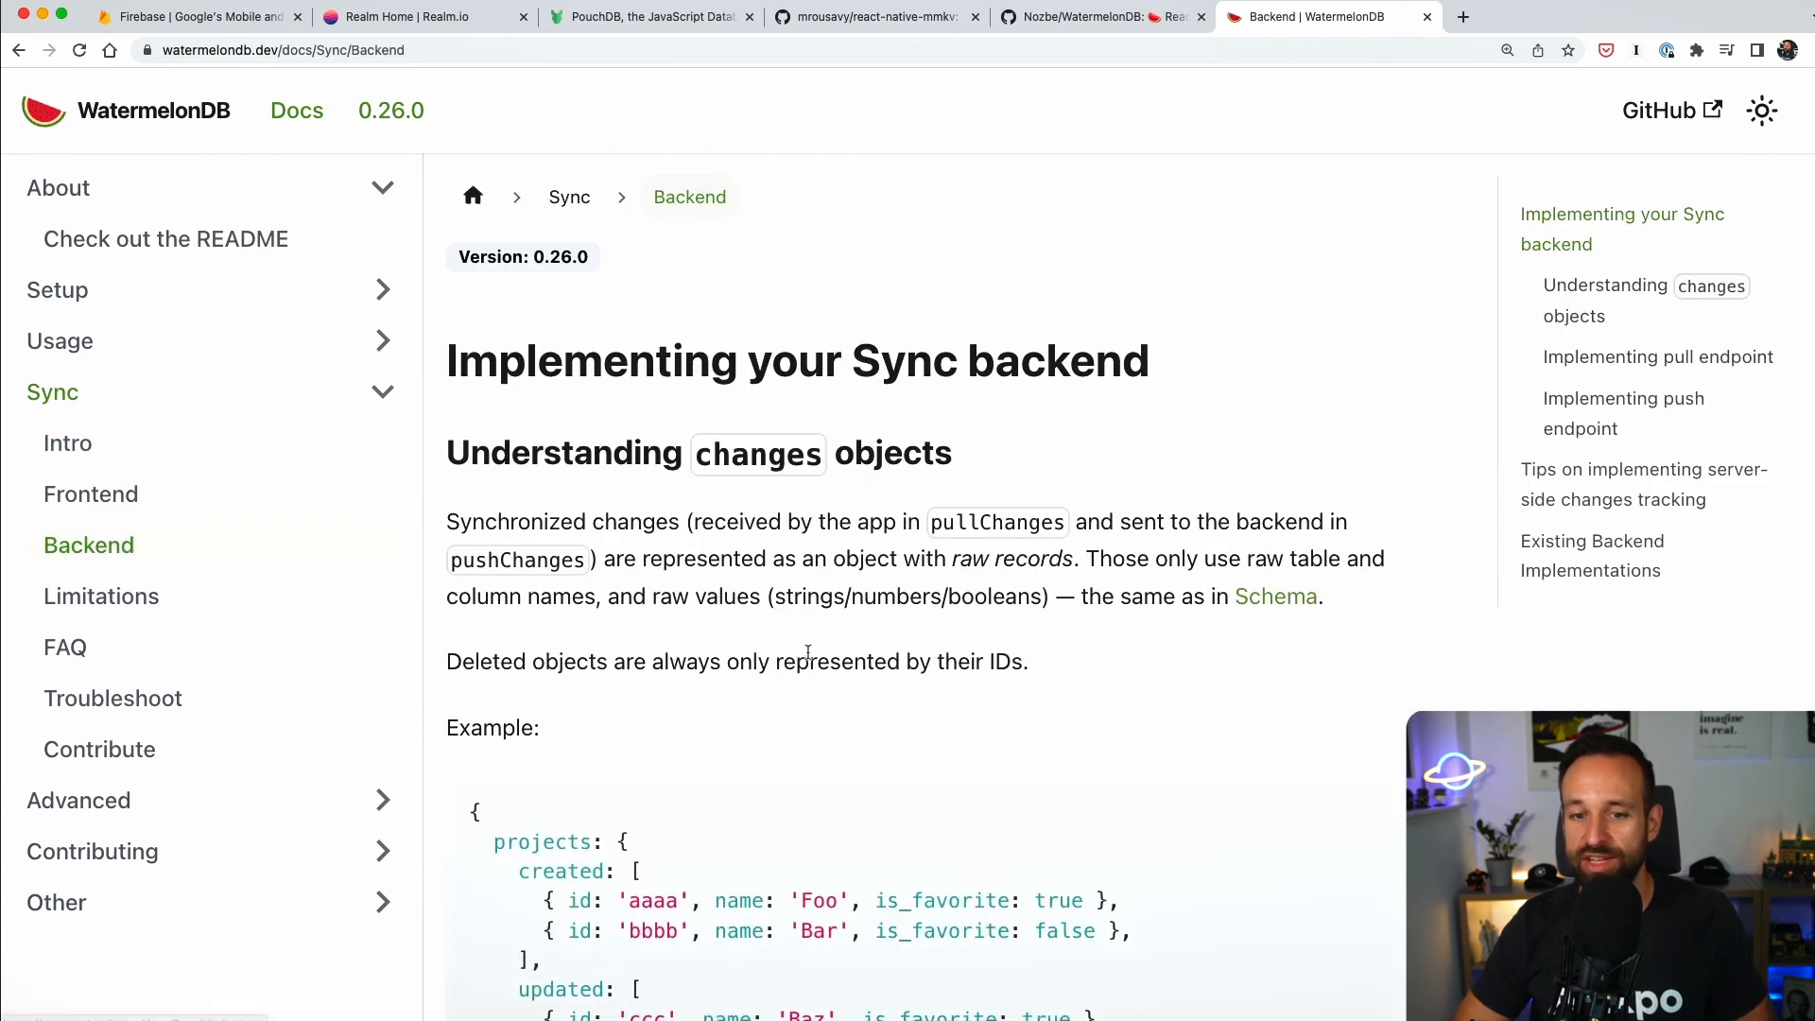
scroll(down, 3)
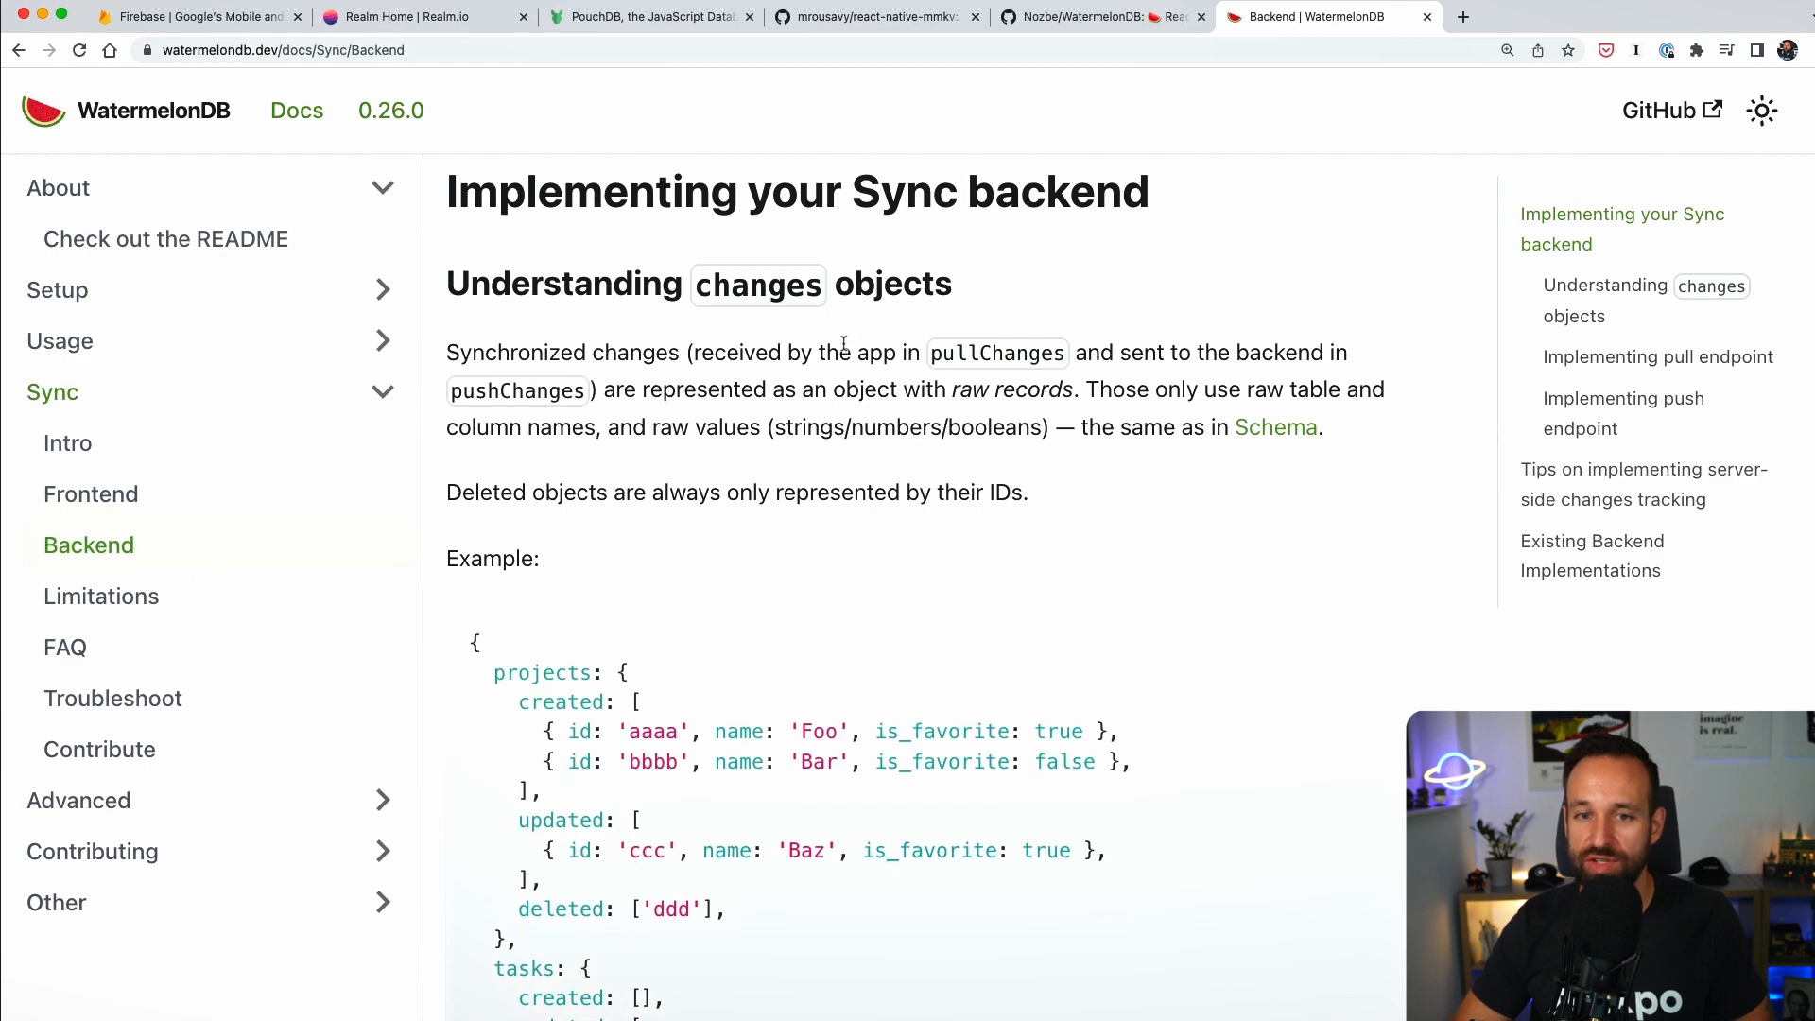
scroll(down, 3)
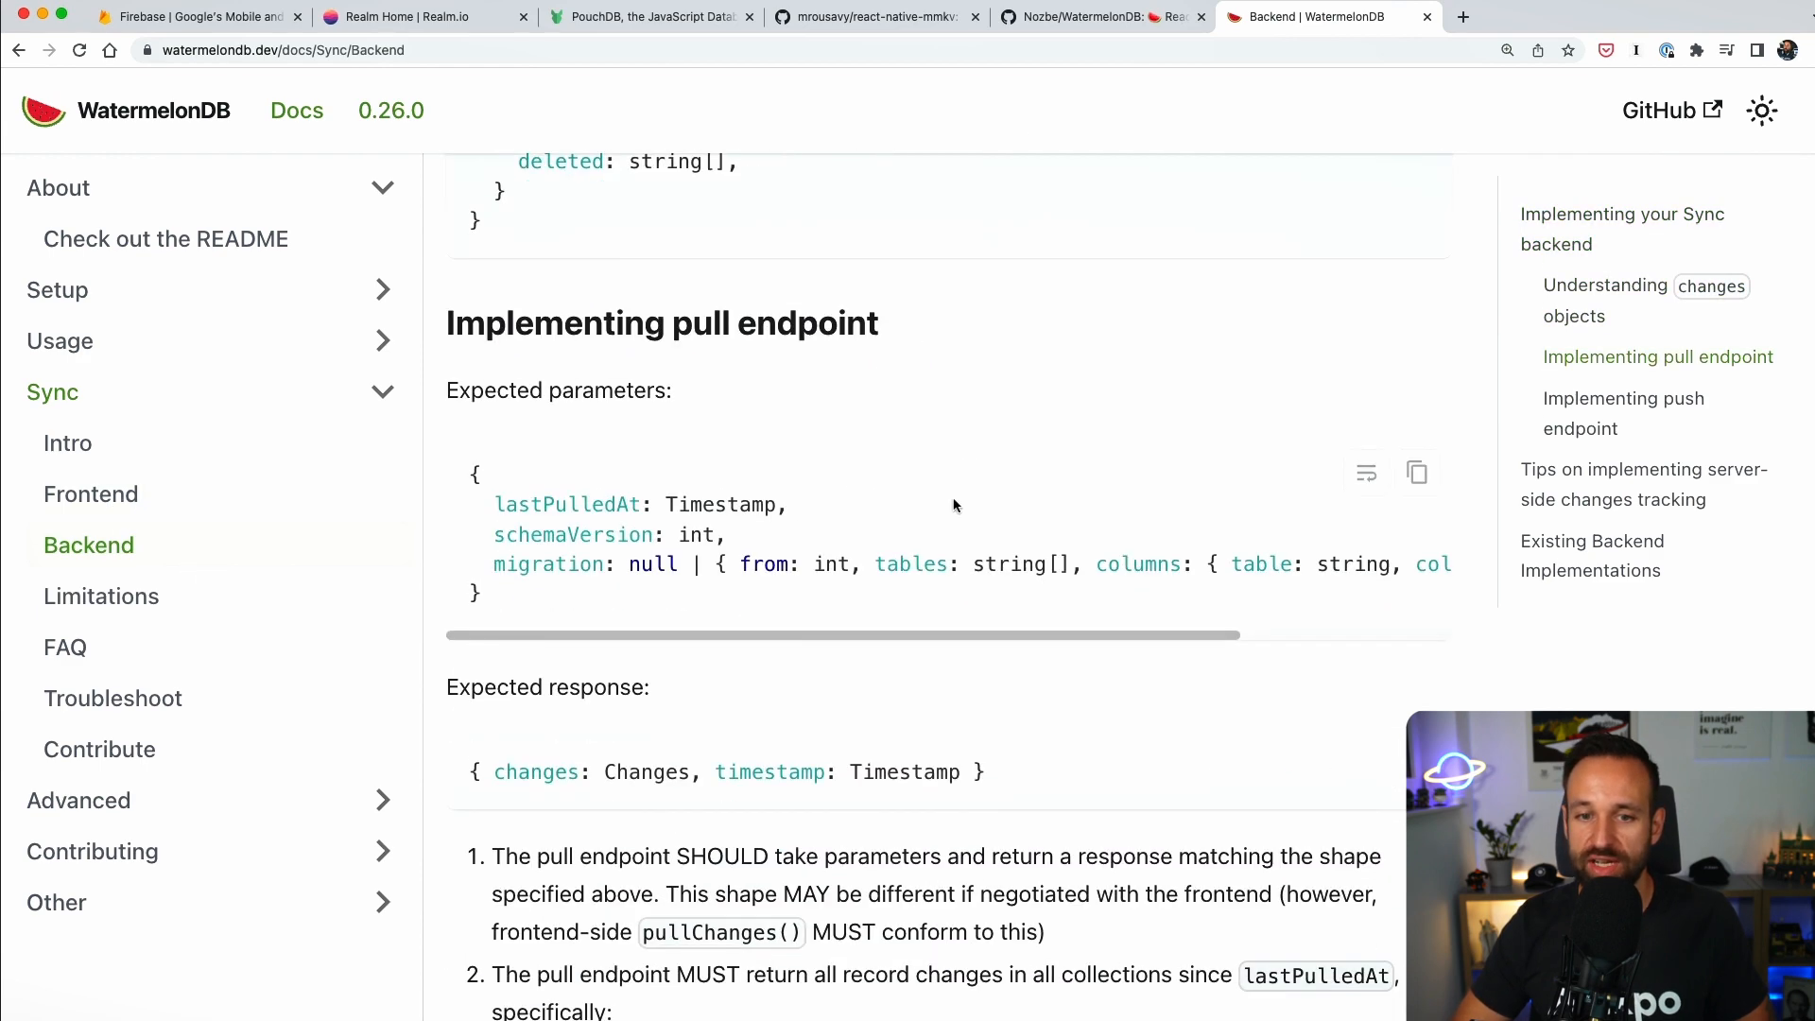
scroll(down, 3)
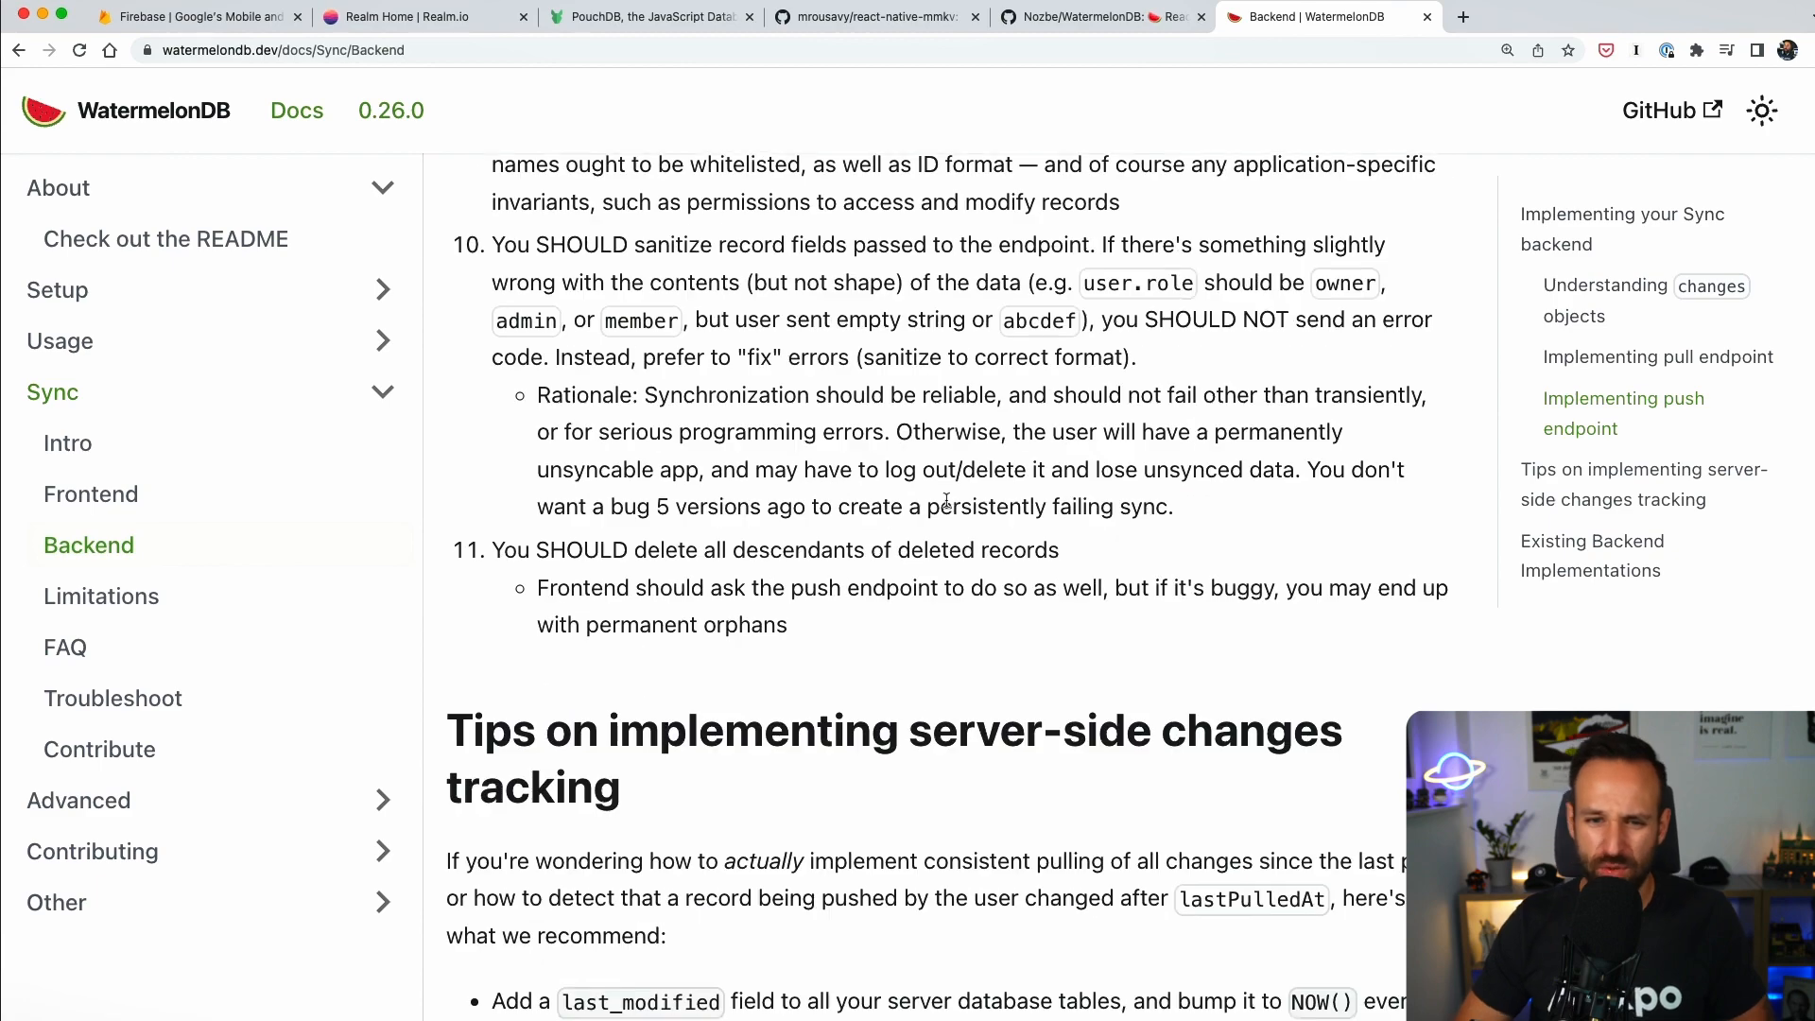
scroll(down, 3)
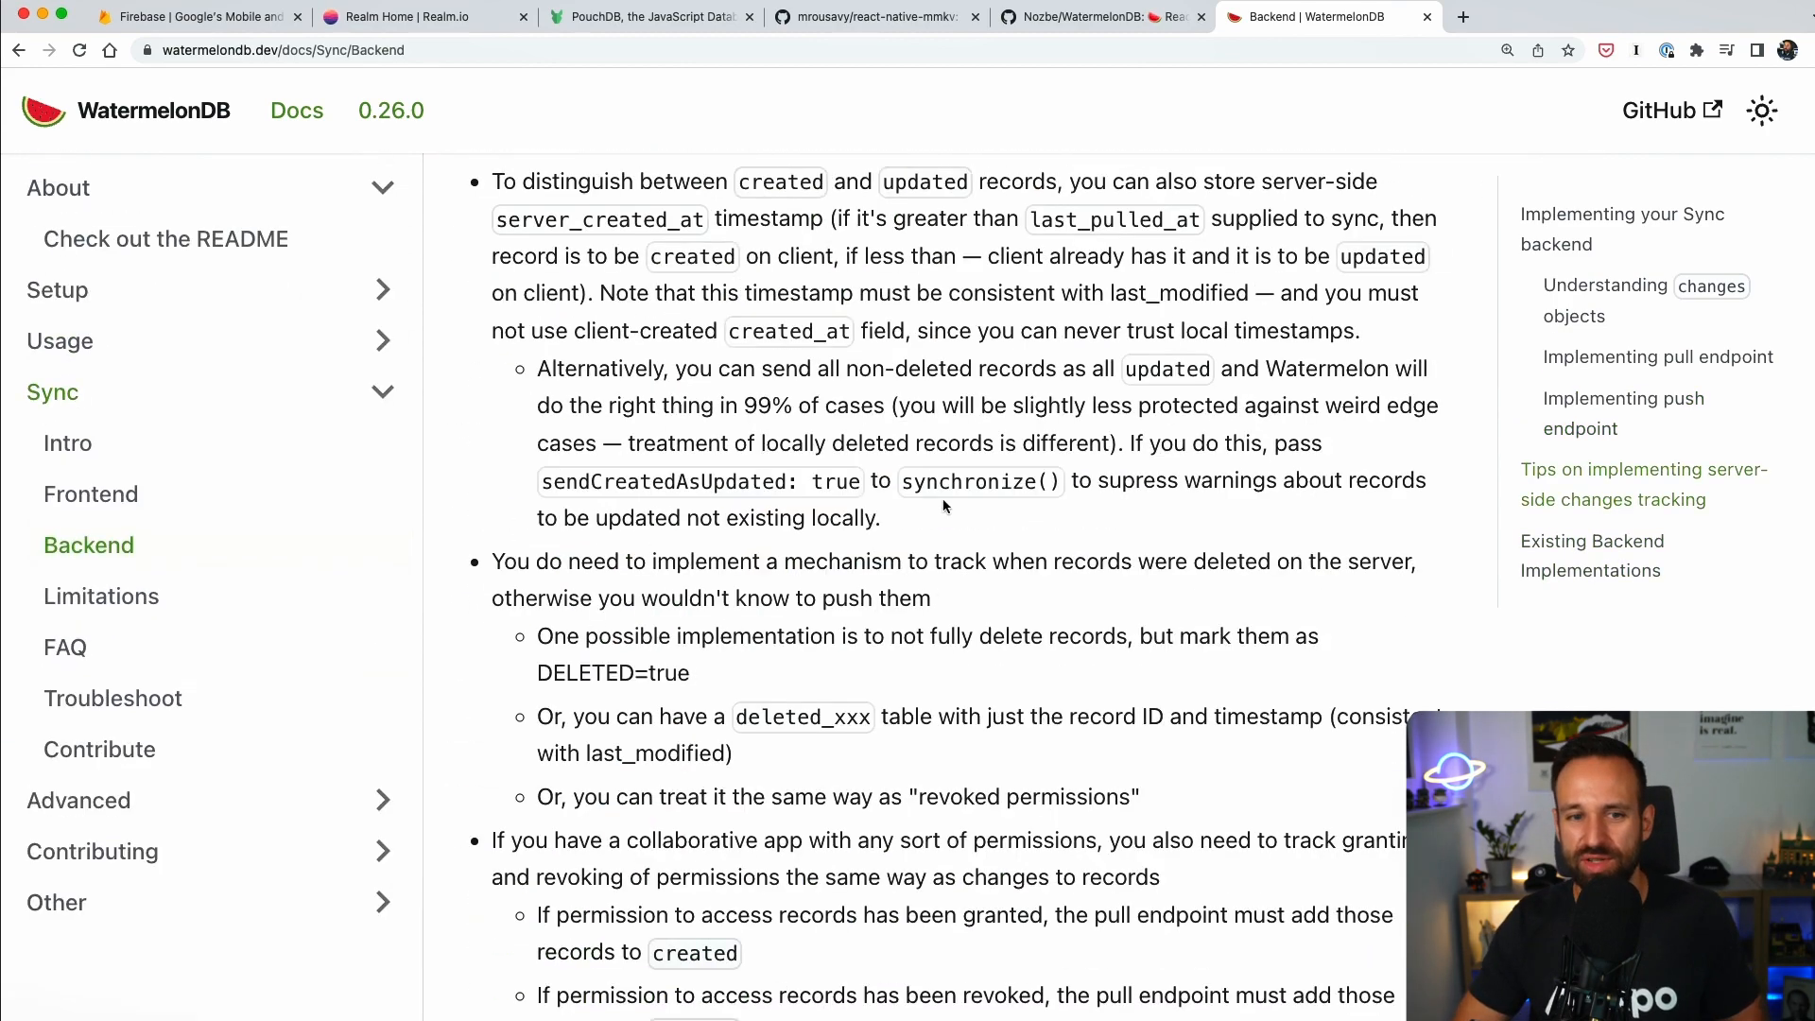
Glance at the react-native-mmkv tab, then settle on the WatermelonDB repository top.
click(1094, 16)
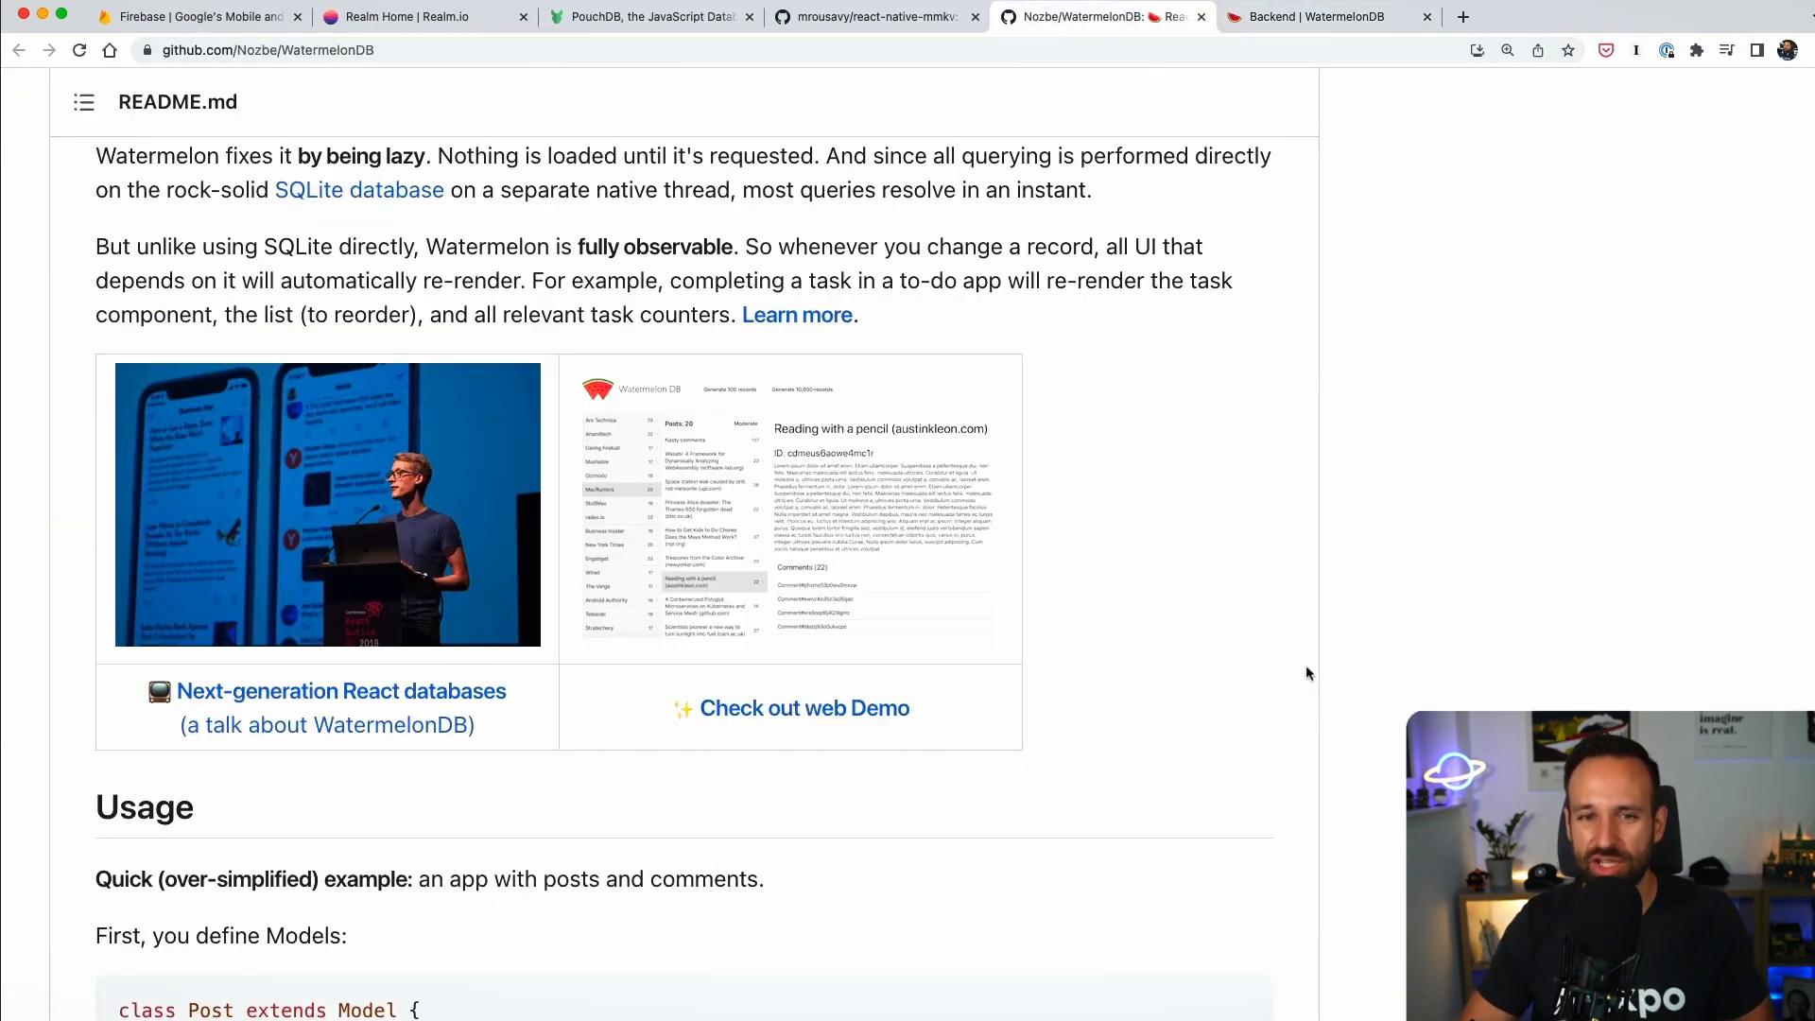
scroll(up, 3)
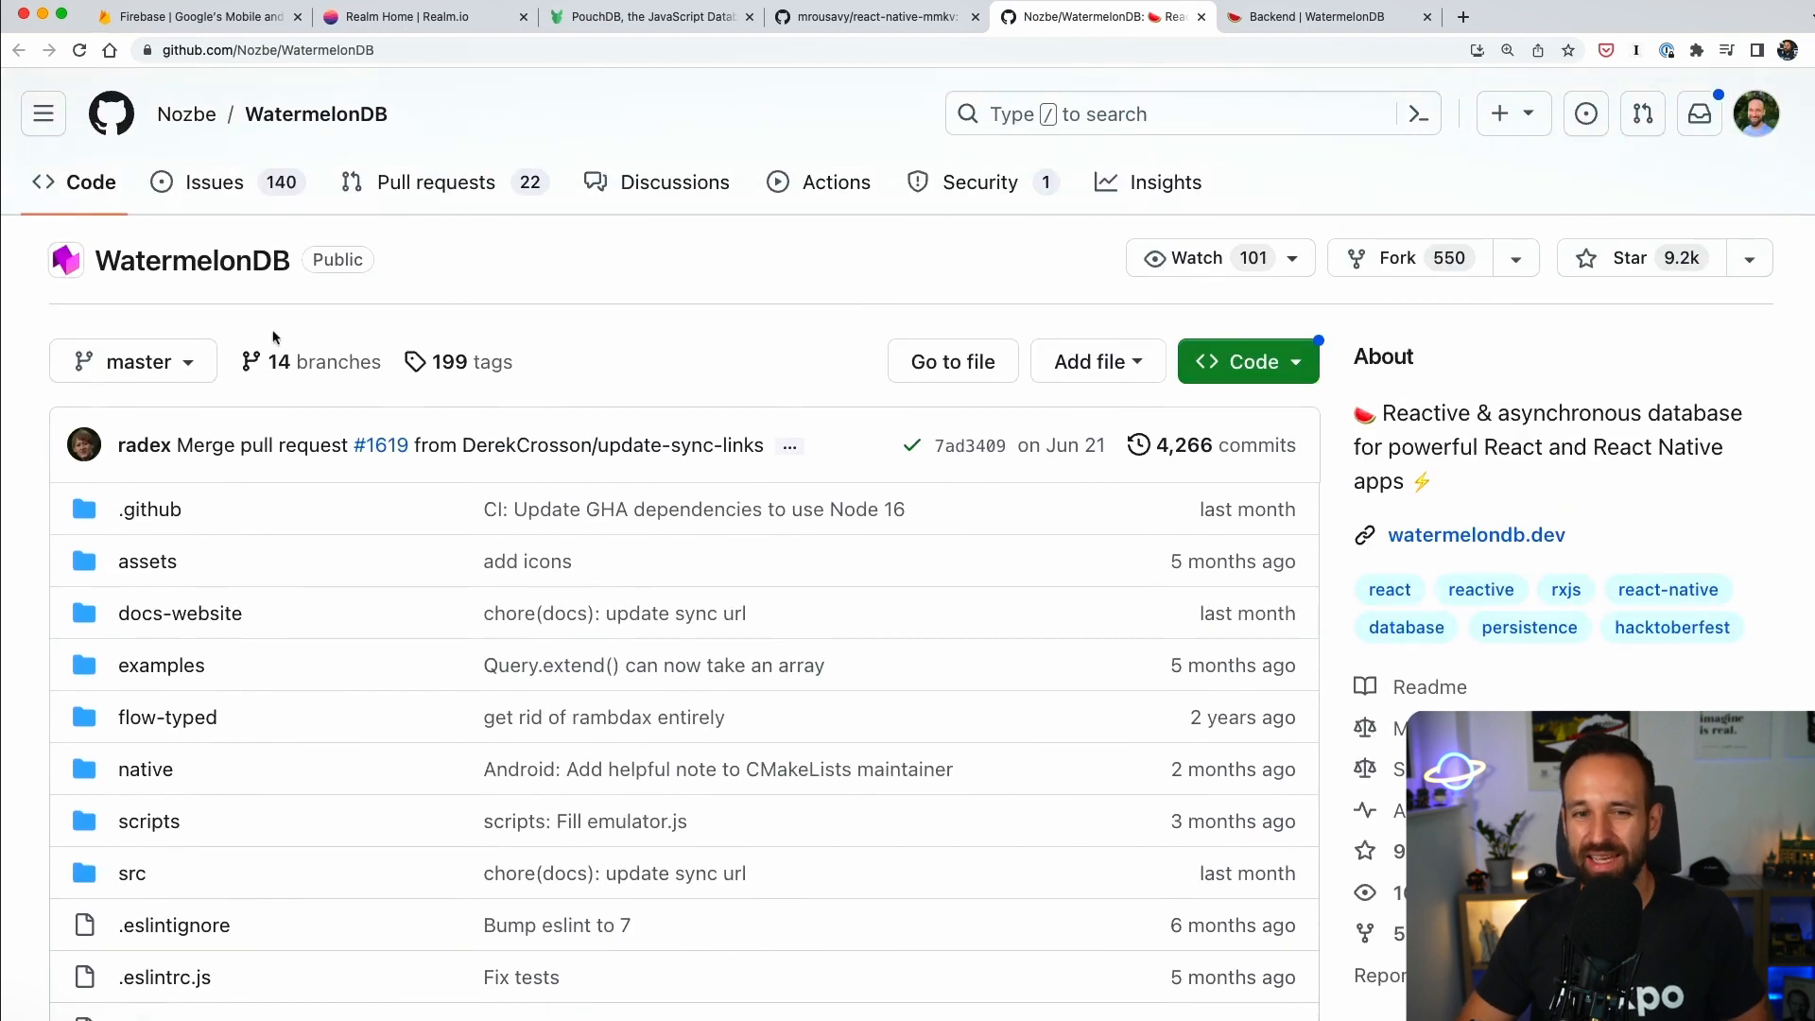
mouse_move(891, 294)
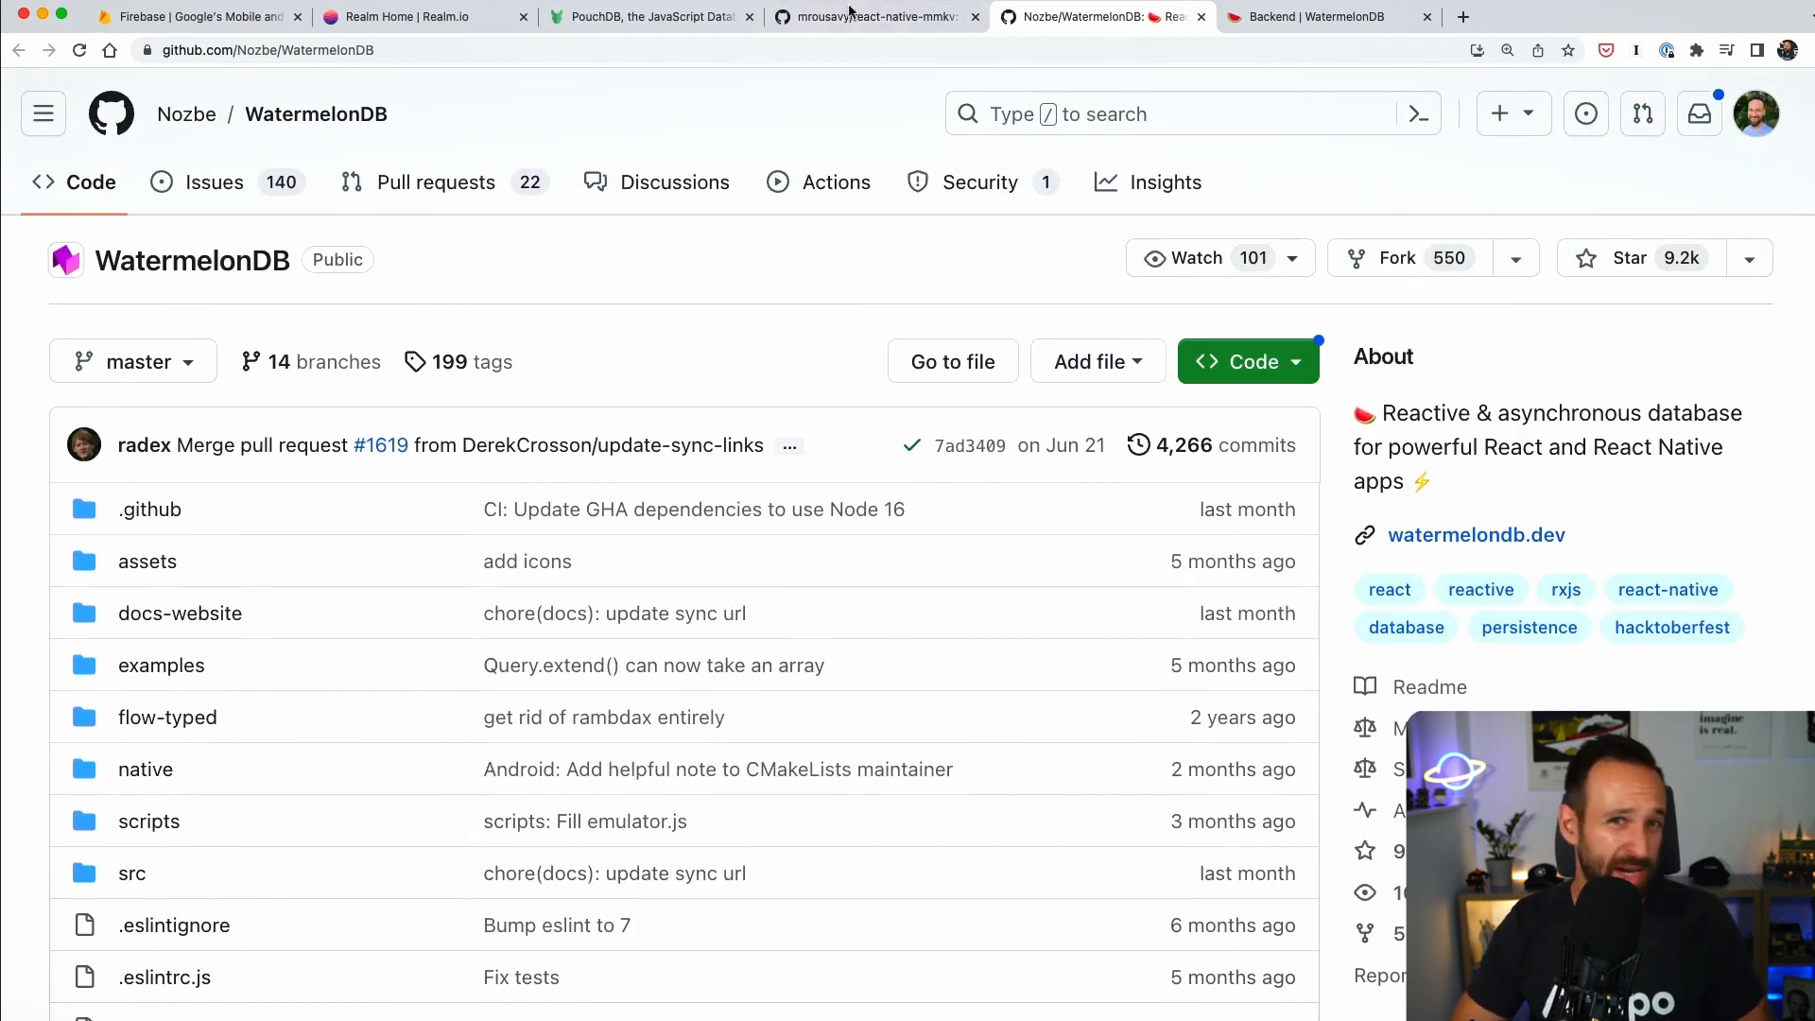
click(873, 16)
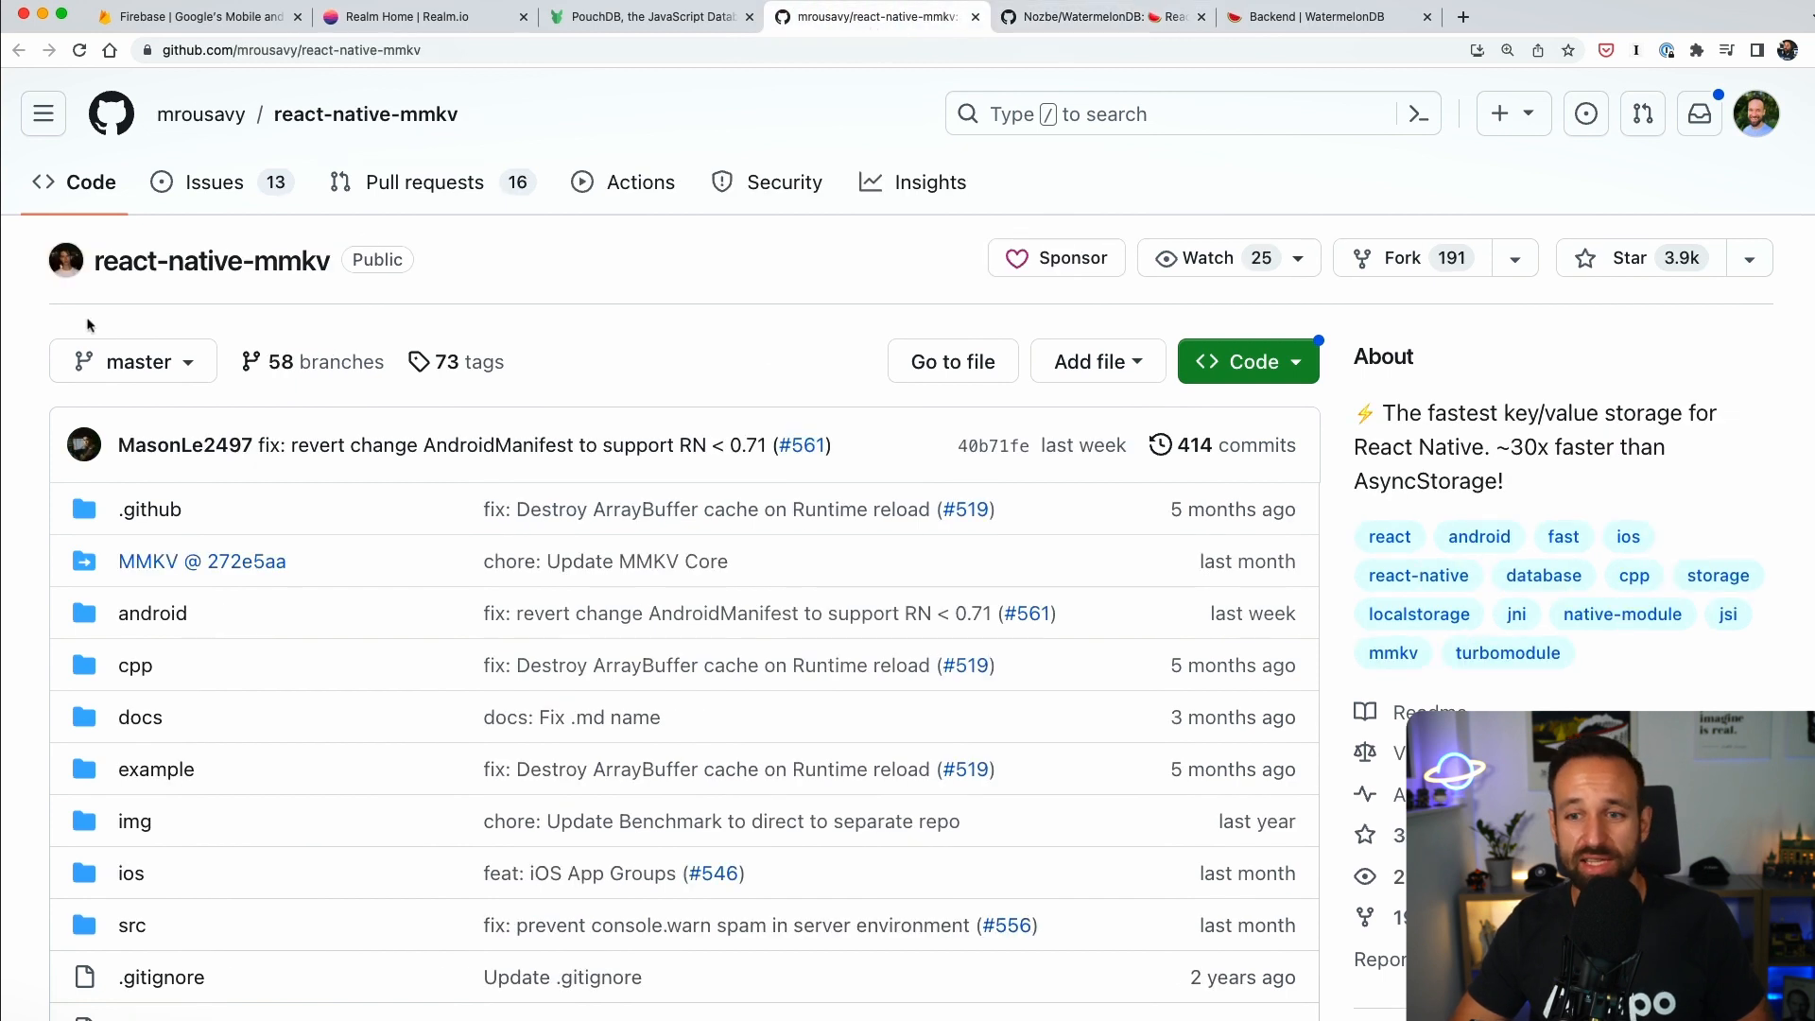
mouse_move(786, 269)
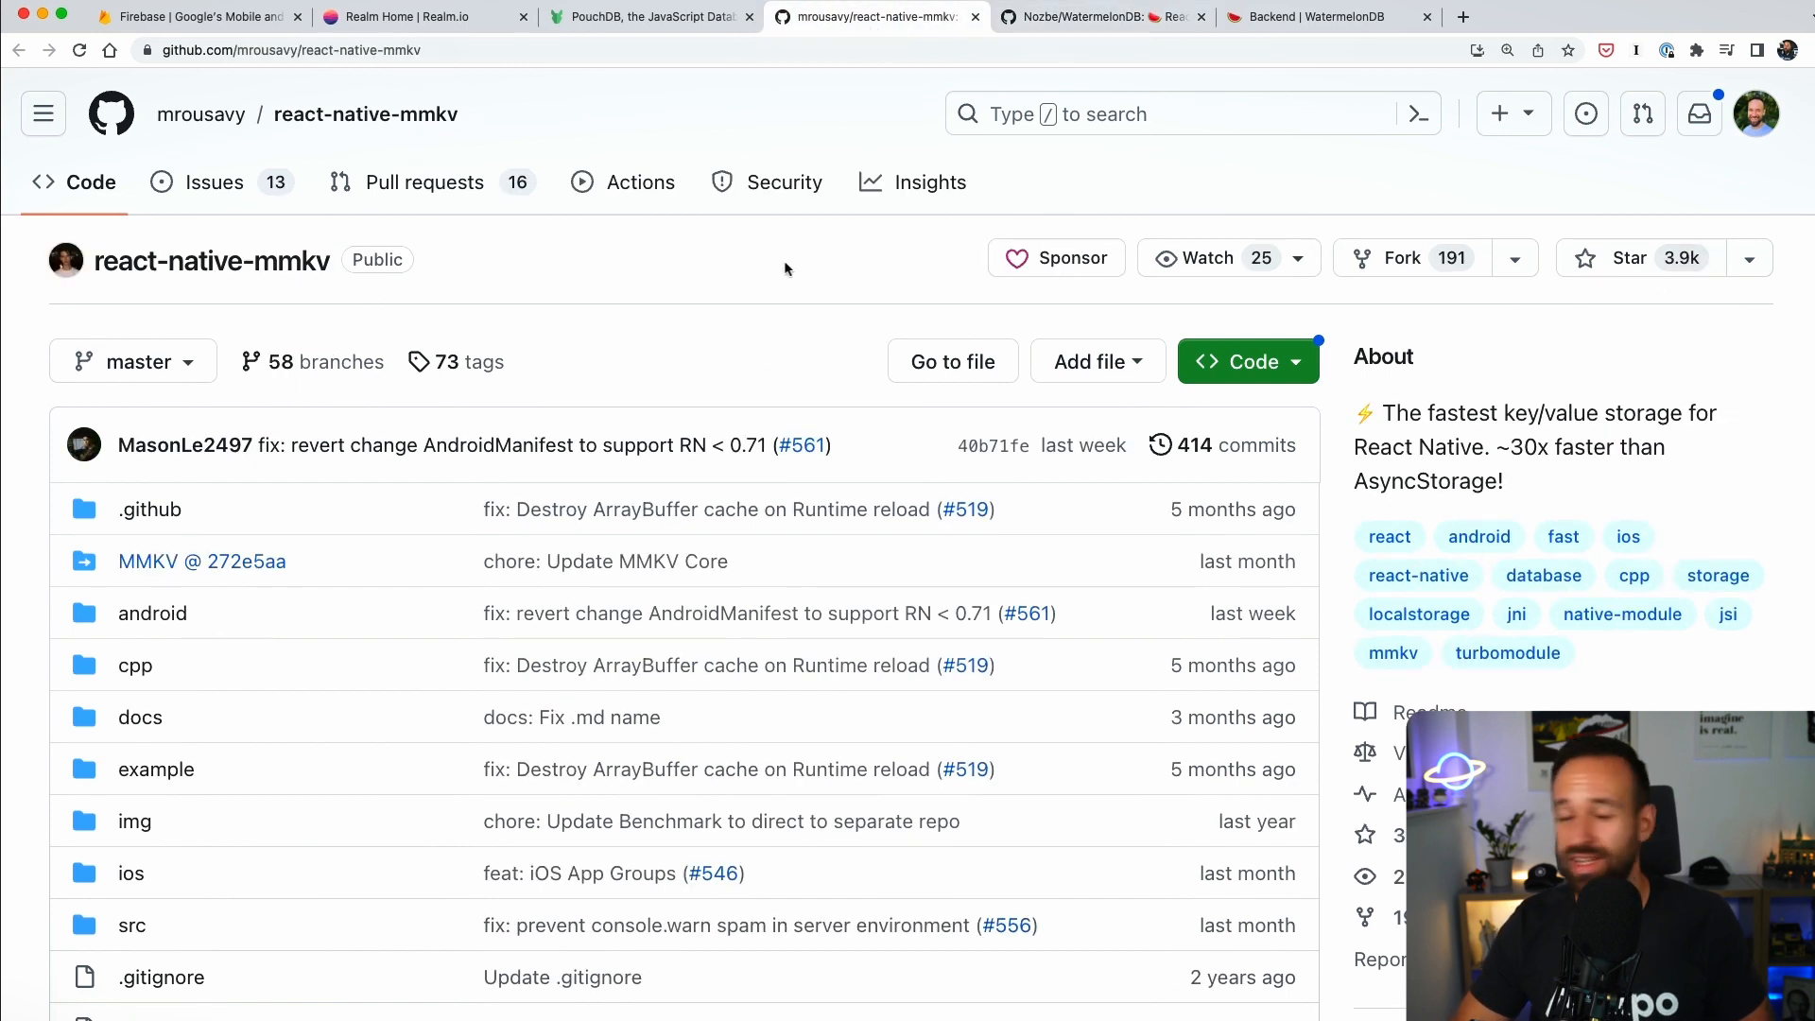
click(1099, 16)
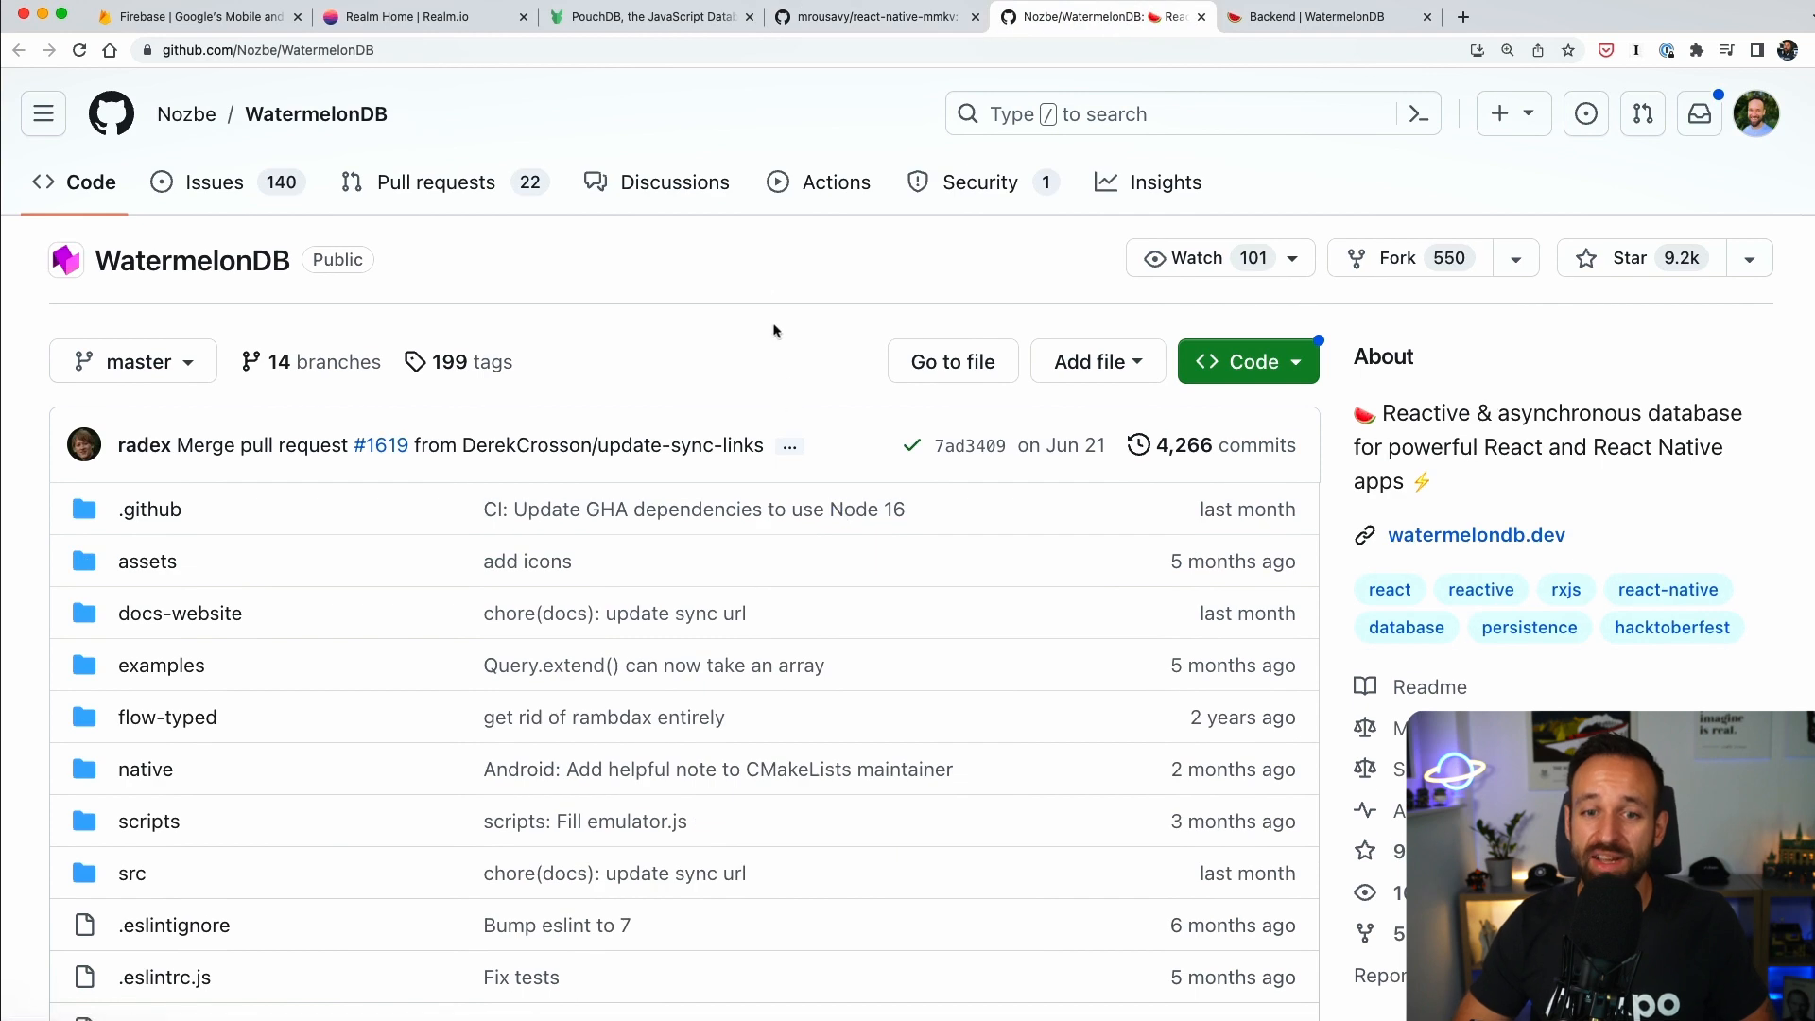
mouse_move(742, 280)
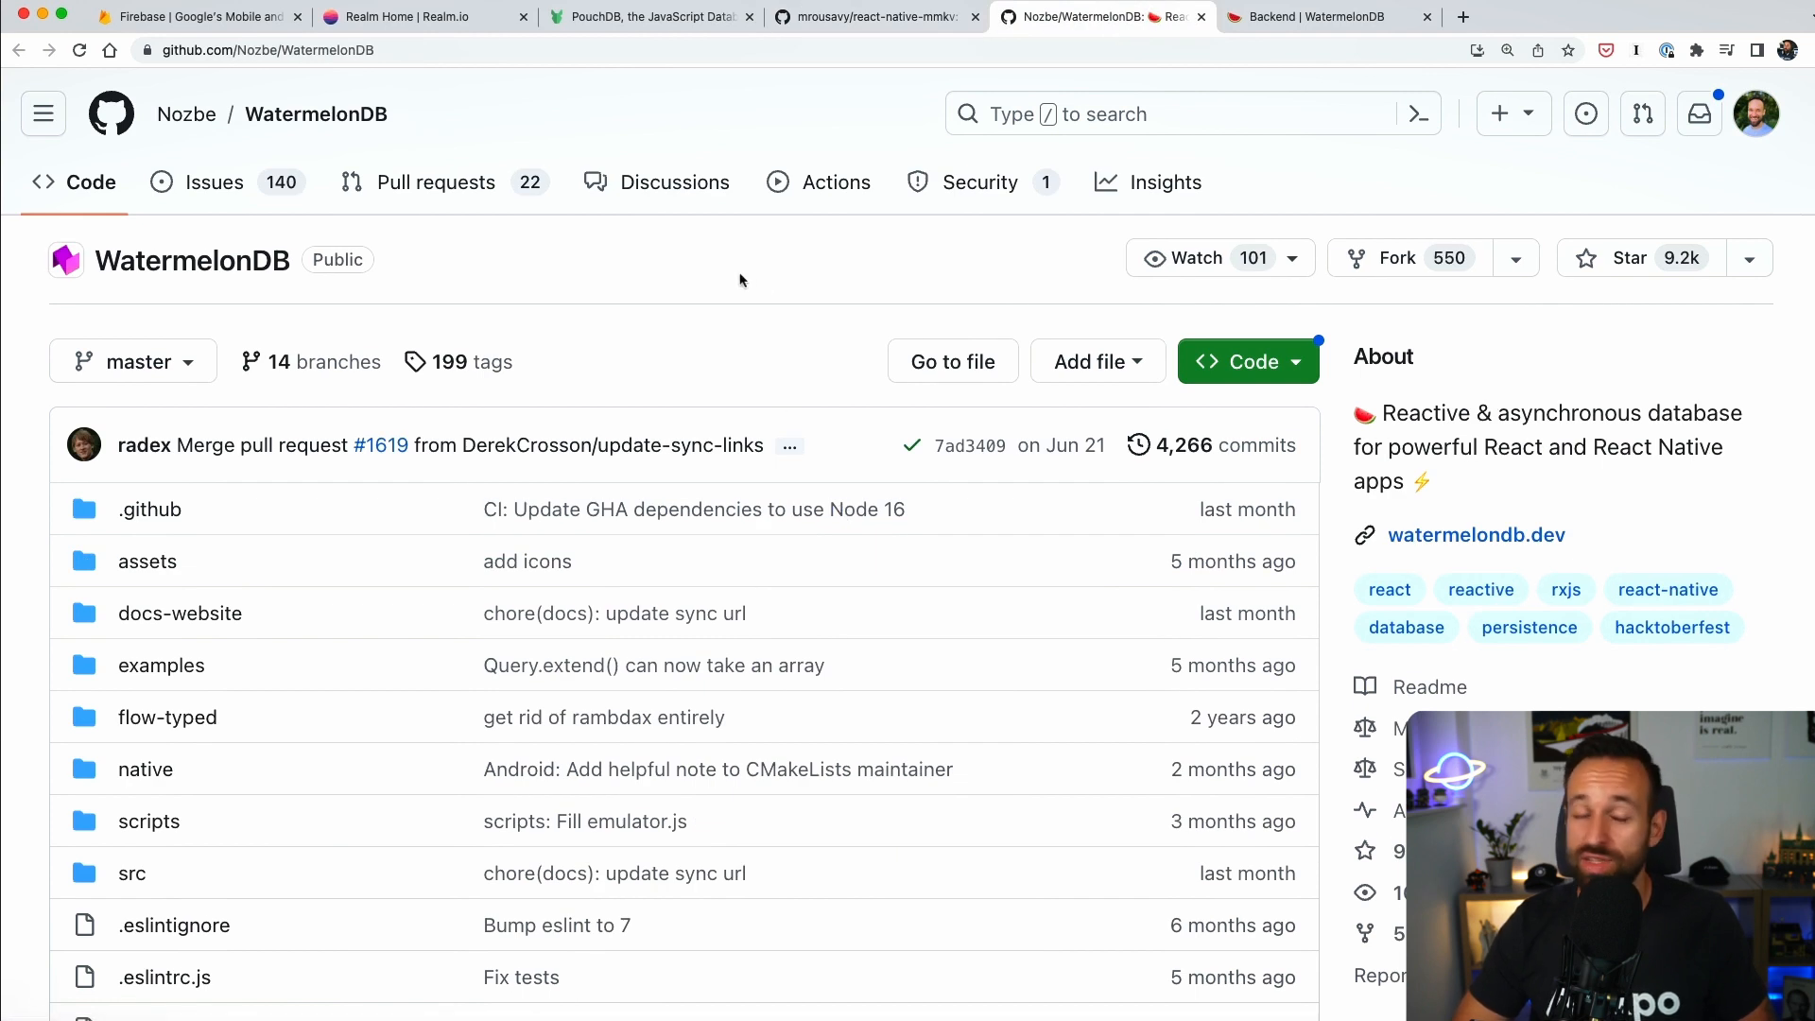